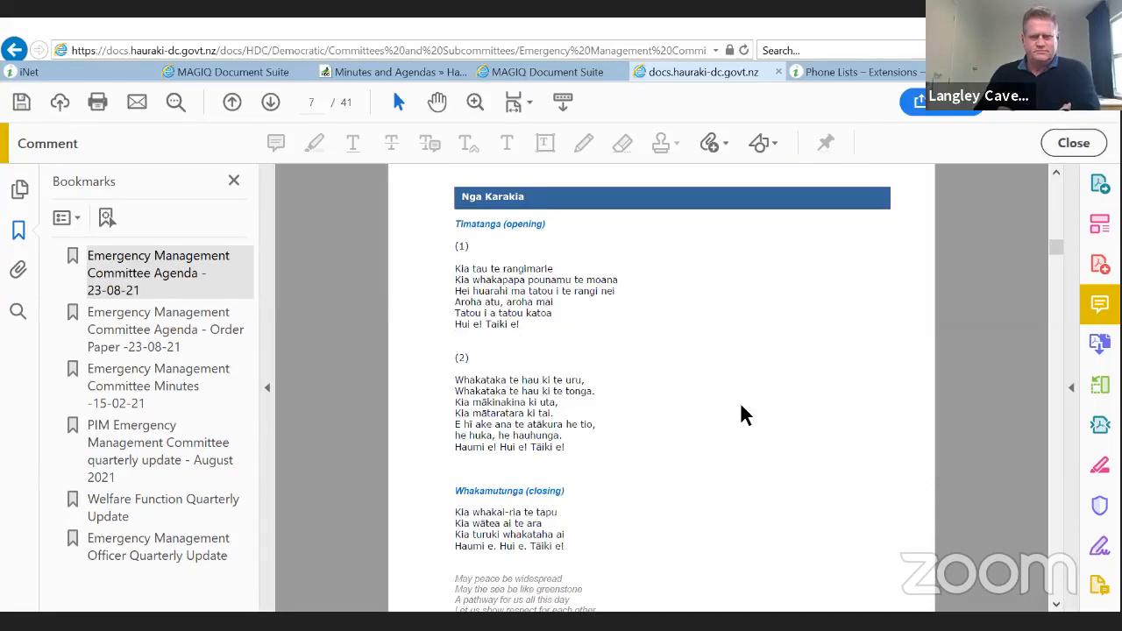
pyautogui.moveTo(758, 568)
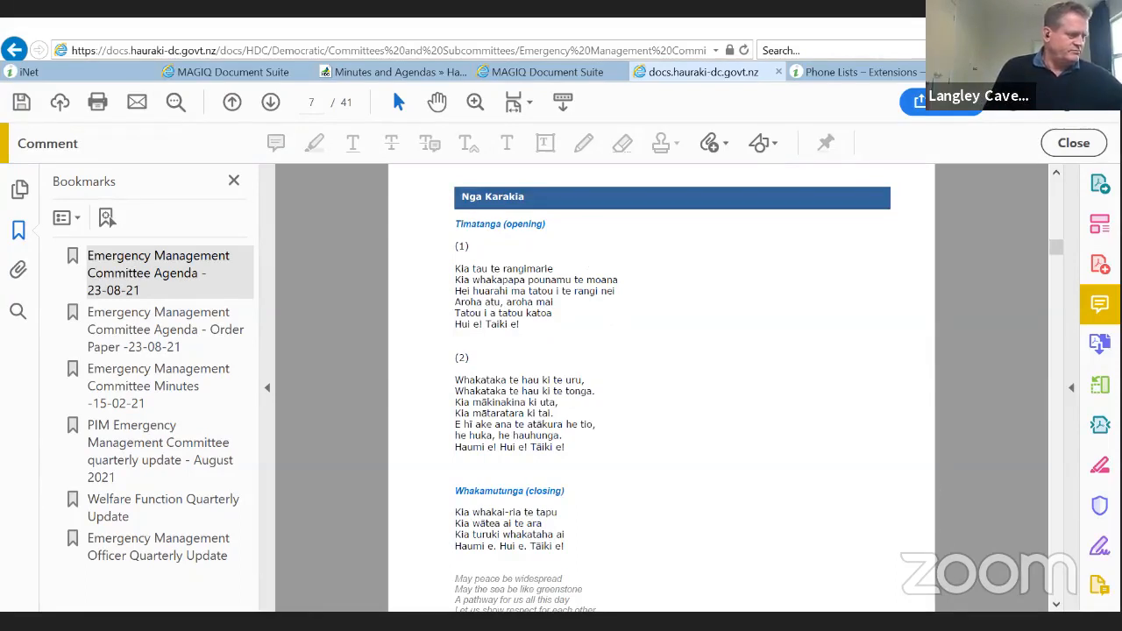
pyautogui.moveTo(1038, 586)
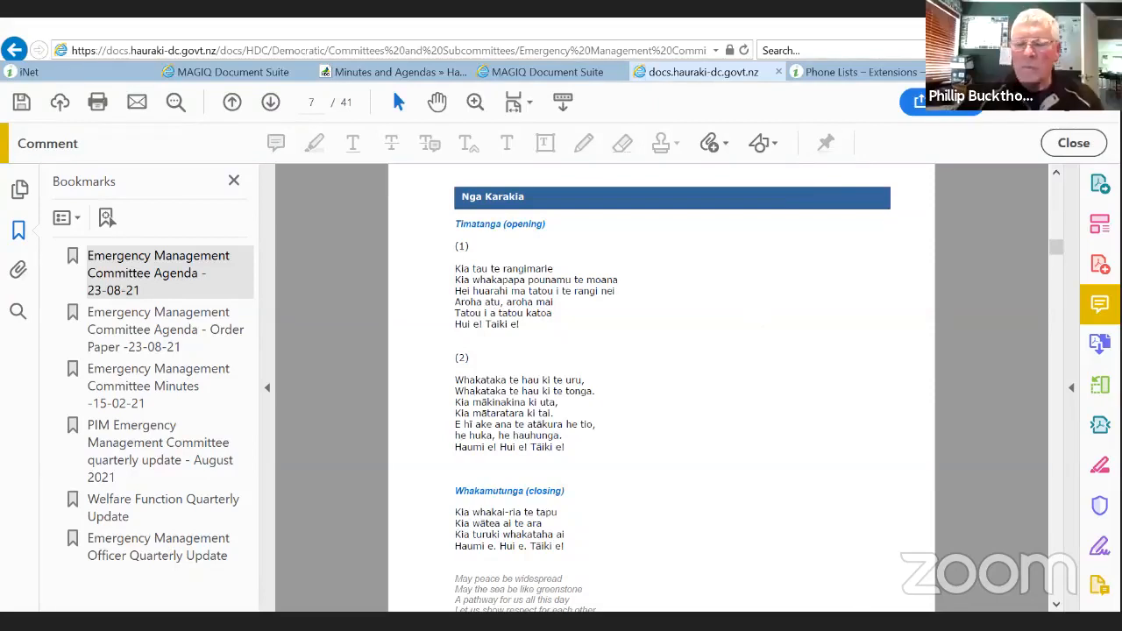
pyautogui.moveTo(681, 447)
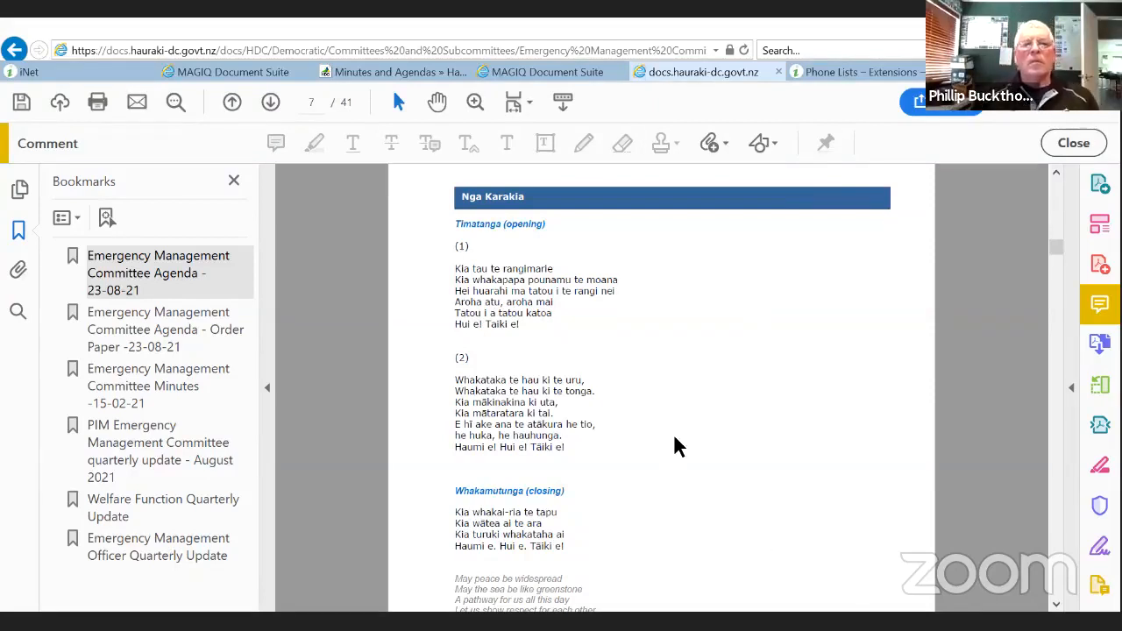
pyautogui.moveTo(938, 428)
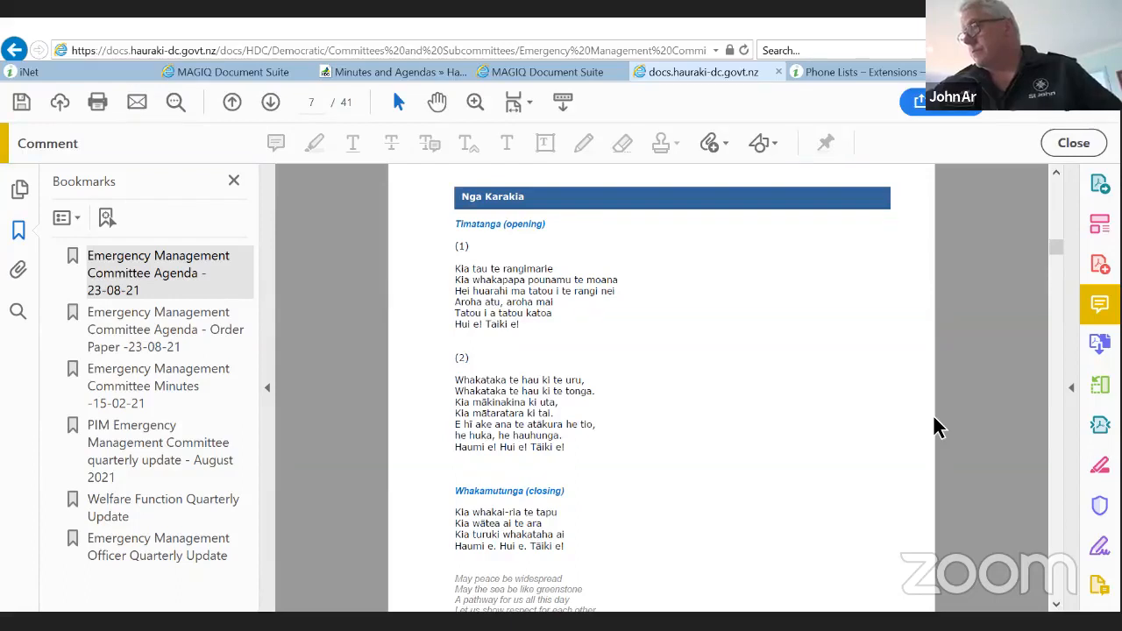
pyautogui.moveTo(1038, 442)
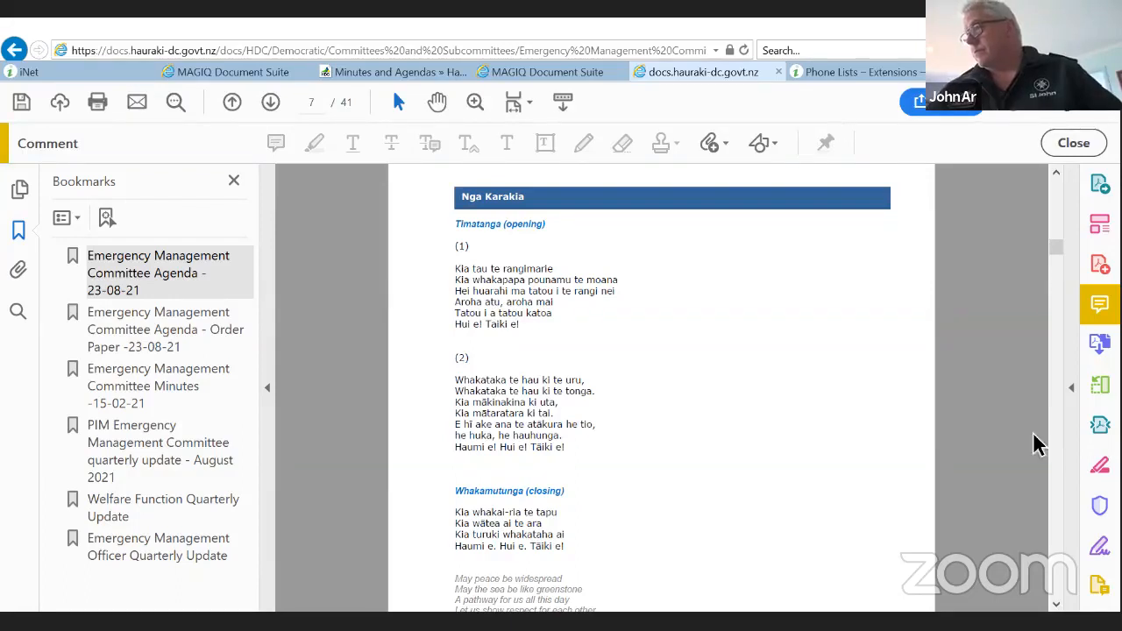
pyautogui.moveTo(1066, 412)
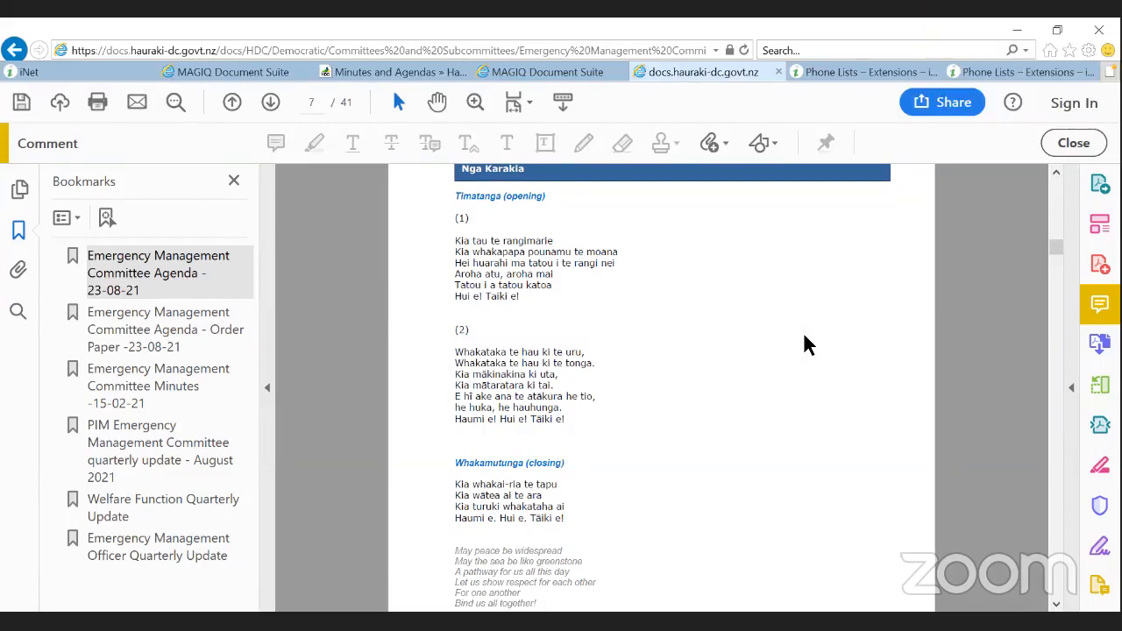
pyautogui.moveTo(745, 445)
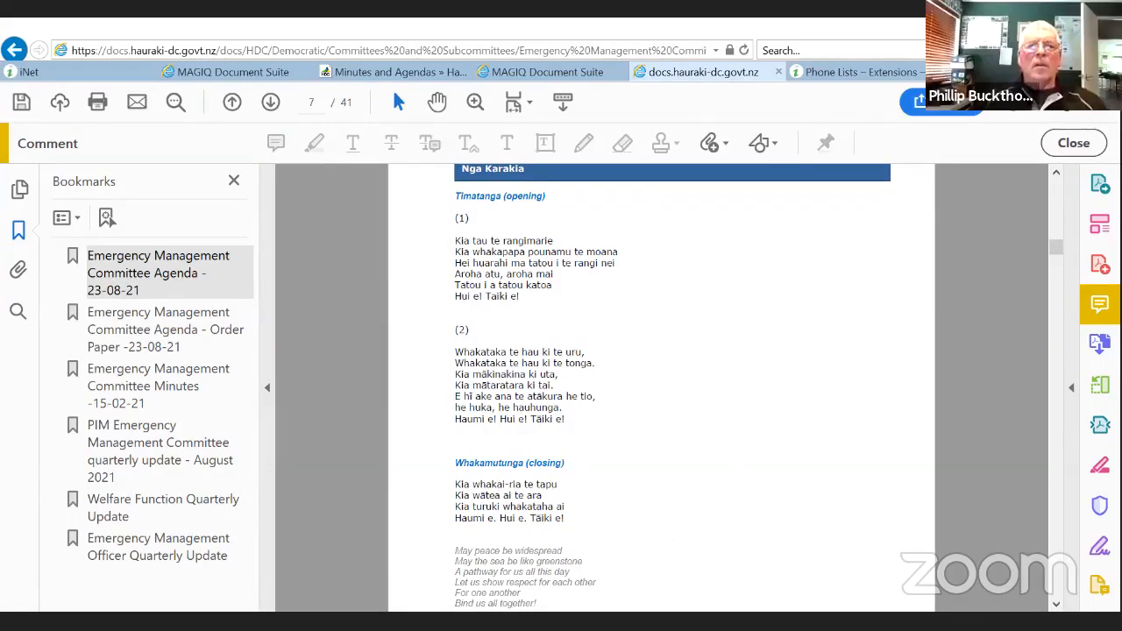
pyautogui.moveTo(780, 349)
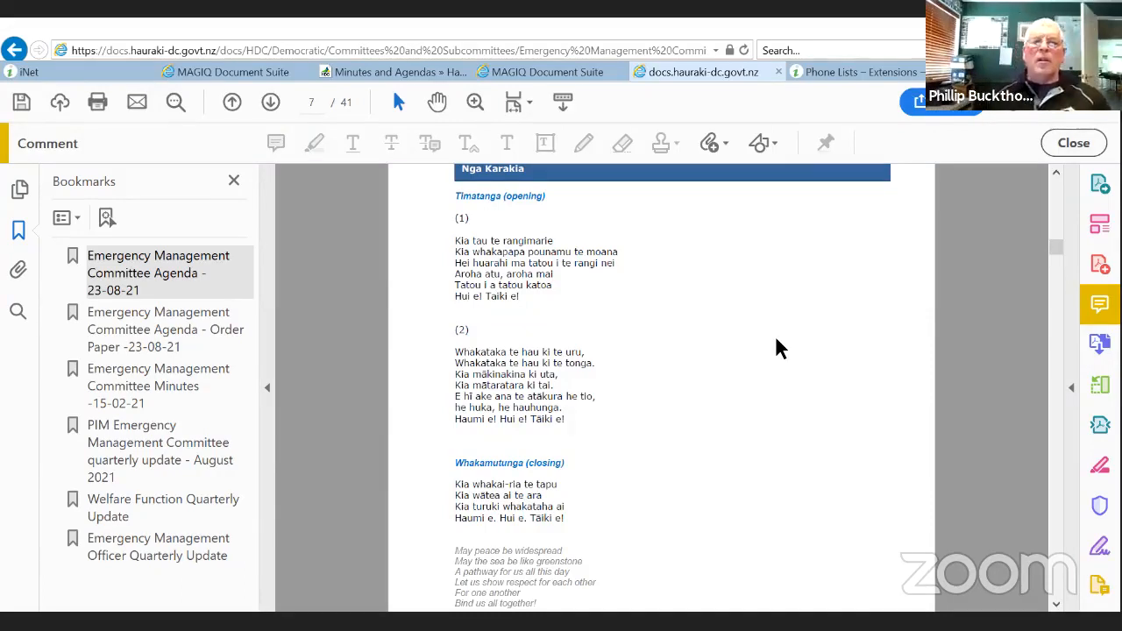
# Step: Jump via the Order Paper bookmark to page 8's Order of Business item list
pyautogui.scroll(-3)
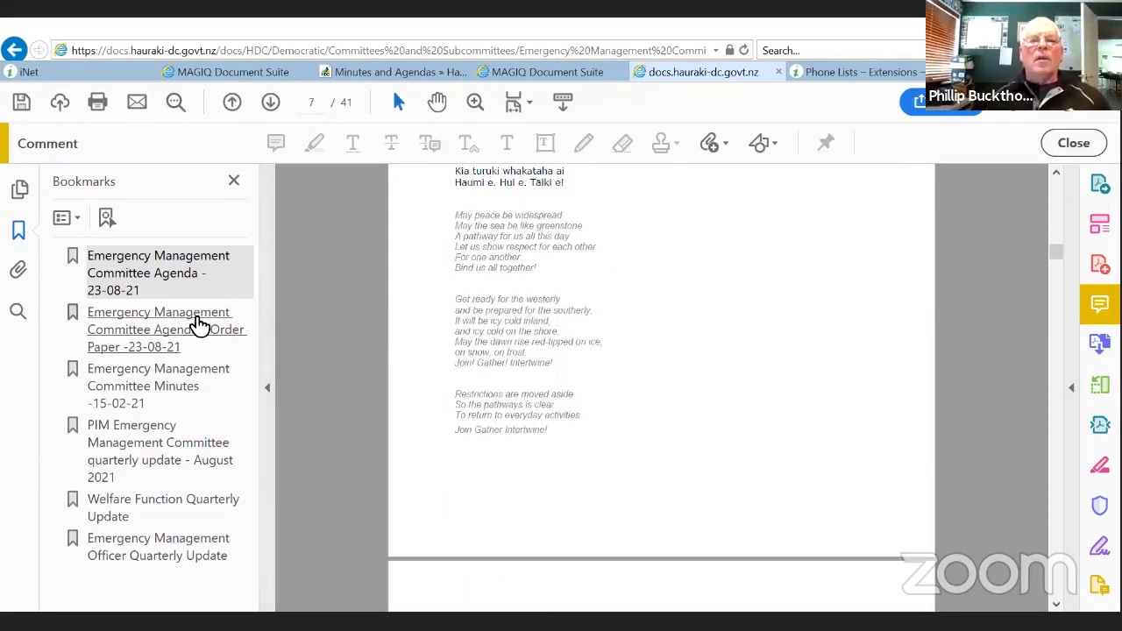
pyautogui.click(158, 330)
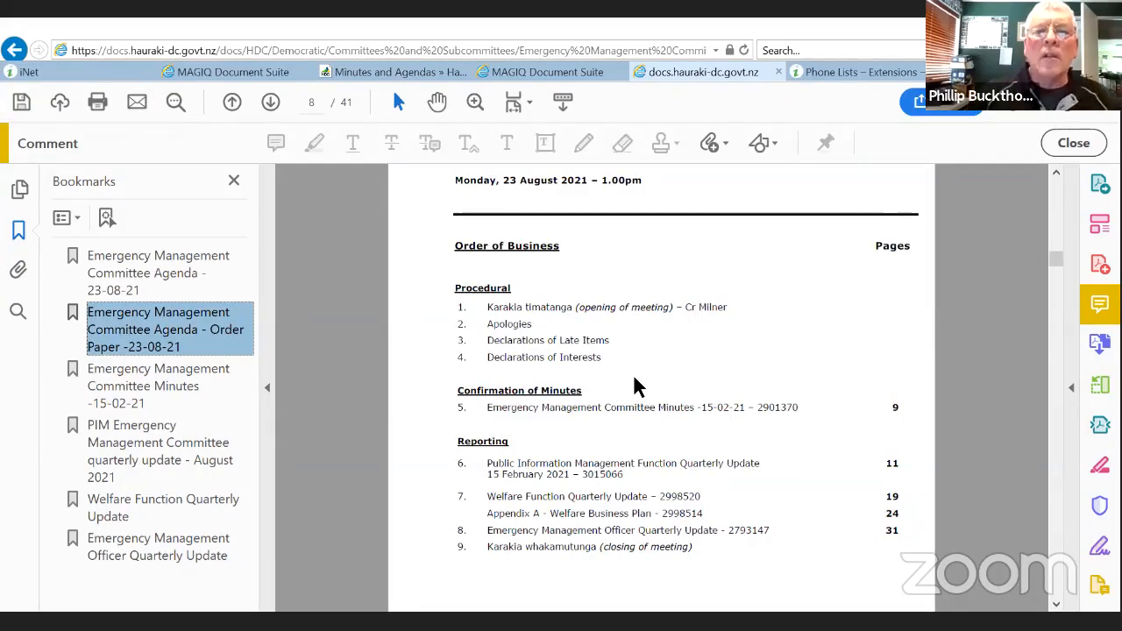
pyautogui.moveTo(740, 396)
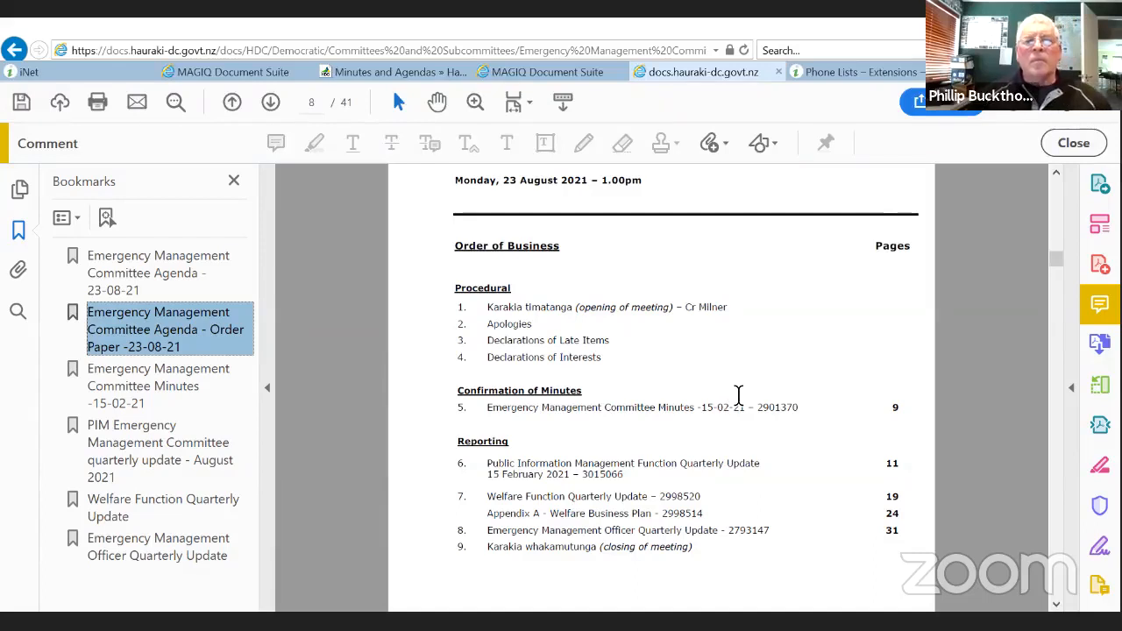
pyautogui.scroll(-3)
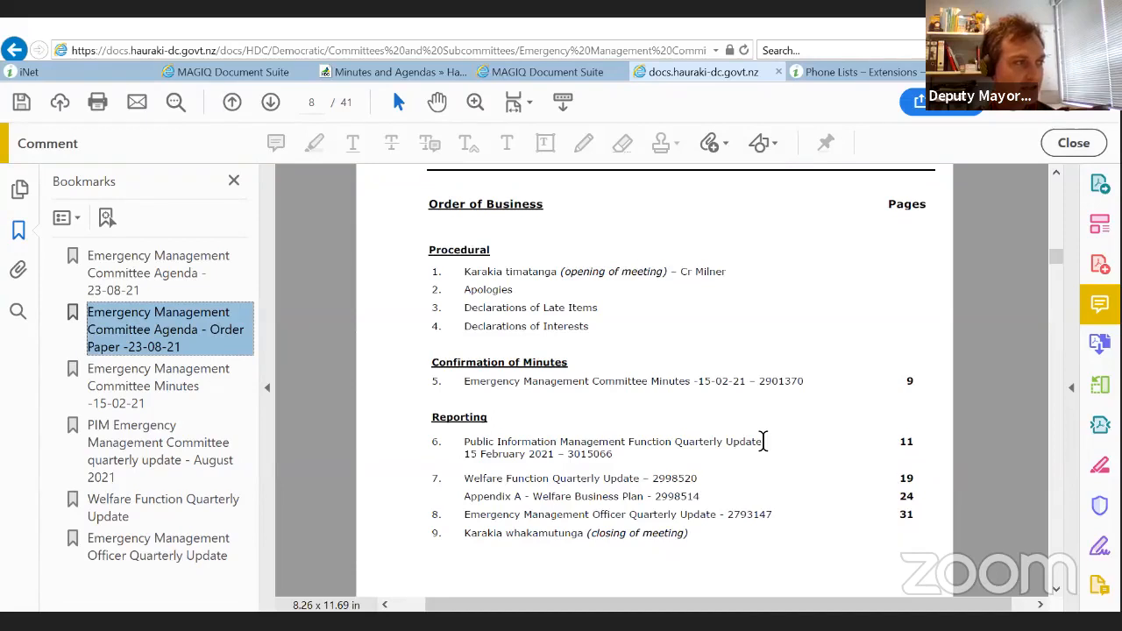
pyautogui.moveTo(816, 414)
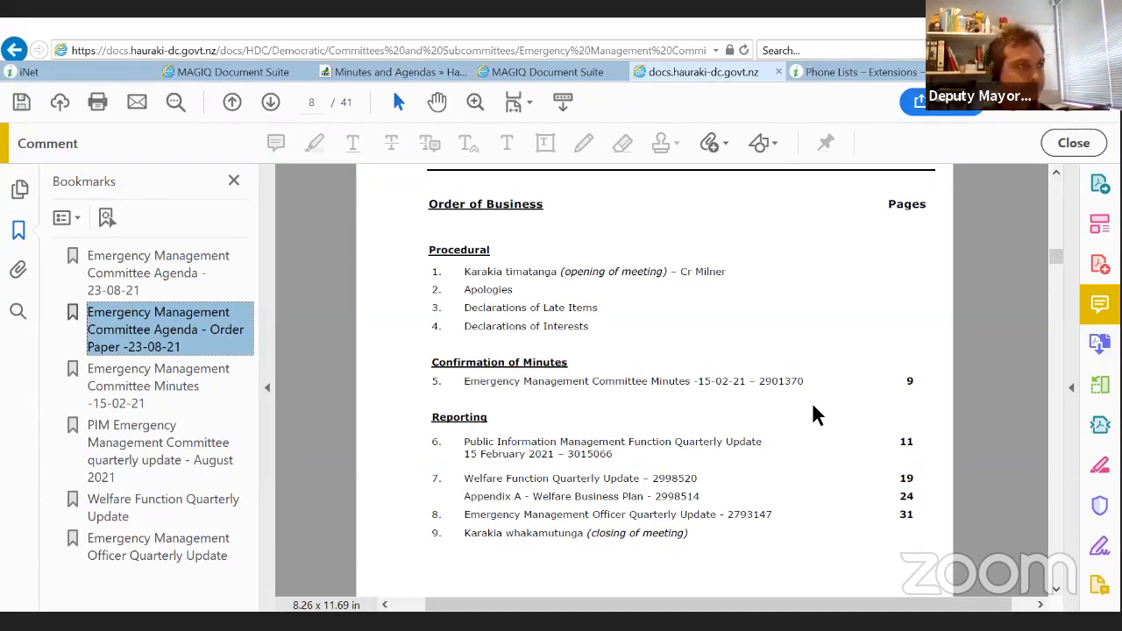
pyautogui.moveTo(833, 580)
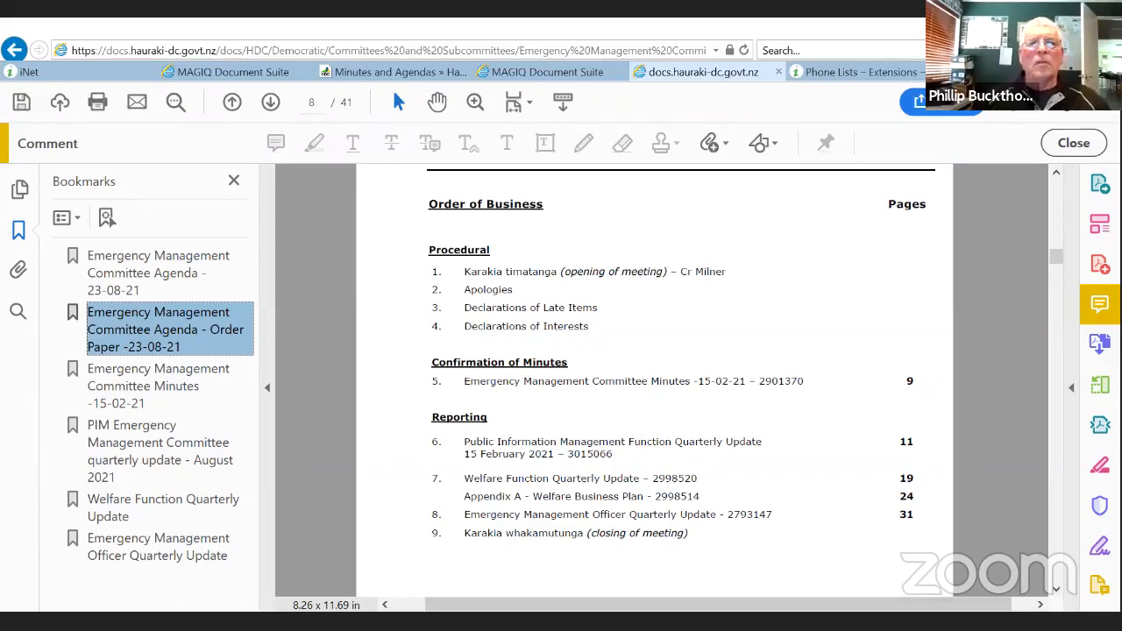
pyautogui.moveTo(680, 456)
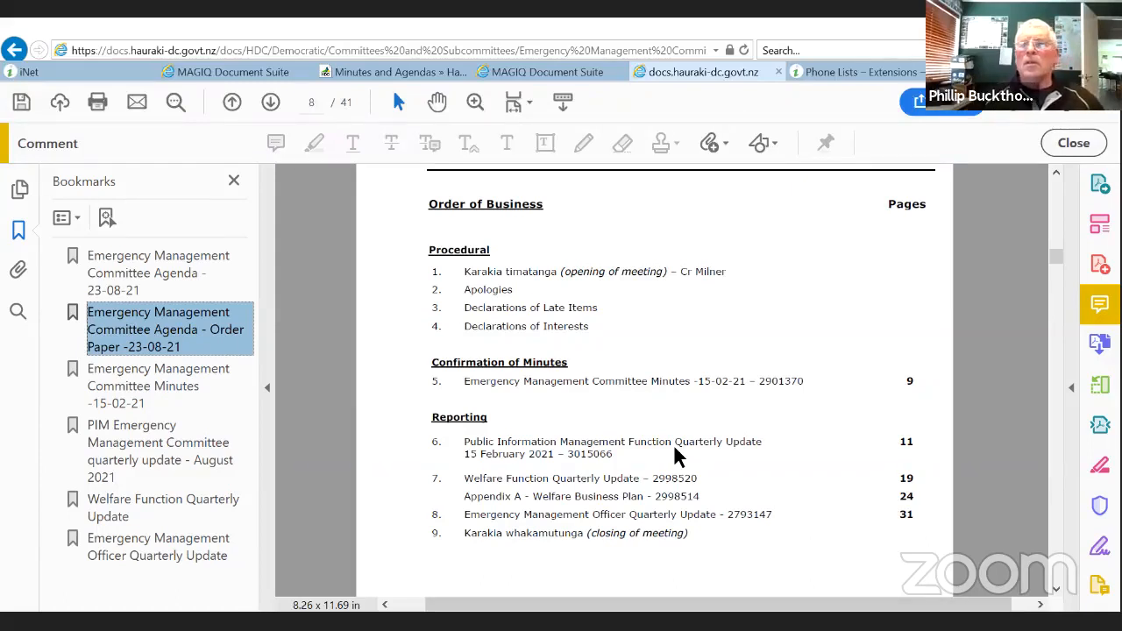
pyautogui.moveTo(677, 412)
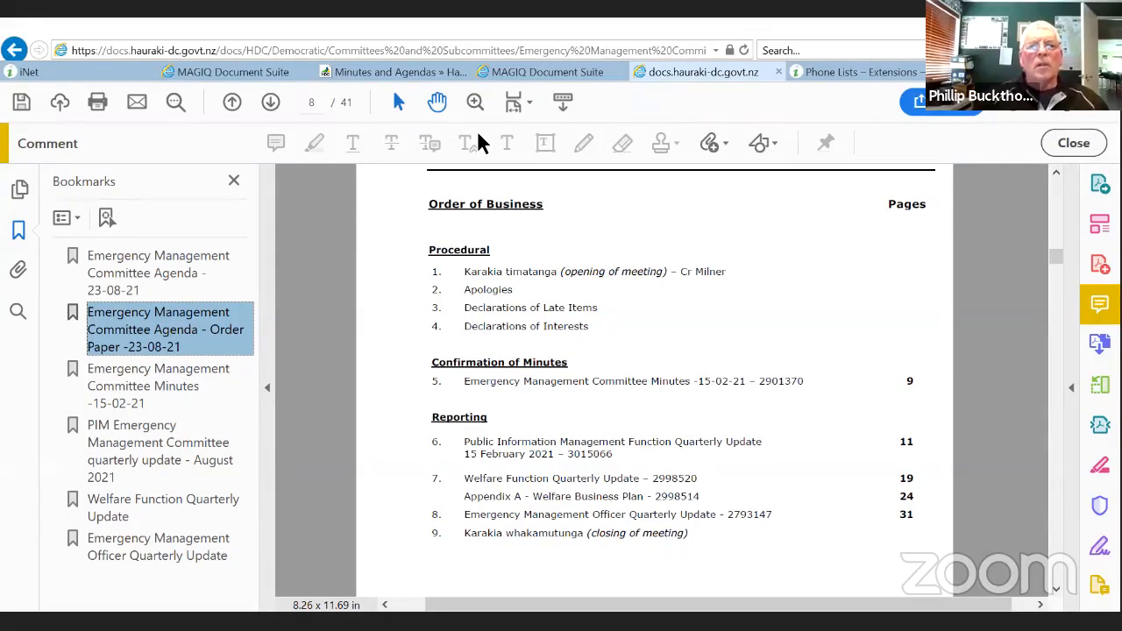
pyautogui.moveTo(638, 430)
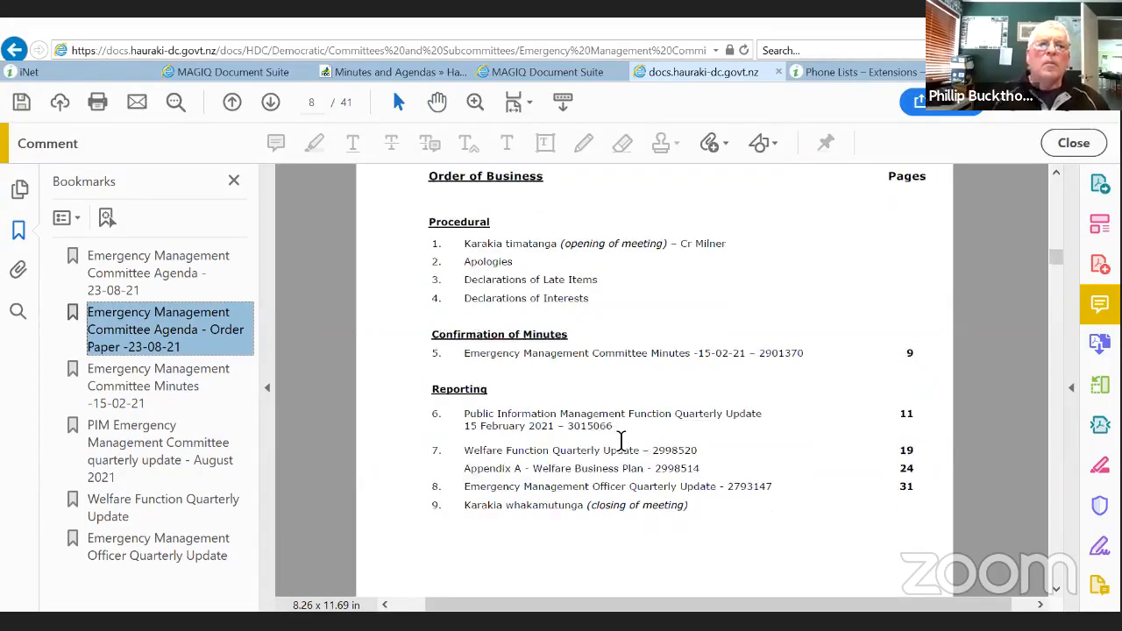
# Step: Scroll to page 9, the 15 February 2021 minutes with attendees and apologies
pyautogui.scroll(-3)
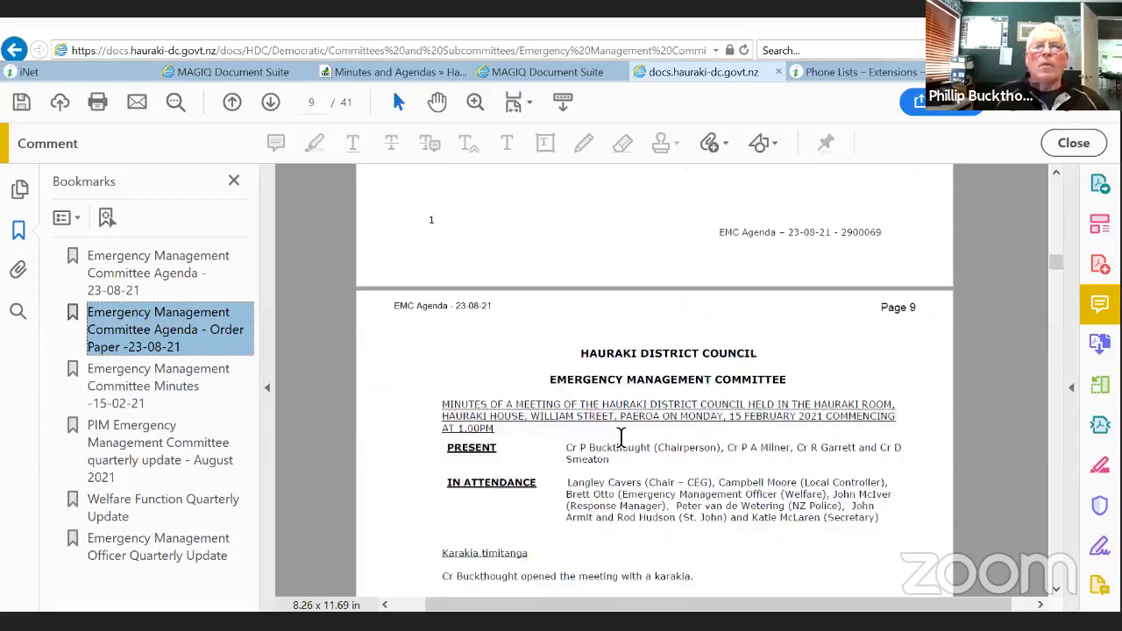
pyautogui.scroll(-3)
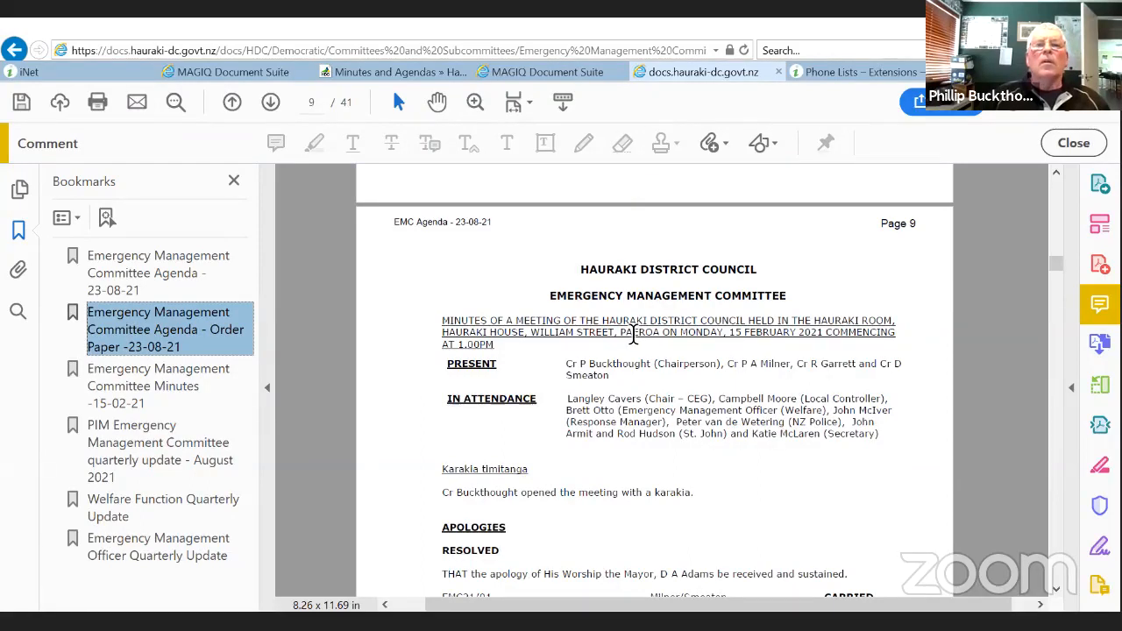
pyautogui.scroll(-3)
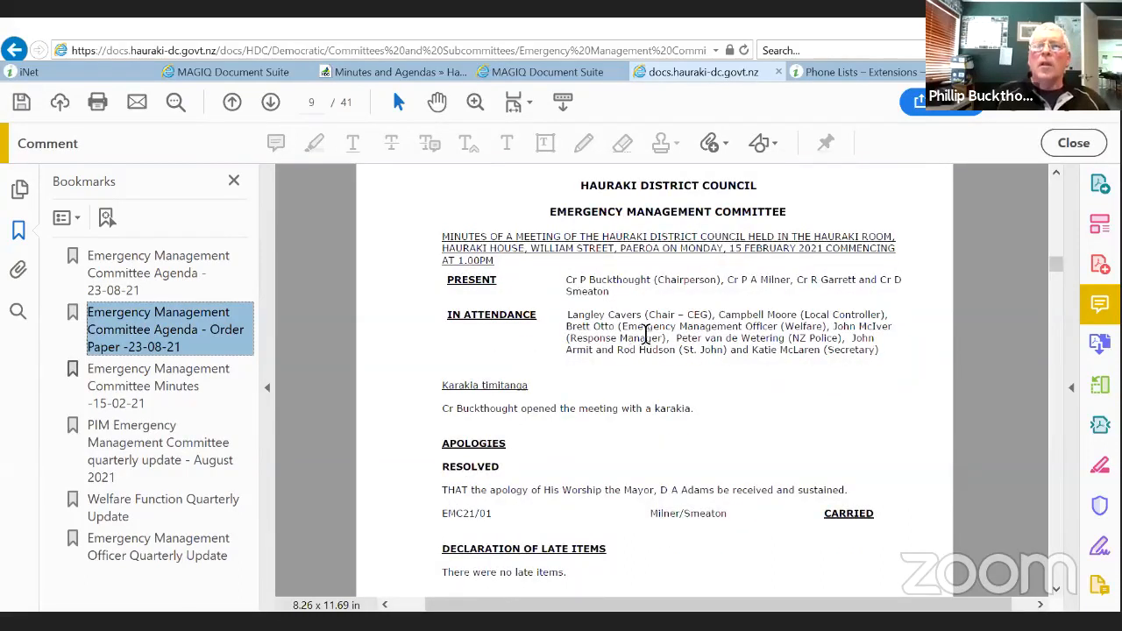
pyautogui.moveTo(757, 440)
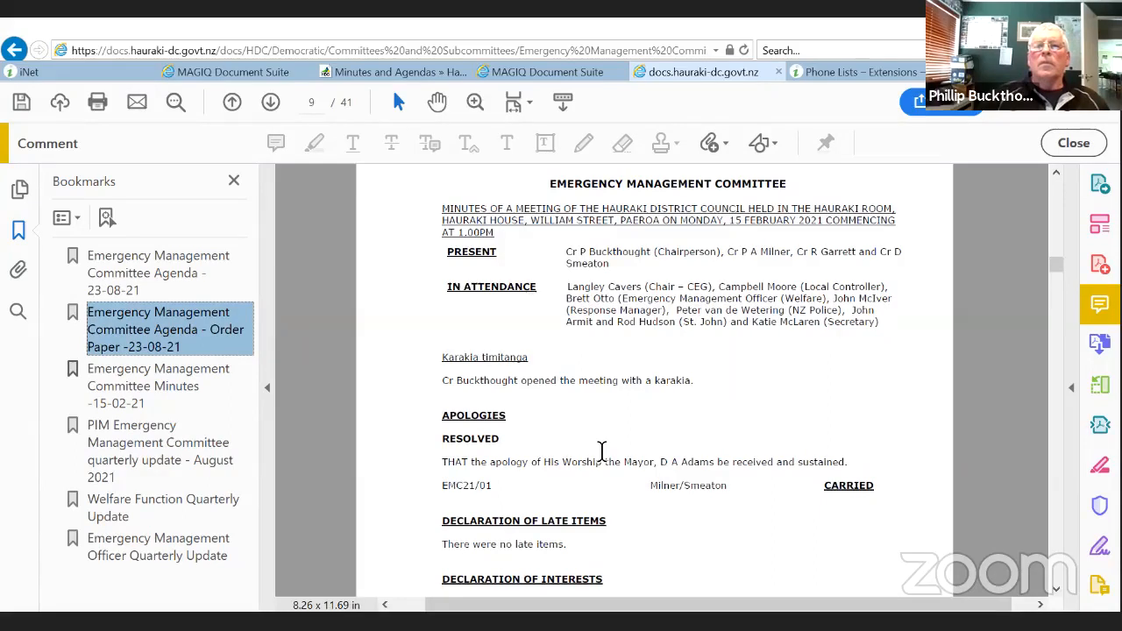
pyautogui.moveTo(575, 463)
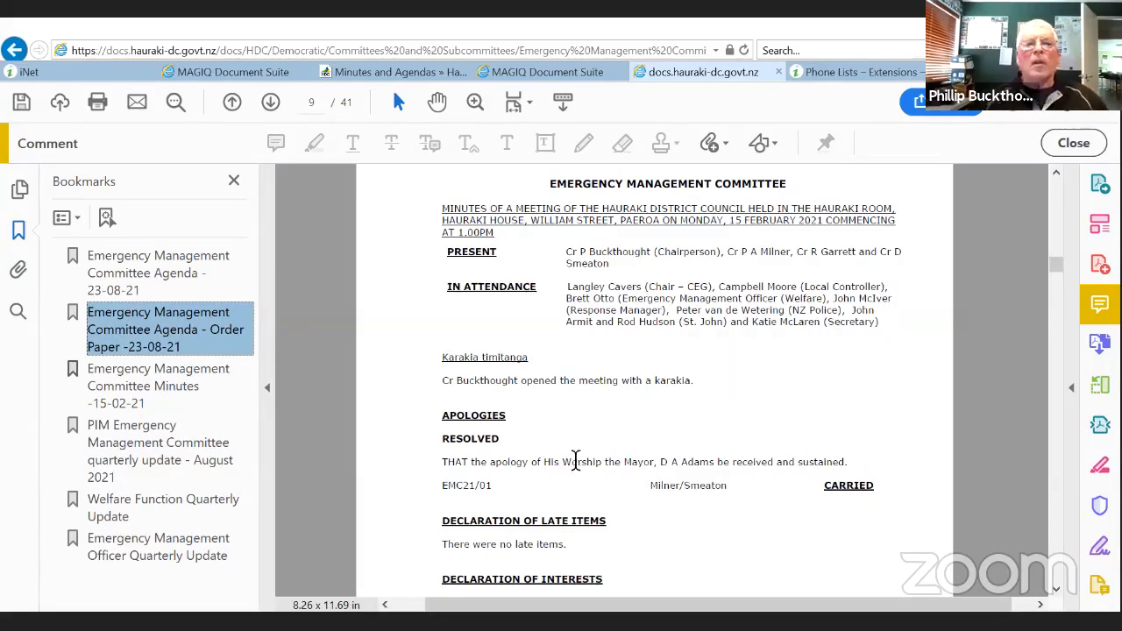
pyautogui.moveTo(838, 512)
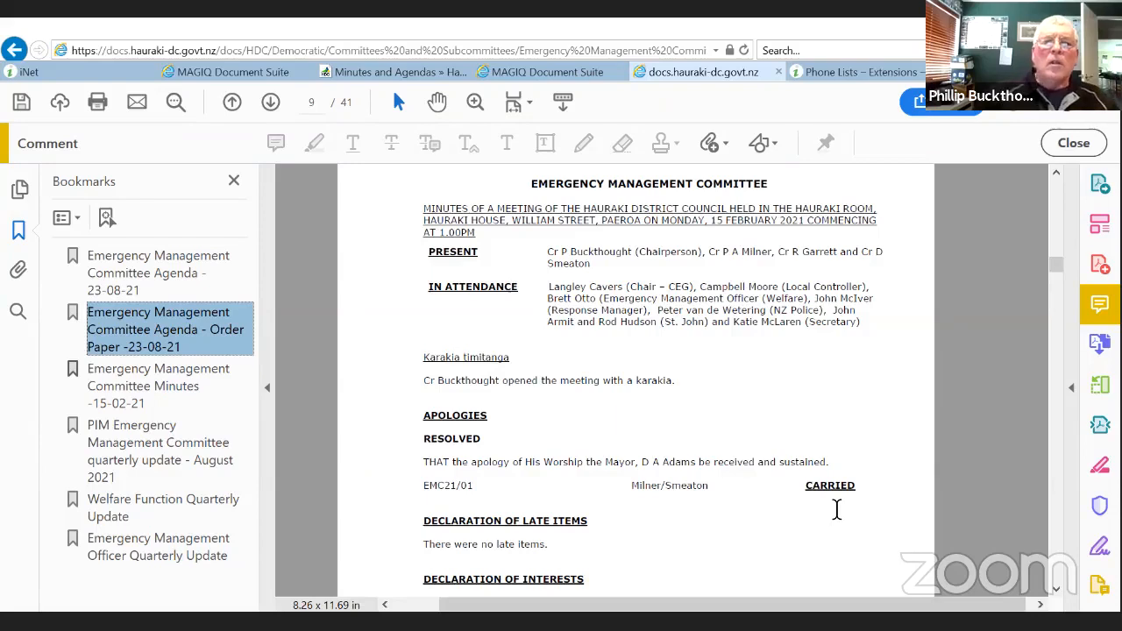
pyautogui.moveTo(885, 589)
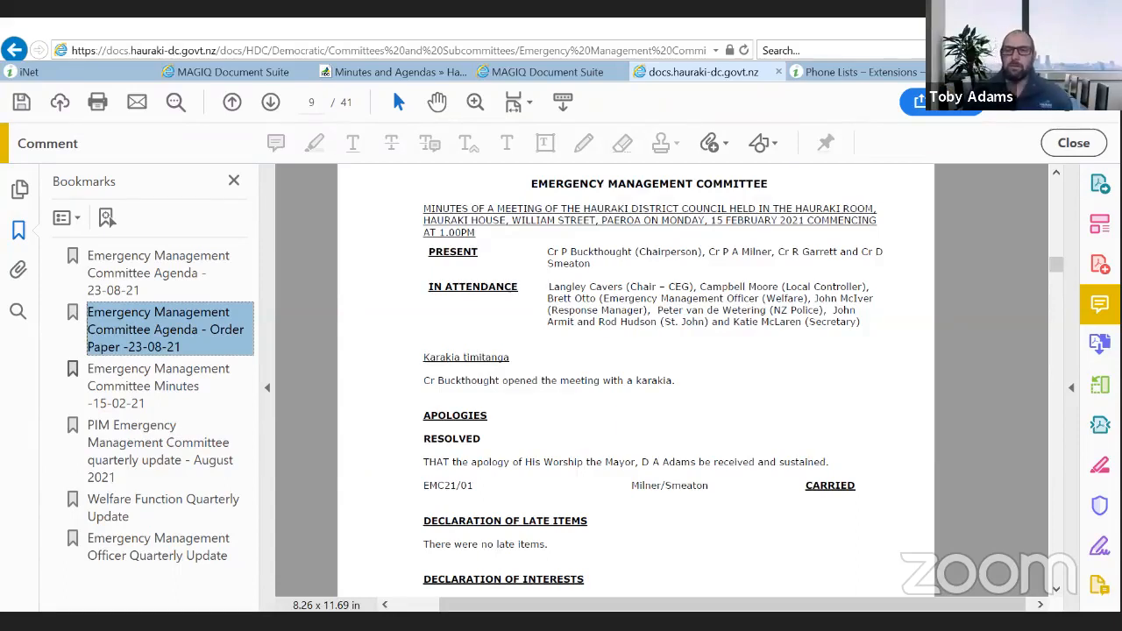
pyautogui.moveTo(700, 387)
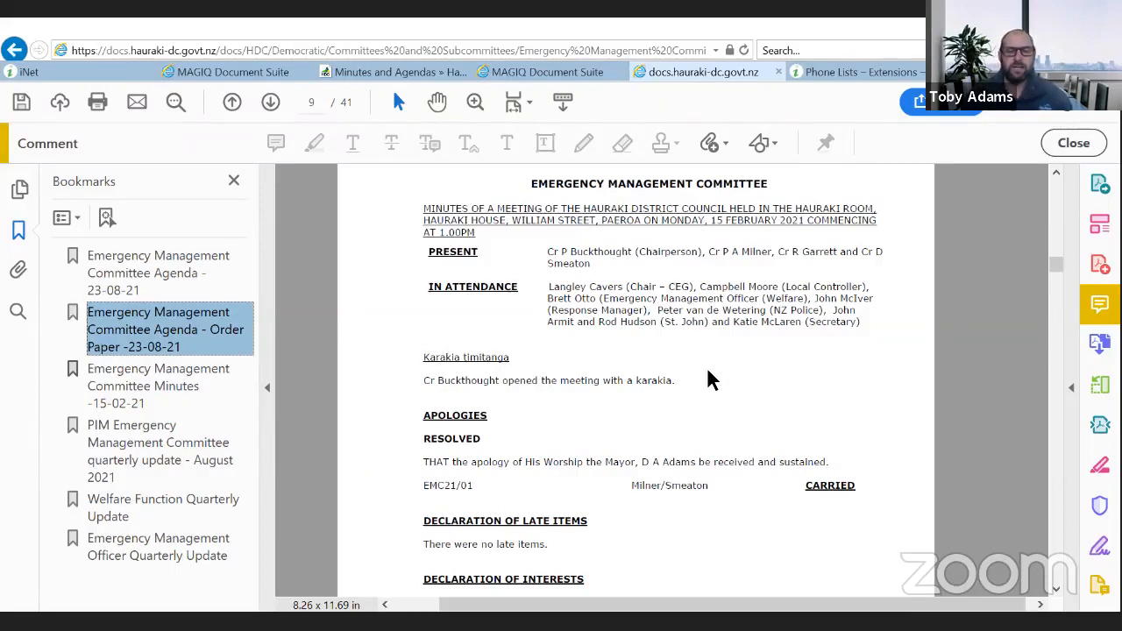
pyautogui.moveTo(1077, 581)
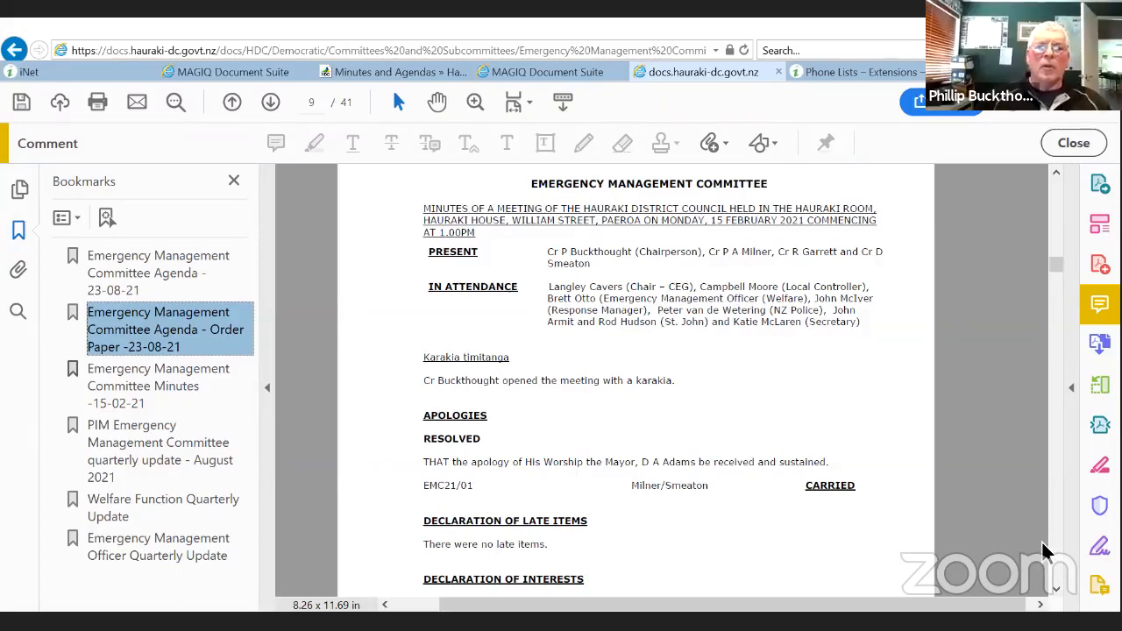
pyautogui.moveTo(866, 522)
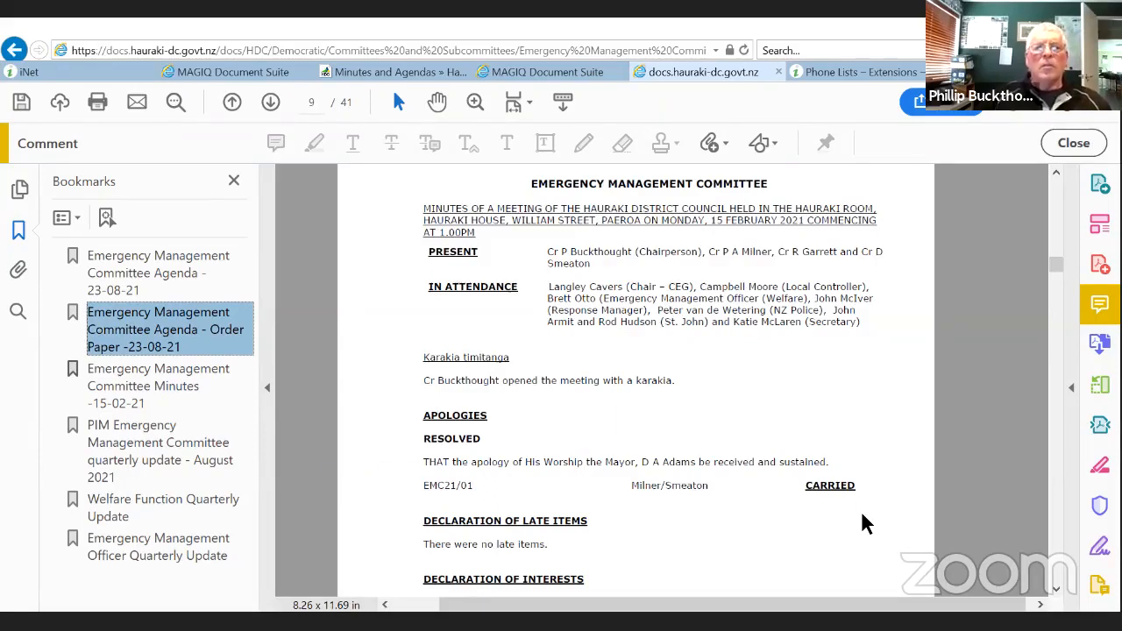
pyautogui.moveTo(894, 419)
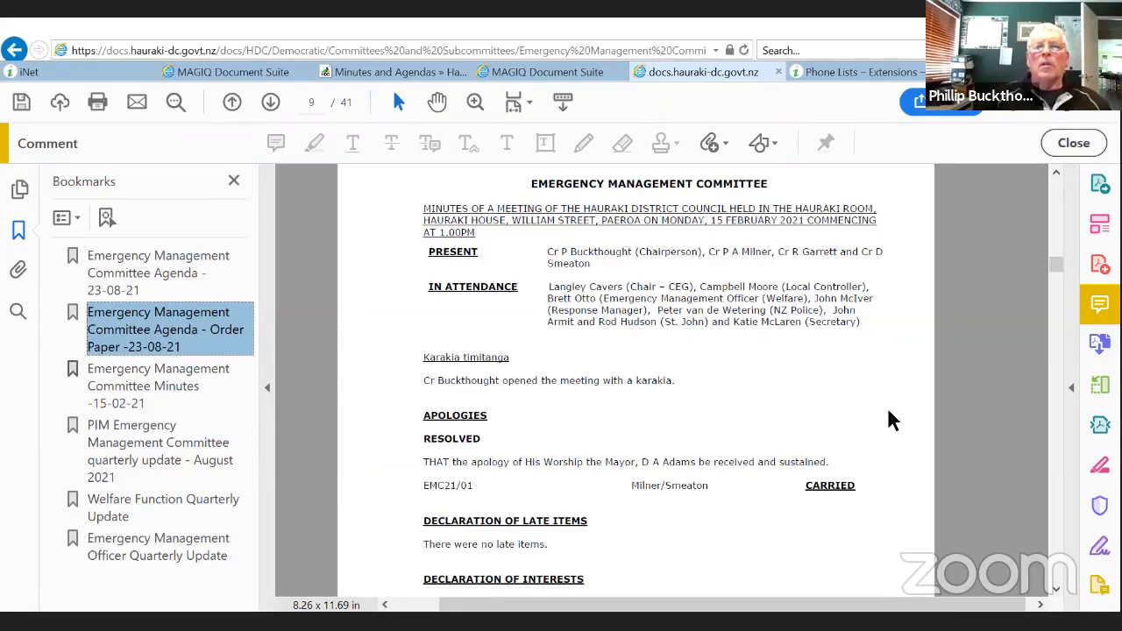
# Step: Scroll through page 10 to the resolutions, advisors update and chairperson's confirmation
pyautogui.scroll(-3)
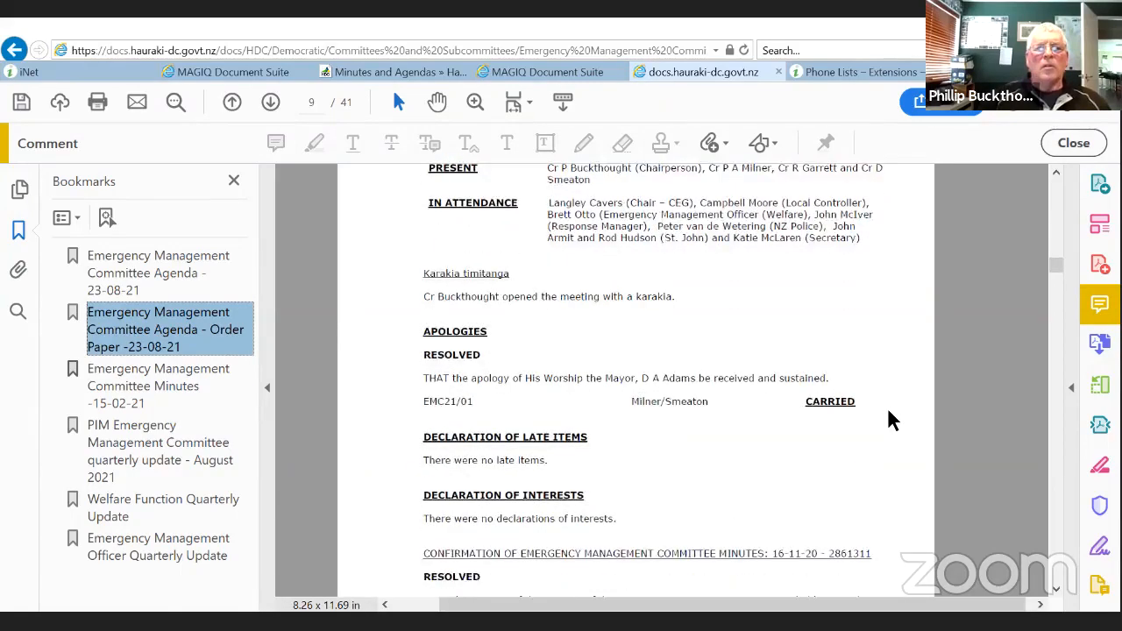
pyautogui.scroll(-3)
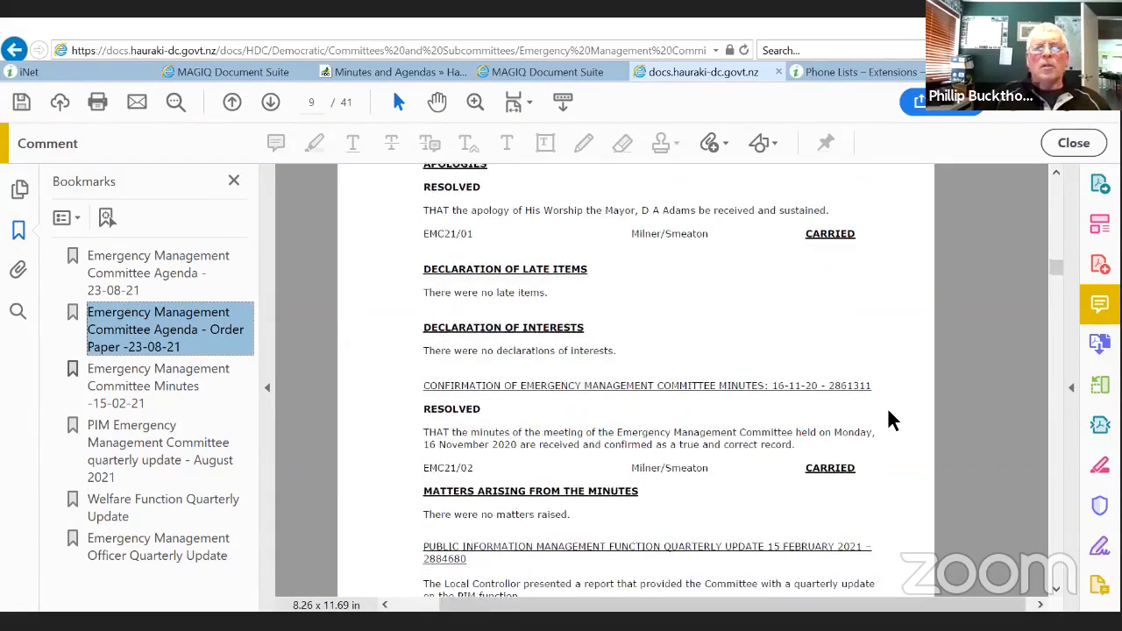
pyautogui.scroll(-3)
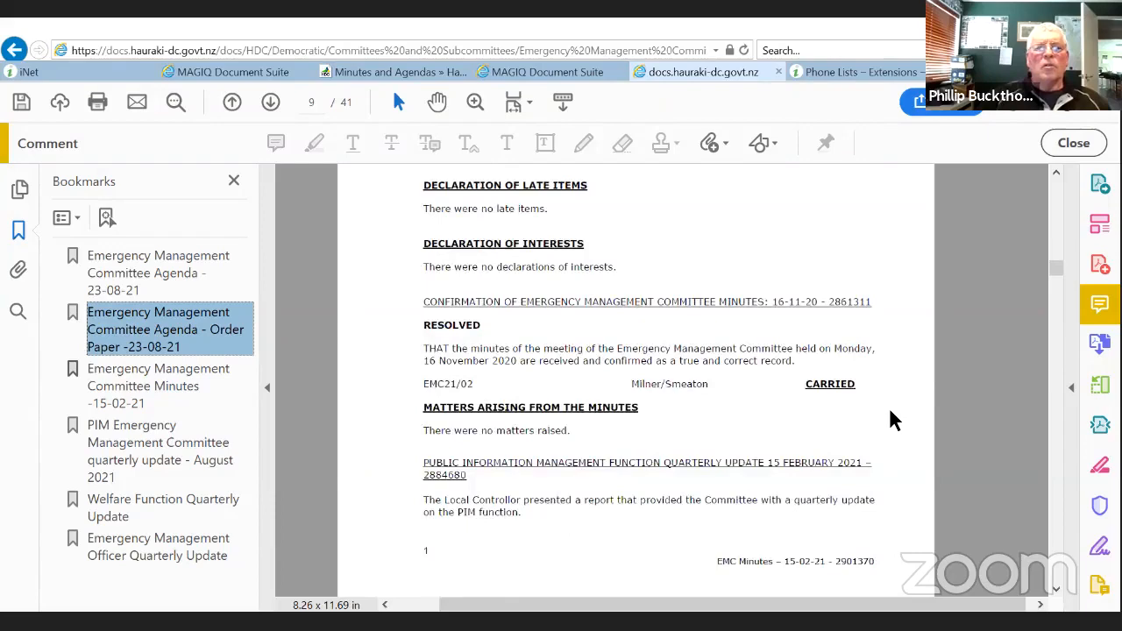
pyautogui.scroll(-3)
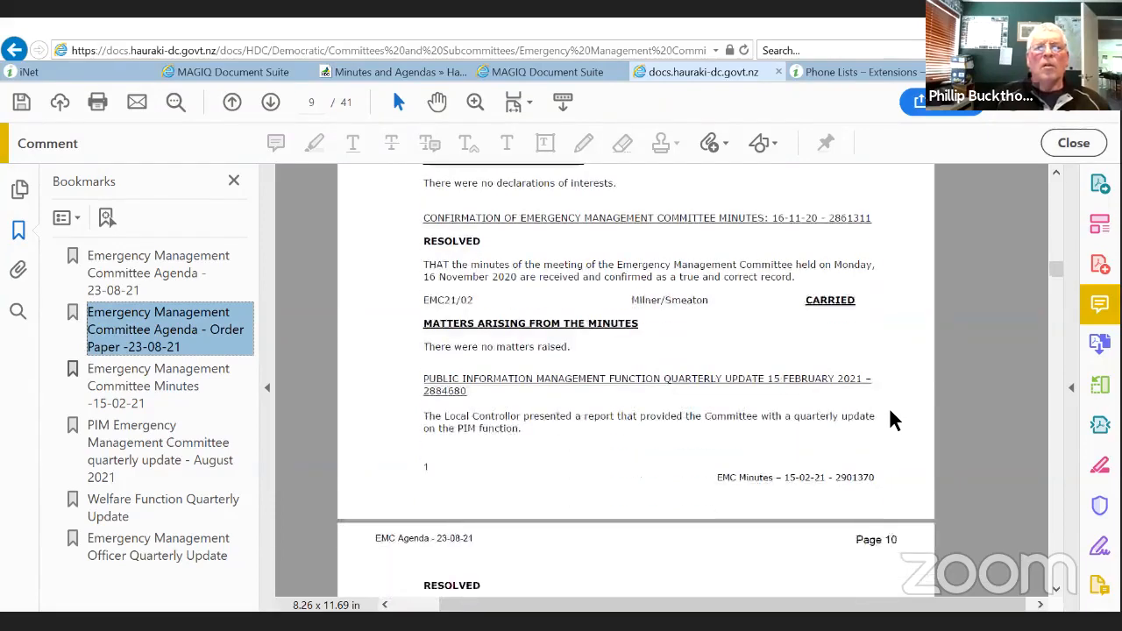
pyautogui.scroll(-3)
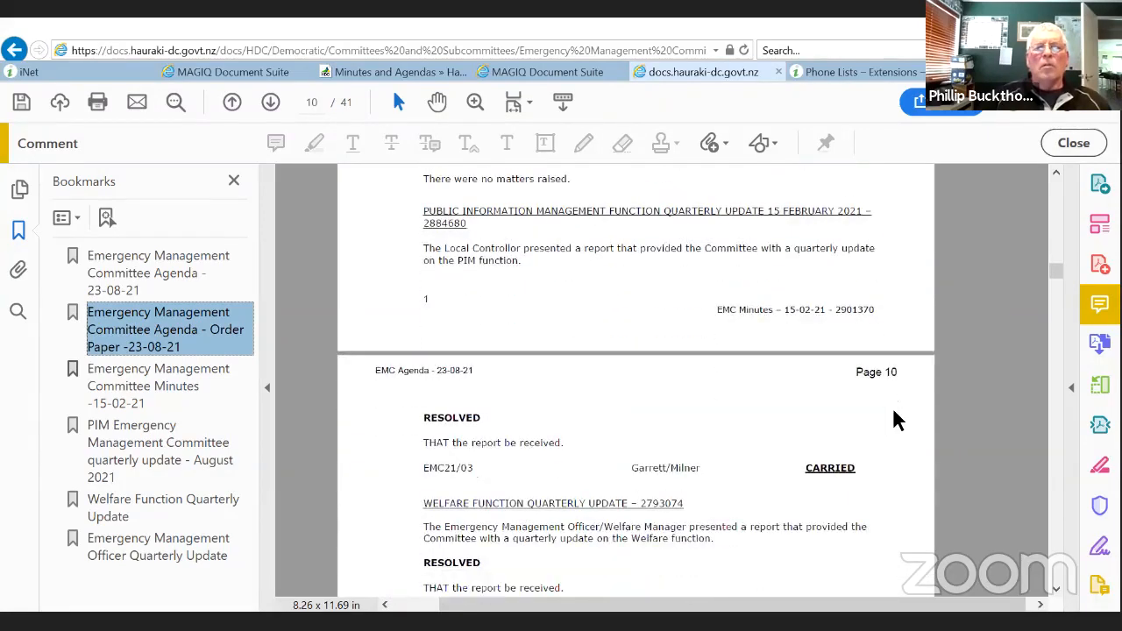
pyautogui.scroll(-3)
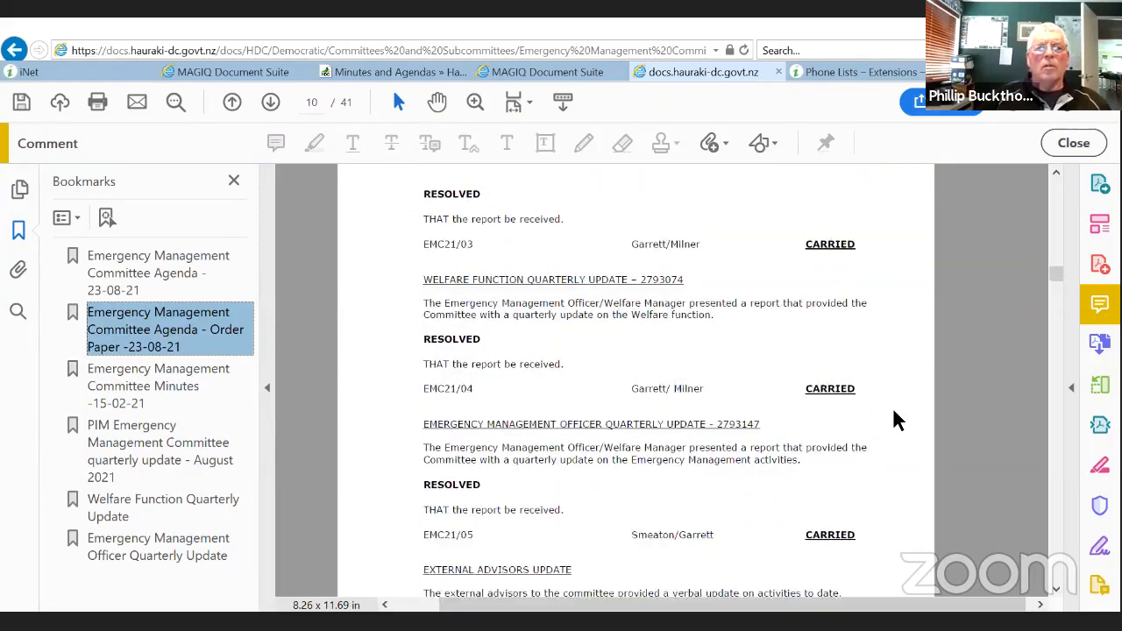
pyautogui.scroll(-3)
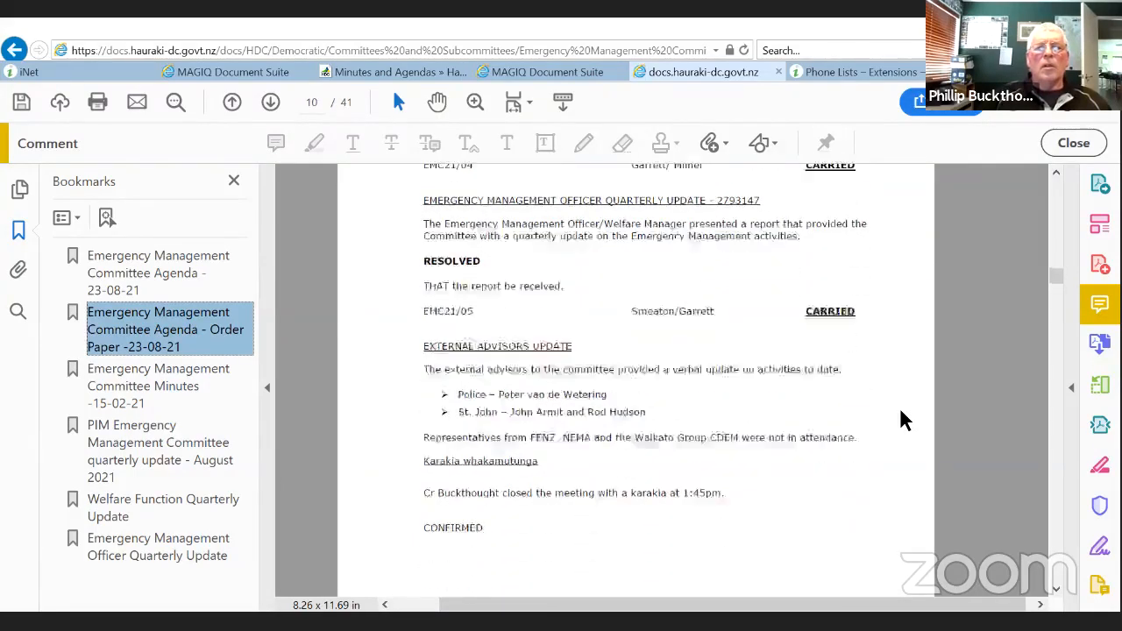
pyautogui.scroll(-3)
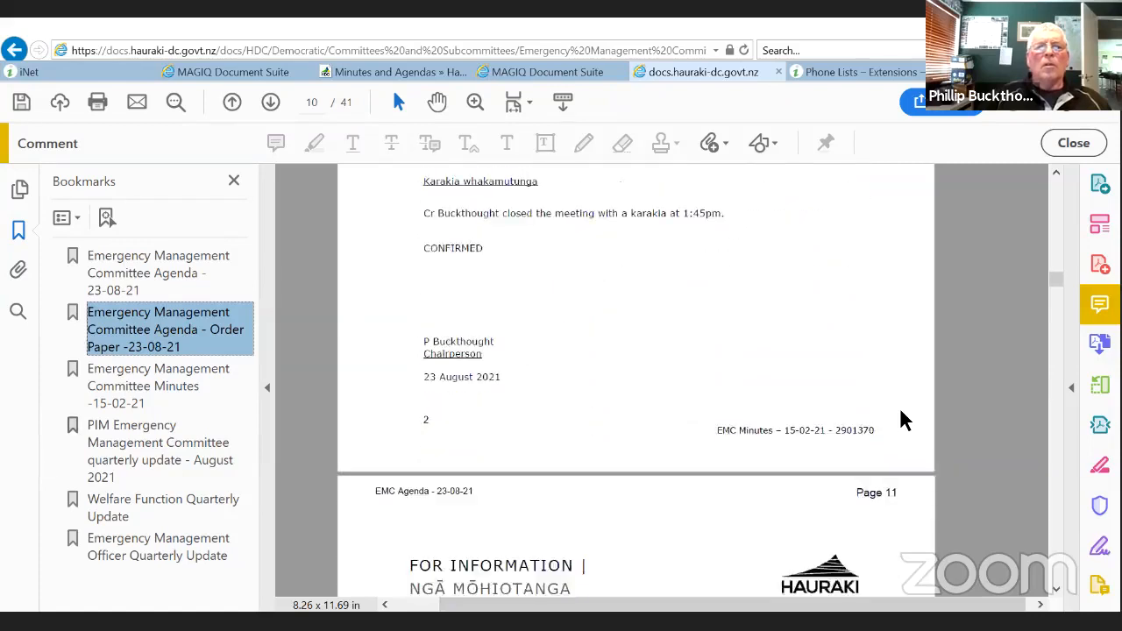
pyautogui.scroll(3)
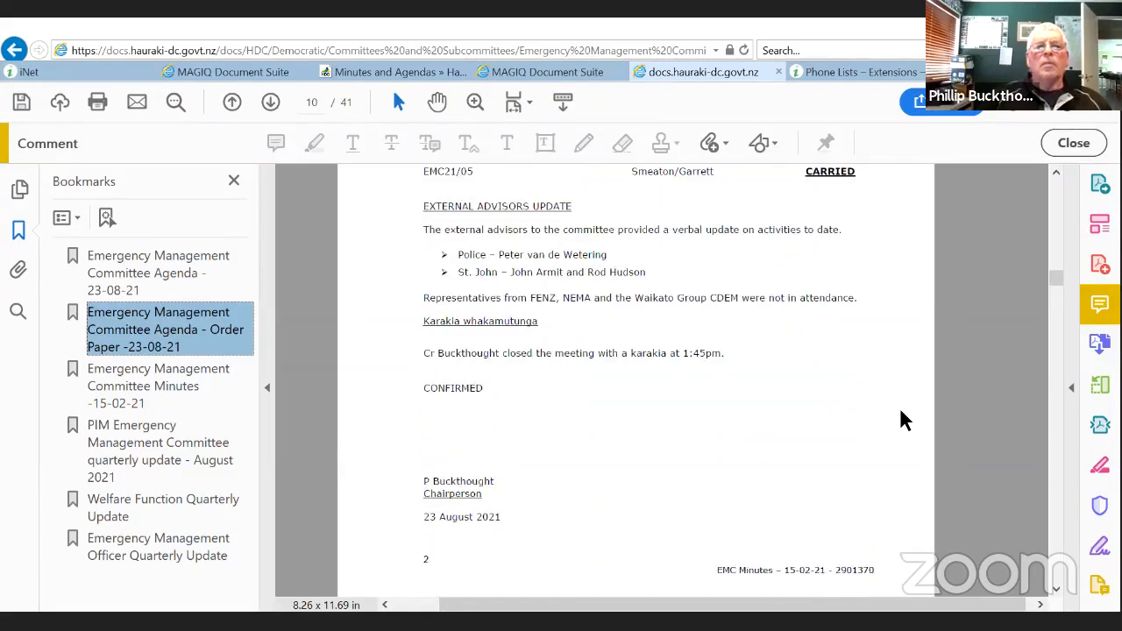
pyautogui.moveTo(870, 488)
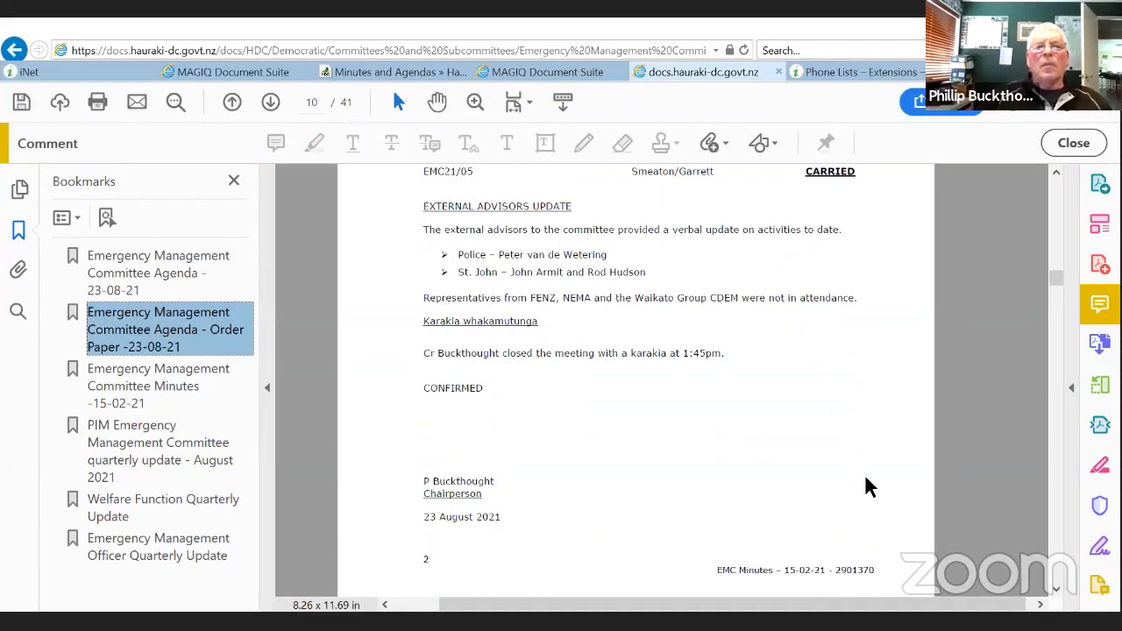
pyautogui.moveTo(905, 430)
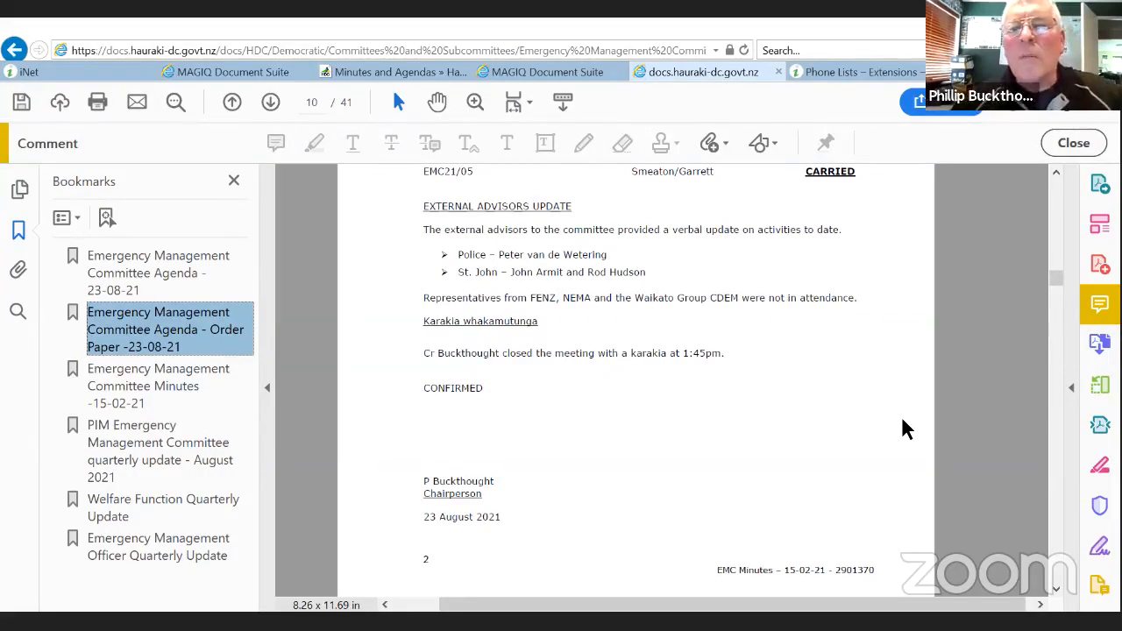
pyautogui.moveTo(891, 423)
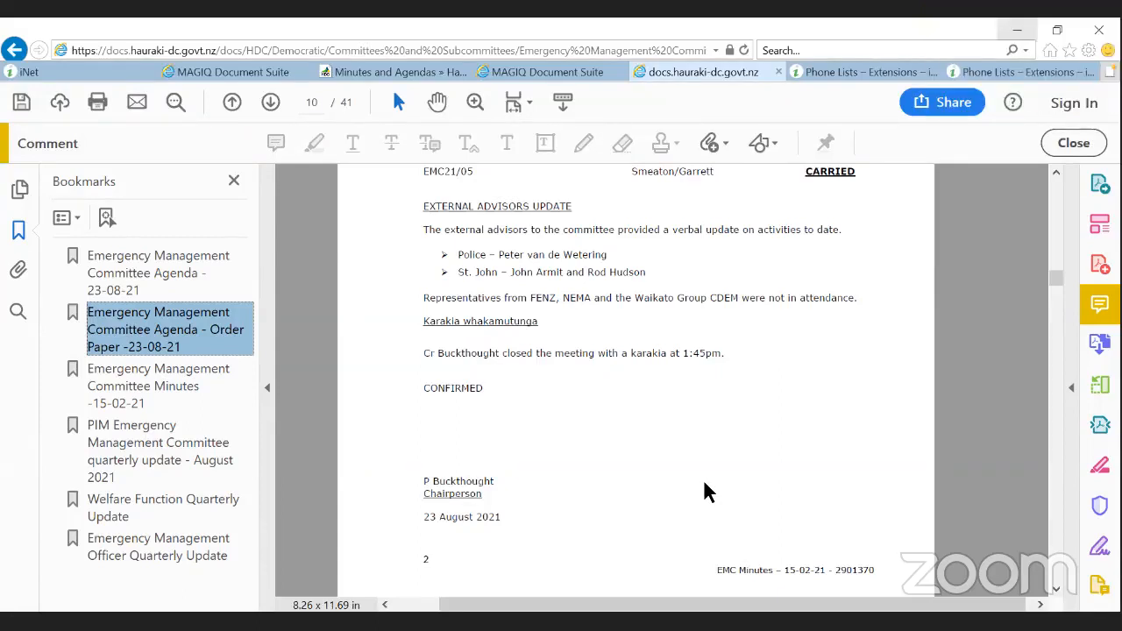
pyautogui.moveTo(761, 445)
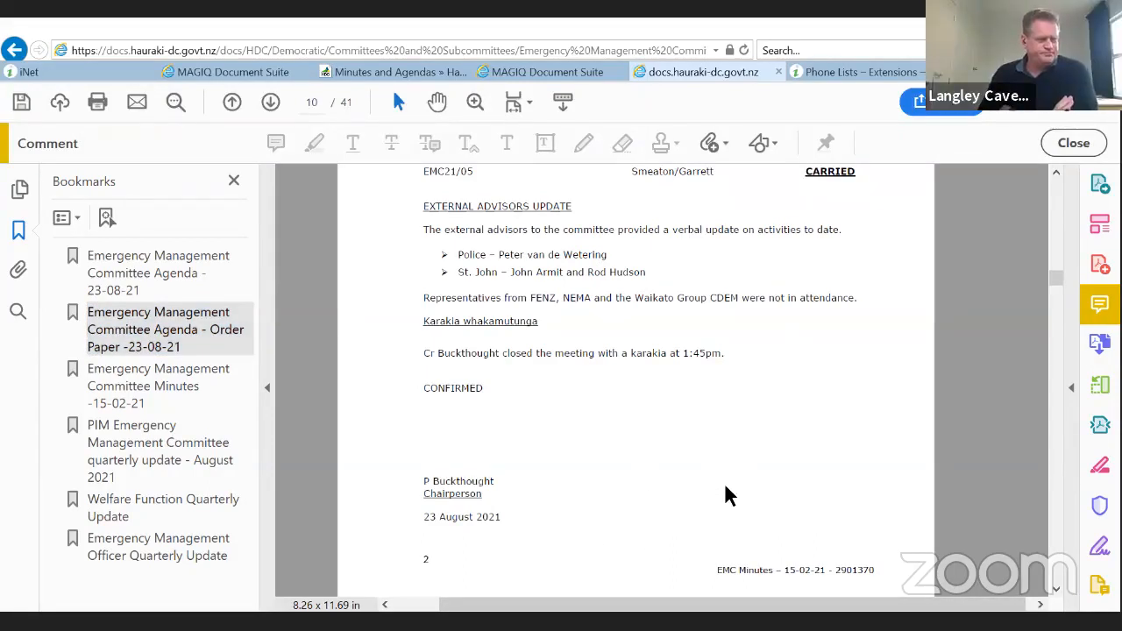
# Step: Scroll to page 11's PIM Quarterly Update cover with its recommendation and purpose
pyautogui.scroll(-3)
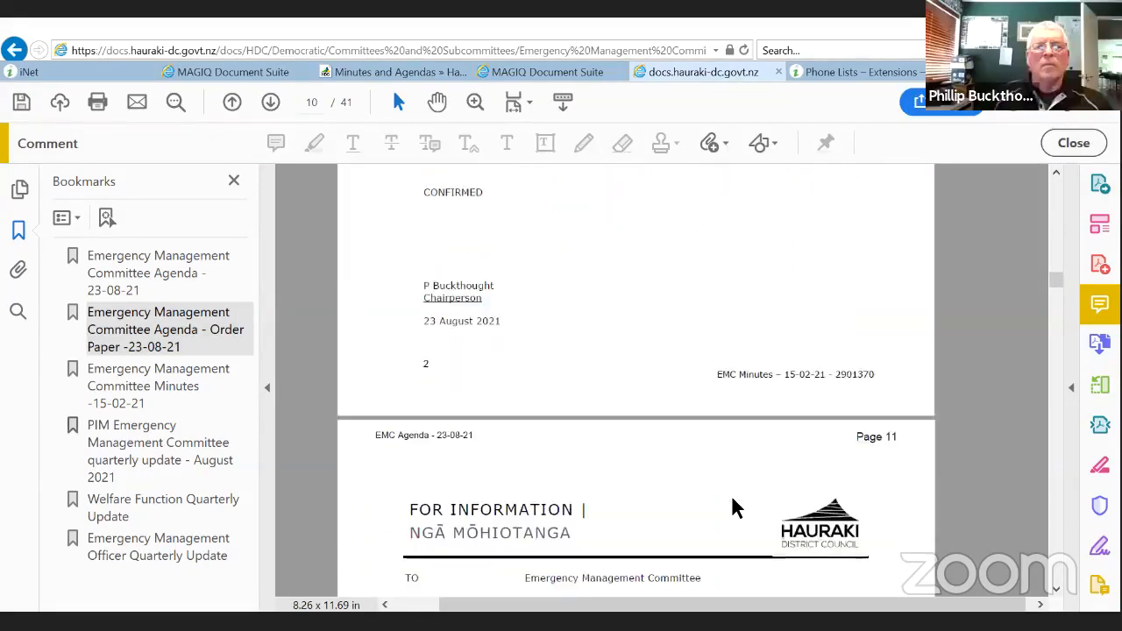
pyautogui.scroll(-3)
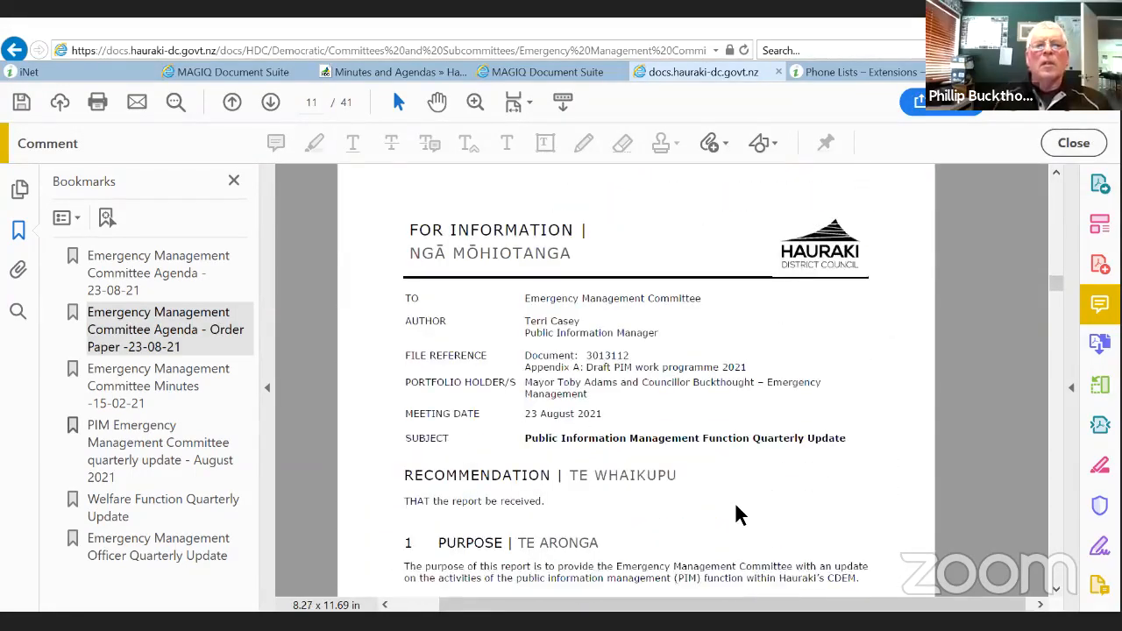
pyautogui.scroll(-3)
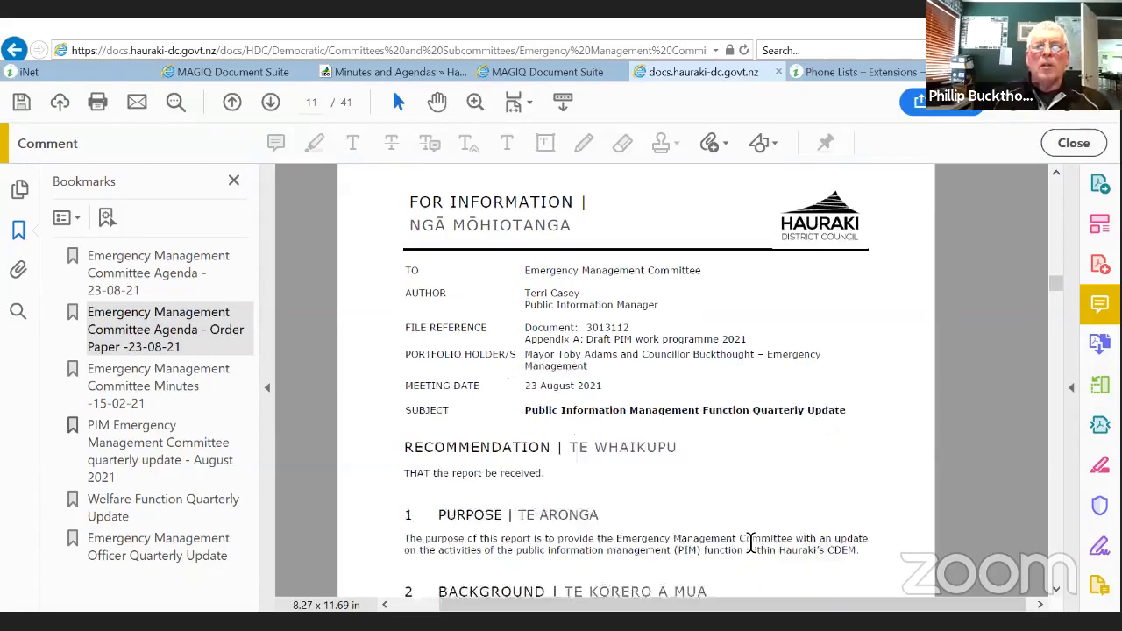
pyautogui.moveTo(814, 512)
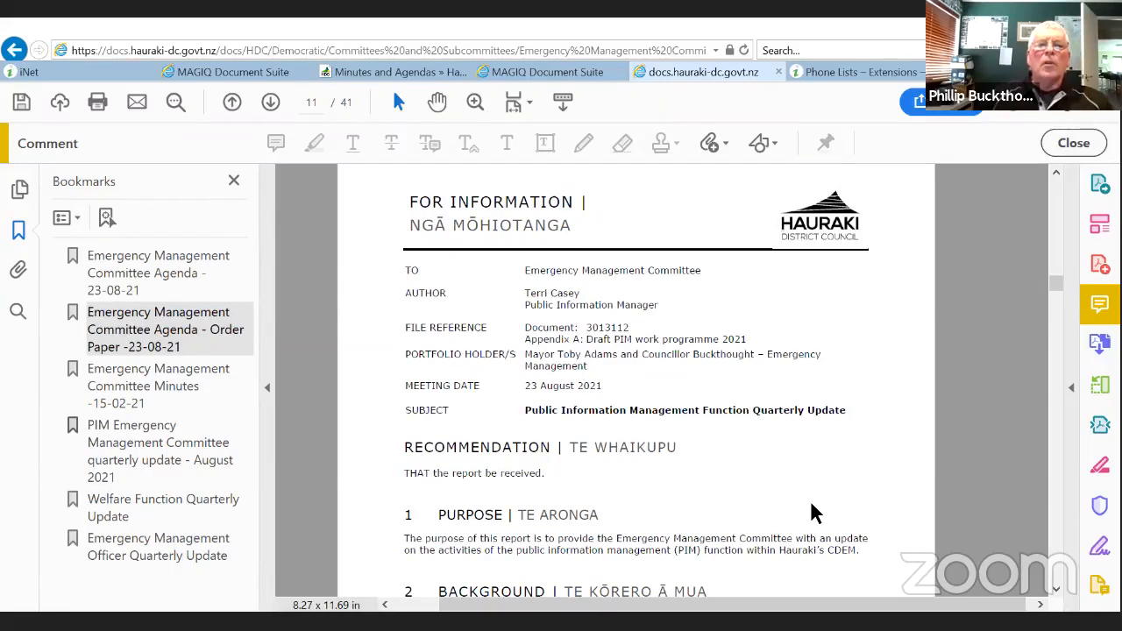
pyautogui.moveTo(743, 451)
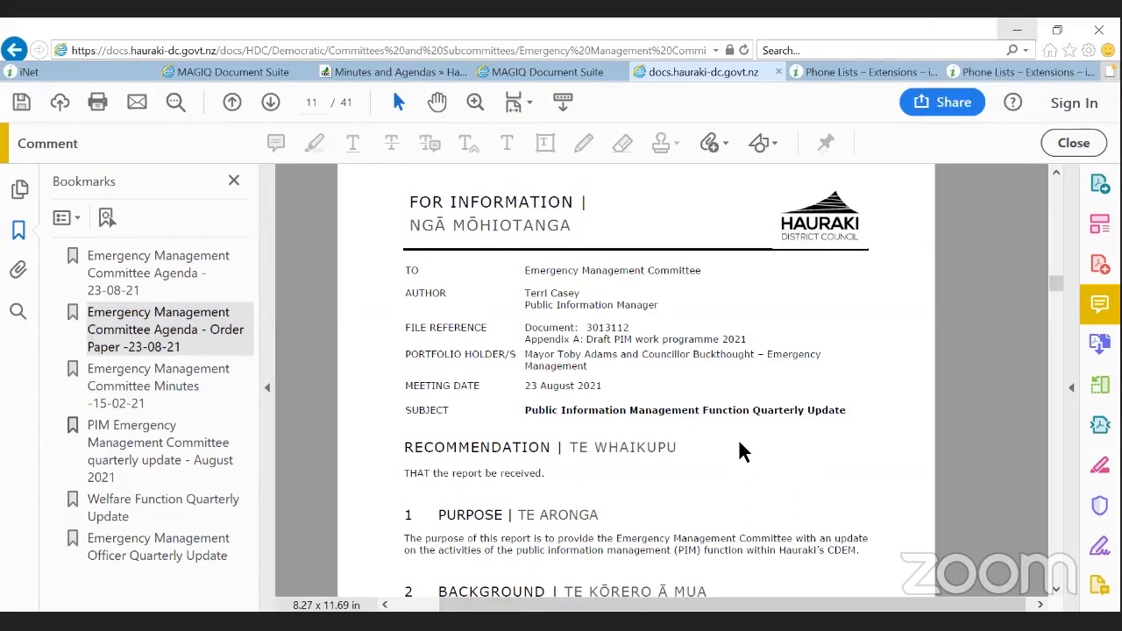
pyautogui.moveTo(610, 166)
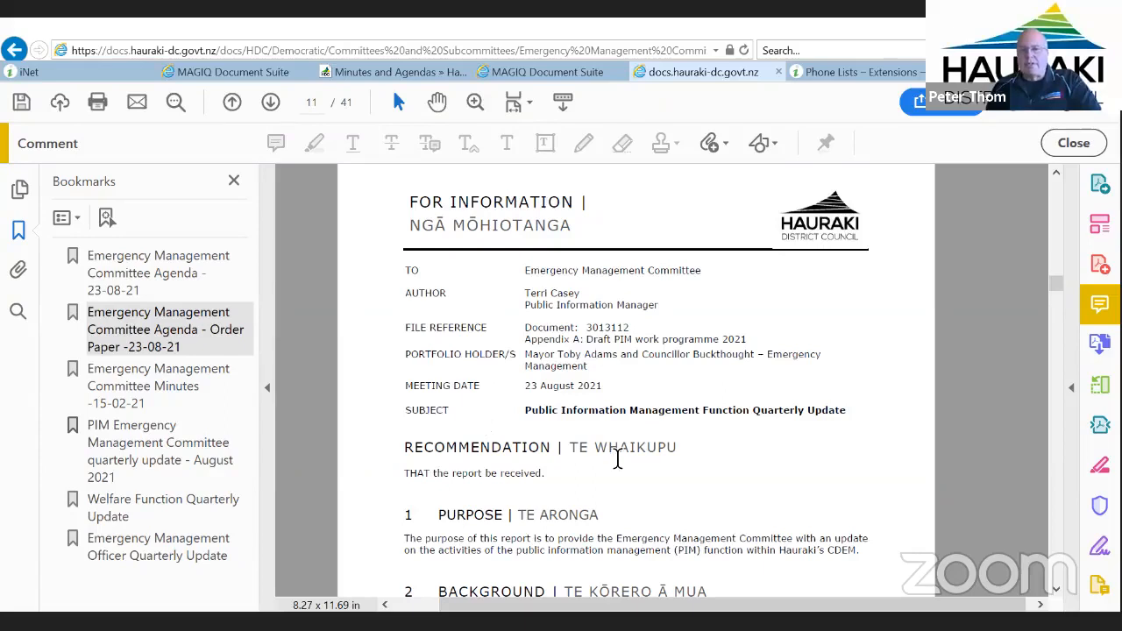
pyautogui.moveTo(737, 442)
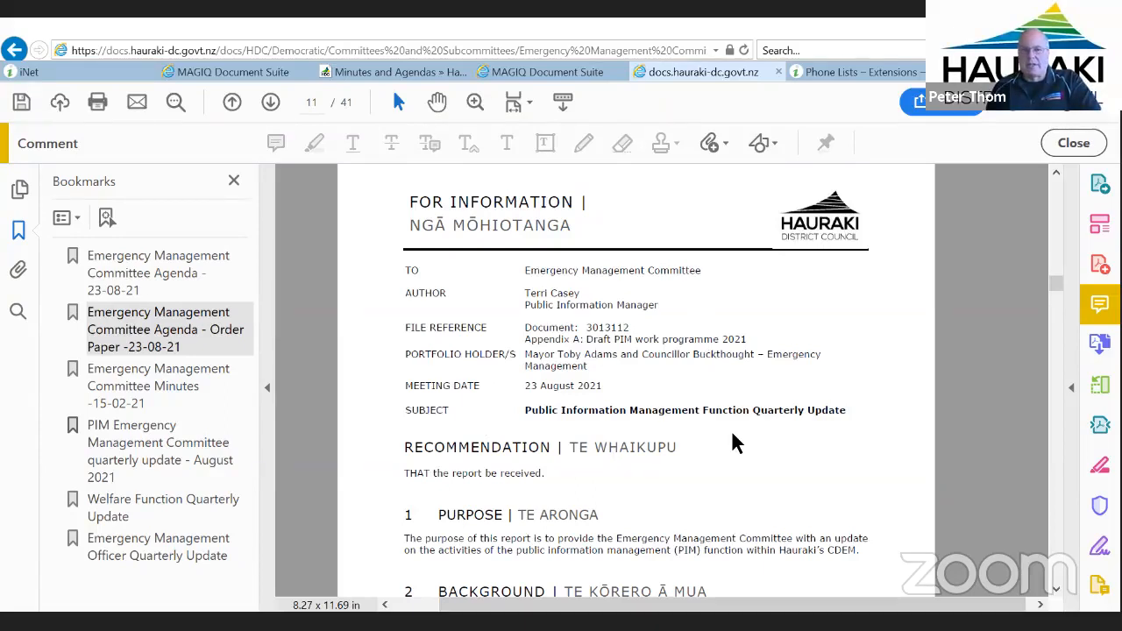
# Step: Scroll through the report's purpose, background and PIM team list on page 11
pyautogui.scroll(-3)
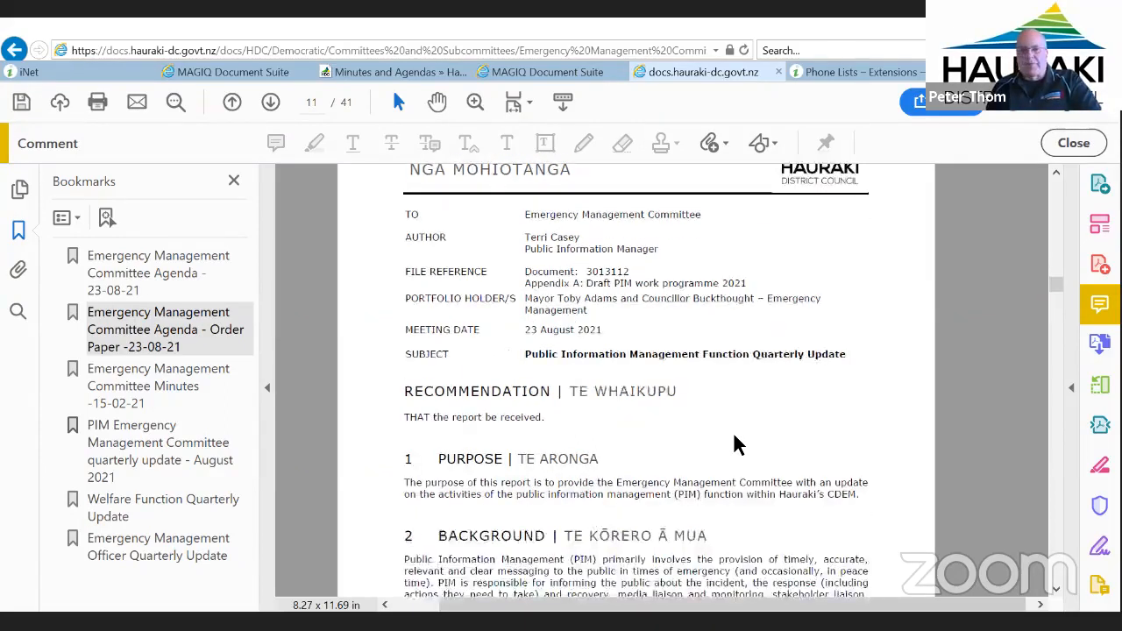
pyautogui.scroll(-3)
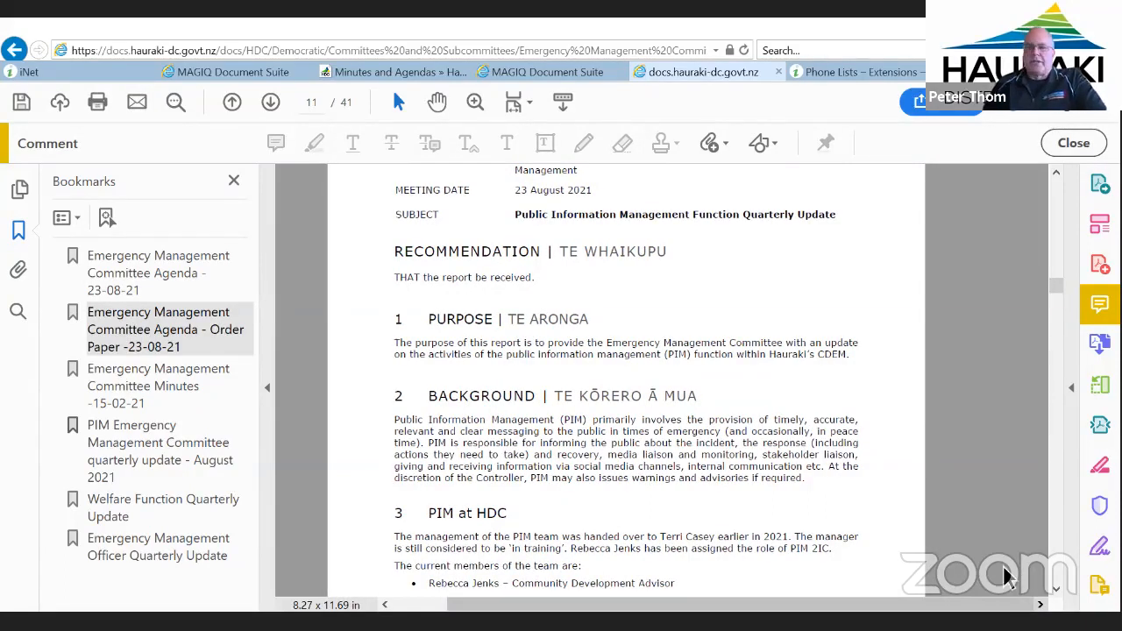
pyautogui.scroll(-3)
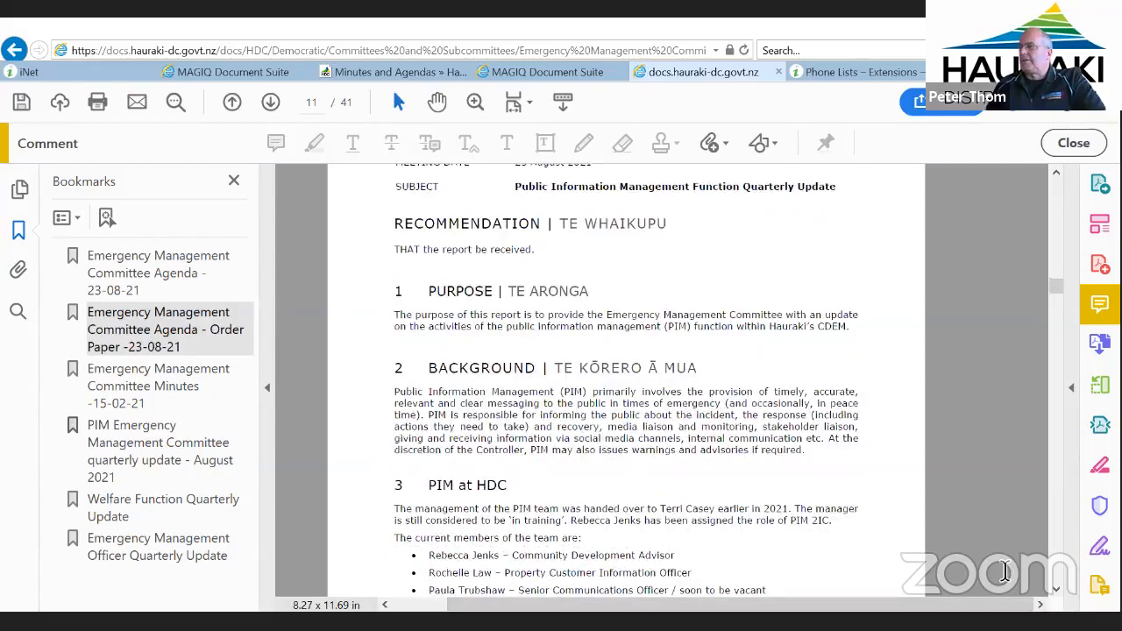
pyautogui.scroll(-3)
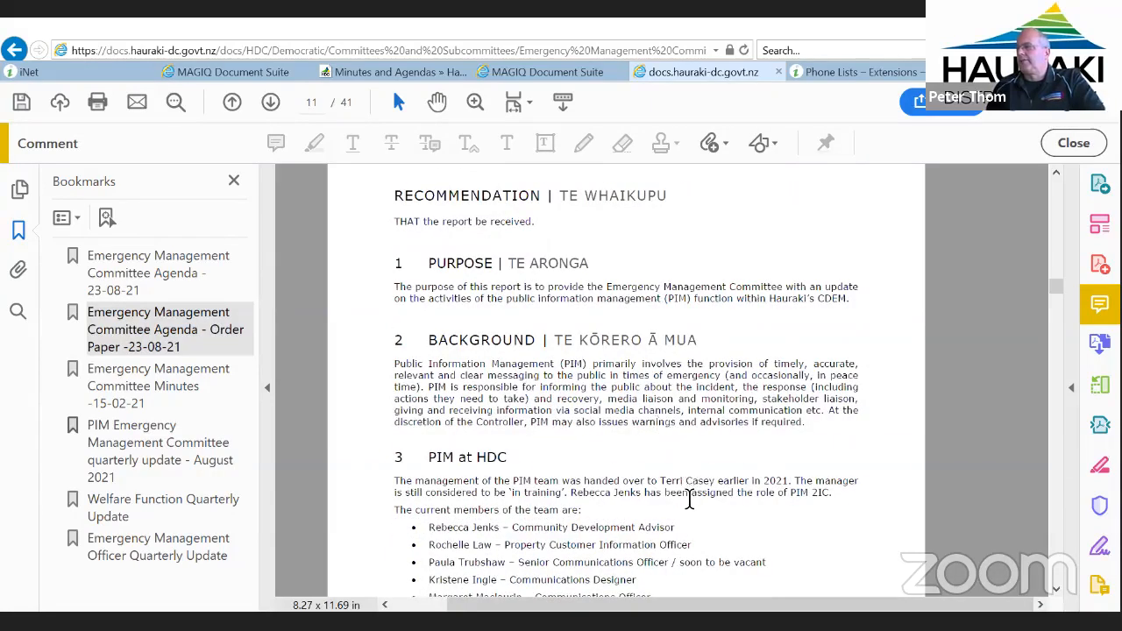
pyautogui.scroll(-3)
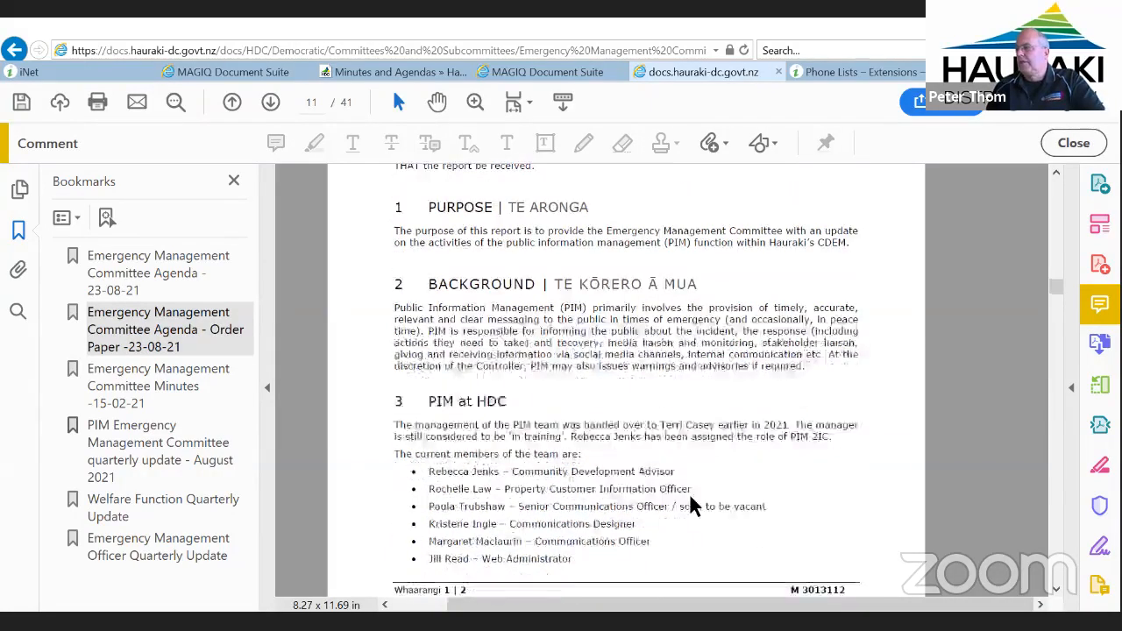
pyautogui.scroll(-3)
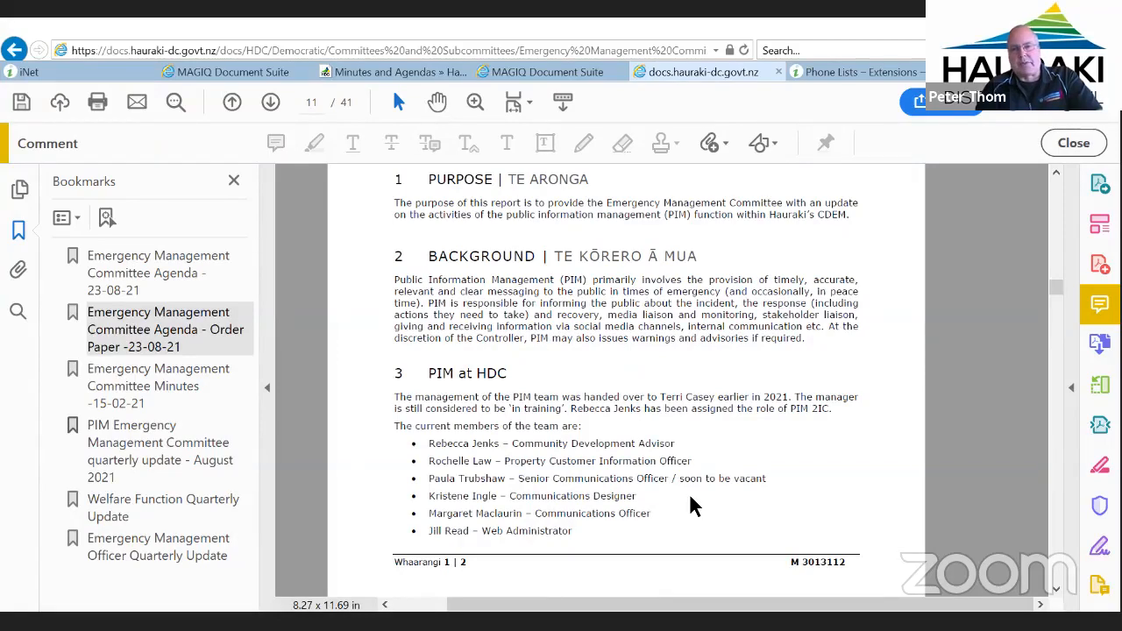
# Step: Continue onto page 12 to the team activities, six-month focus and Next Steps
pyautogui.scroll(-3)
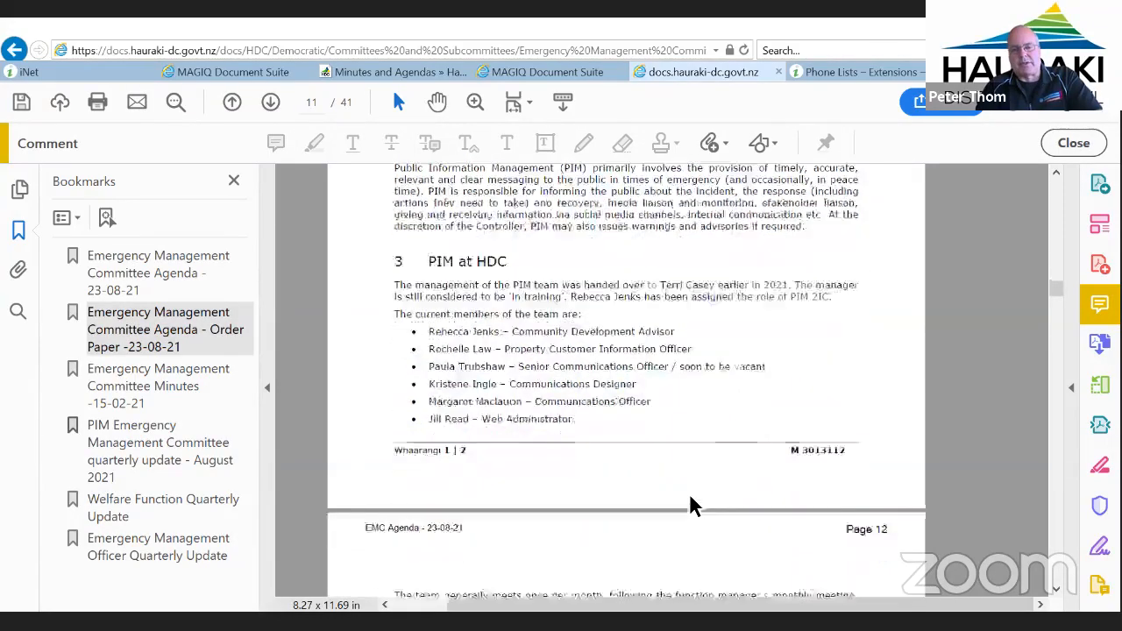
pyautogui.scroll(-3)
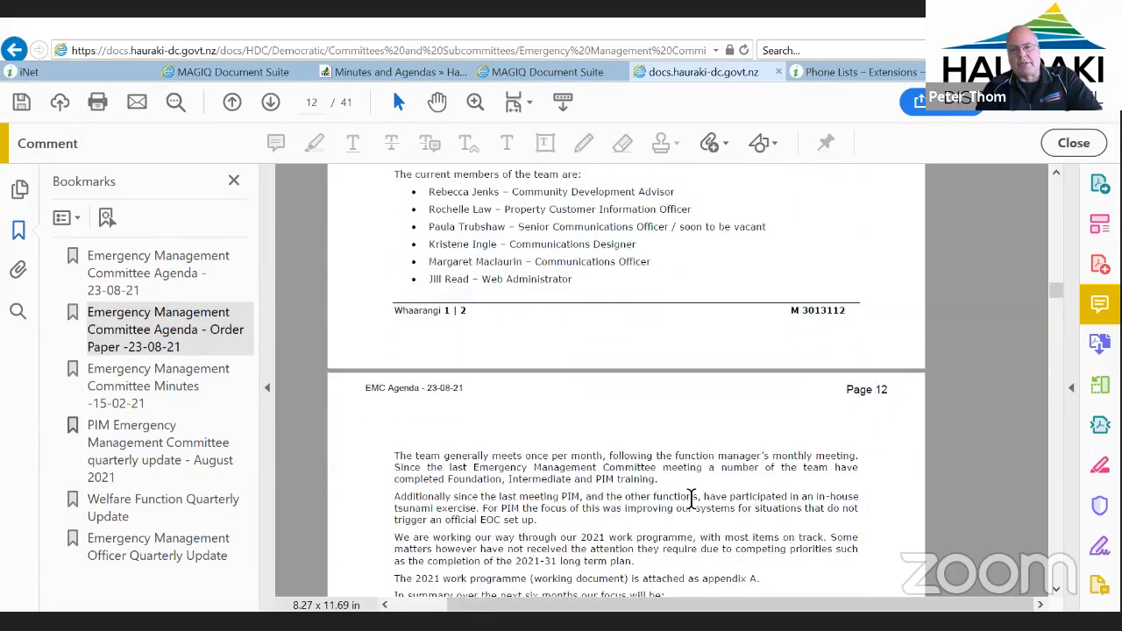
pyautogui.scroll(-3)
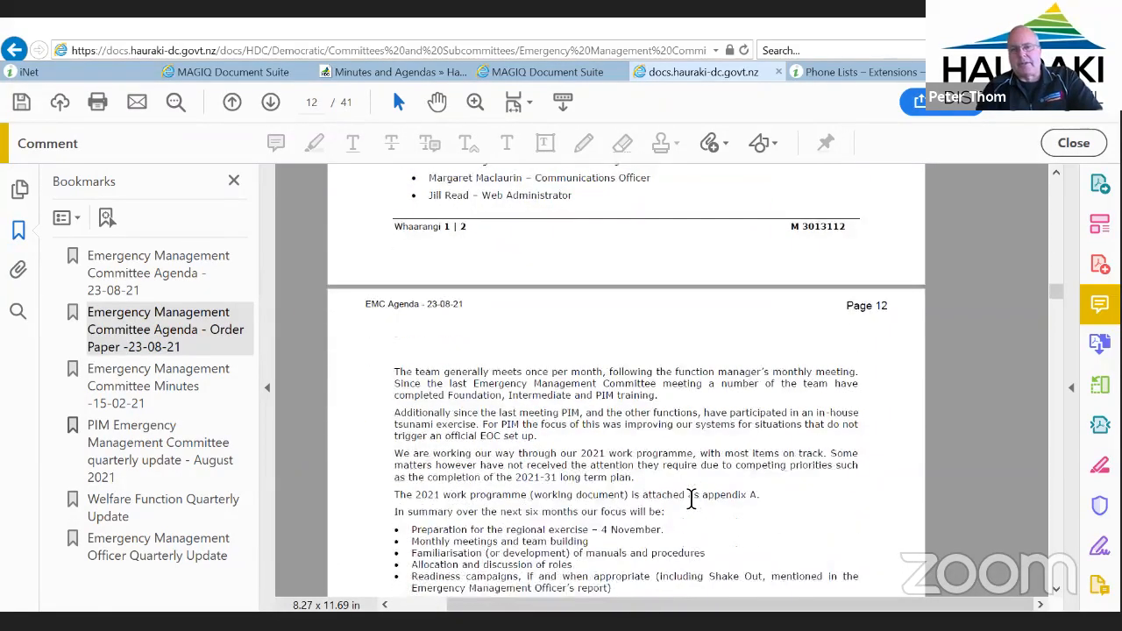
pyautogui.scroll(-3)
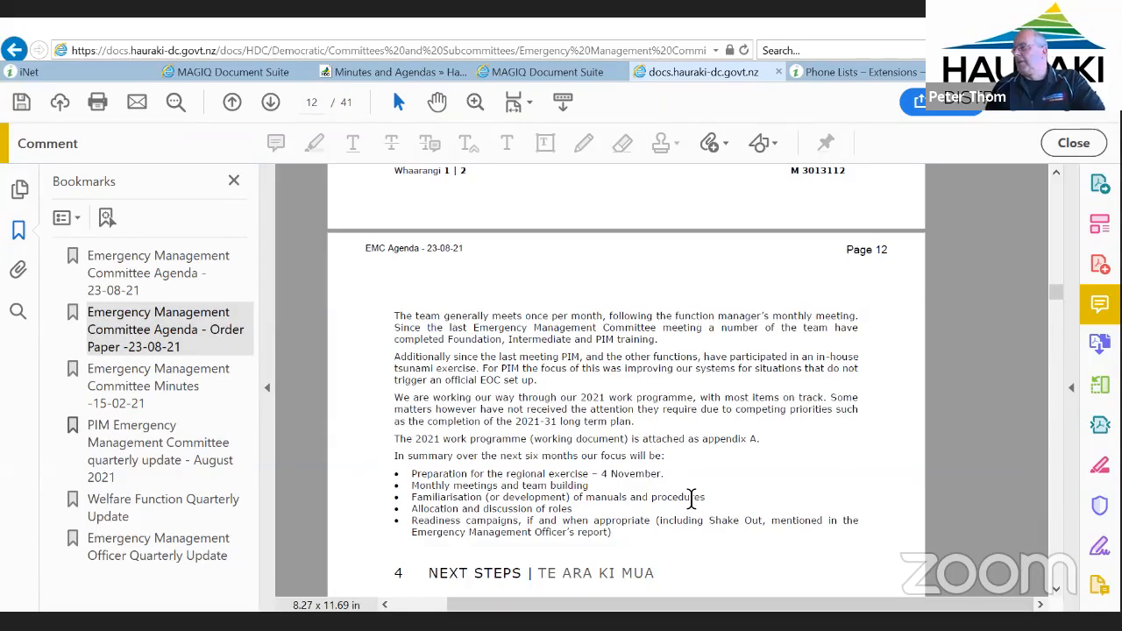
pyautogui.scroll(-3)
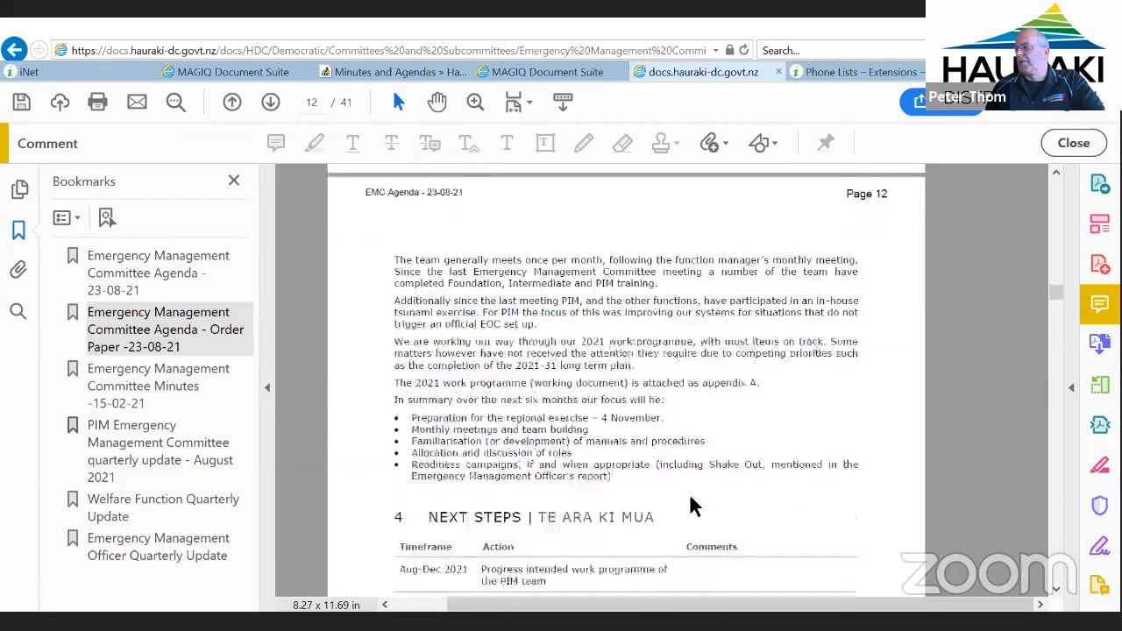
# Step: Scroll past the Appendix A draft PIM work programme cover on page 13
pyautogui.scroll(-3)
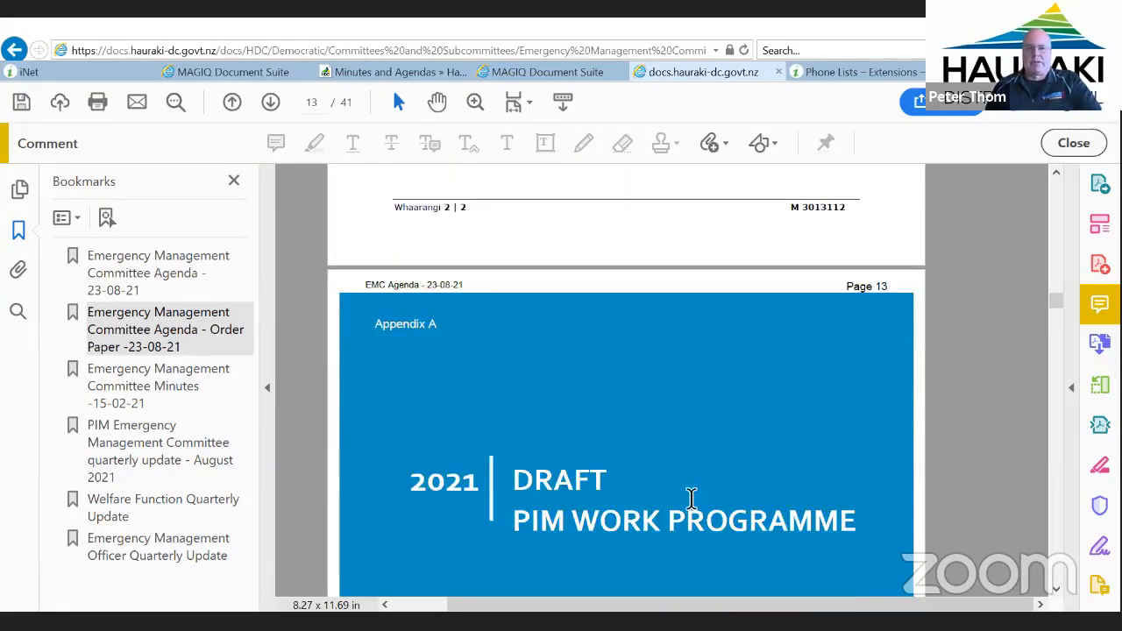
pyautogui.scroll(-3)
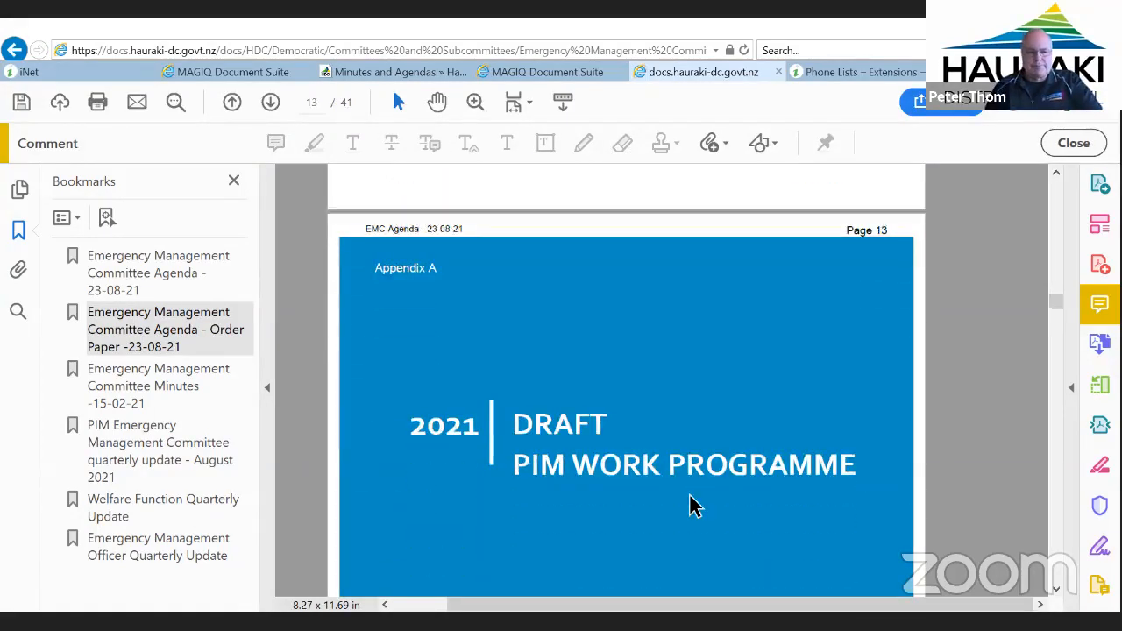
pyautogui.scroll(-3)
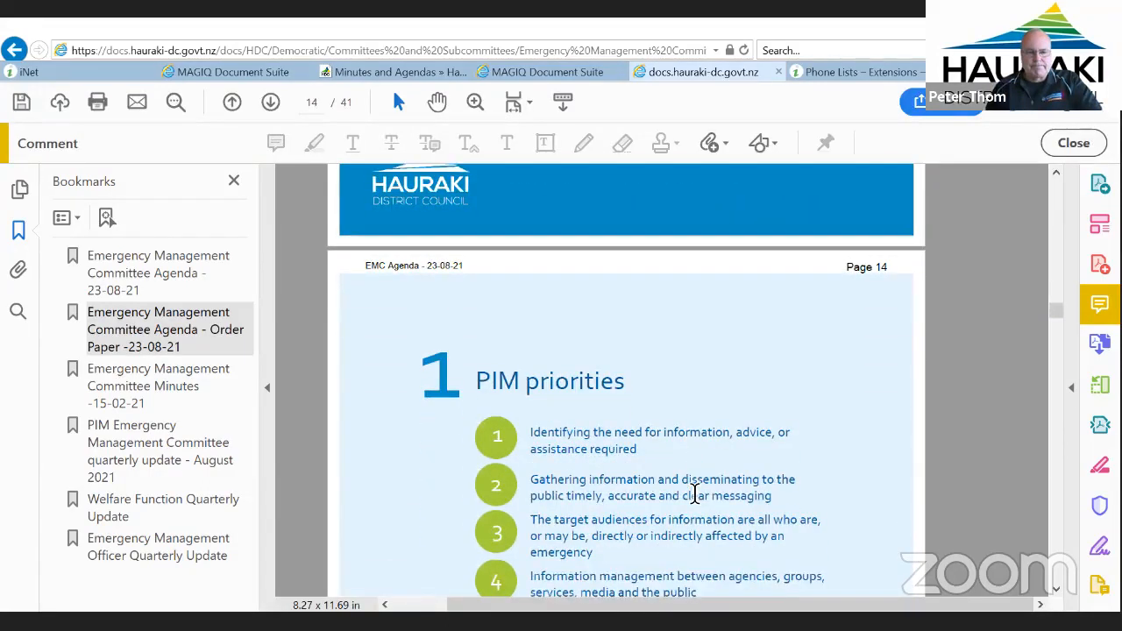
pyautogui.scroll(-3)
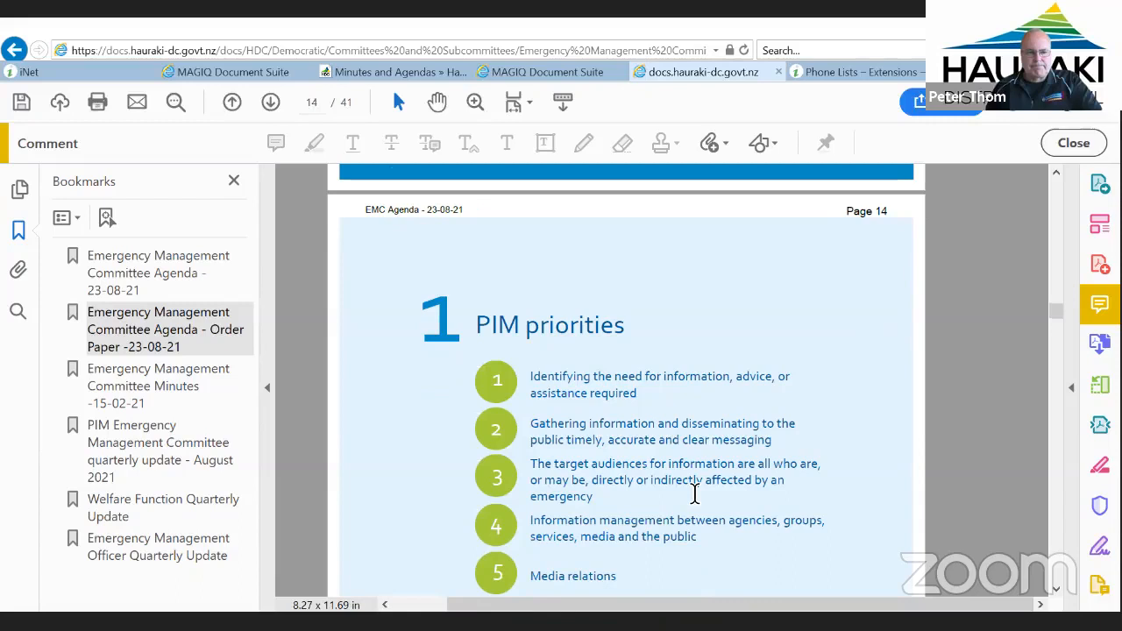
pyautogui.scroll(-3)
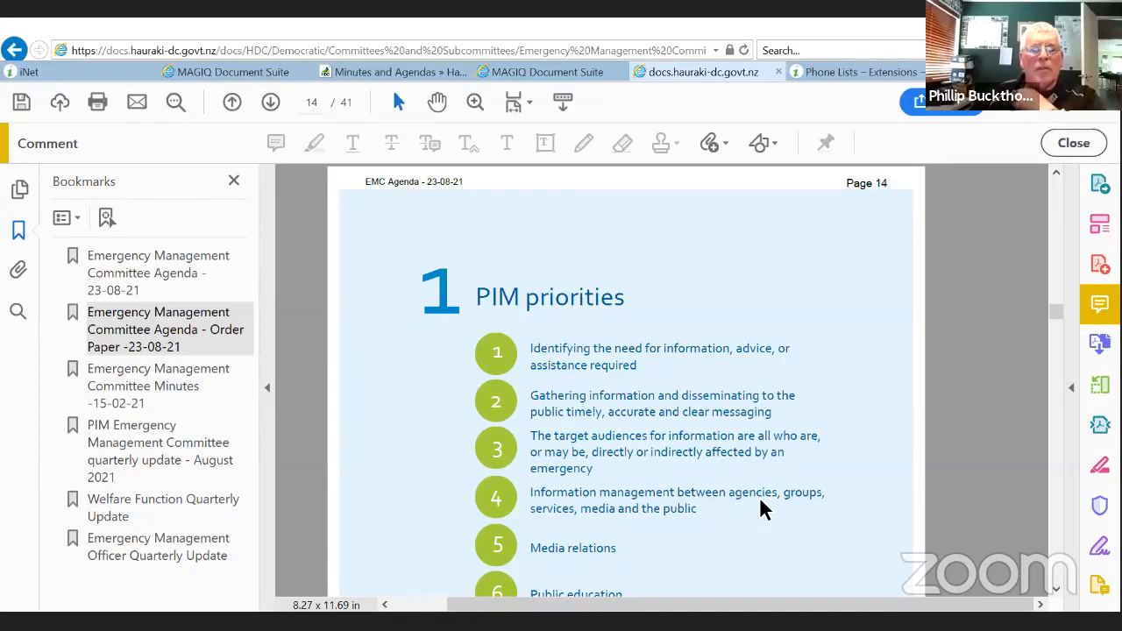
pyautogui.moveTo(891, 473)
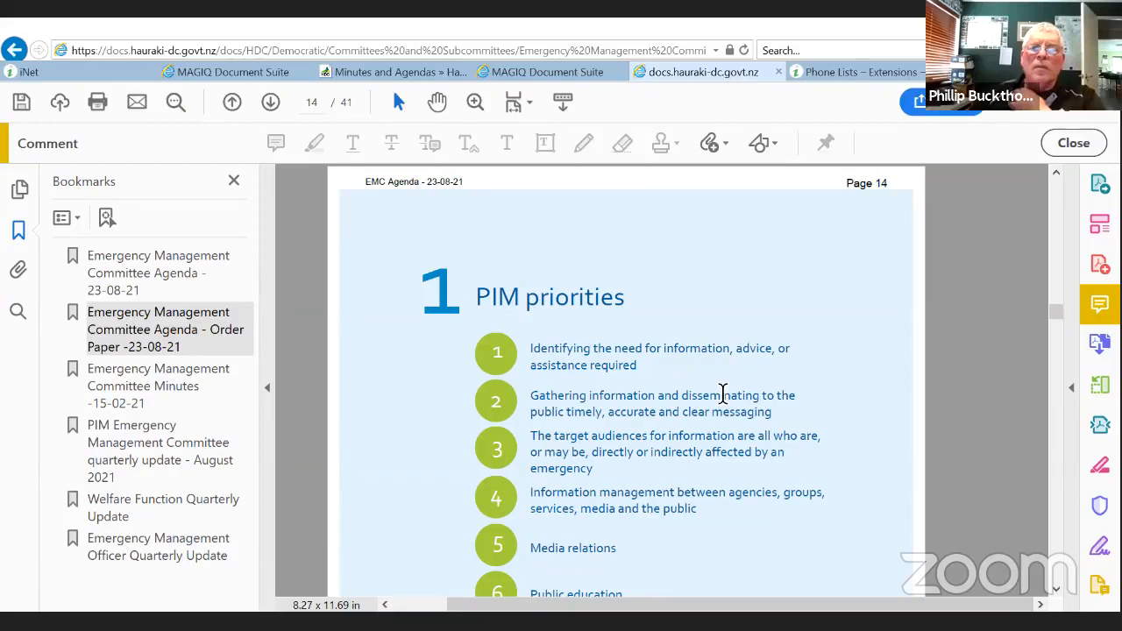
pyautogui.moveTo(728, 416)
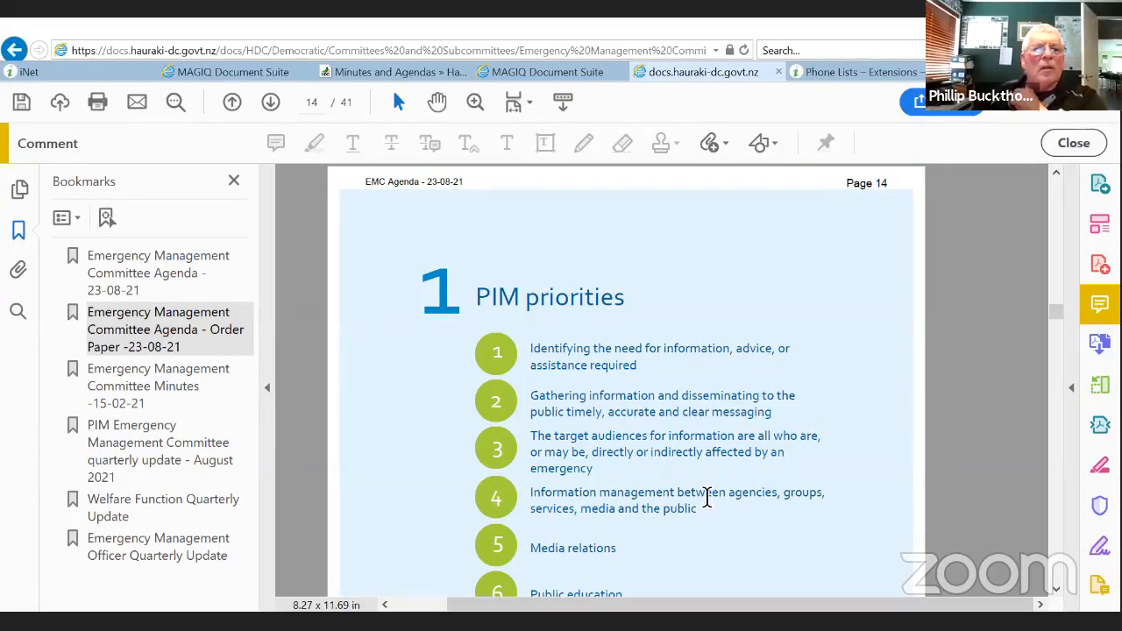
pyautogui.moveTo(775, 465)
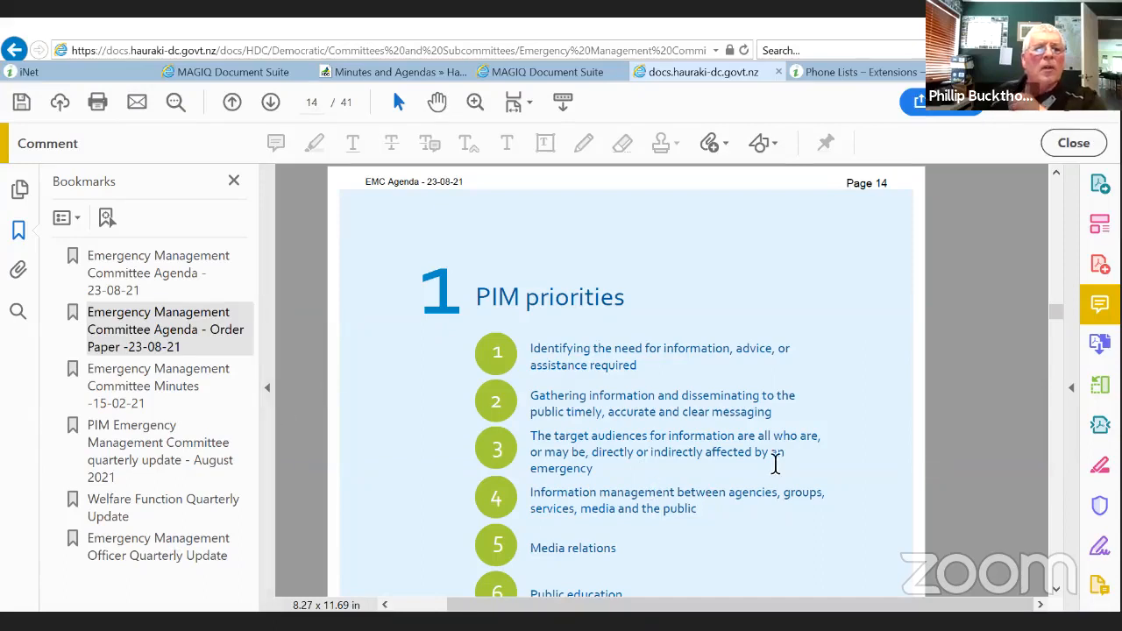
# Step: Settle on page 14 showing the full PIM priorities list one through ten
pyautogui.scroll(-3)
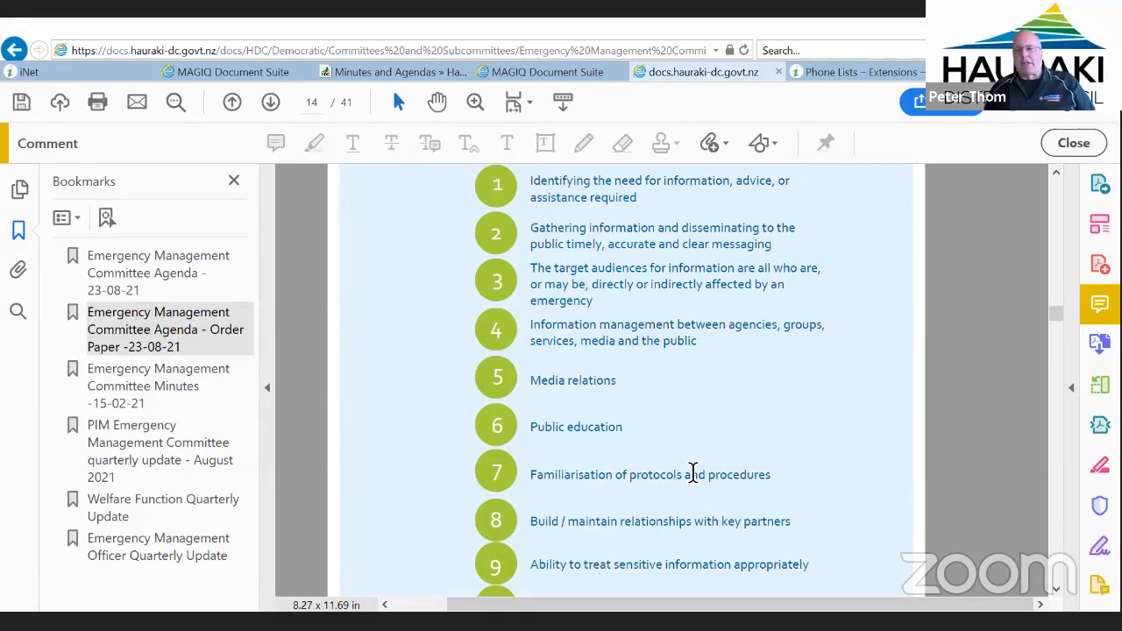
pyautogui.scroll(3)
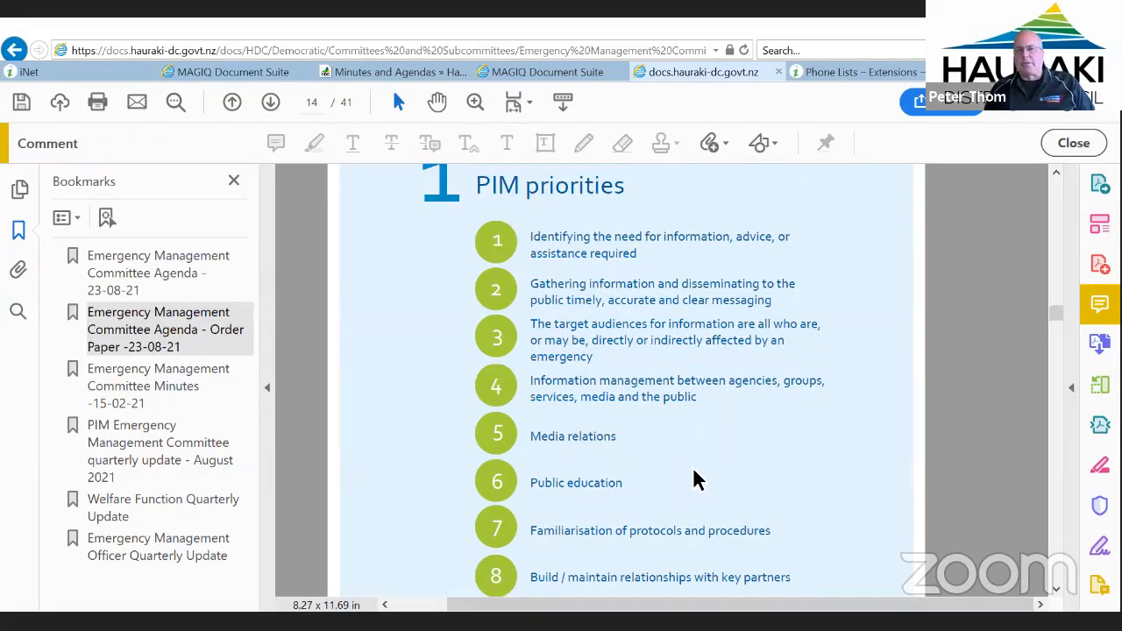
pyautogui.moveTo(723, 463)
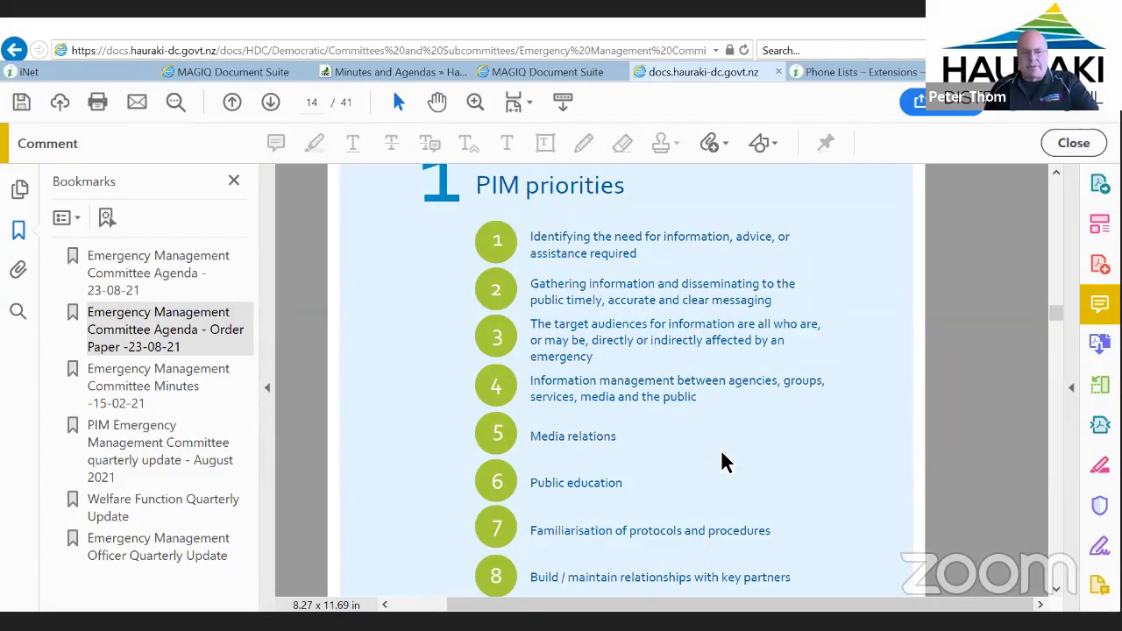
pyautogui.moveTo(758, 442)
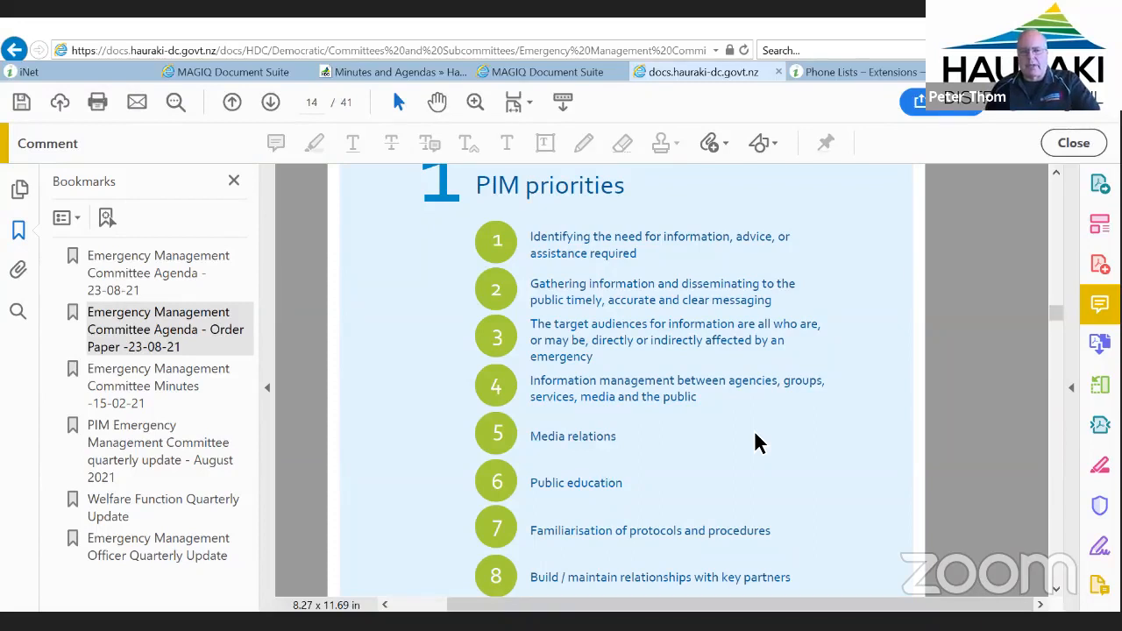
pyautogui.moveTo(772, 435)
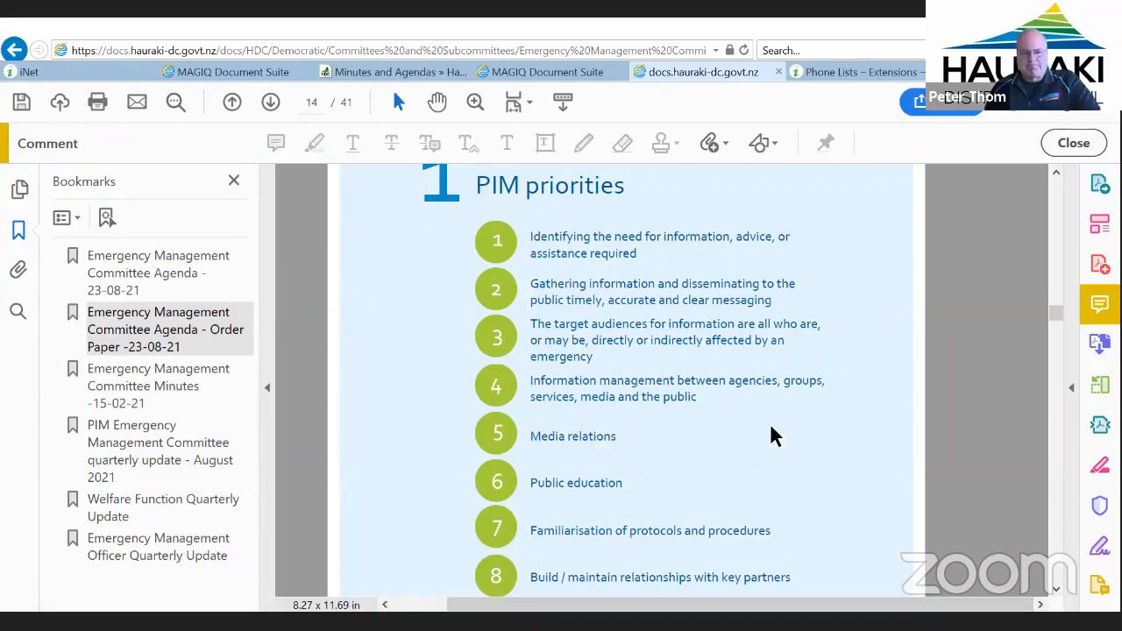
pyautogui.scroll(-3)
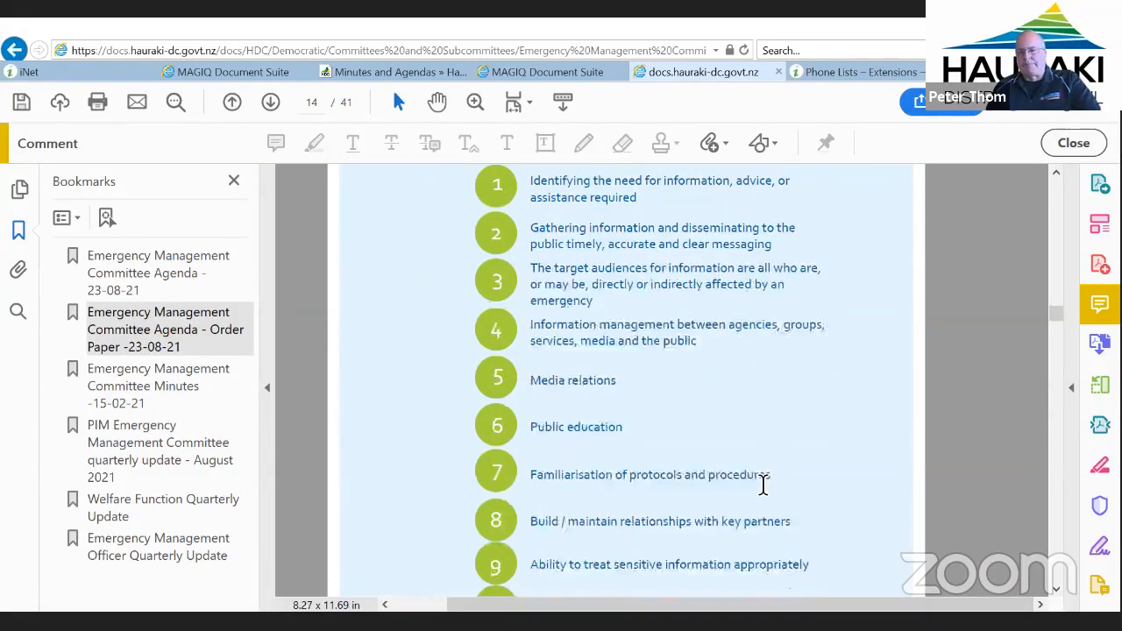
pyautogui.scroll(-3)
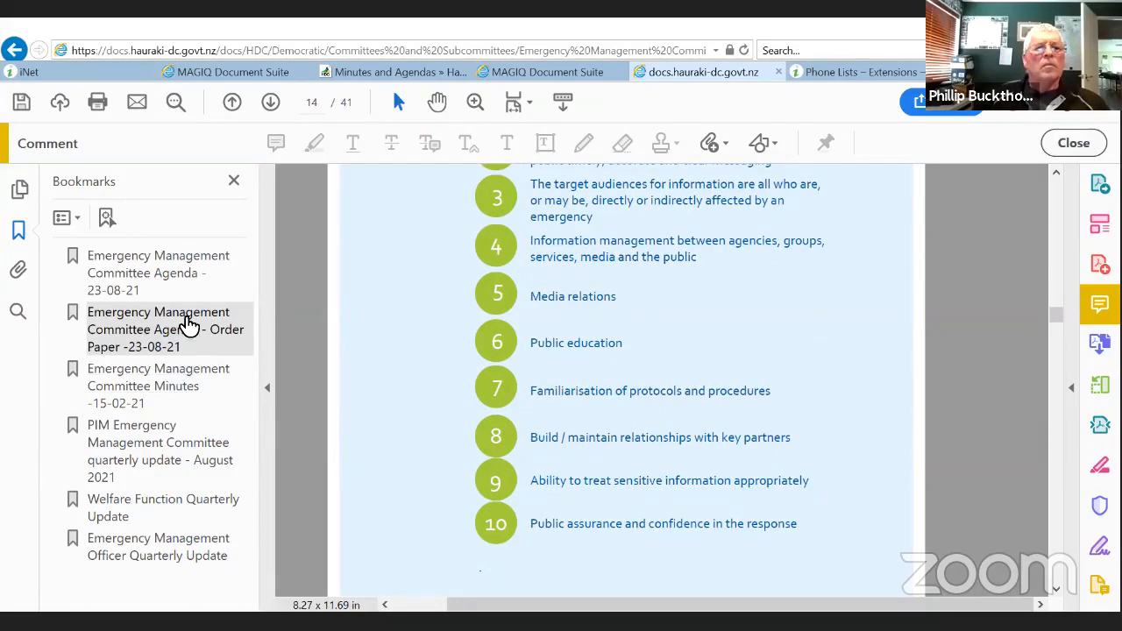
# Step: Return to page 11 via the PIM quarterly update bookmark and scroll back to page 14's priorities
pyautogui.click(158, 450)
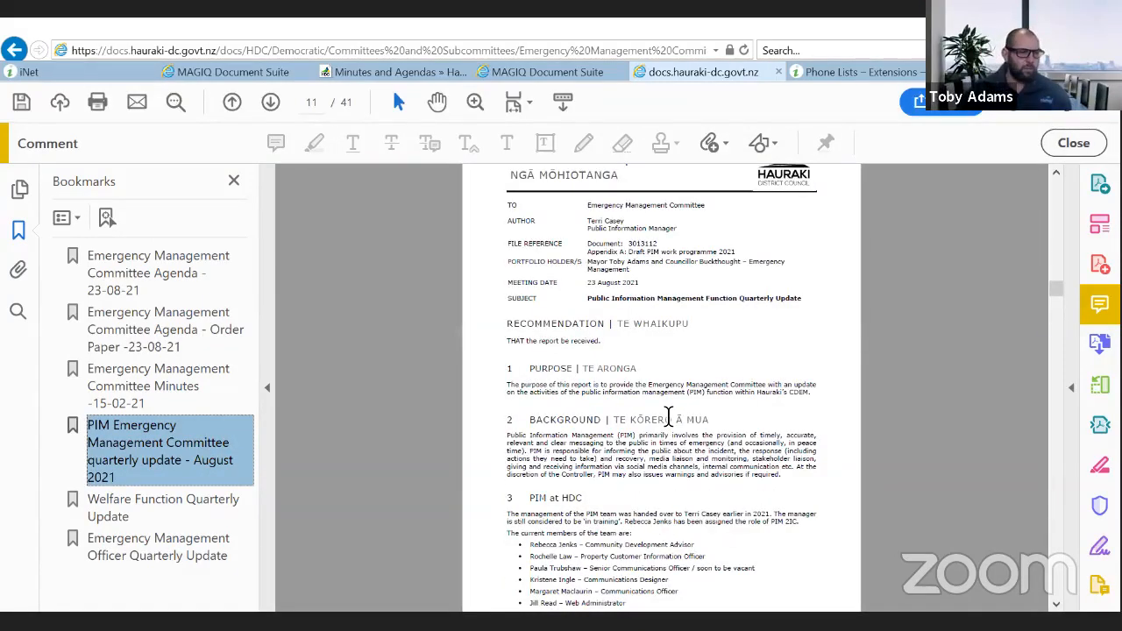
pyautogui.moveTo(167, 507)
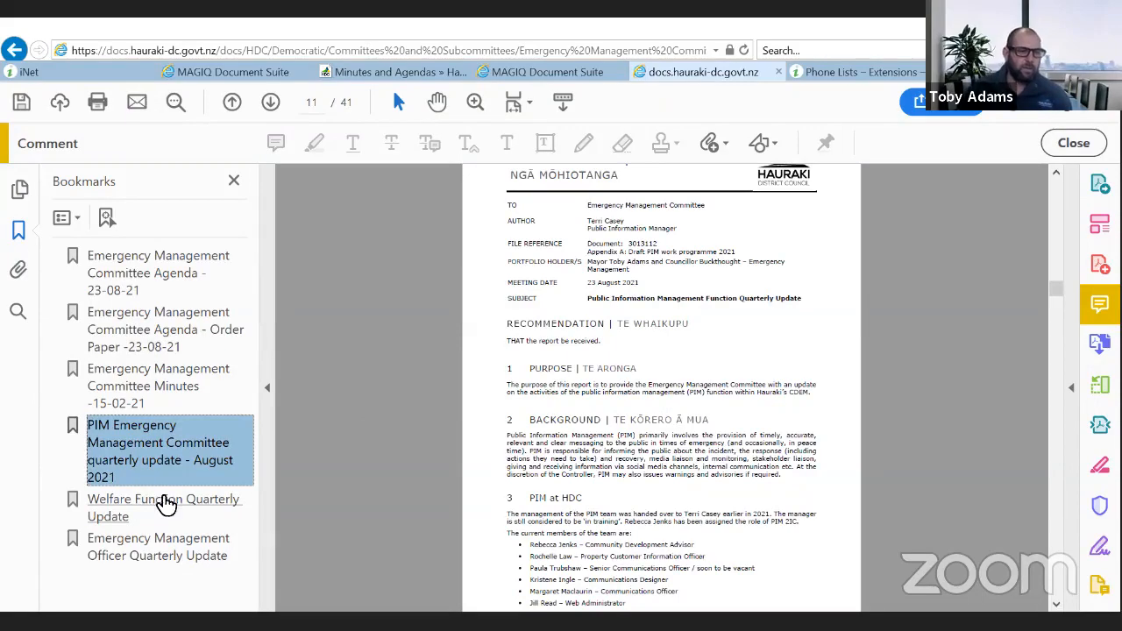
pyautogui.moveTo(656, 407)
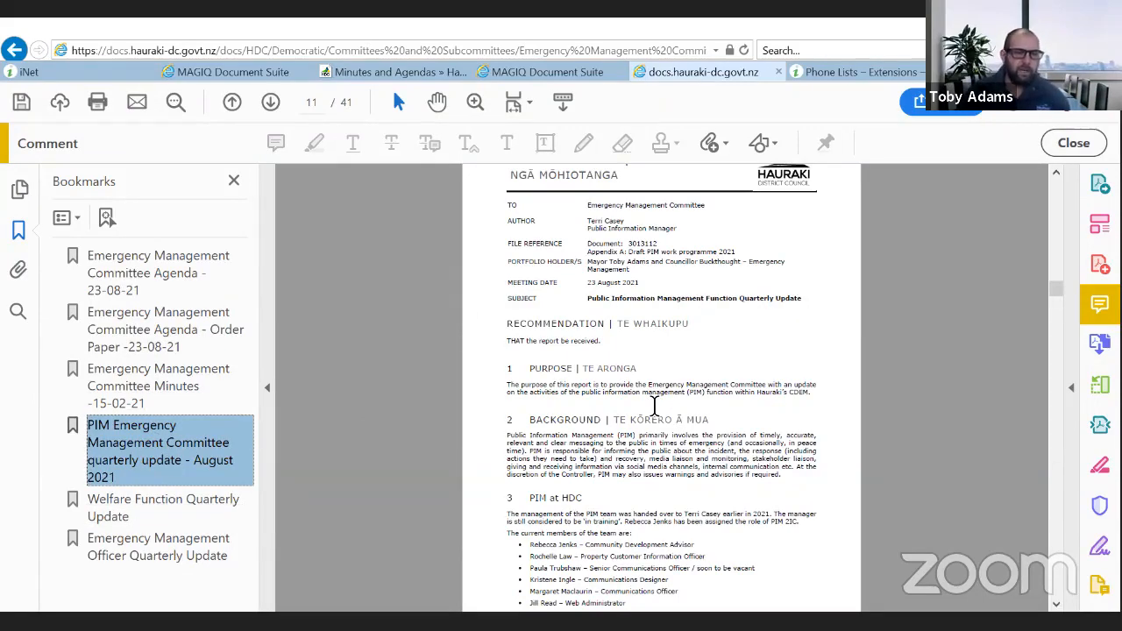
pyautogui.scroll(-3)
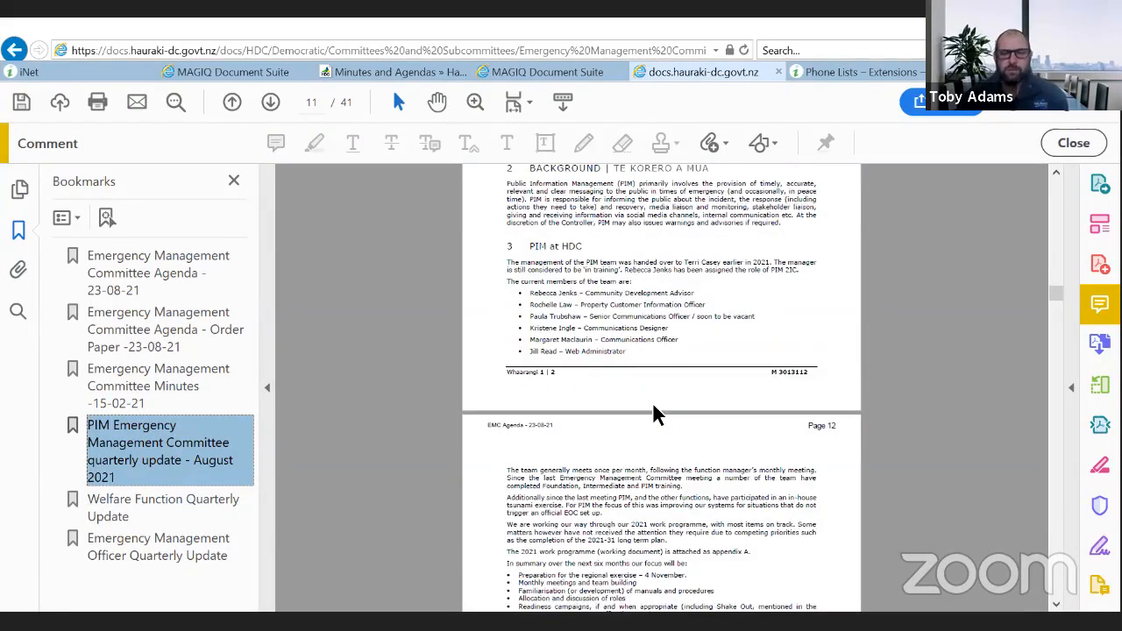
pyautogui.scroll(-3)
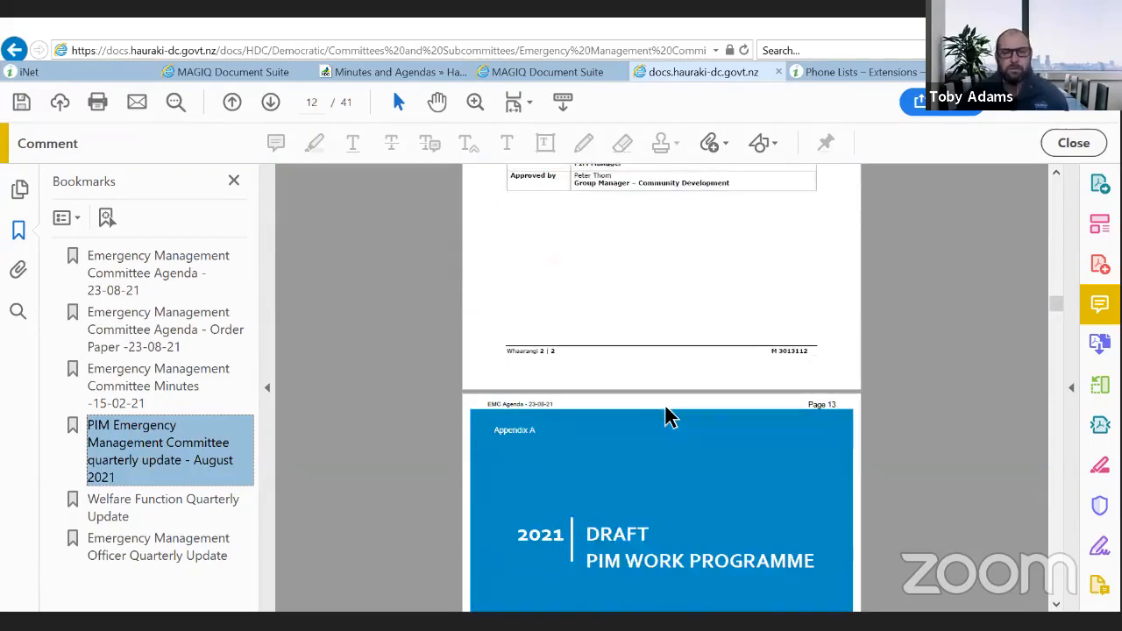
pyautogui.scroll(-3)
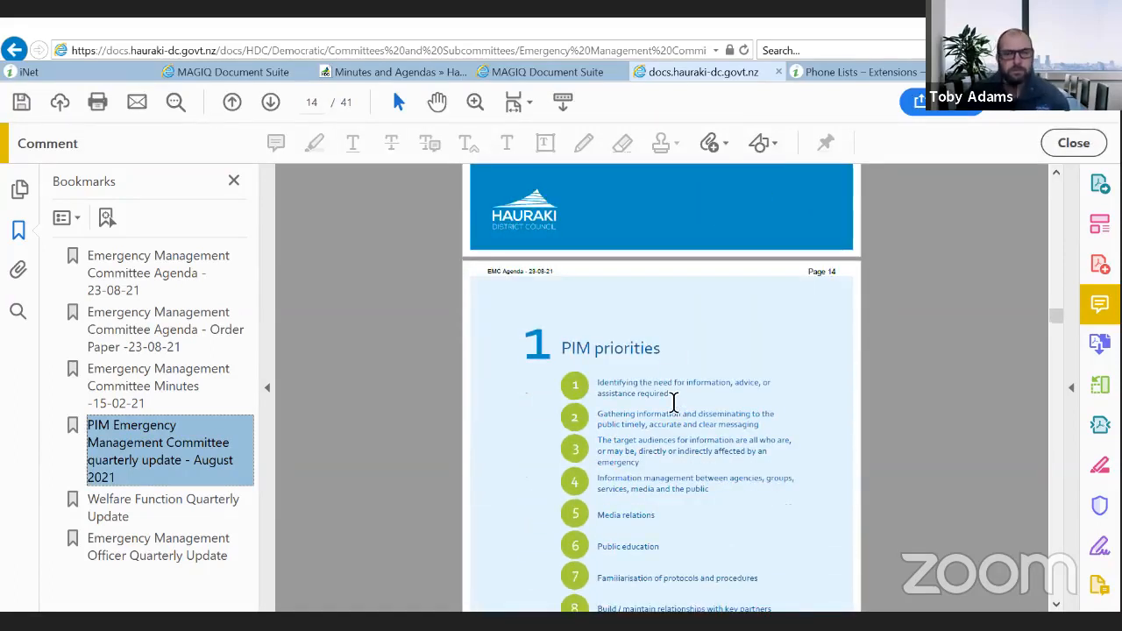
pyautogui.scroll(-3)
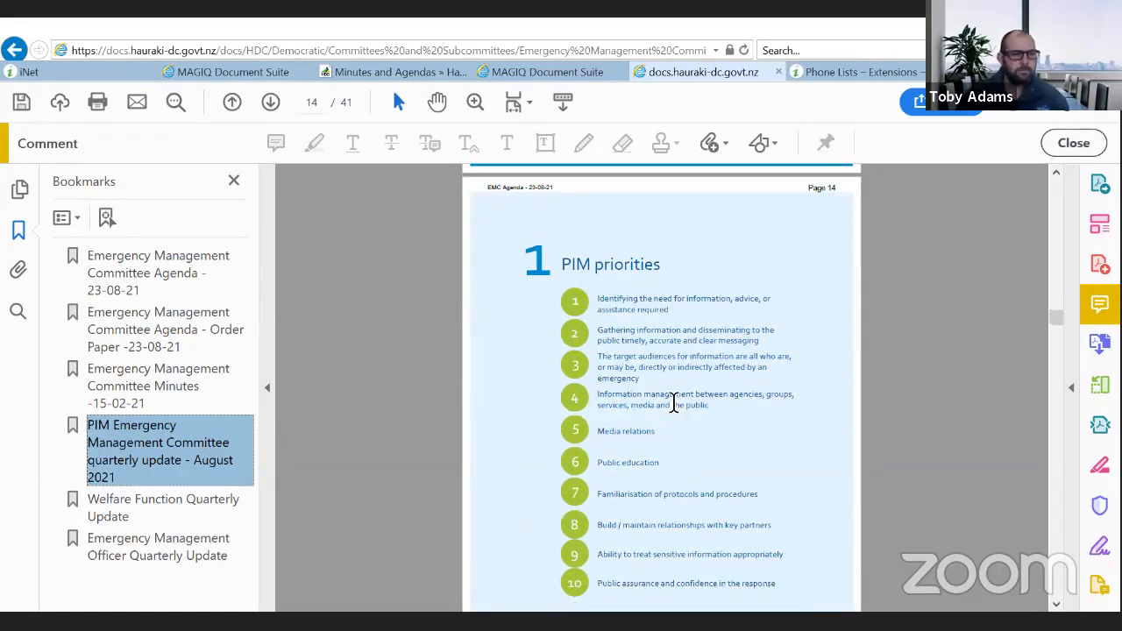
pyautogui.scroll(-3)
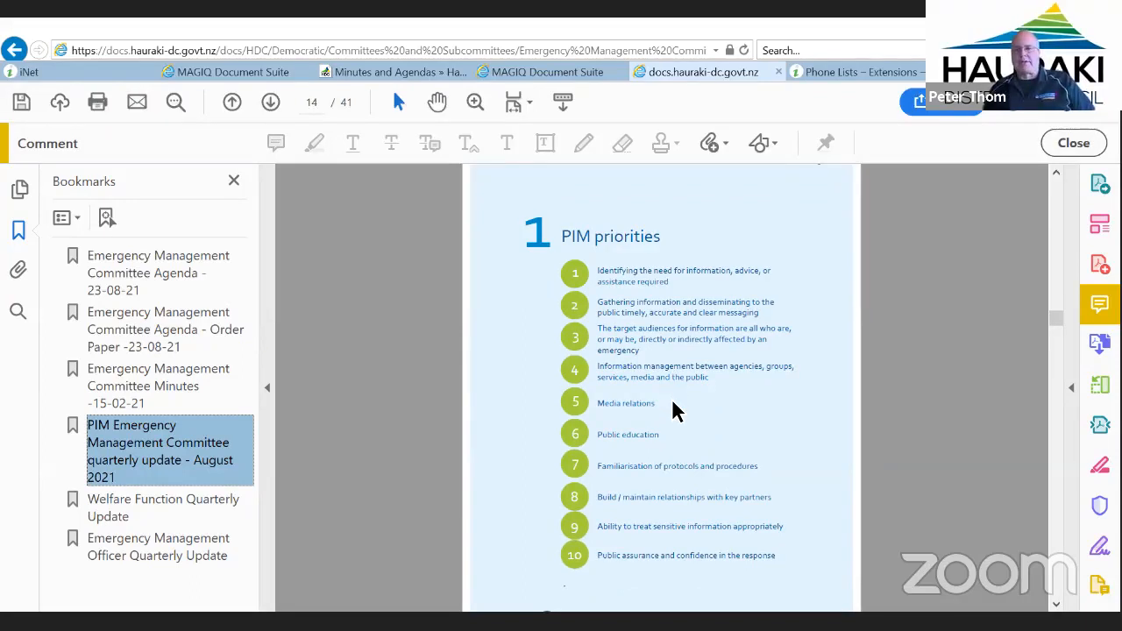
pyautogui.moveTo(677, 347)
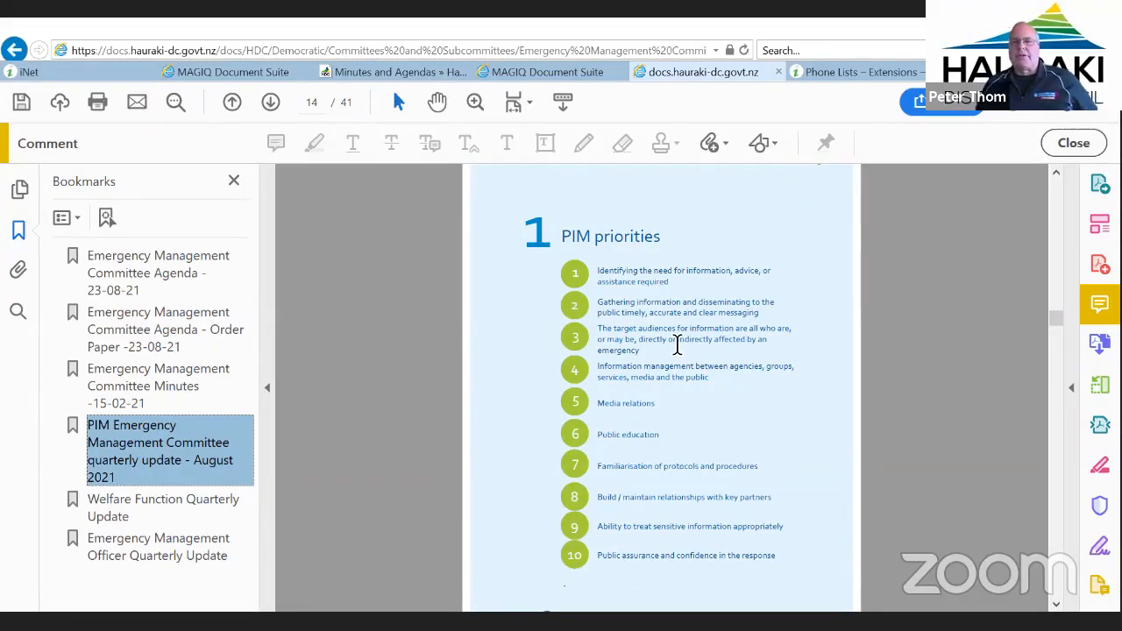
pyautogui.moveTo(832, 237)
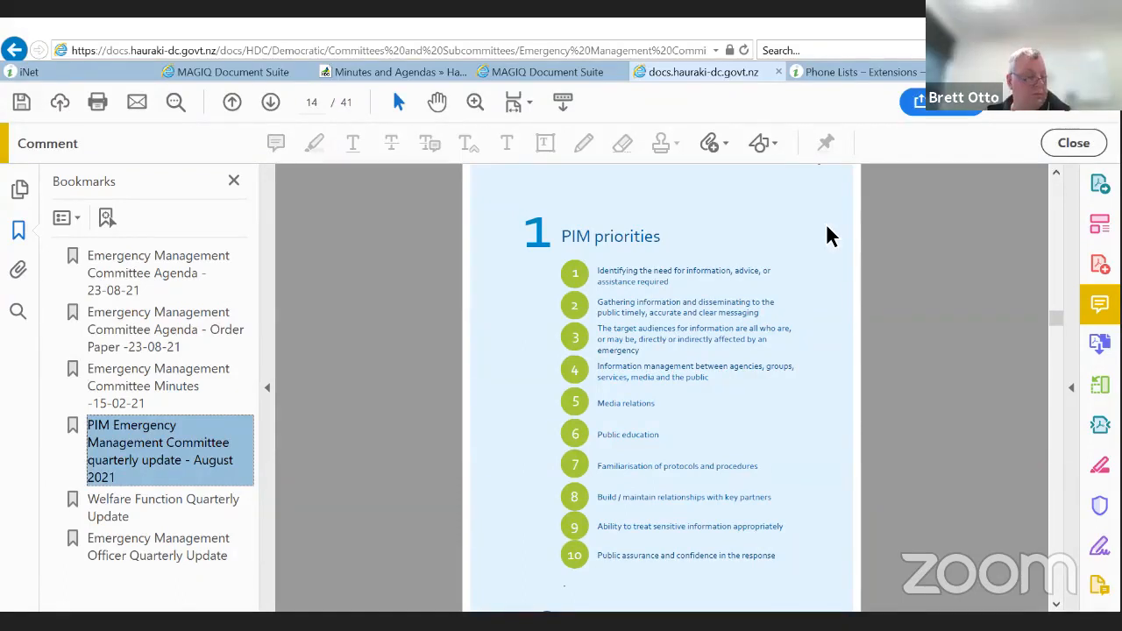
pyautogui.moveTo(916, 212)
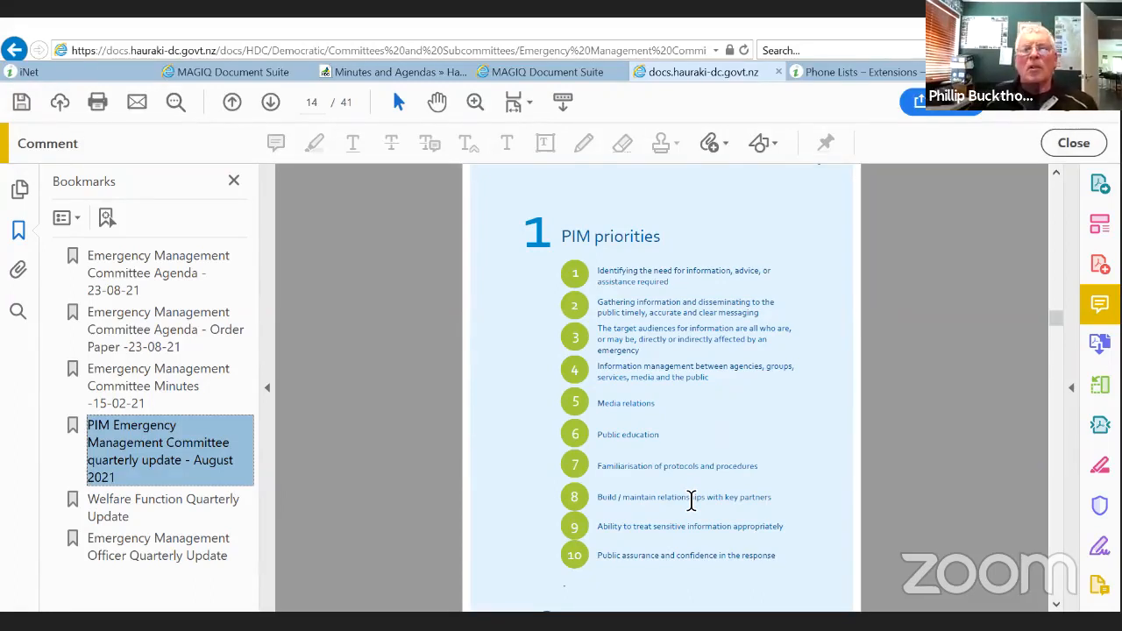
pyautogui.moveTo(676, 519)
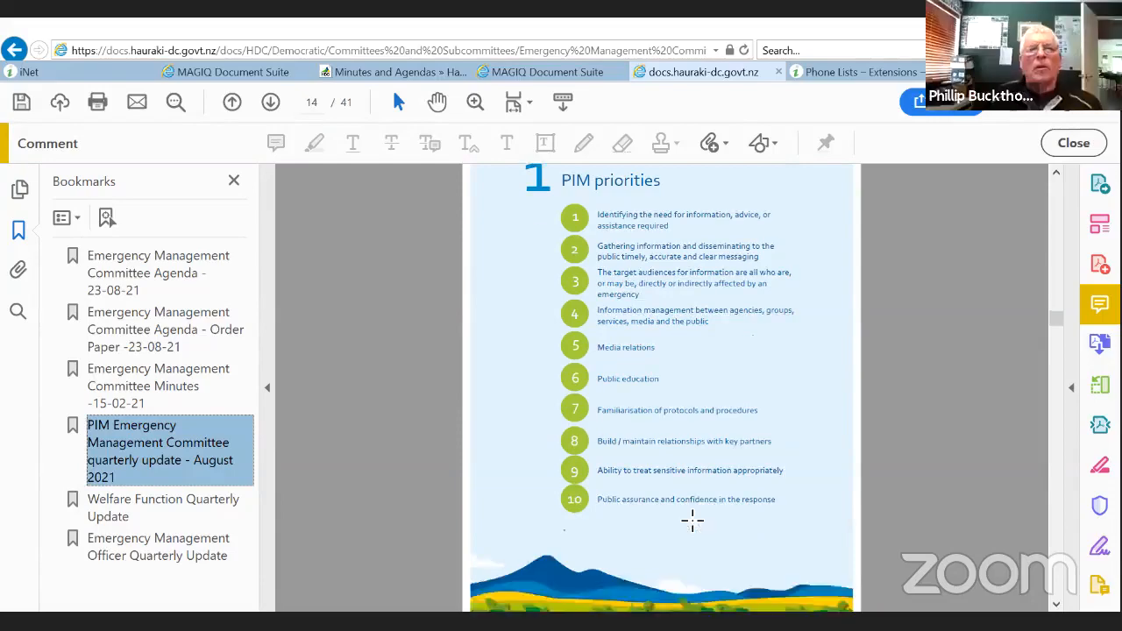
pyautogui.click(270, 102)
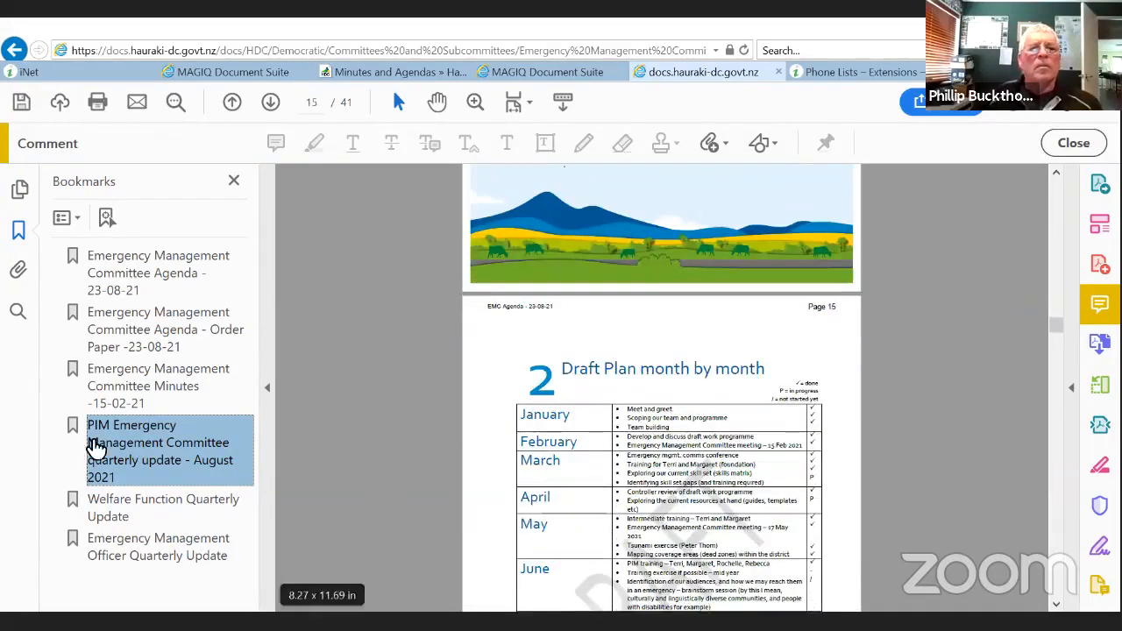
pyautogui.click(161, 509)
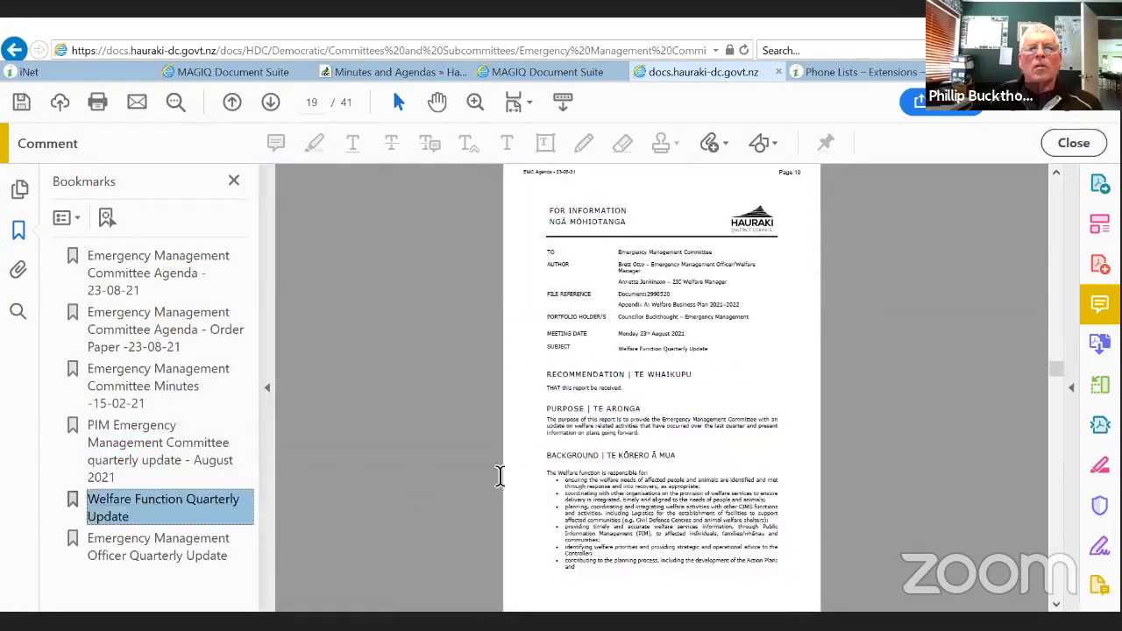
pyautogui.scroll(-3)
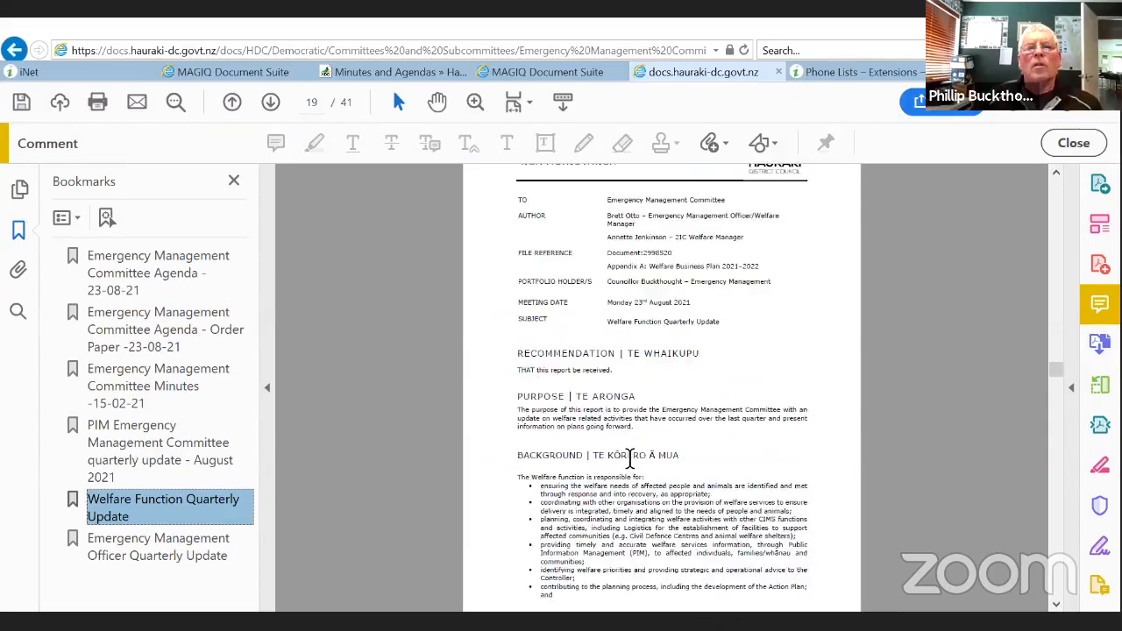
pyautogui.scroll(3)
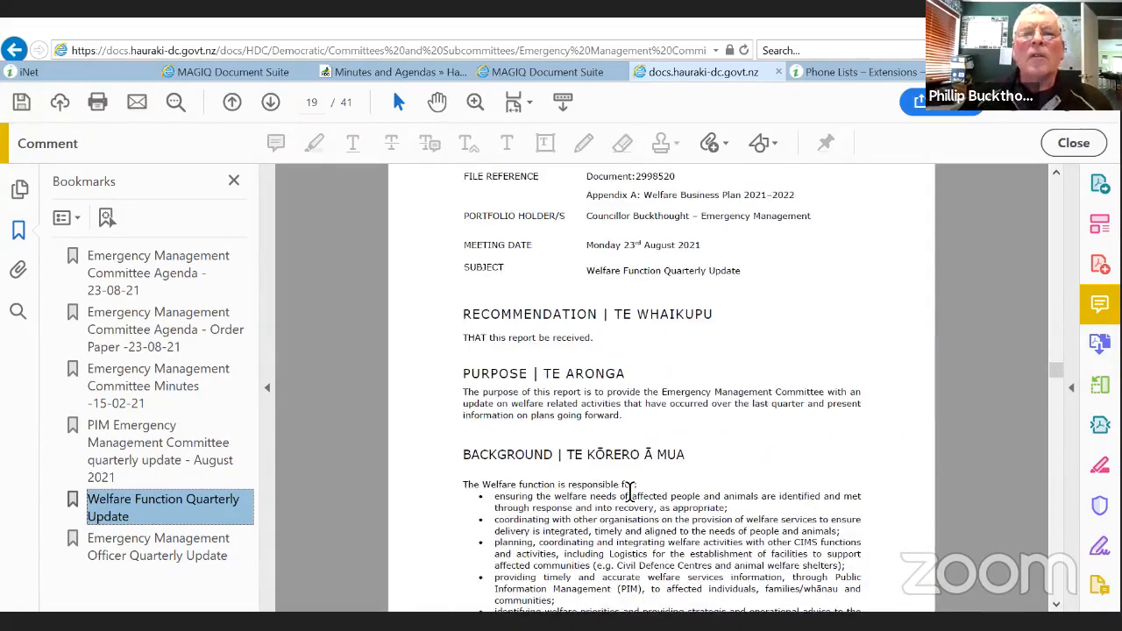
pyautogui.moveTo(614, 456)
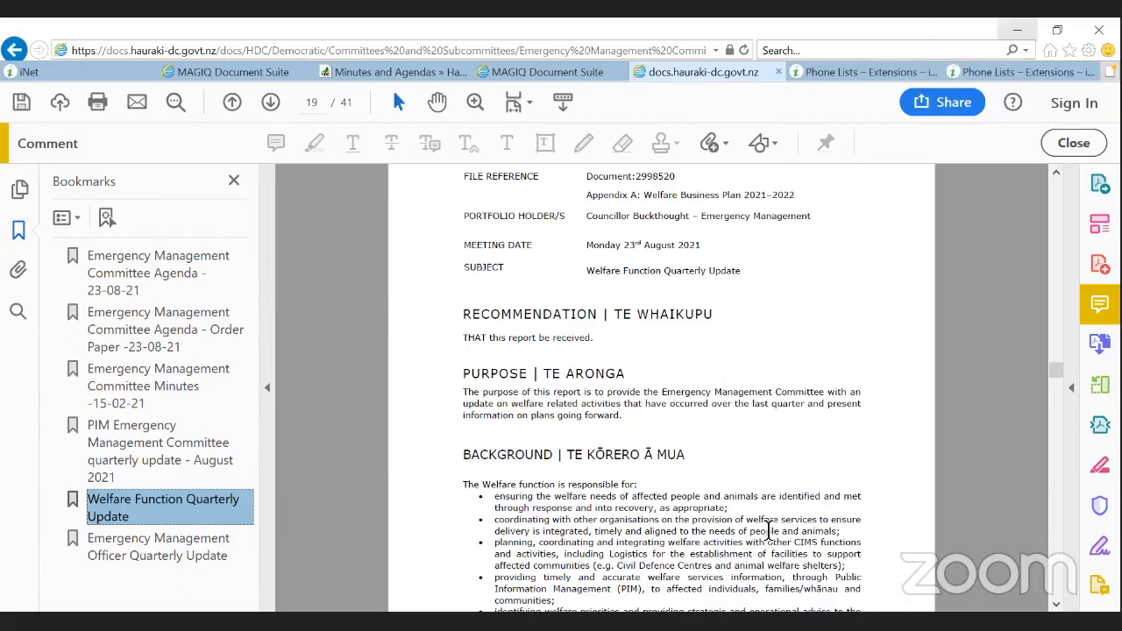
pyautogui.moveTo(787, 507)
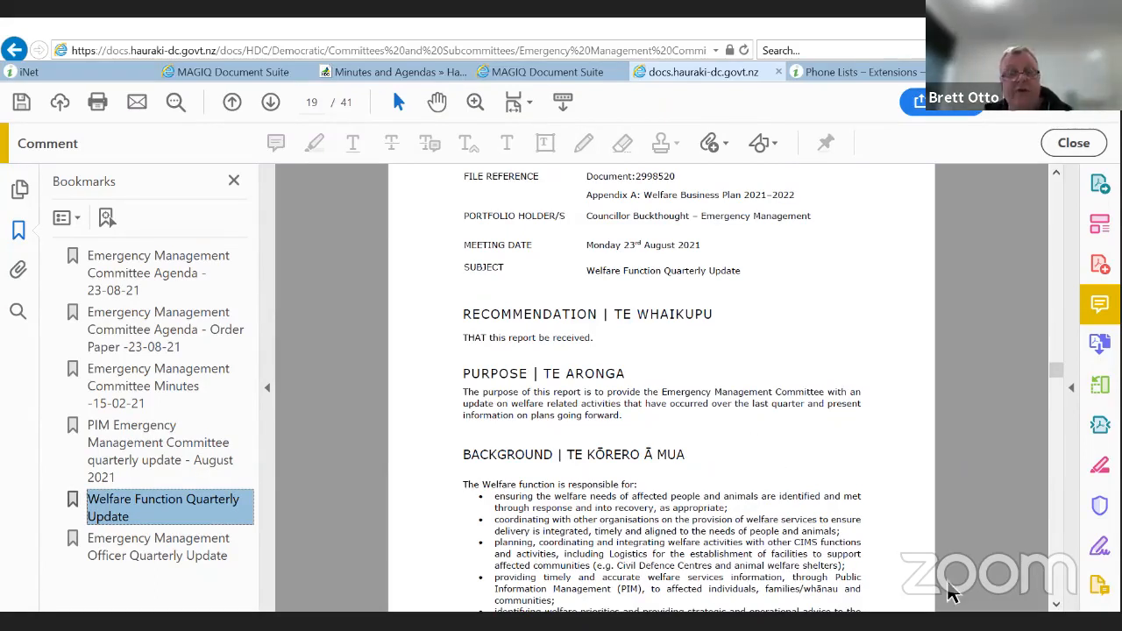
pyautogui.moveTo(939, 582)
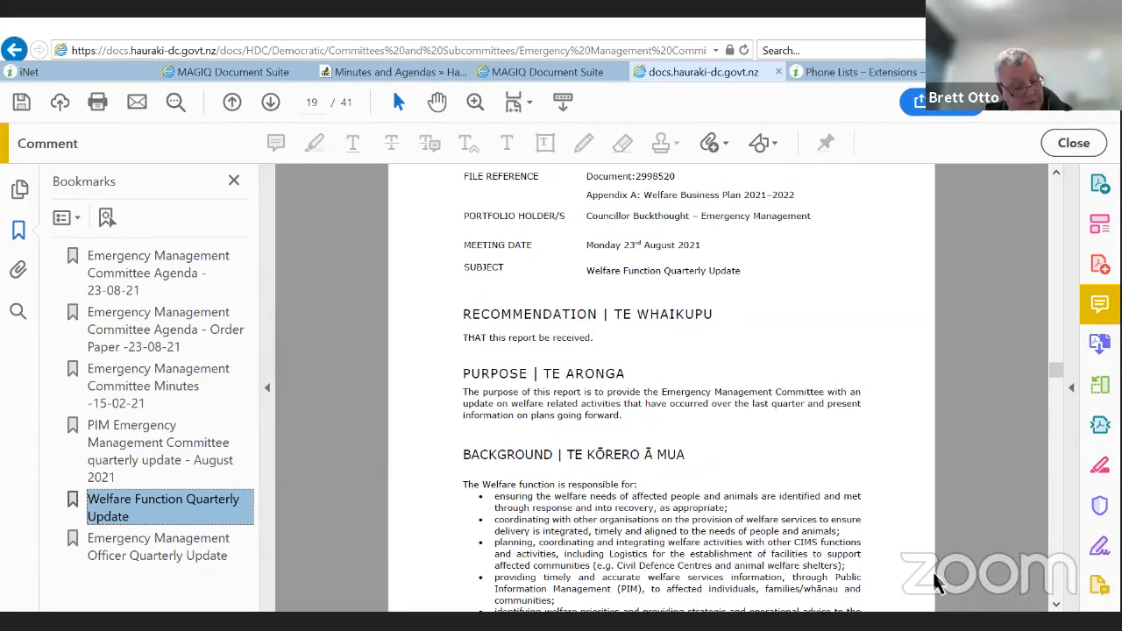
pyautogui.moveTo(919, 572)
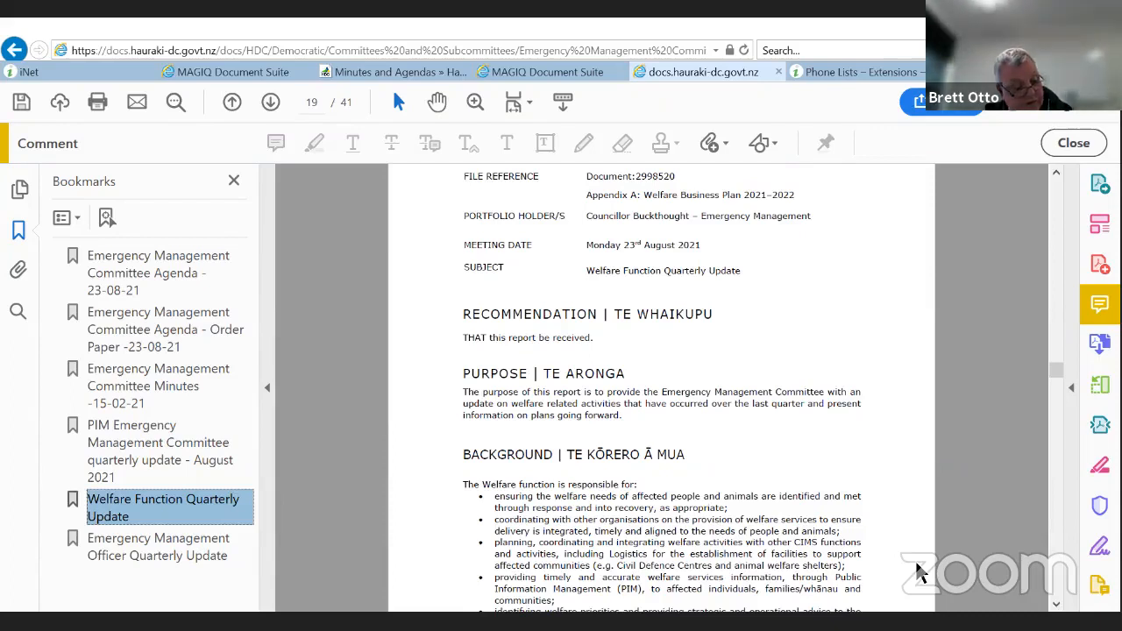
# Step: Scroll through page 19 of the Welfare Function Quarterly Update
pyautogui.scroll(3)
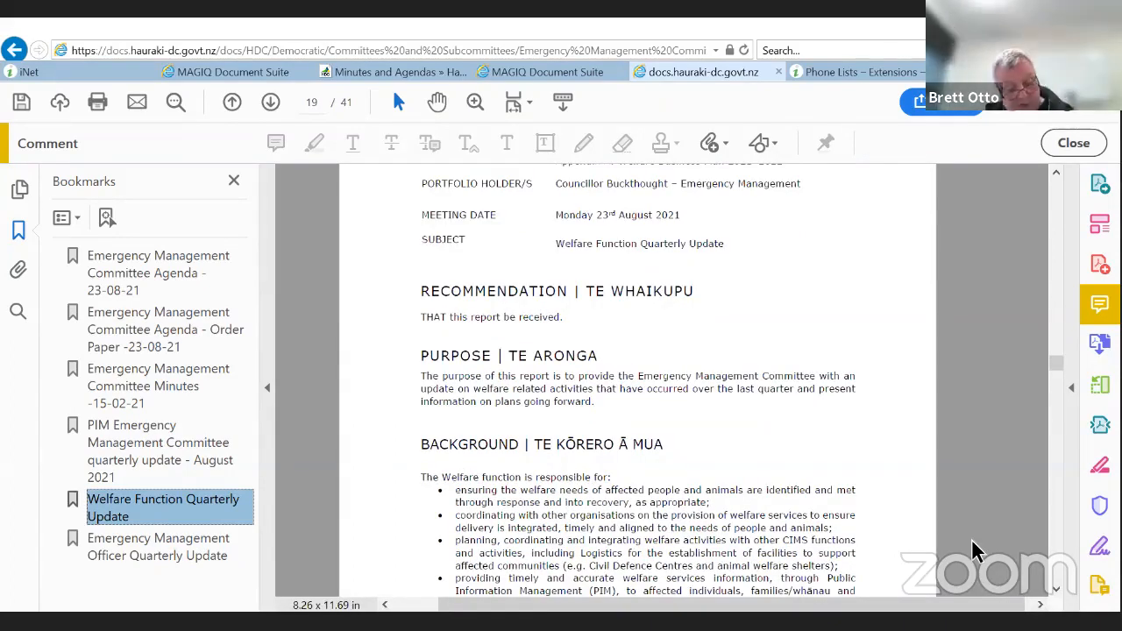
pyautogui.moveTo(901, 487)
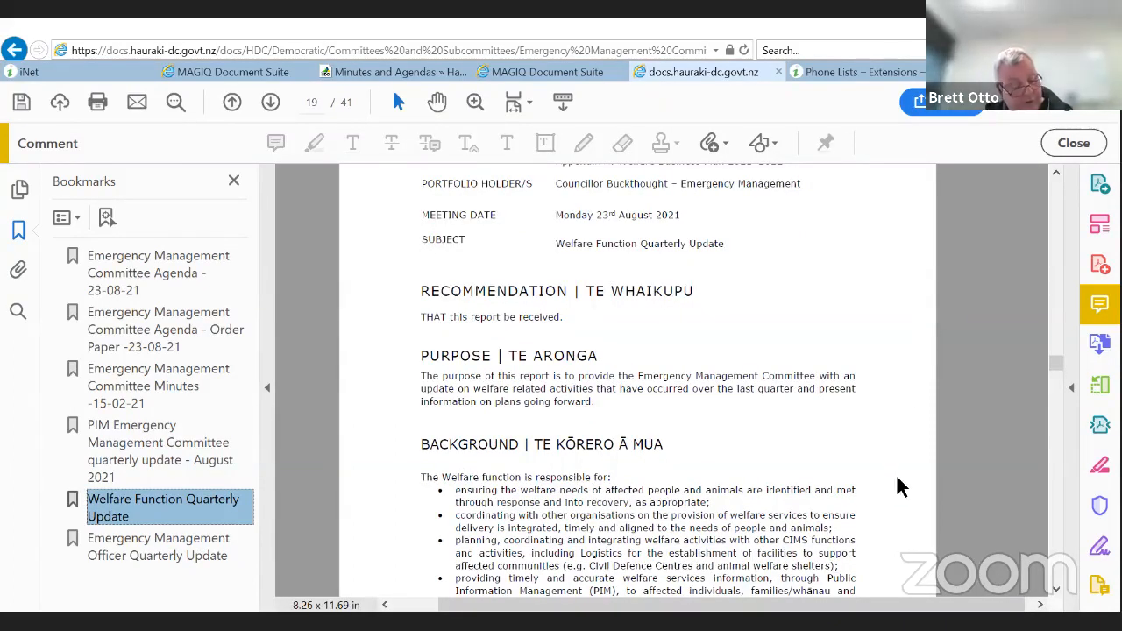
pyautogui.scroll(-3)
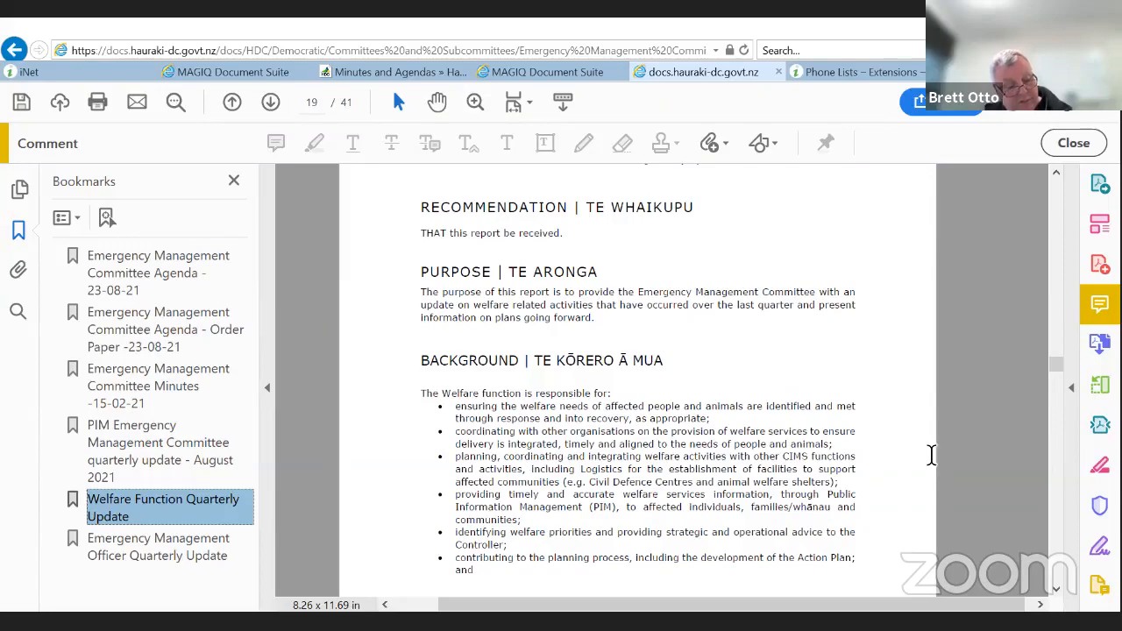
pyautogui.moveTo(905, 551)
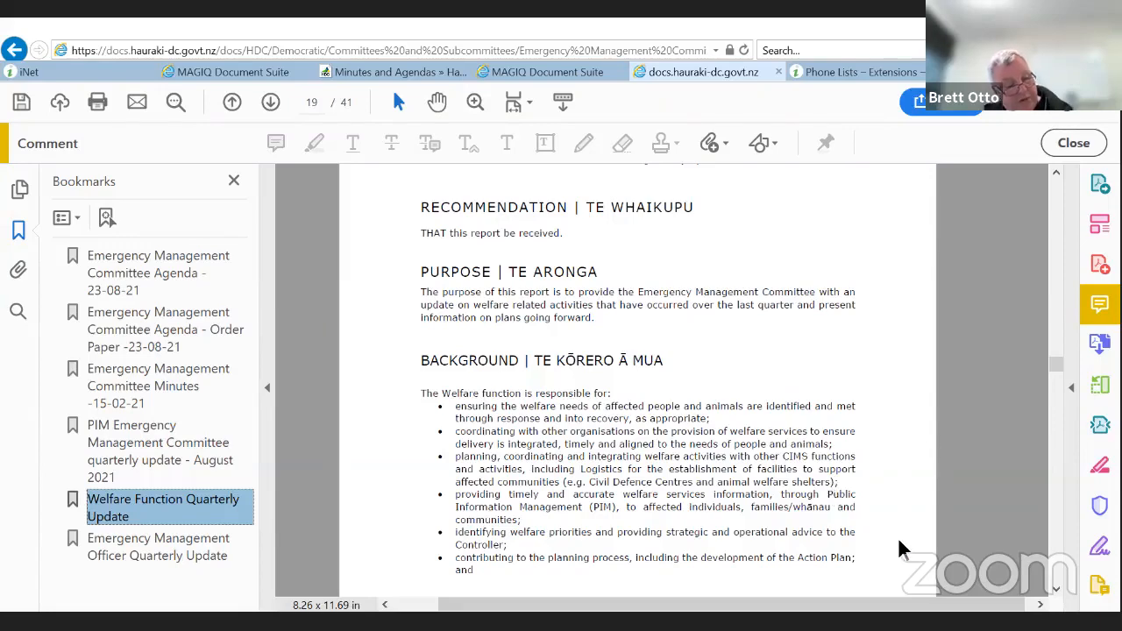
pyautogui.scroll(-3)
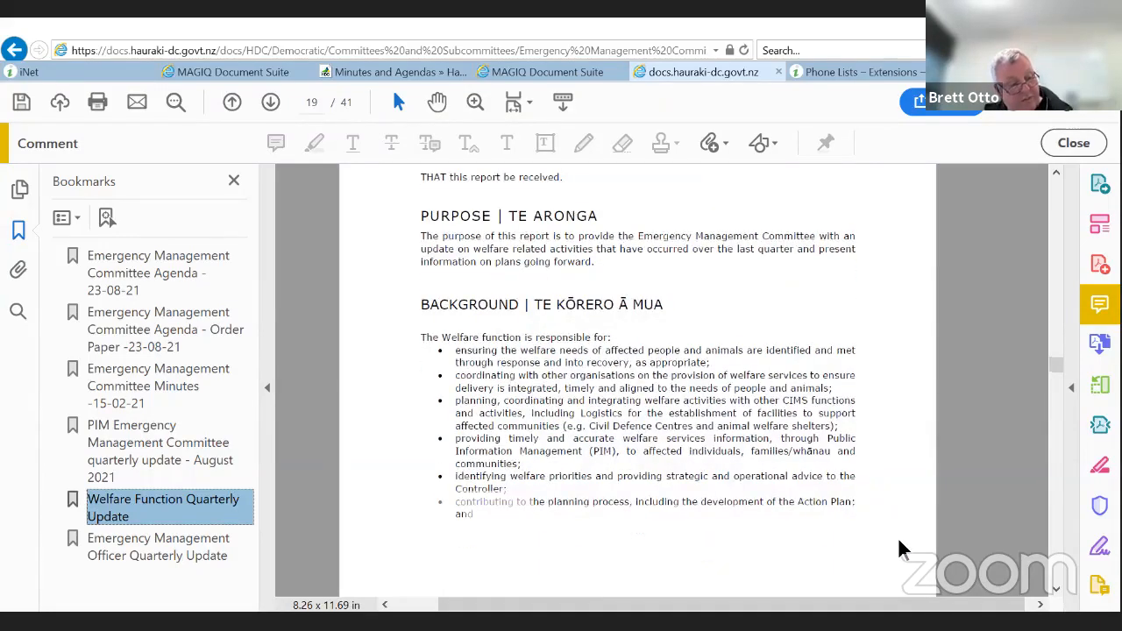
pyautogui.scroll(-3)
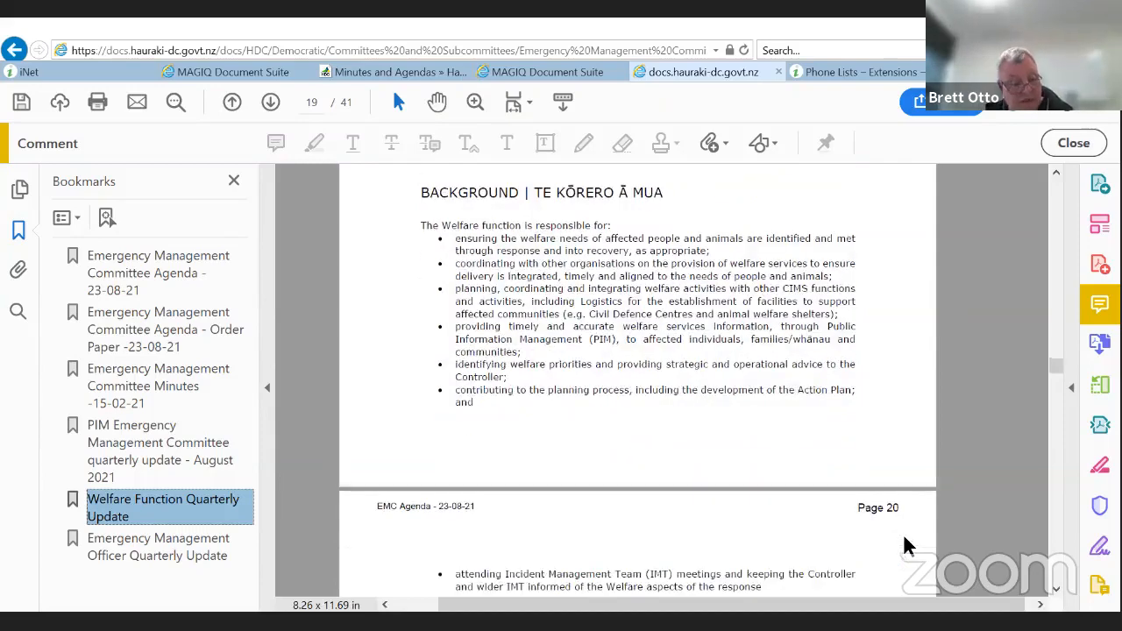
pyautogui.scroll(-3)
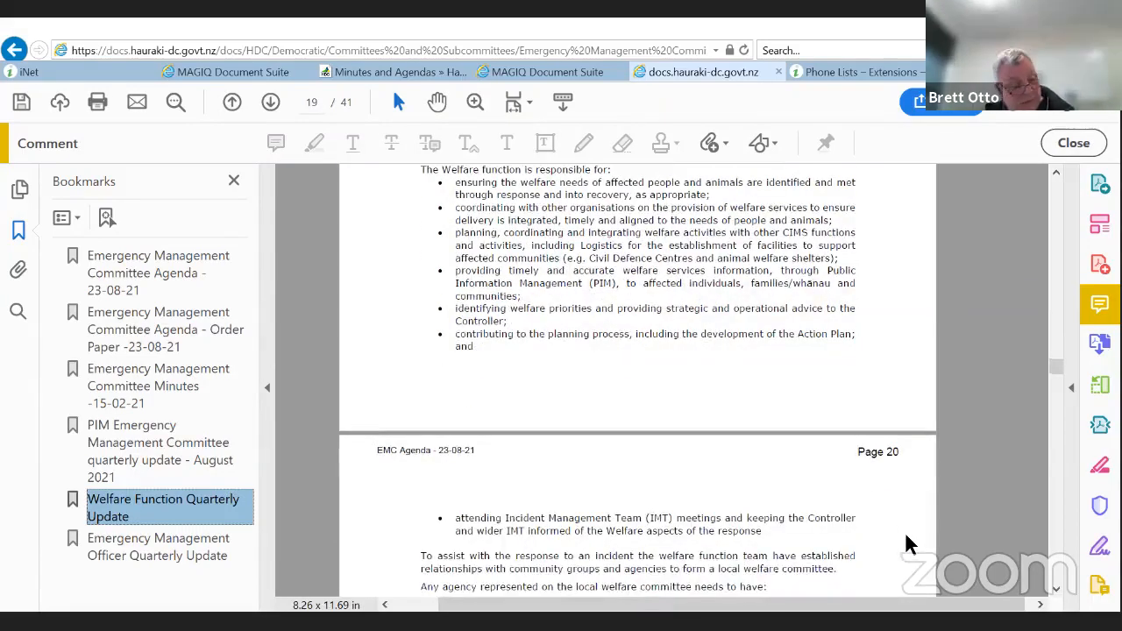
pyautogui.scroll(3)
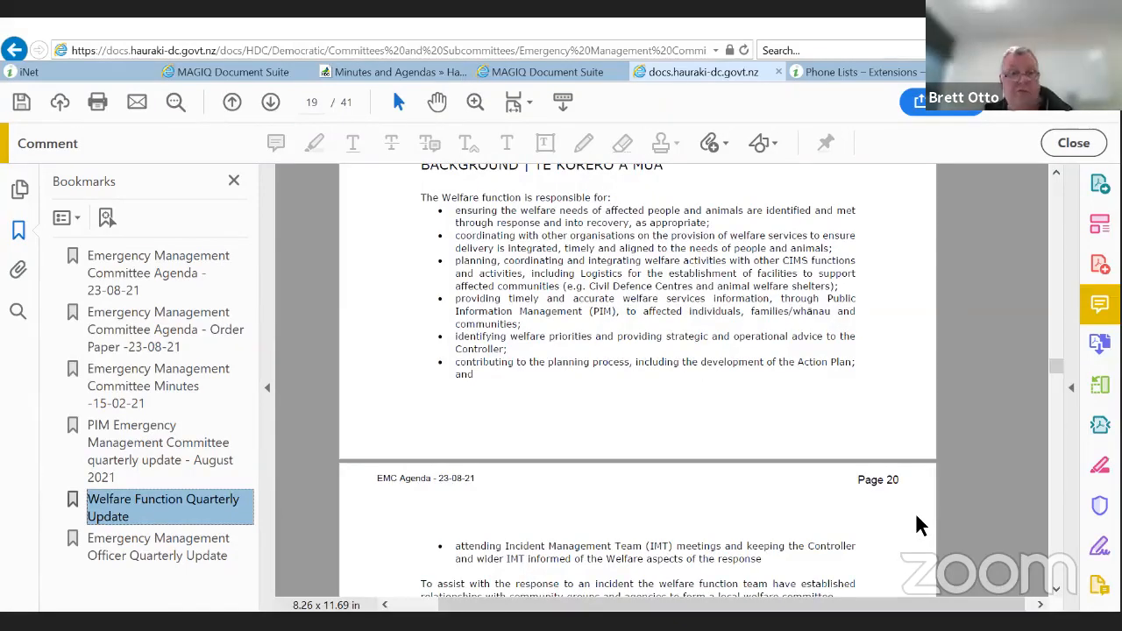
# Step: Continue to page 20's welfare committee membership and Welfare Function Plans
pyautogui.scroll(-3)
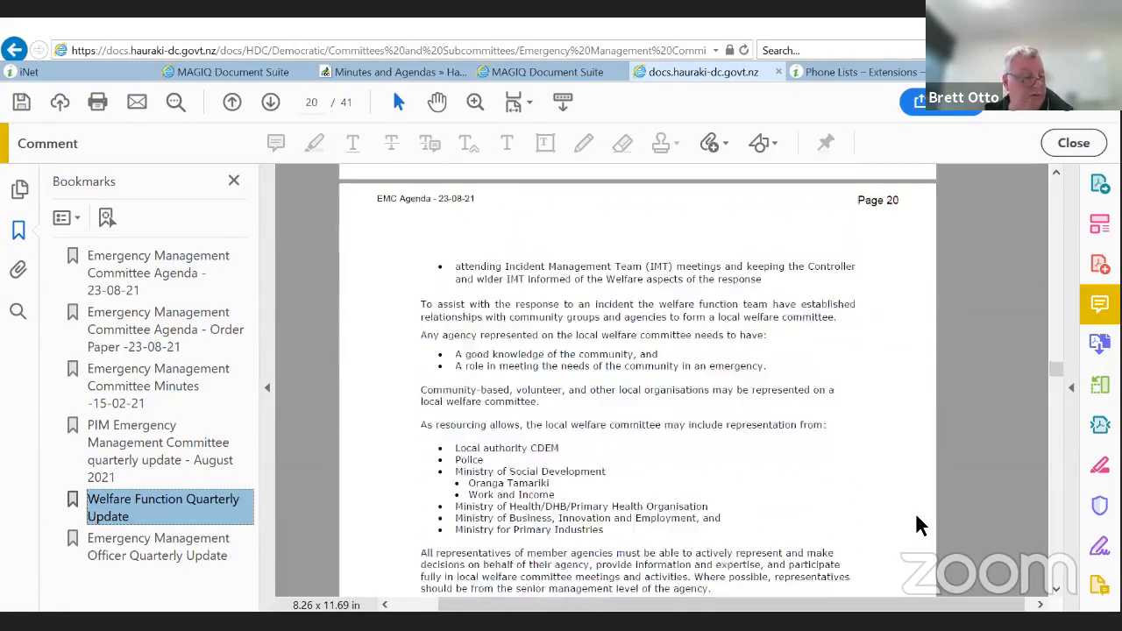
pyautogui.scroll(-3)
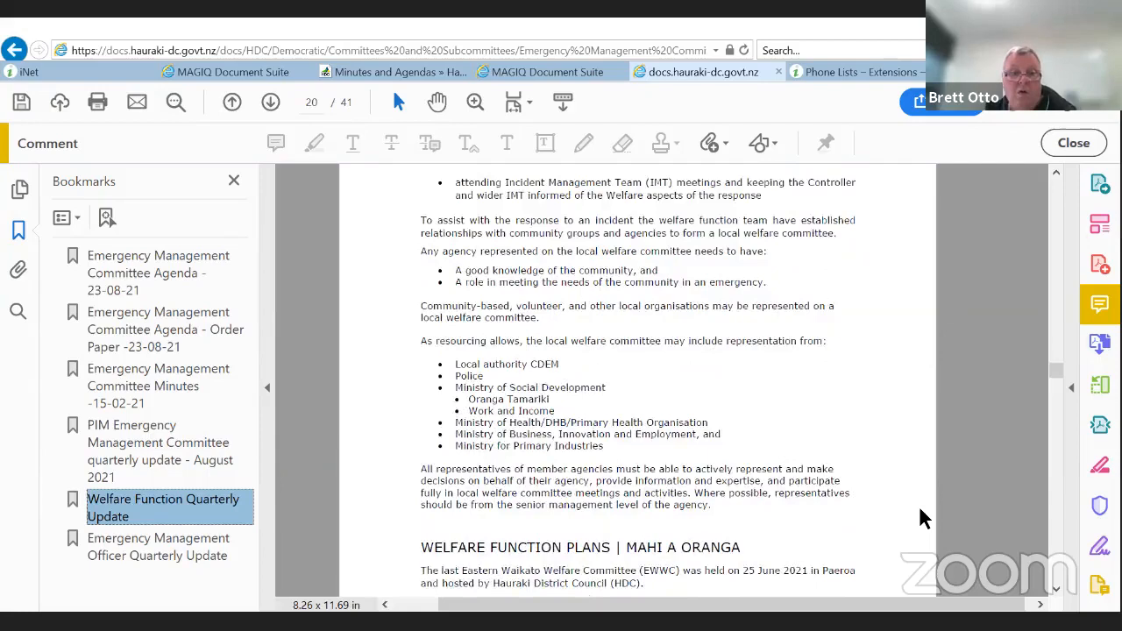
pyautogui.scroll(-3)
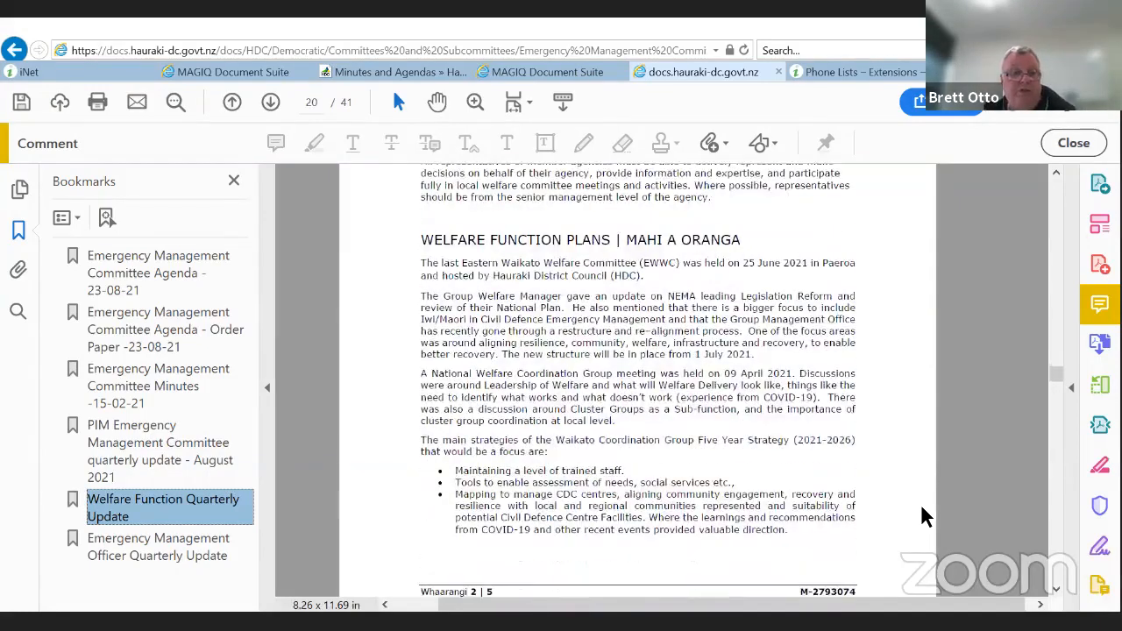
pyautogui.scroll(-3)
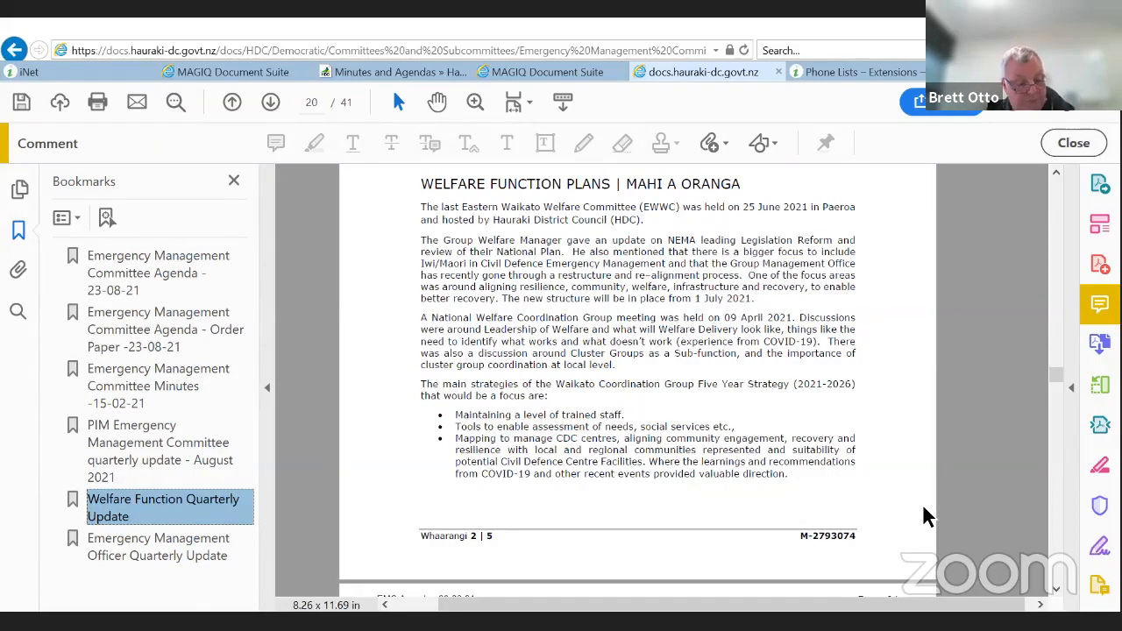
pyautogui.scroll(-3)
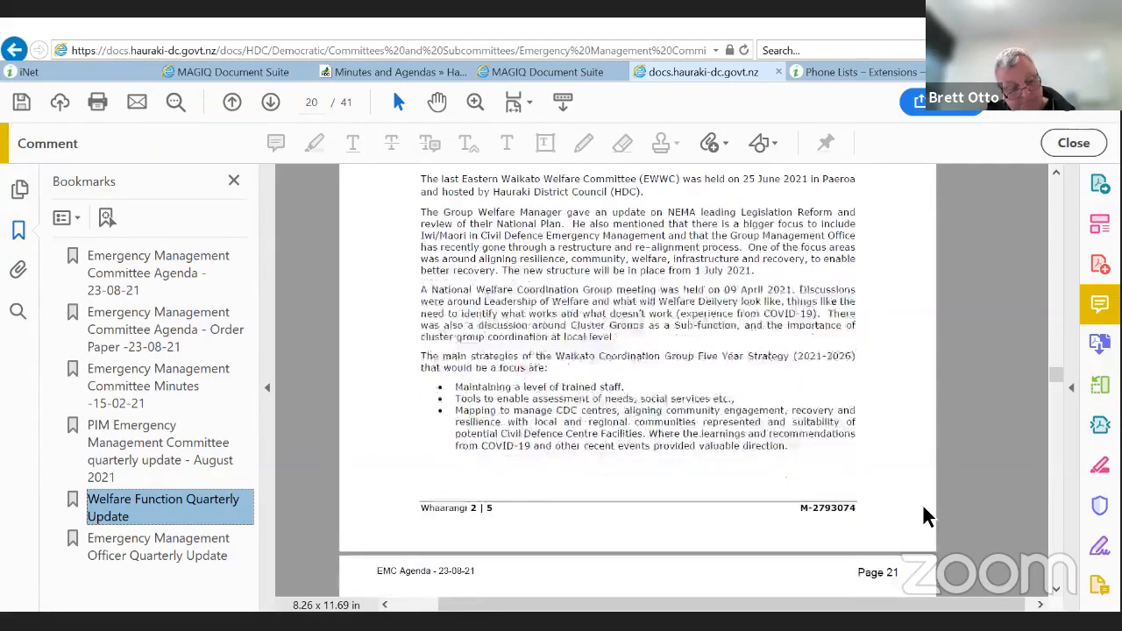
pyautogui.scroll(-3)
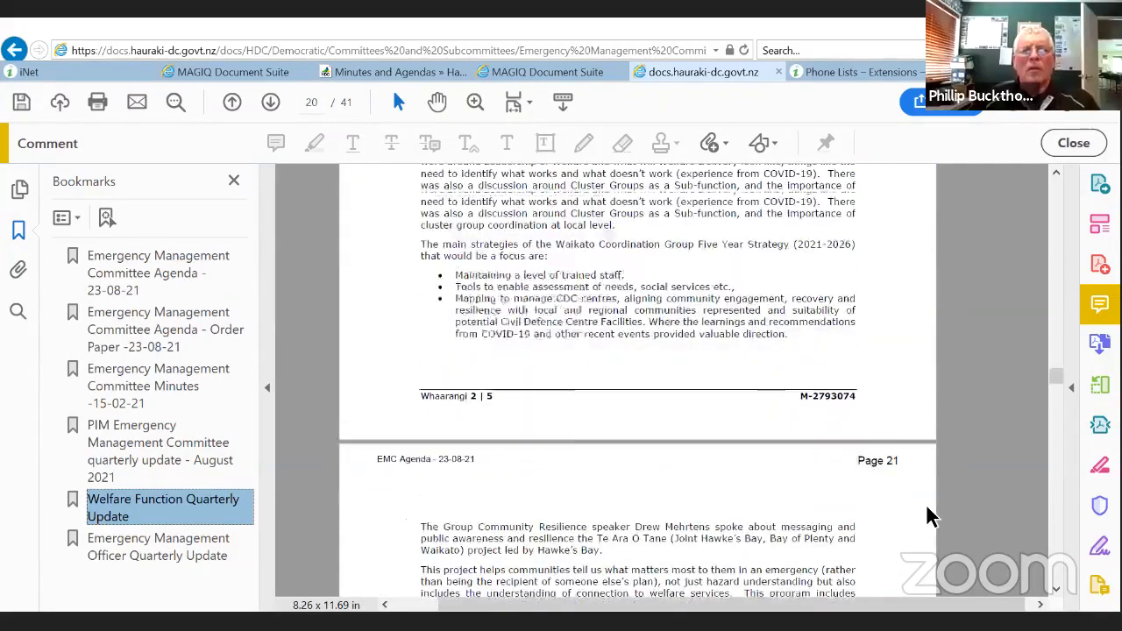
# Step: Scroll into page 21's welfare manager updates for Thames-Coromandel and Matamata-Piako
pyautogui.scroll(-3)
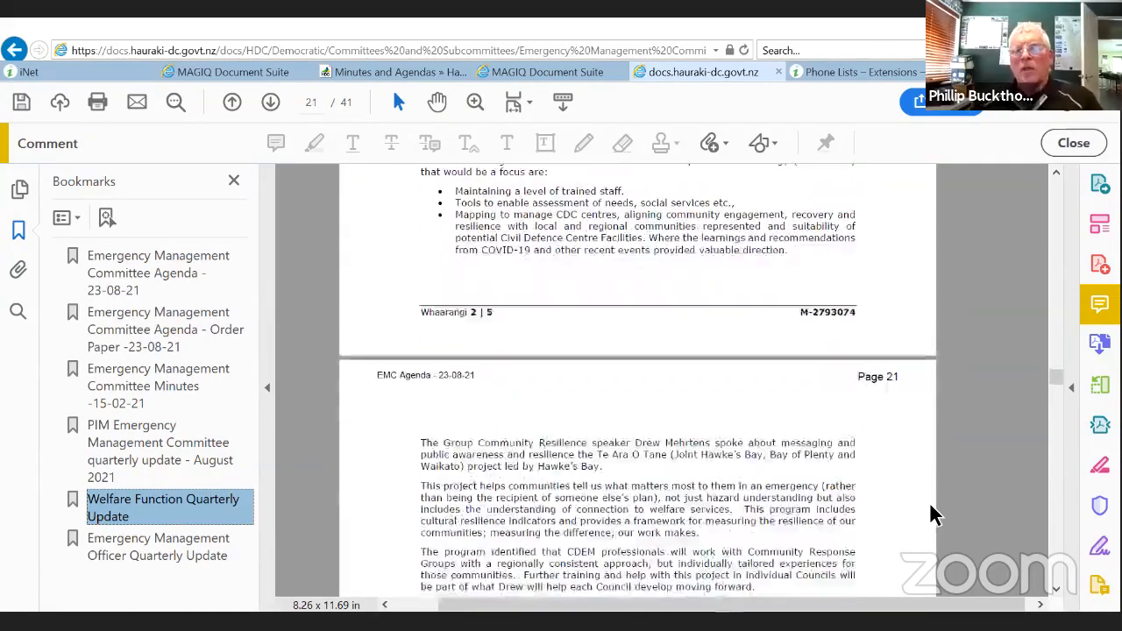
pyautogui.scroll(-3)
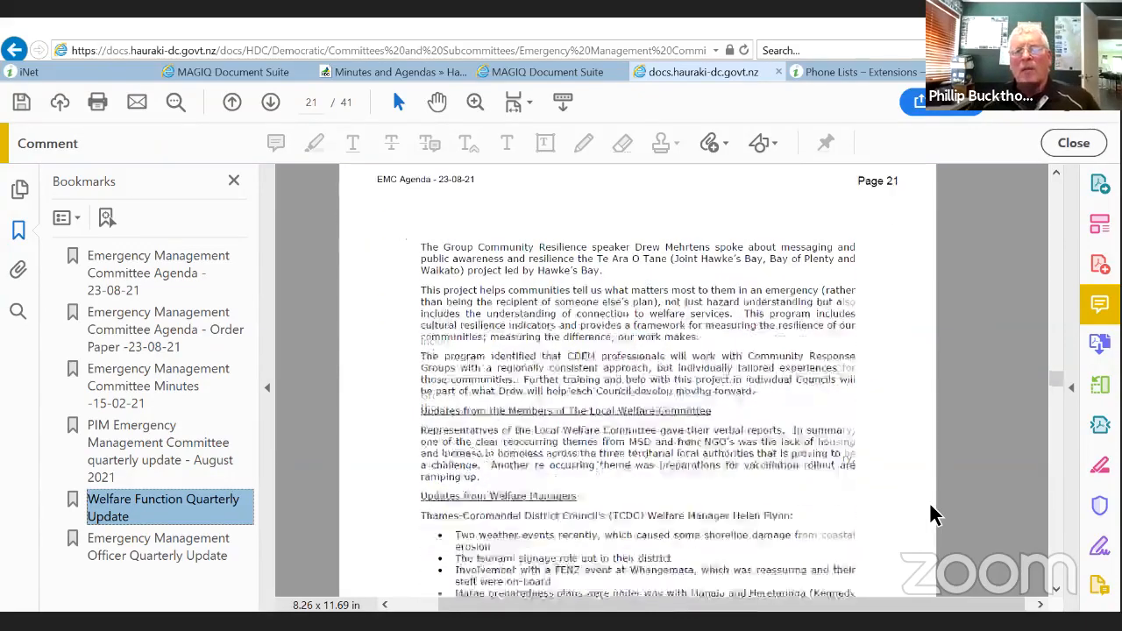
pyautogui.scroll(3)
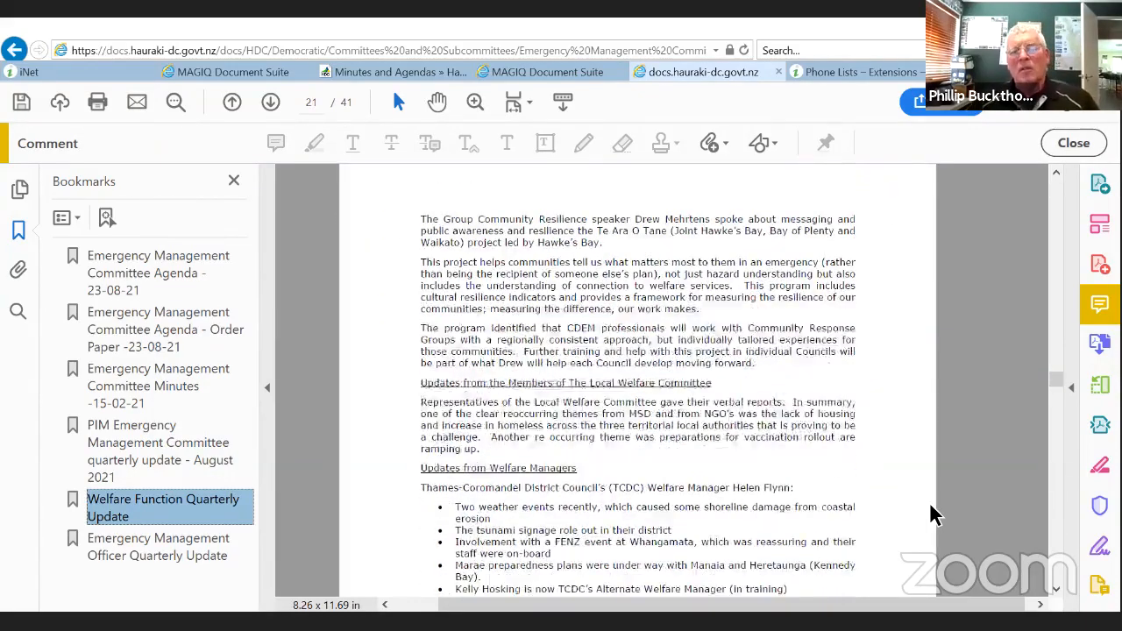
pyautogui.scroll(-3)
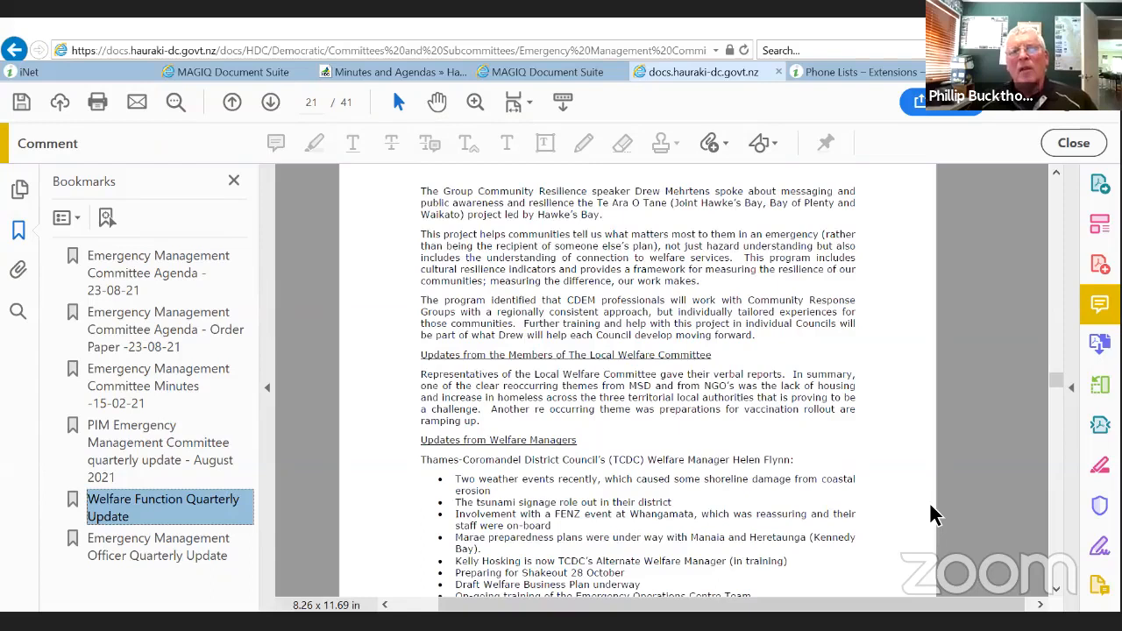
pyautogui.moveTo(890, 144)
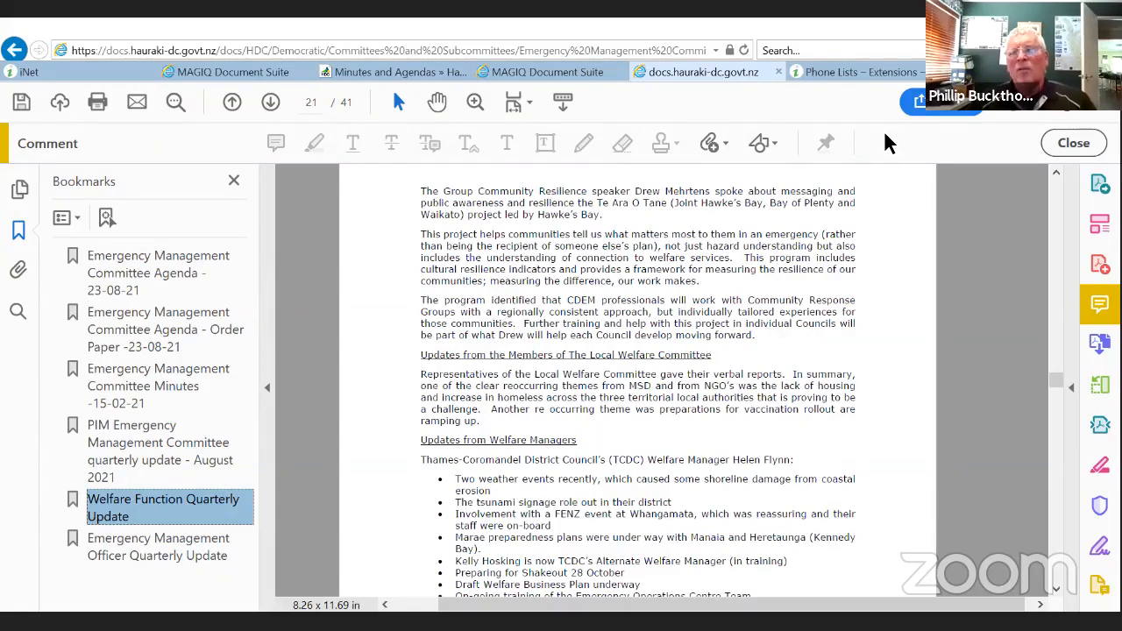
pyautogui.moveTo(833, 342)
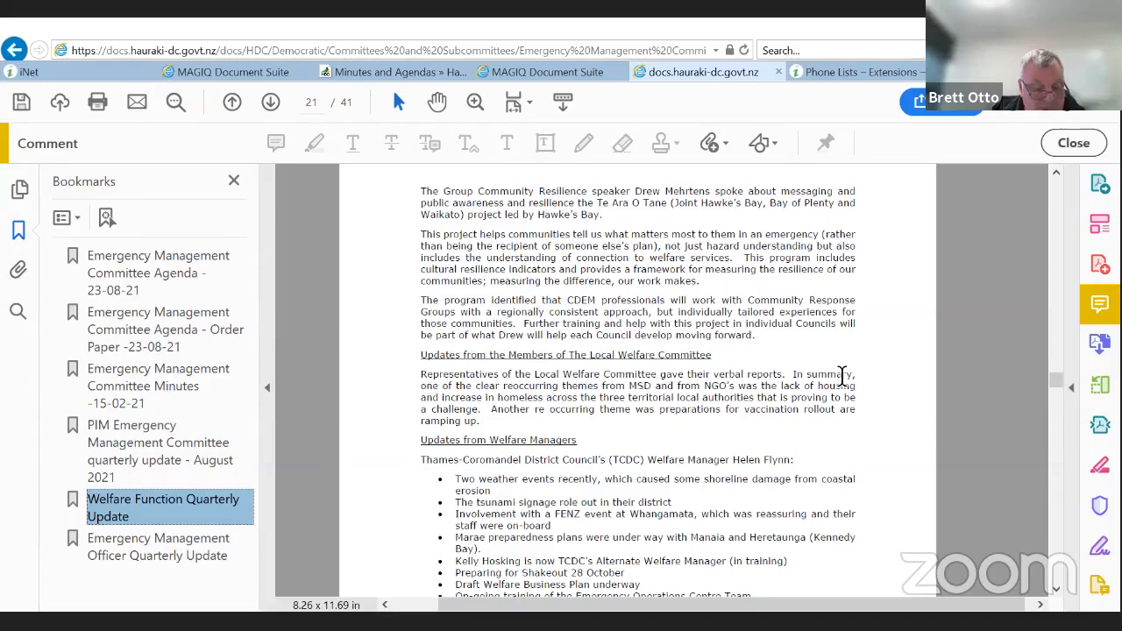
pyautogui.moveTo(923, 519)
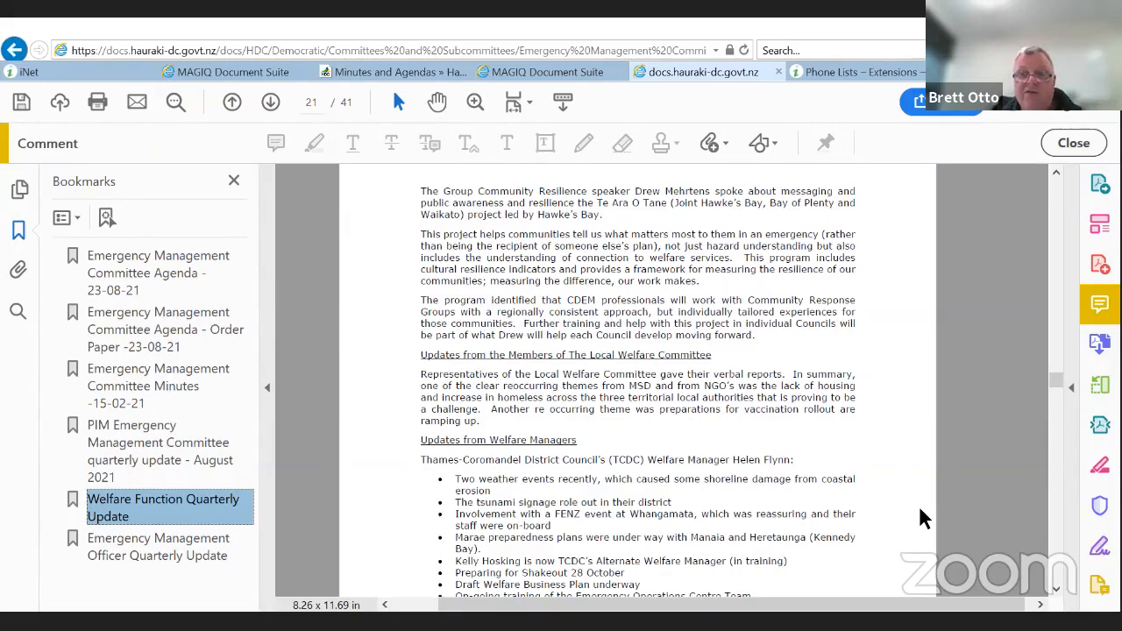
pyautogui.scroll(-3)
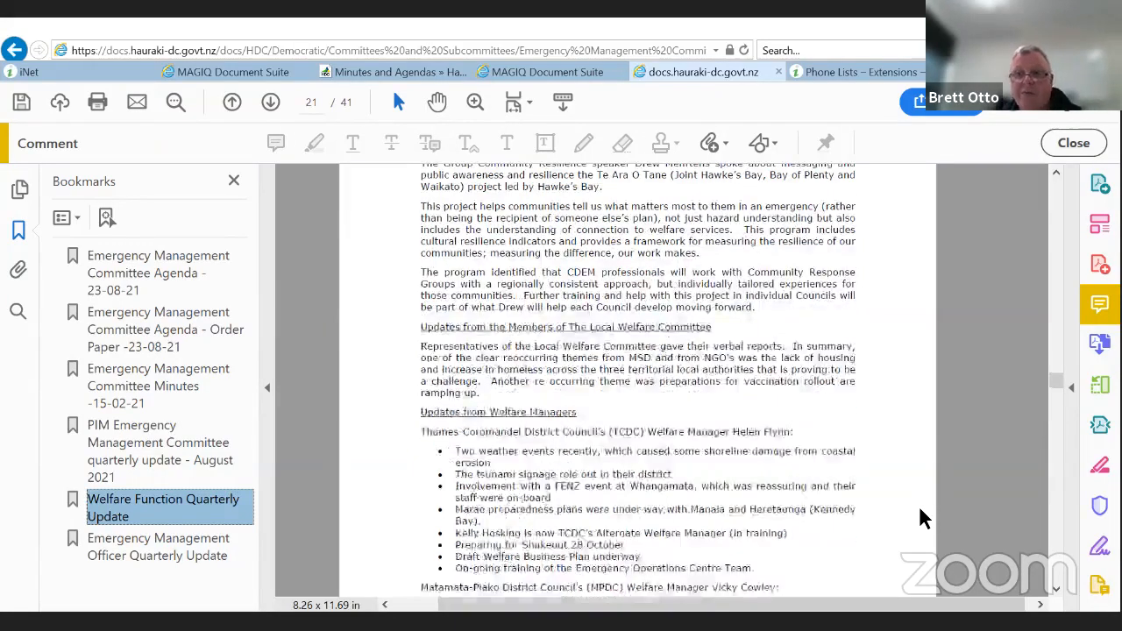
pyautogui.scroll(-3)
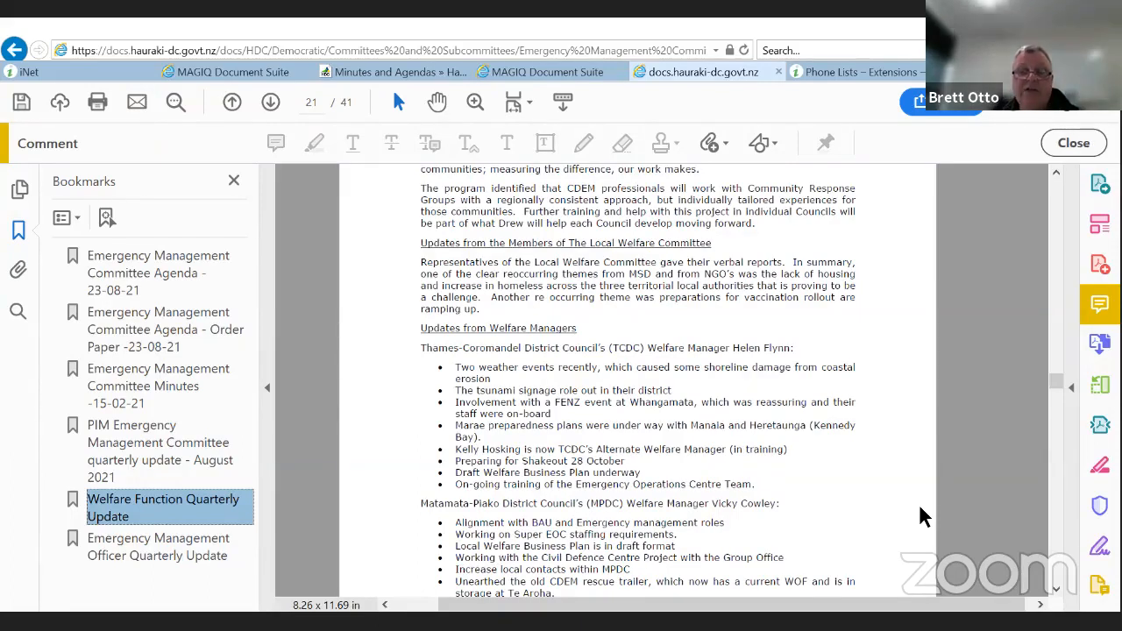
pyautogui.moveTo(914, 535)
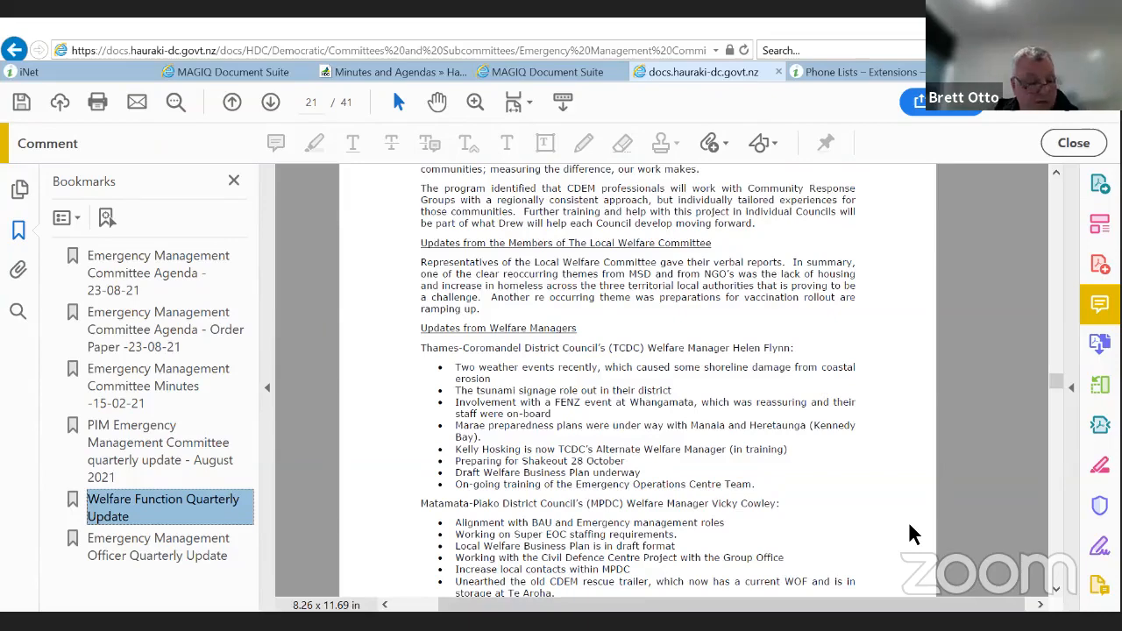
pyautogui.scroll(-3)
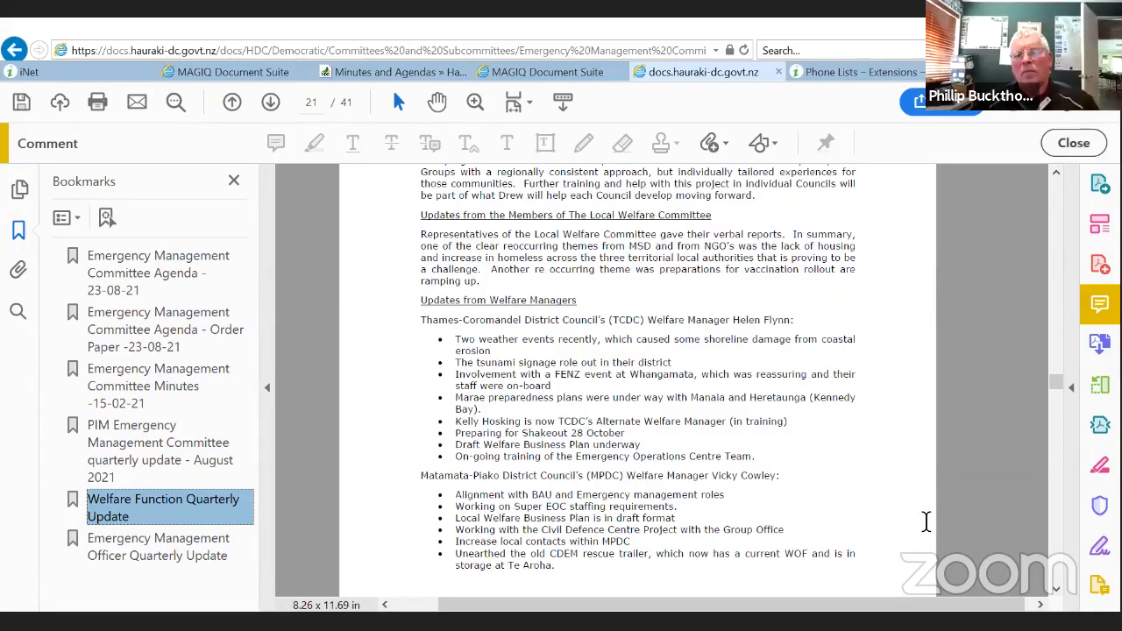
pyautogui.moveTo(898, 581)
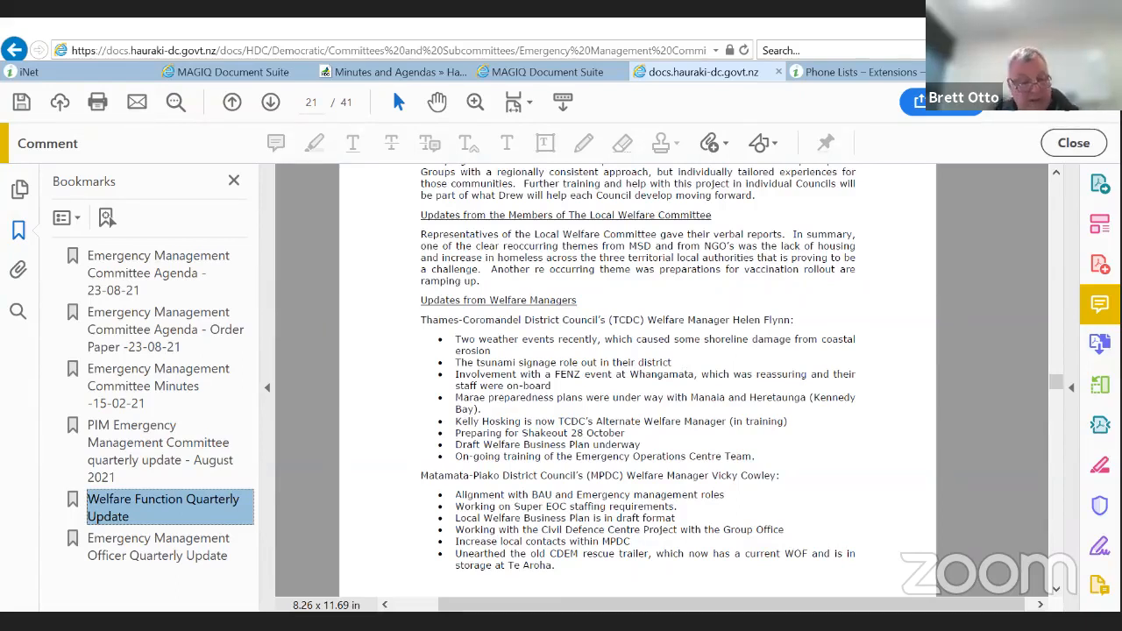
pyautogui.moveTo(1055, 575)
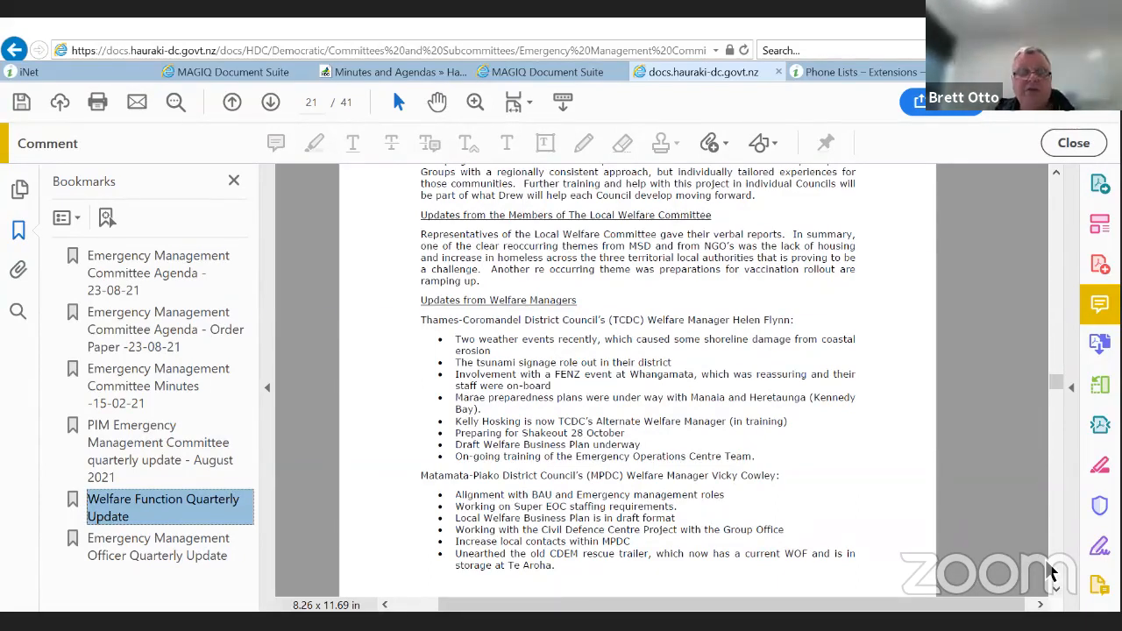
pyautogui.moveTo(929, 524)
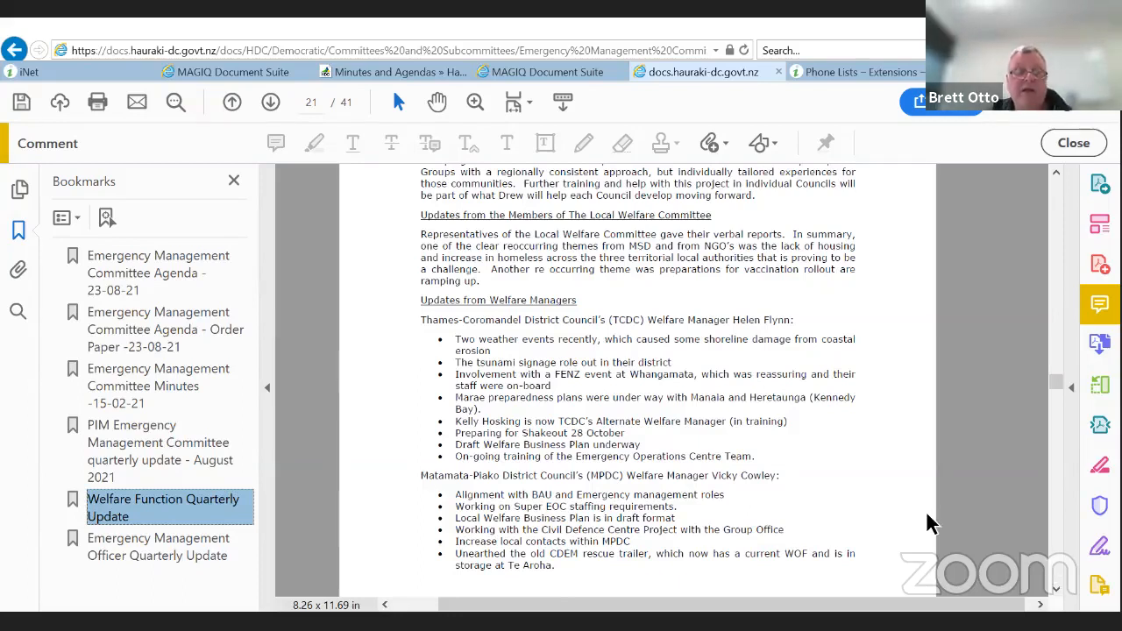
pyautogui.moveTo(930, 540)
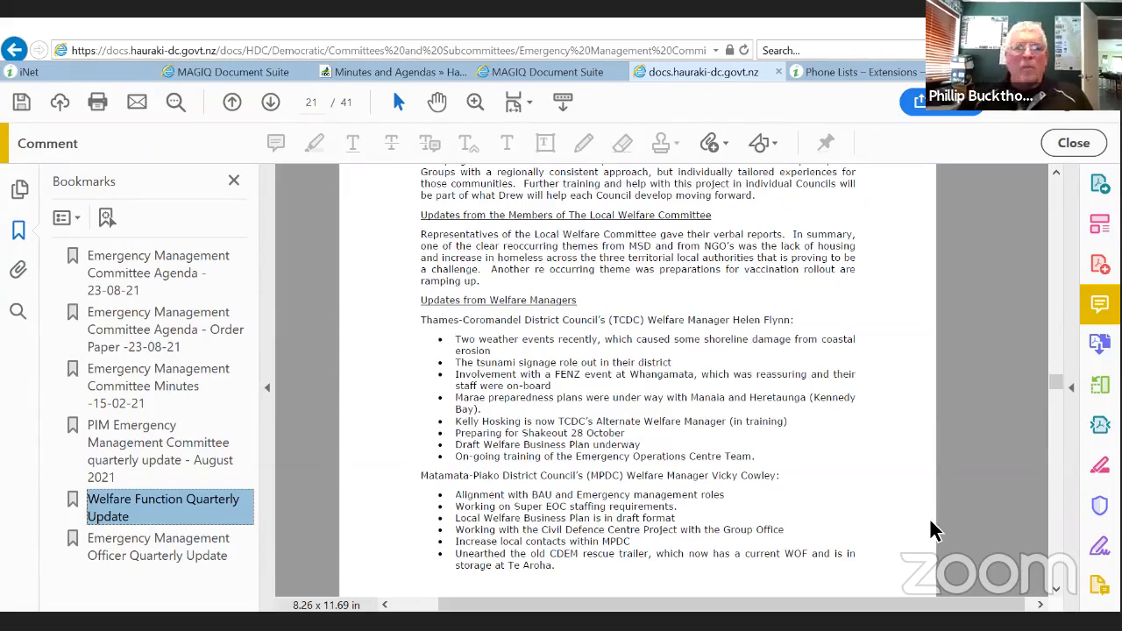
pyautogui.moveTo(859, 530)
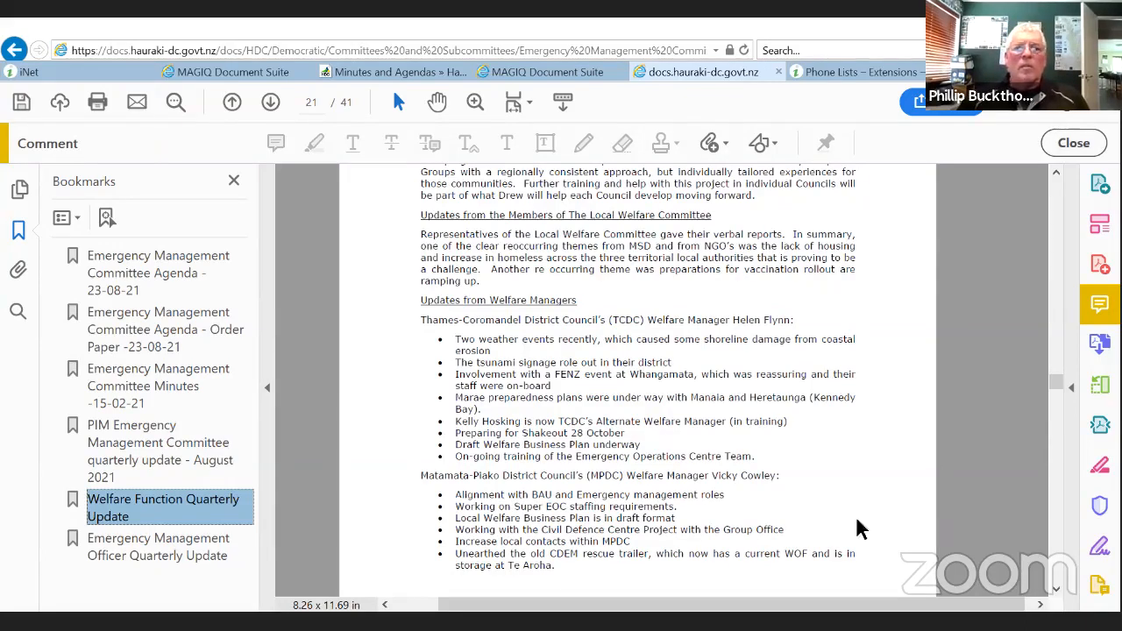
pyautogui.moveTo(178, 274)
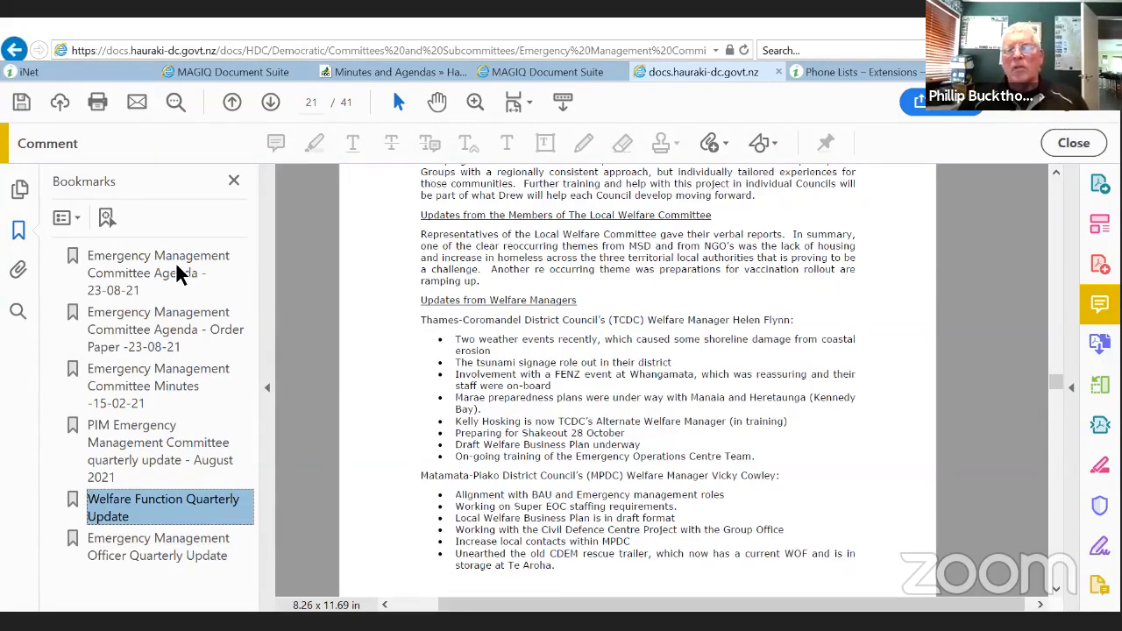
pyautogui.moveTo(144, 547)
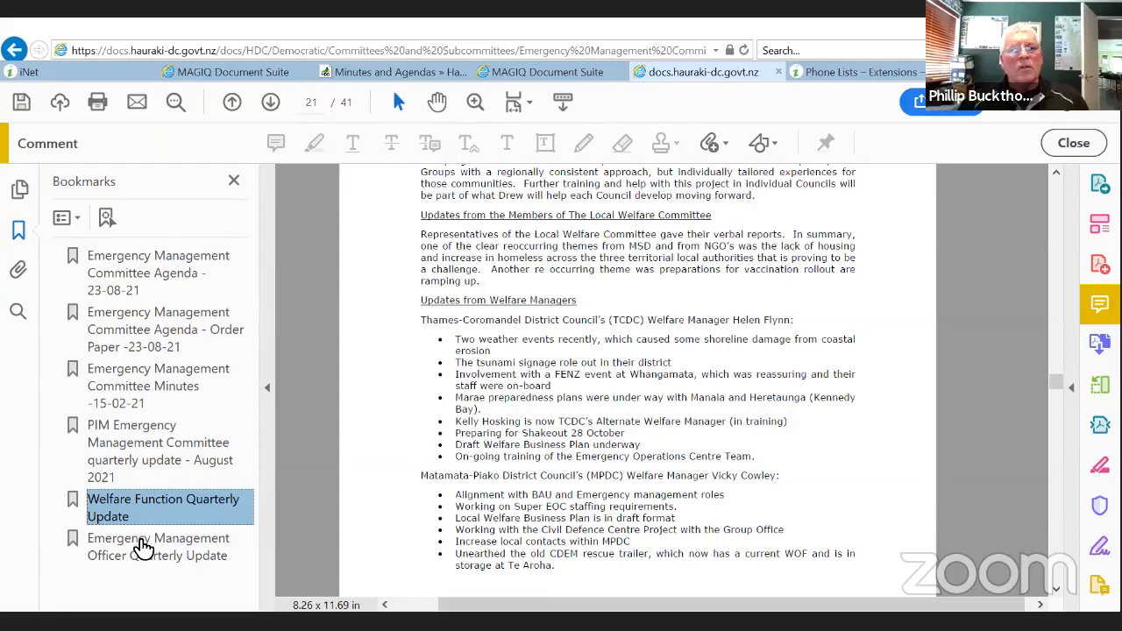
pyautogui.click(158, 547)
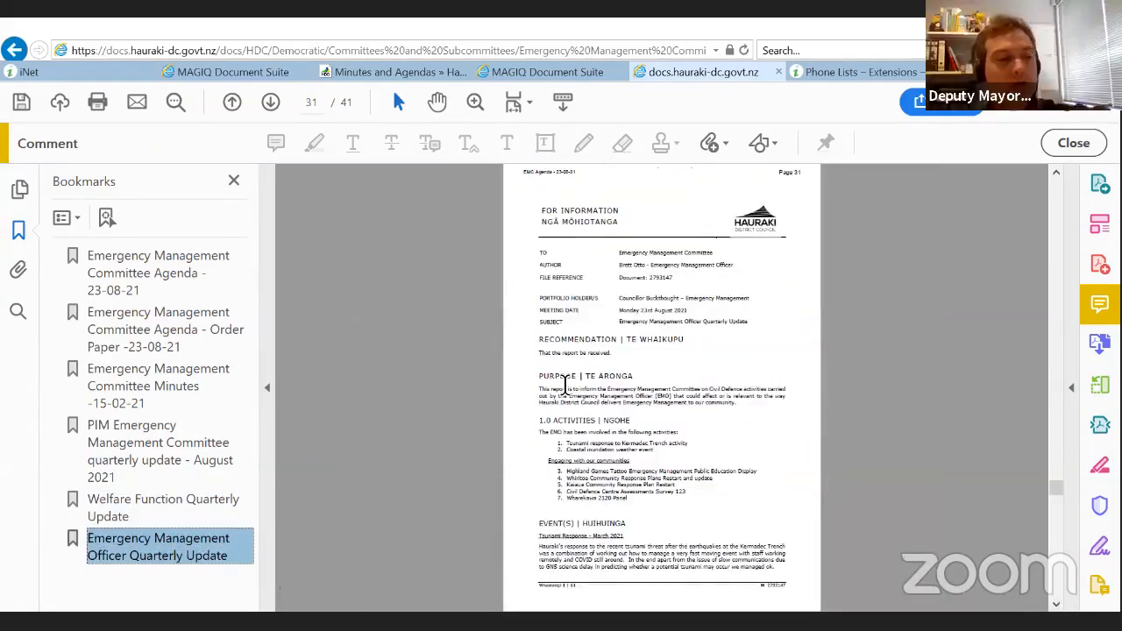
pyautogui.click(163, 507)
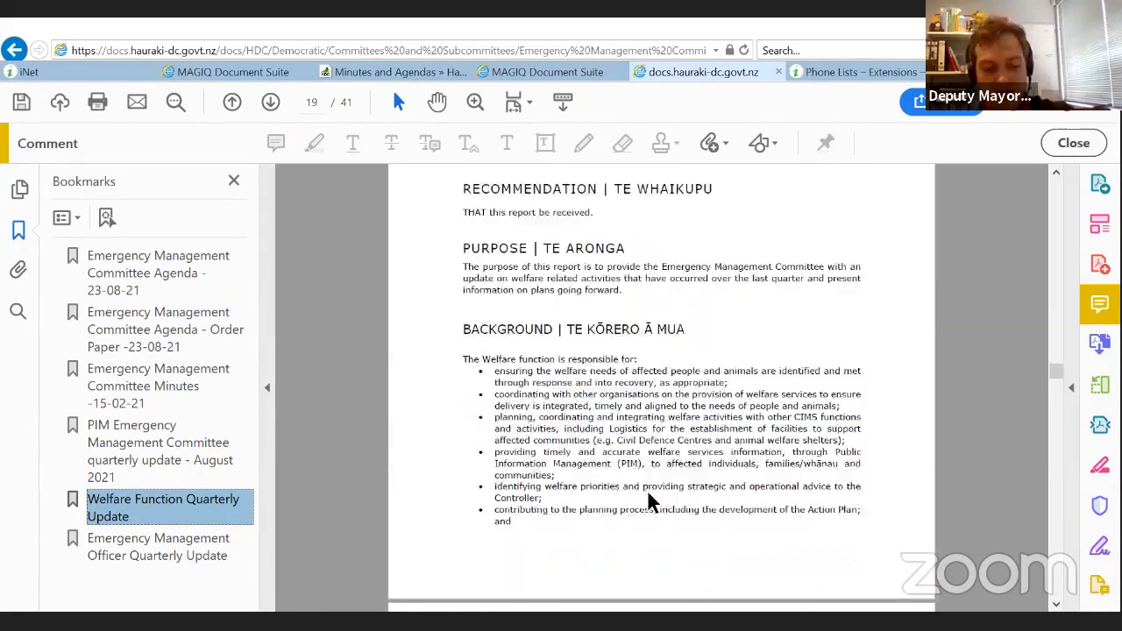
pyautogui.scroll(-3)
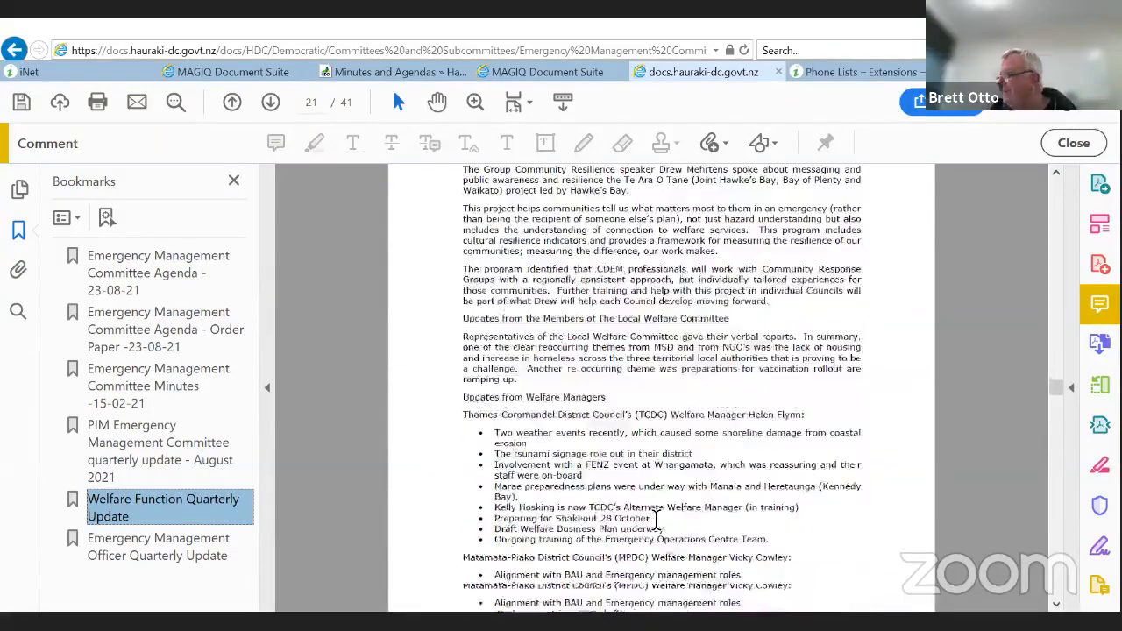
pyautogui.scroll(-3)
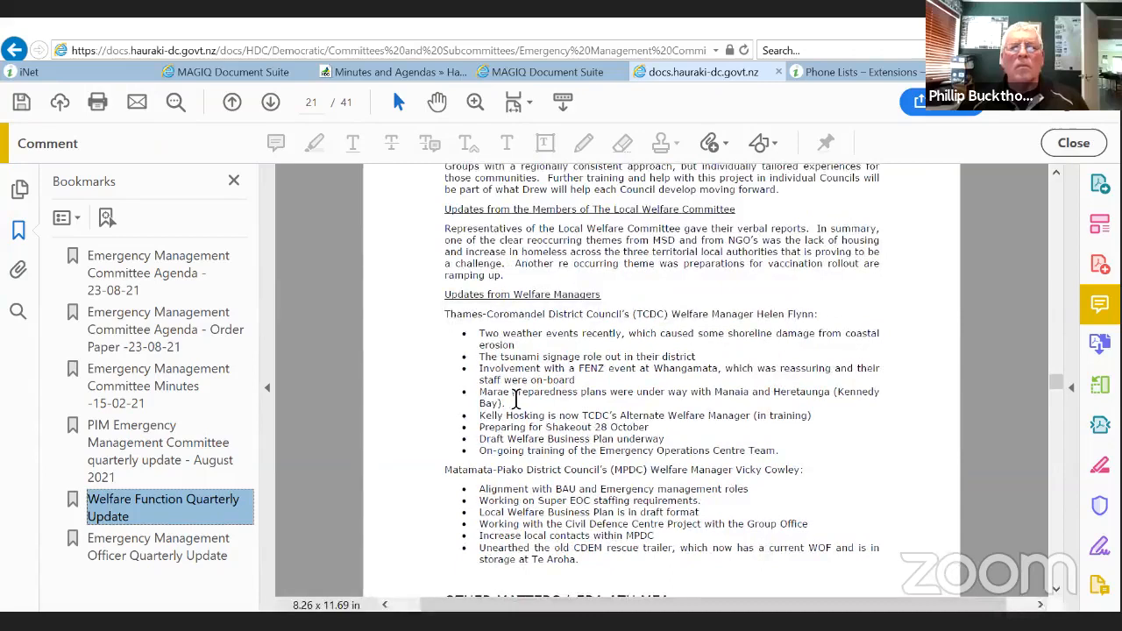
pyautogui.moveTo(717, 431)
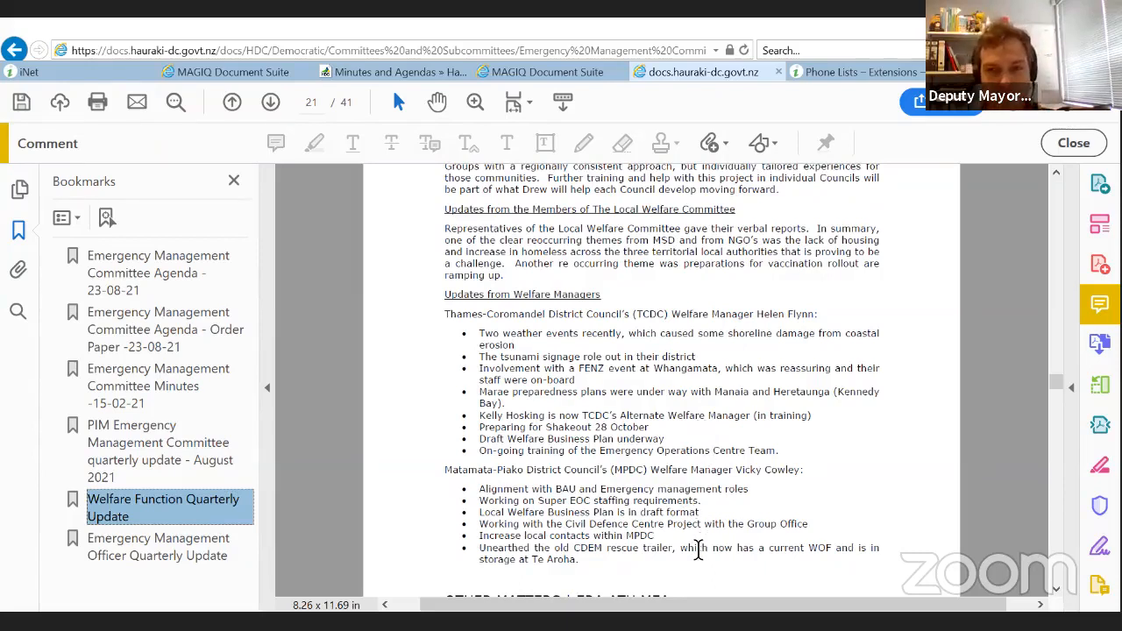
pyautogui.scroll(-3)
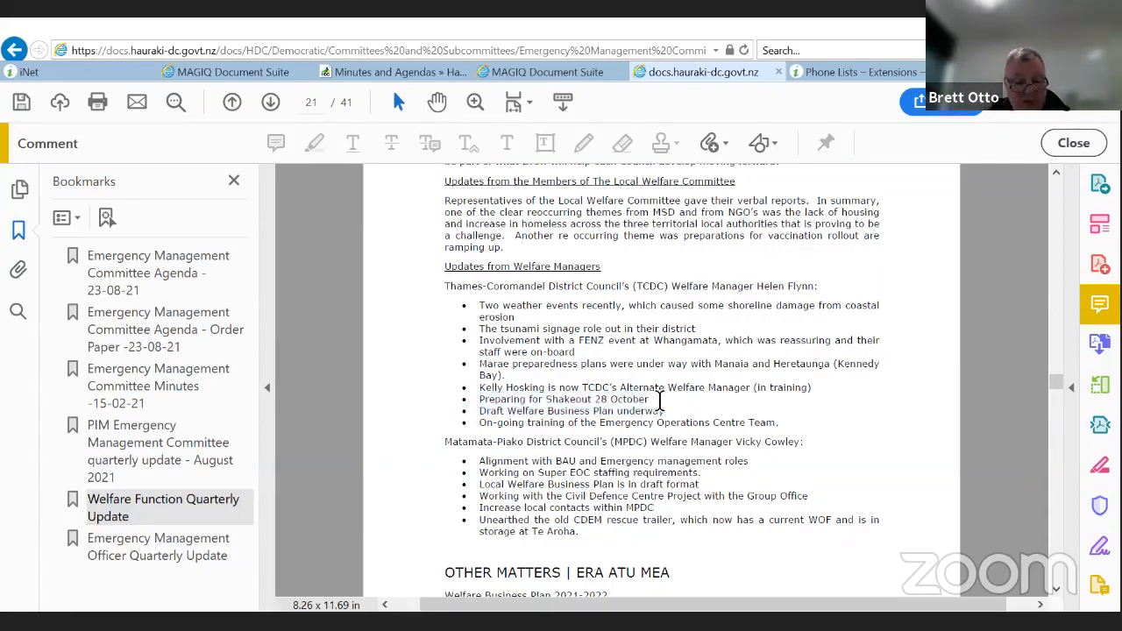
# Step: Select the 'Preparing for Shakeout 28 October' bullet text in the Thames-Coromandel update
pyautogui.moveTo(480, 400); pyautogui.dragTo(665, 411)
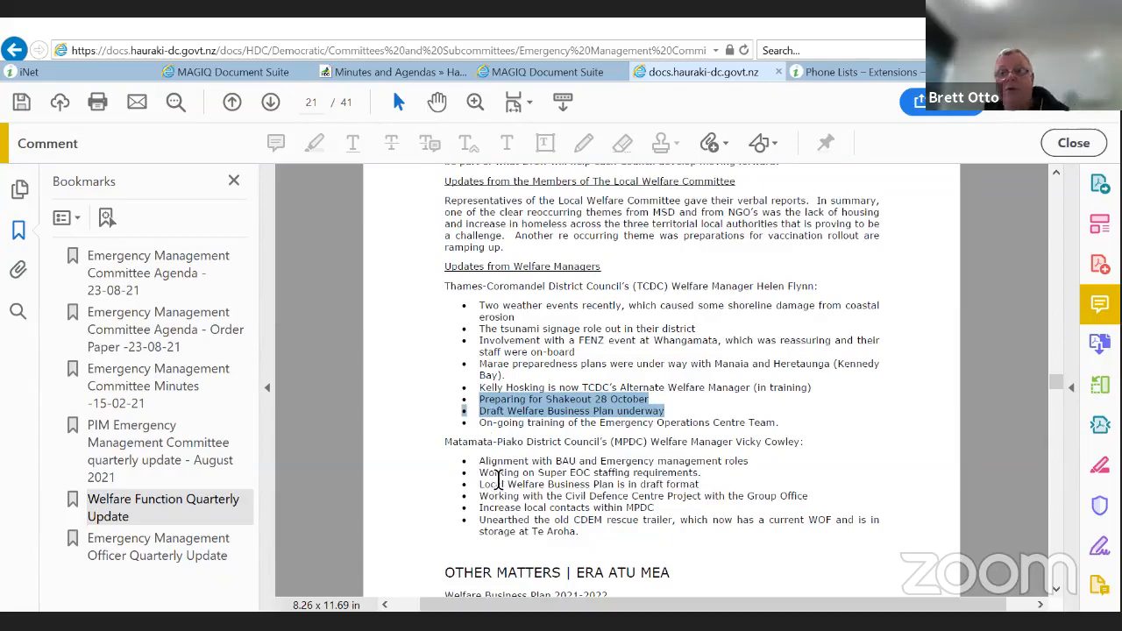
pyautogui.moveTo(719, 561)
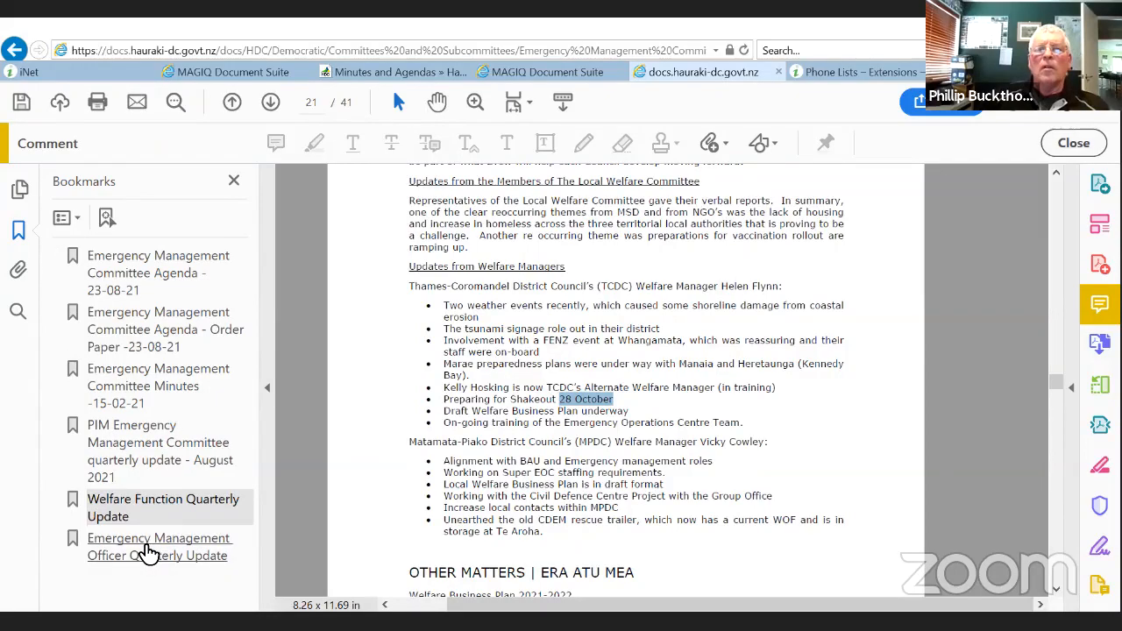
# Step: Jump to the Emergency Management Officer Quarterly Update bookmark and scroll to its activities list and Events heading
pyautogui.click(157, 547)
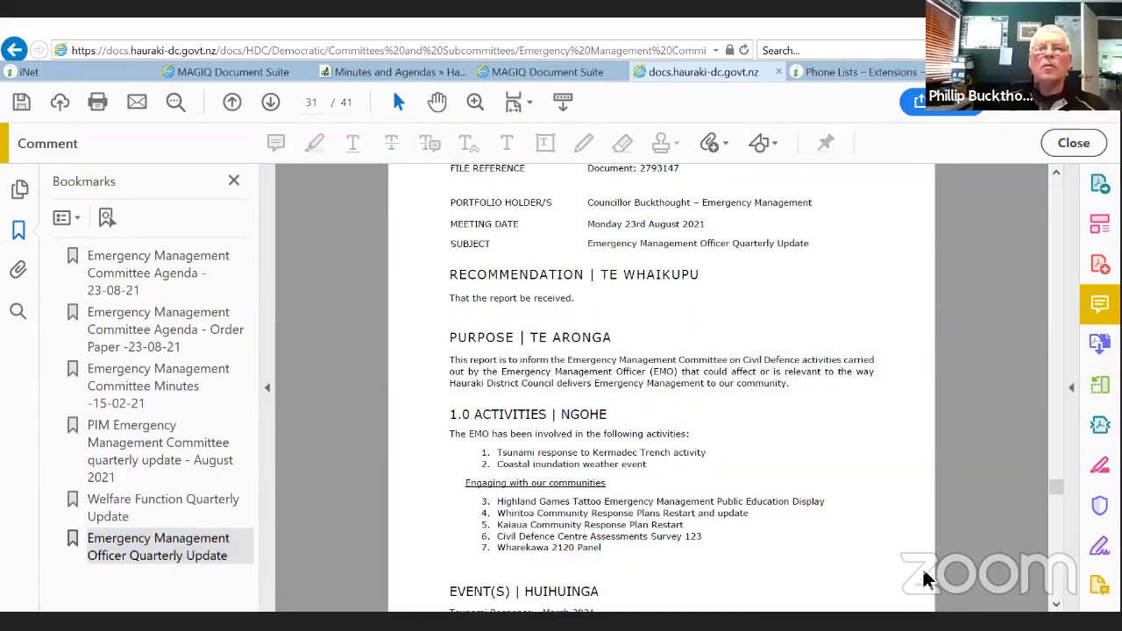
pyautogui.moveTo(816, 599)
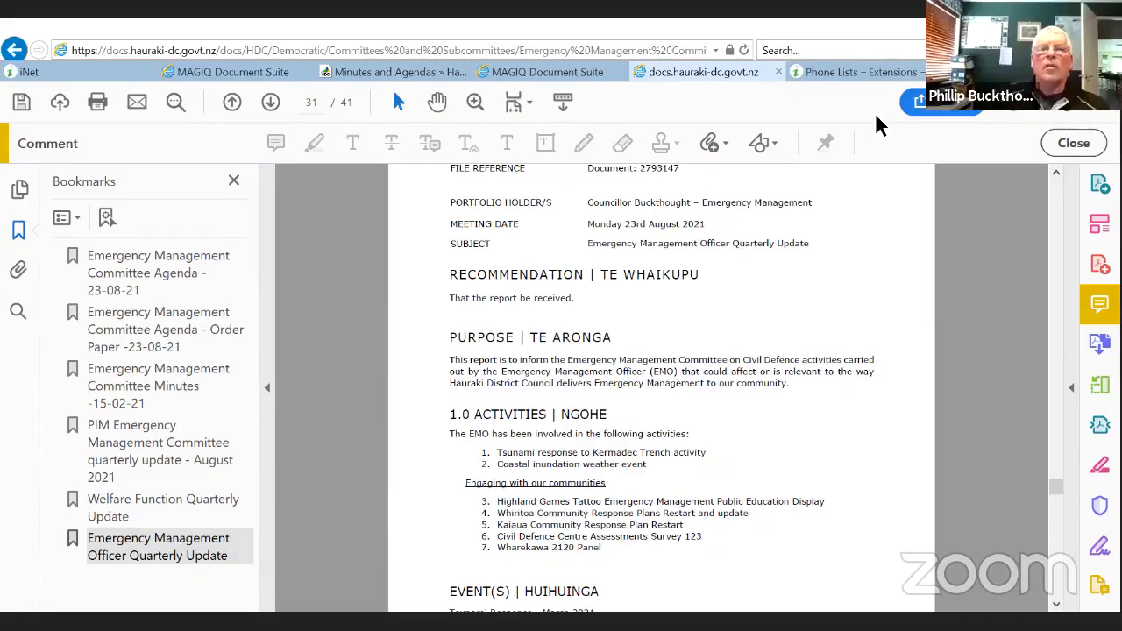
pyautogui.moveTo(3, 393)
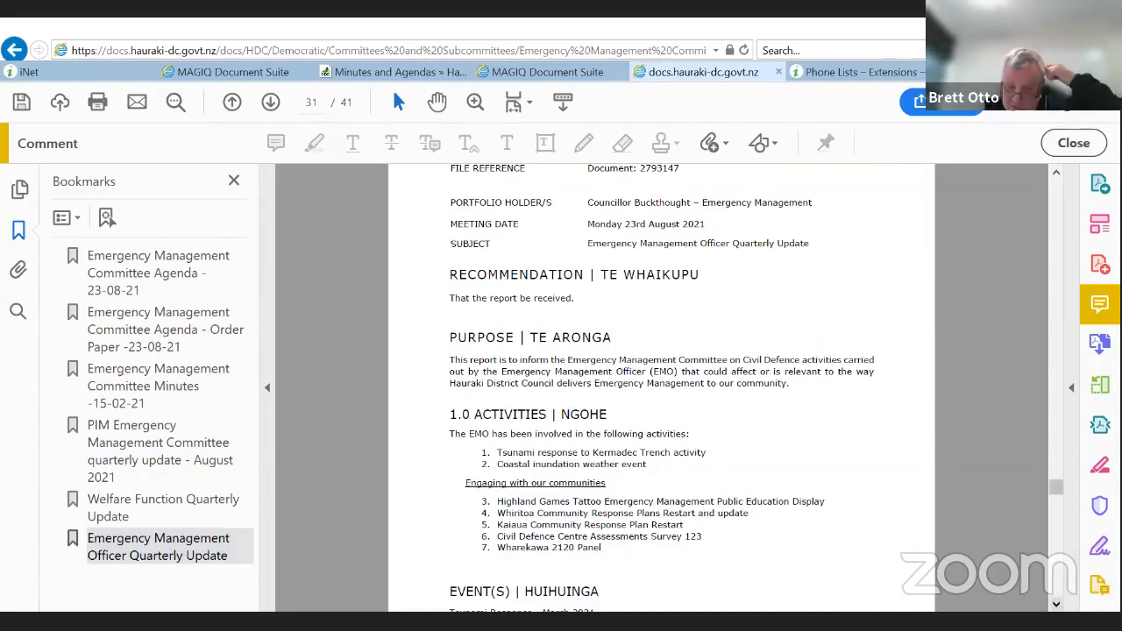
pyautogui.moveTo(845, 578)
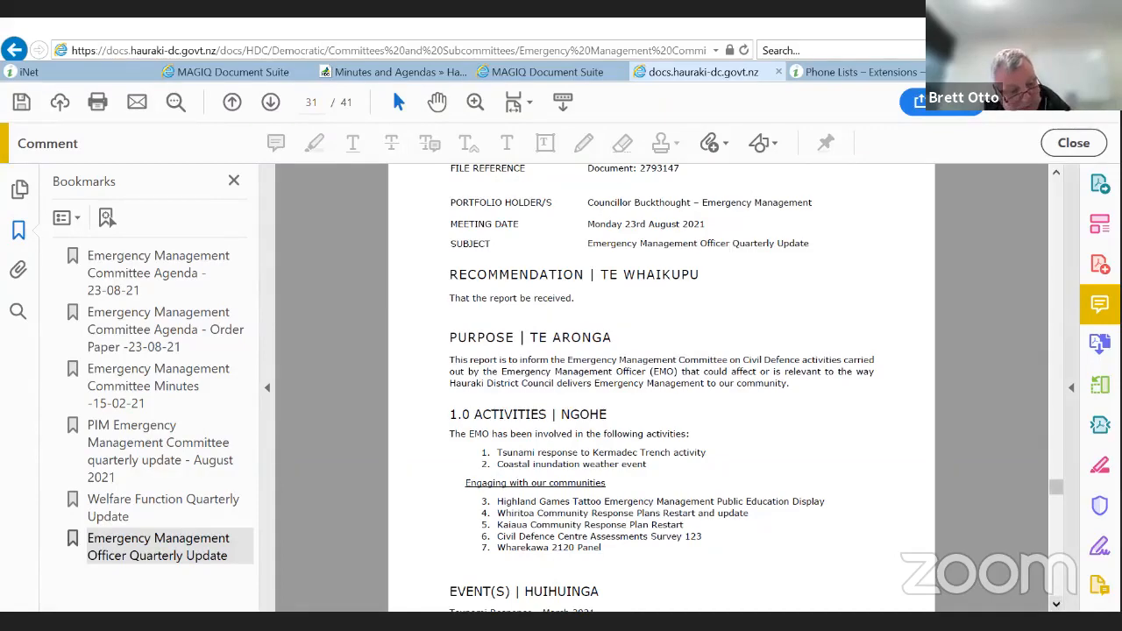
pyautogui.scroll(-3)
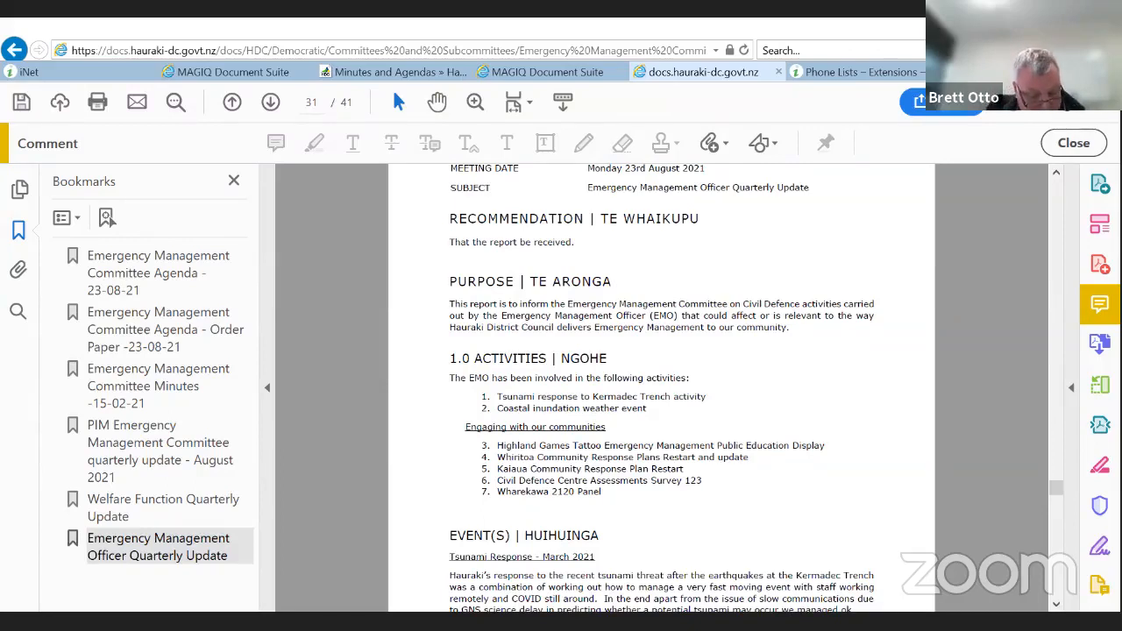
pyautogui.moveTo(314, 575)
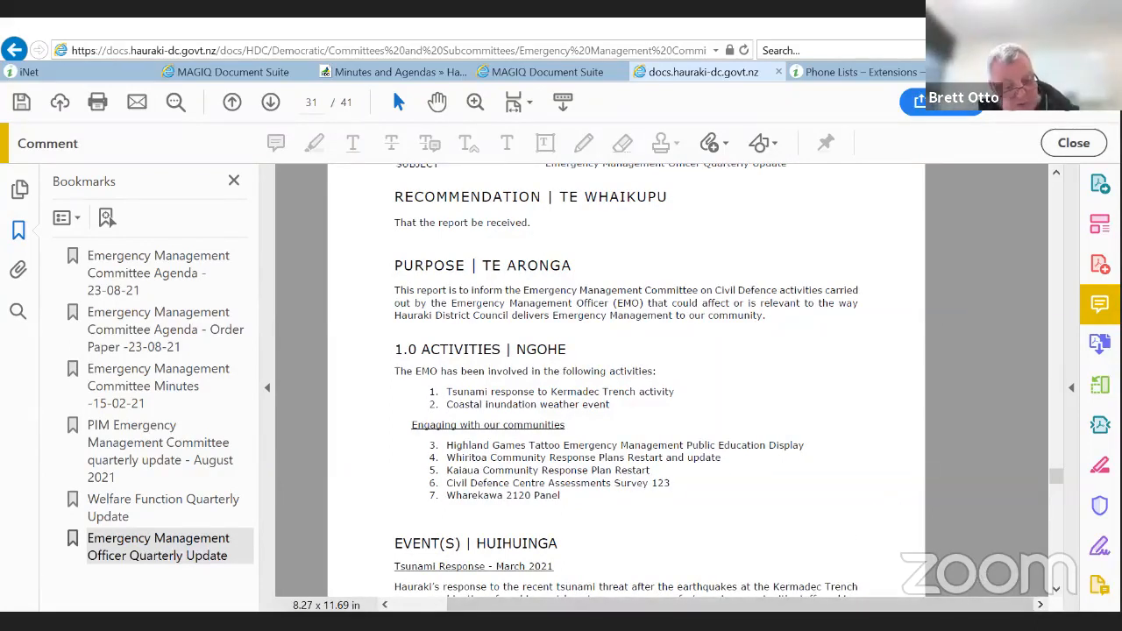
pyautogui.moveTo(1035, 526)
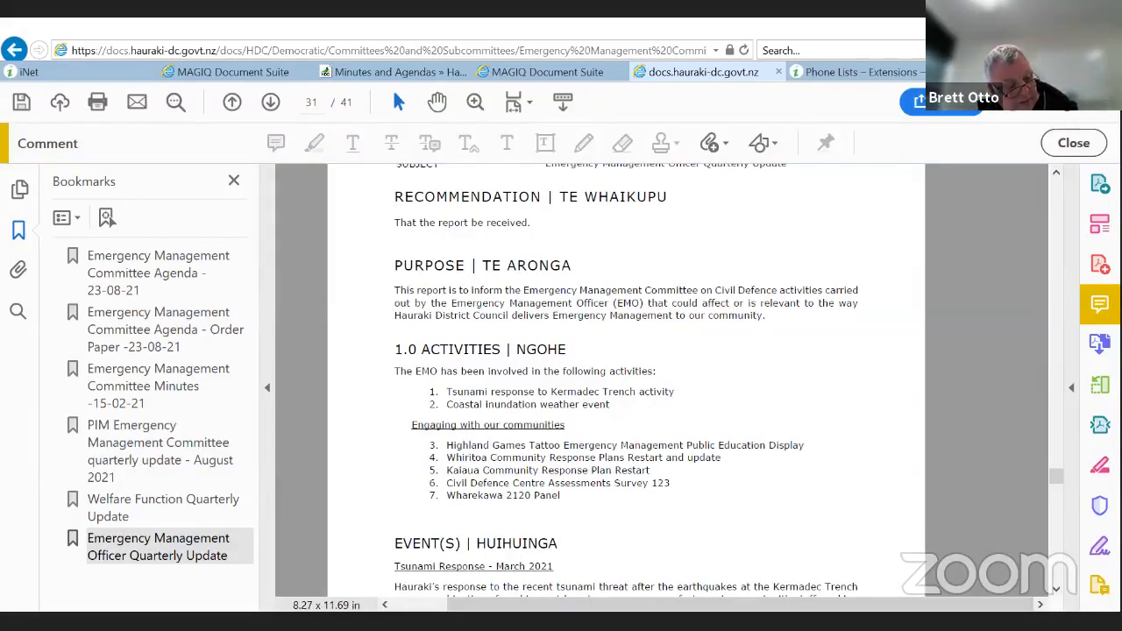
pyautogui.moveTo(711, 565)
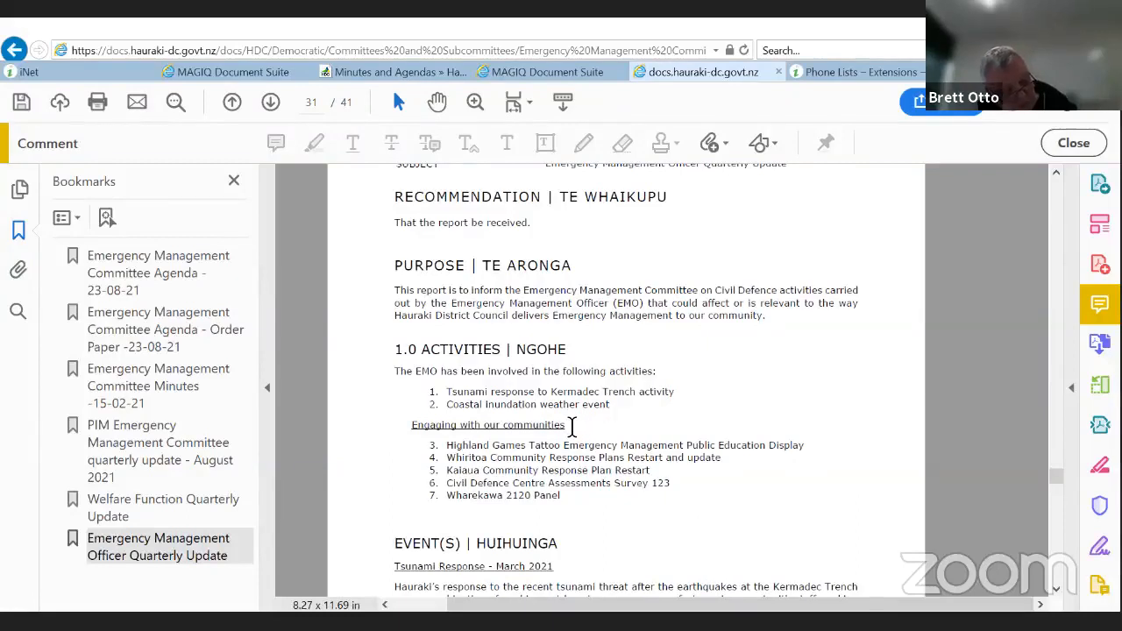
# Step: Scroll onto page 32 to show the Coastal Inundation Weather Event and COVID-19 Boundary Planning Workshop sections
pyautogui.scroll(-3)
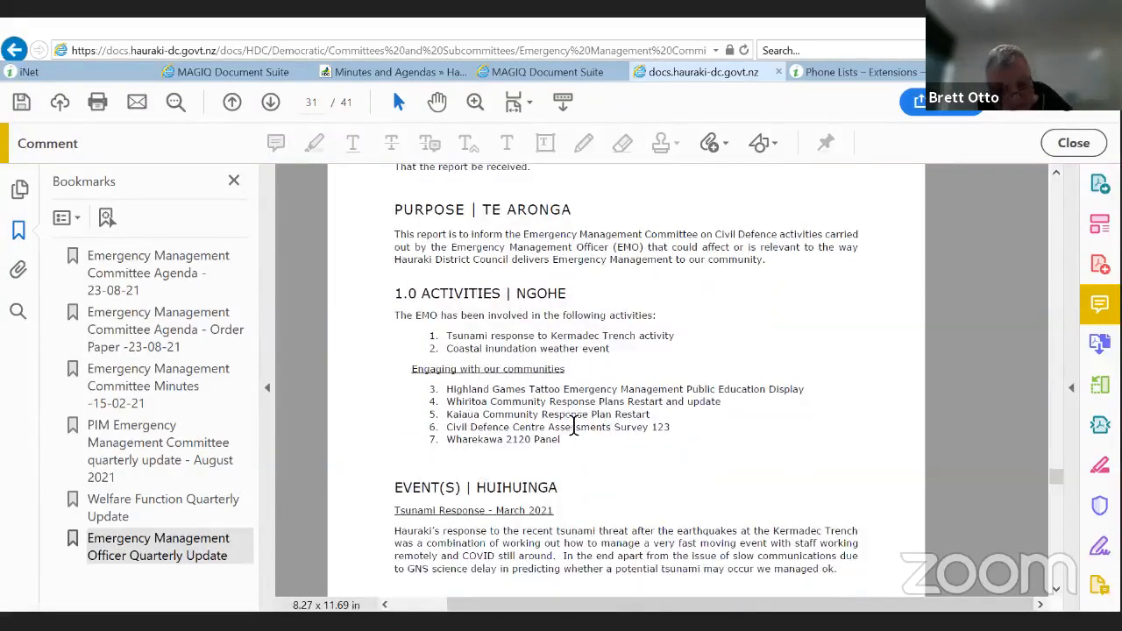
pyautogui.scroll(-3)
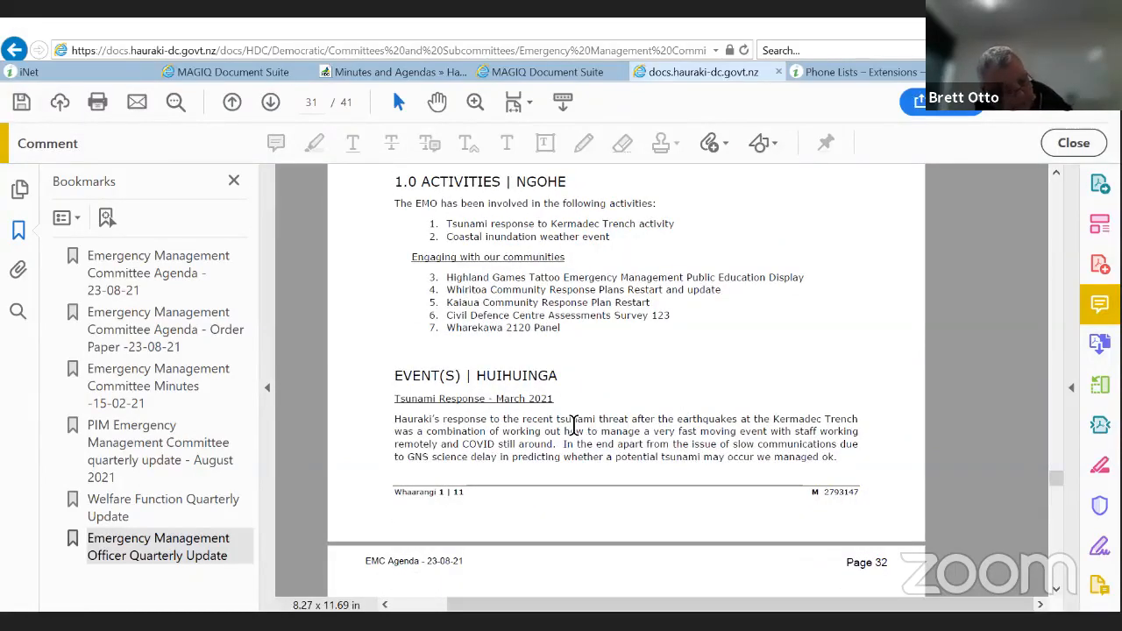
pyautogui.scroll(-3)
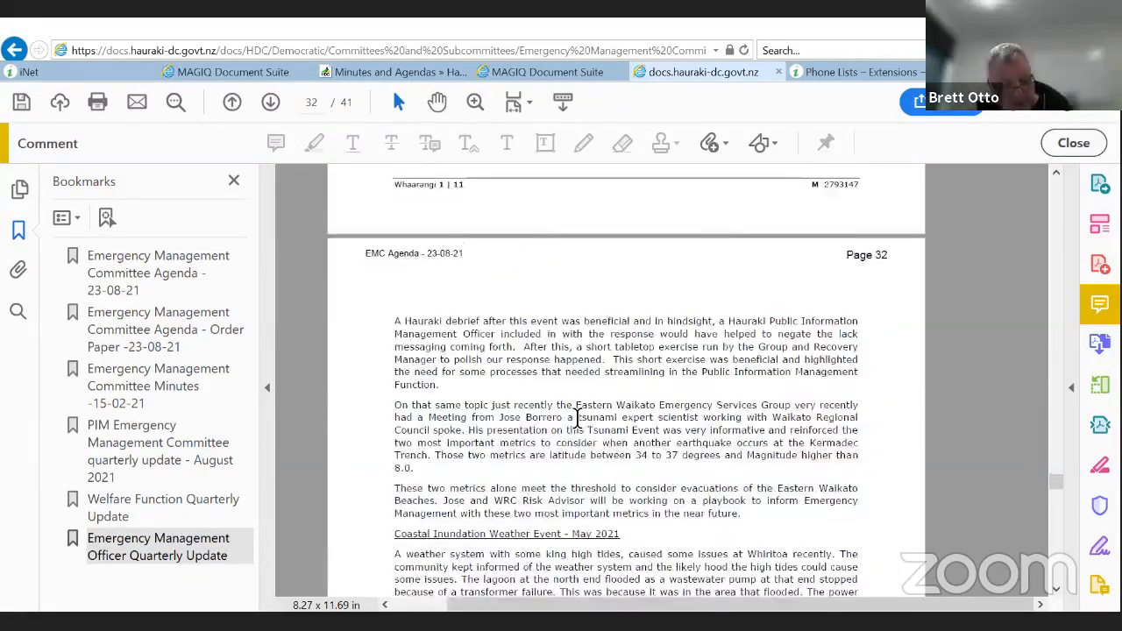
pyautogui.scroll(-3)
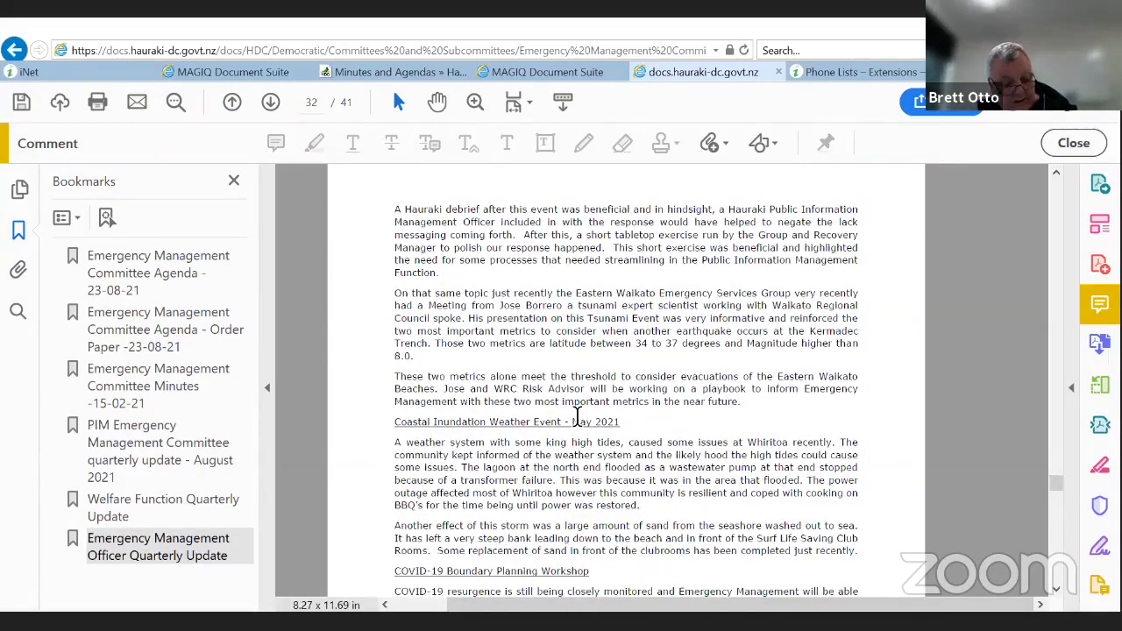
pyautogui.scroll(3)
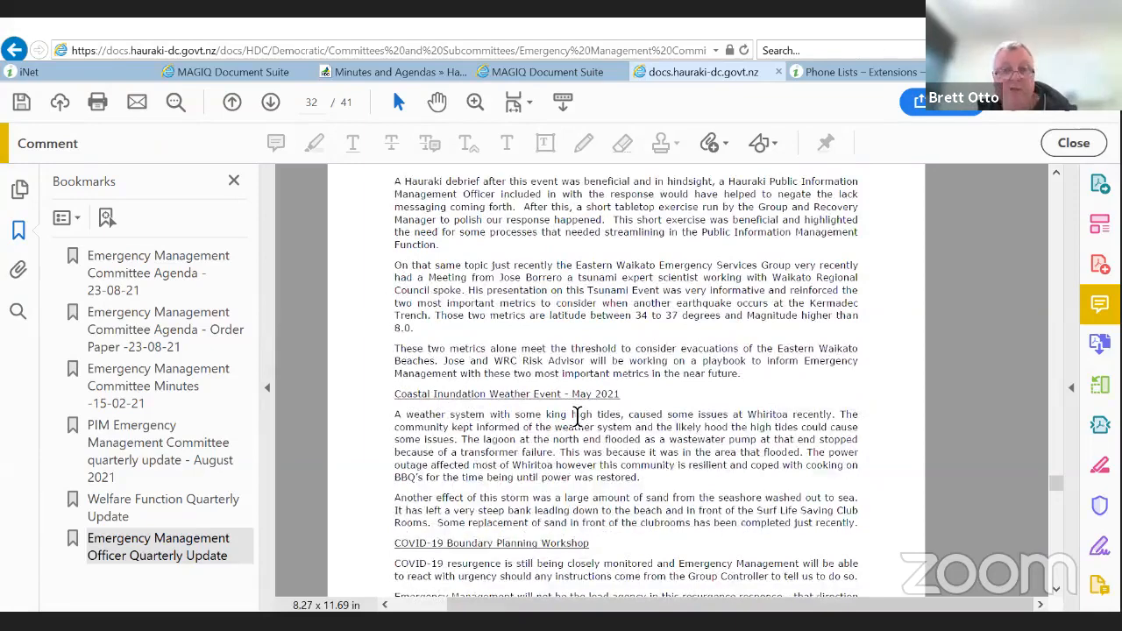
pyautogui.scroll(-3)
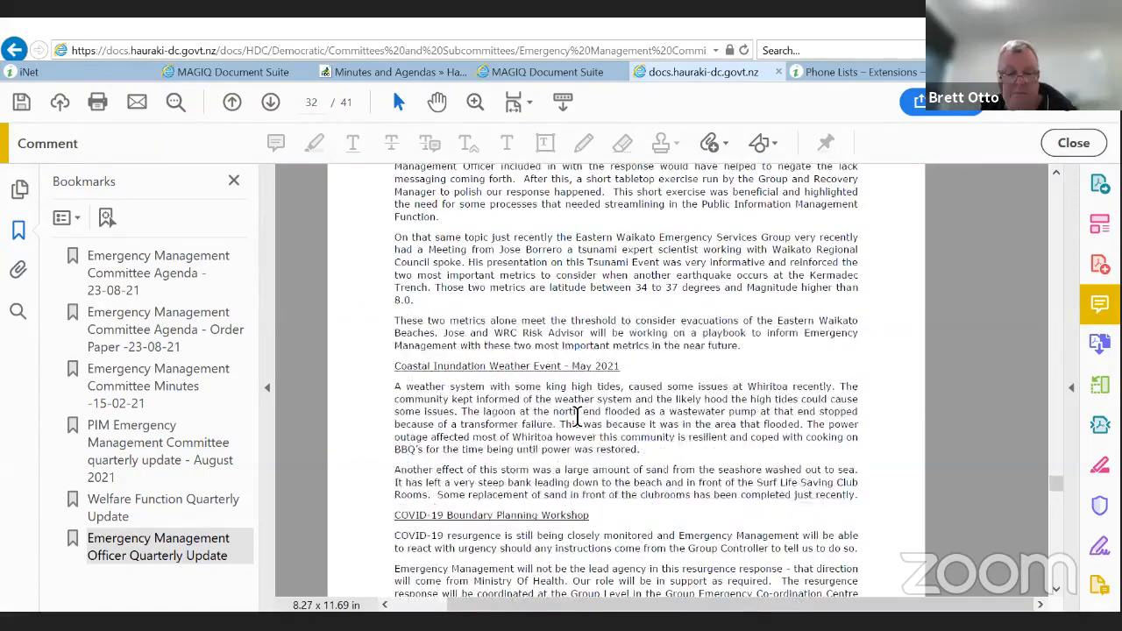
pyautogui.scroll(-3)
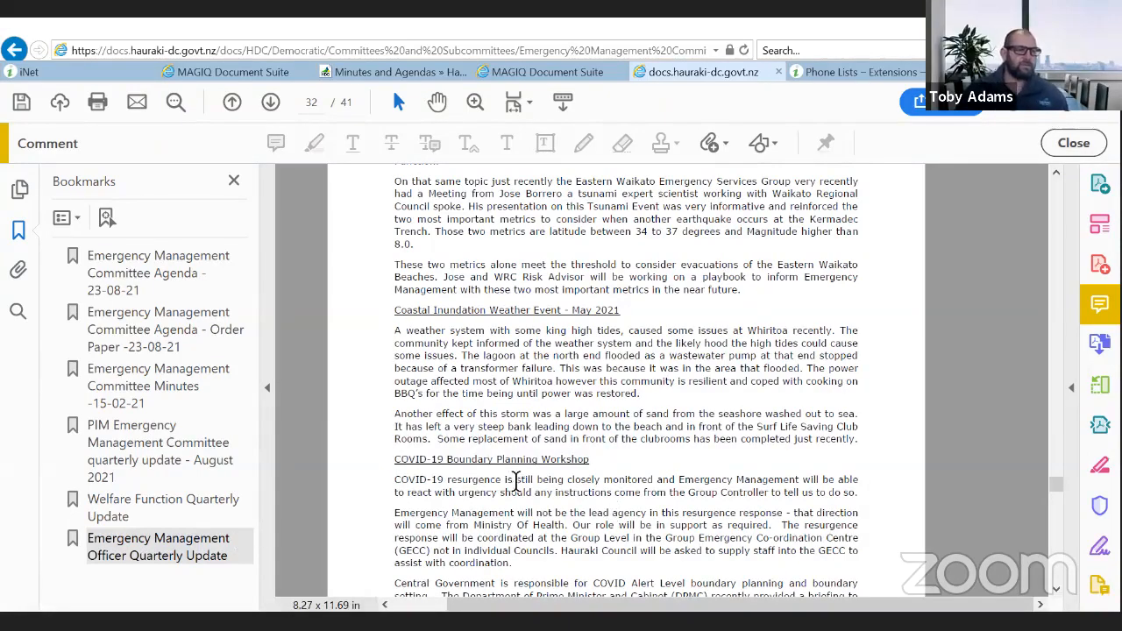
pyautogui.scroll(-3)
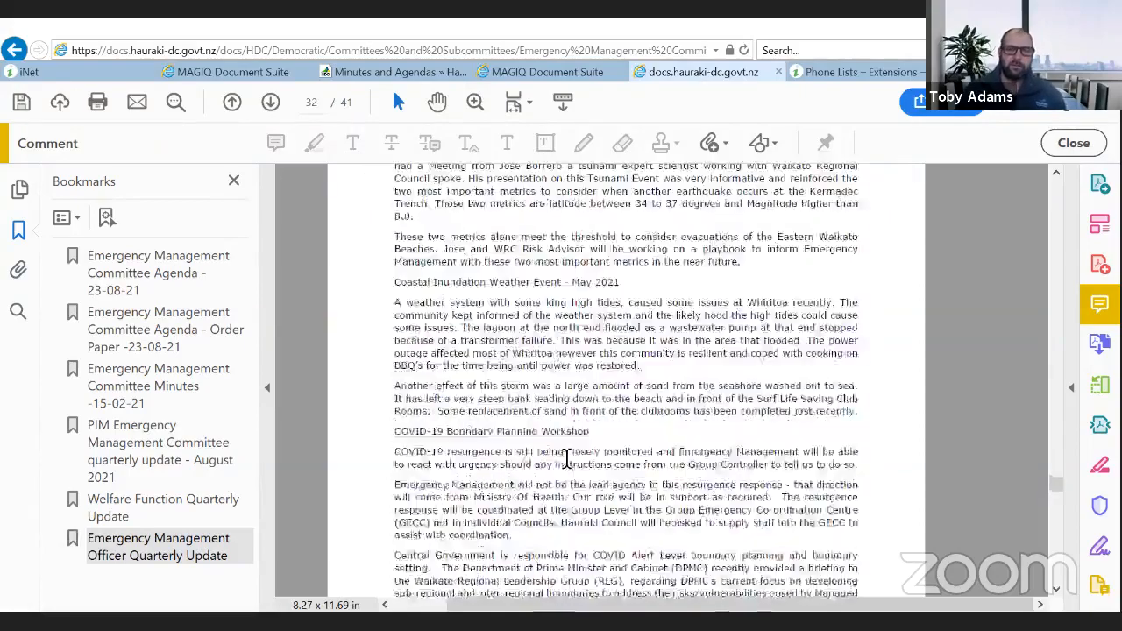
# Step: Scroll onto page 33 through the boundary workshop notes and State Highway 2 freight to the Engaging With Our Communities heading
pyautogui.click(271, 102)
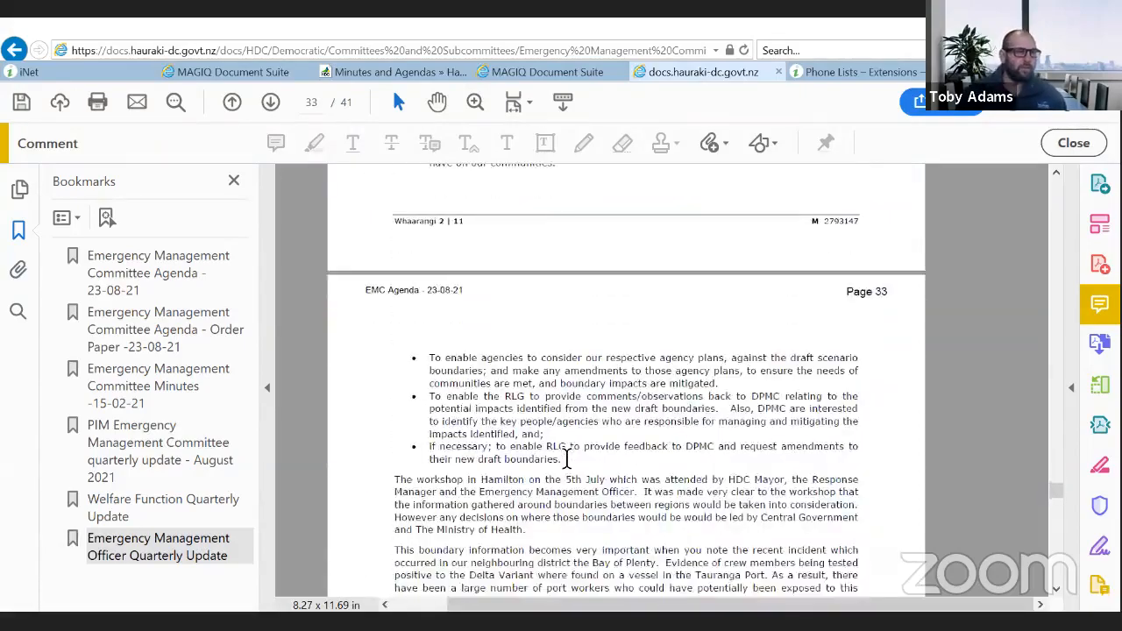
pyautogui.scroll(-3)
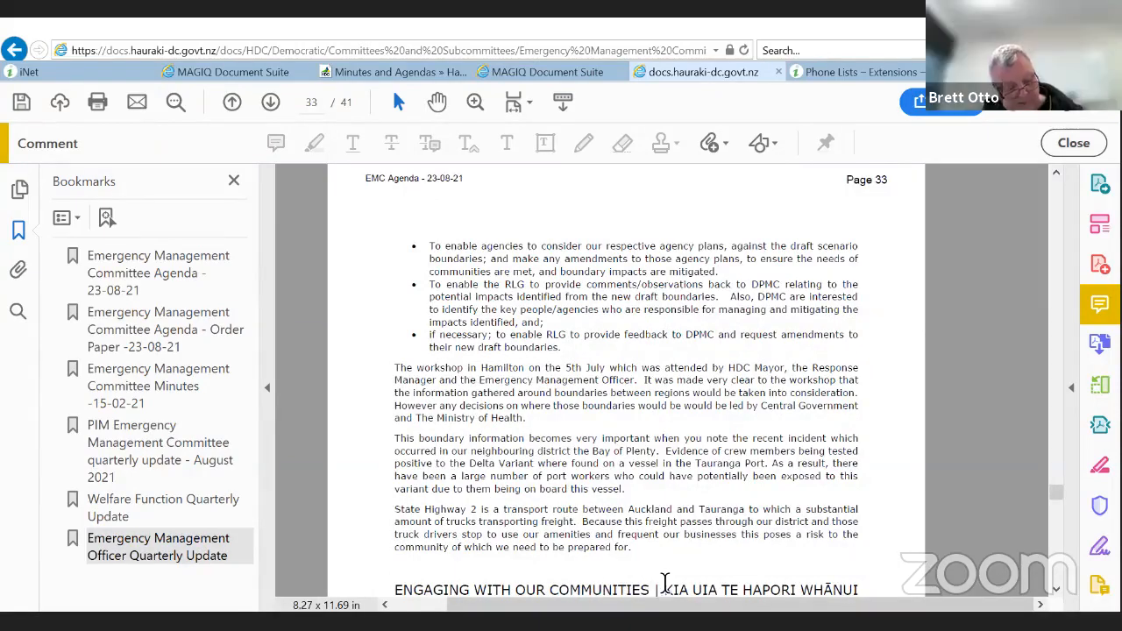
pyautogui.scroll(-3)
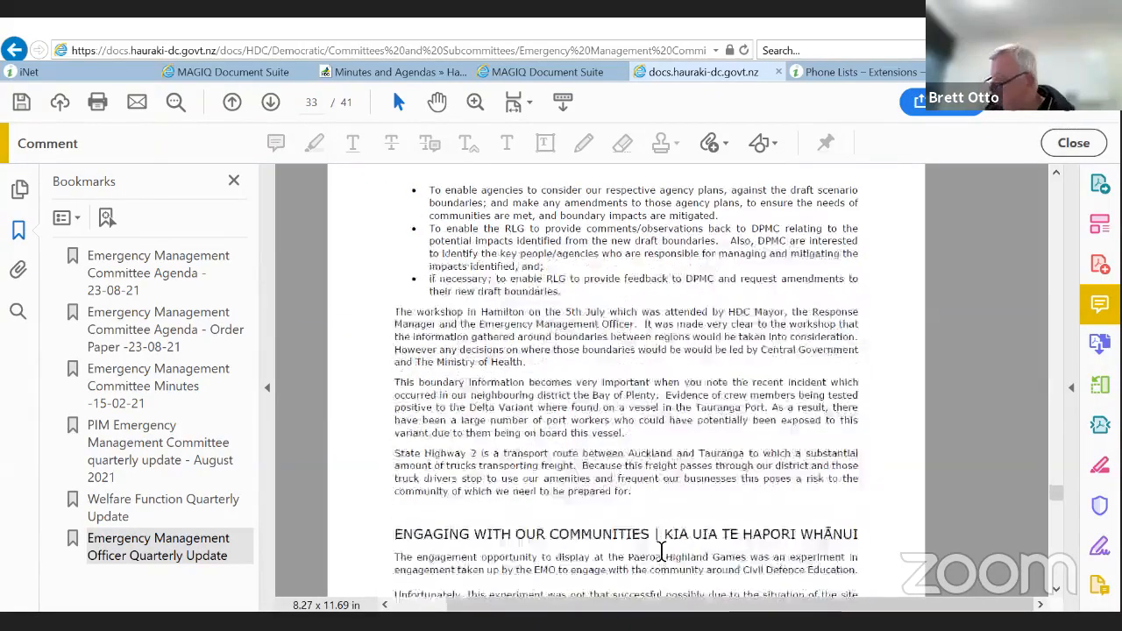
pyautogui.scroll(3)
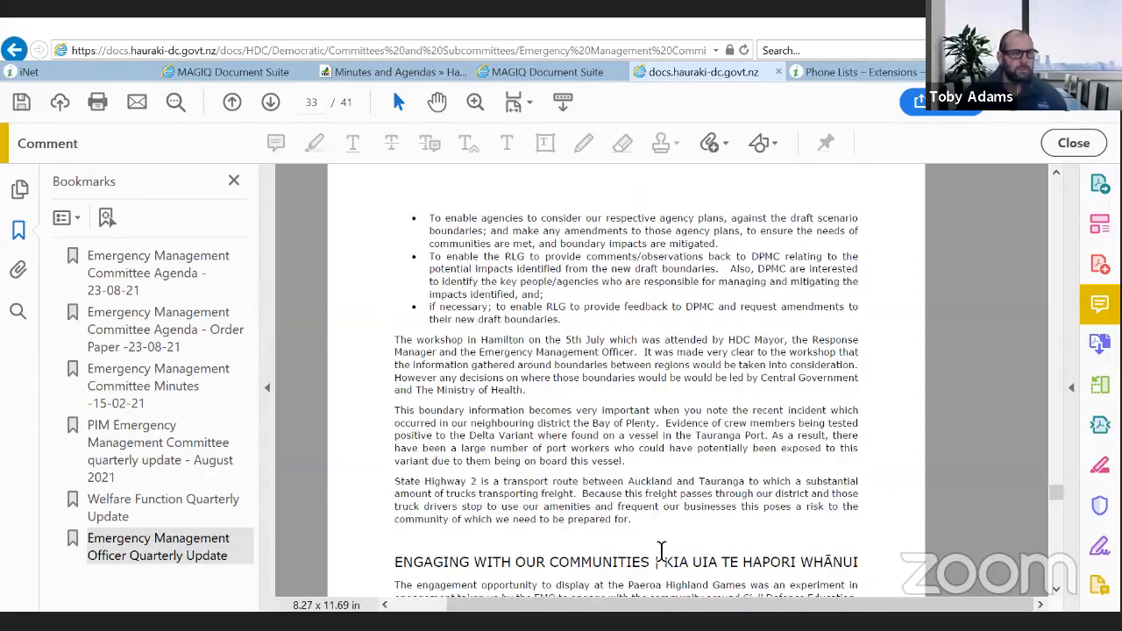
pyautogui.scroll(-3)
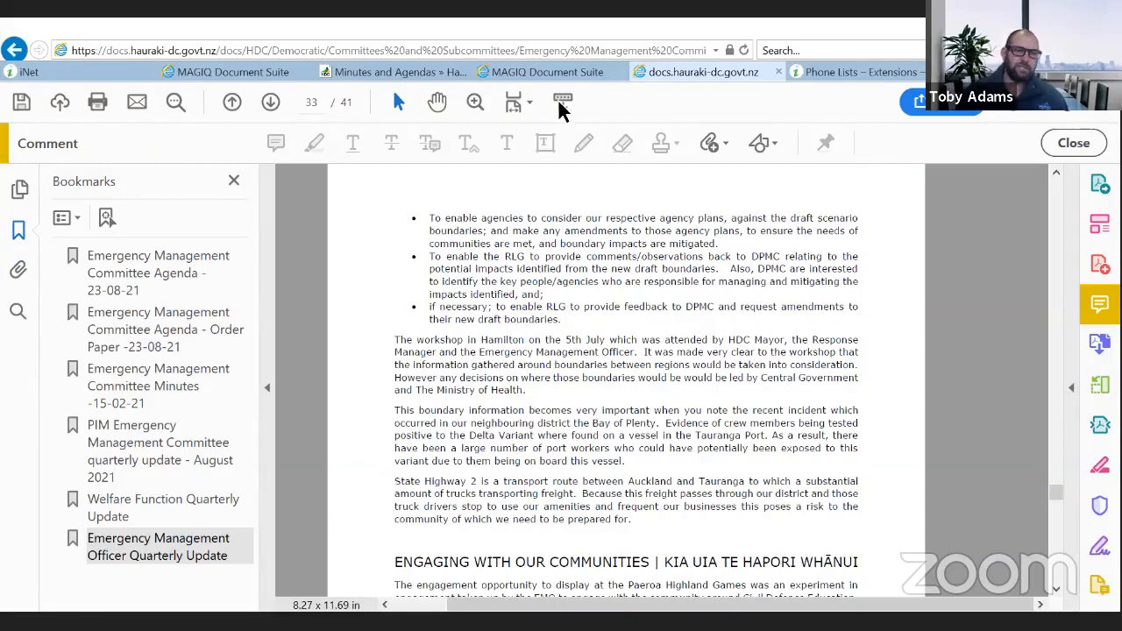
pyautogui.moveTo(351, 342)
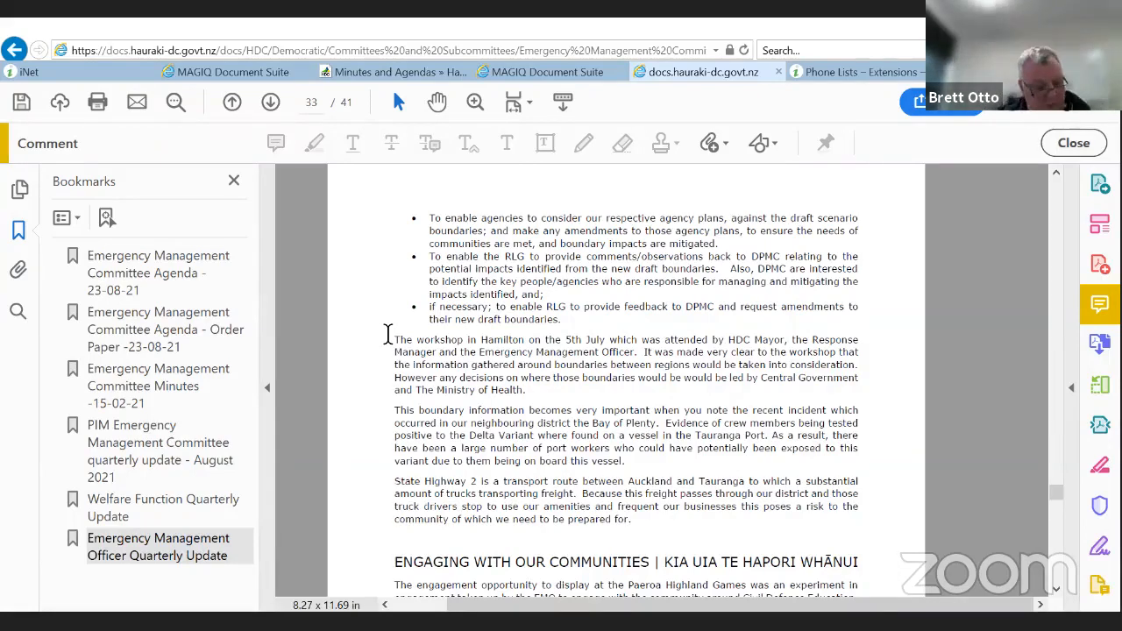
pyautogui.moveTo(365, 454)
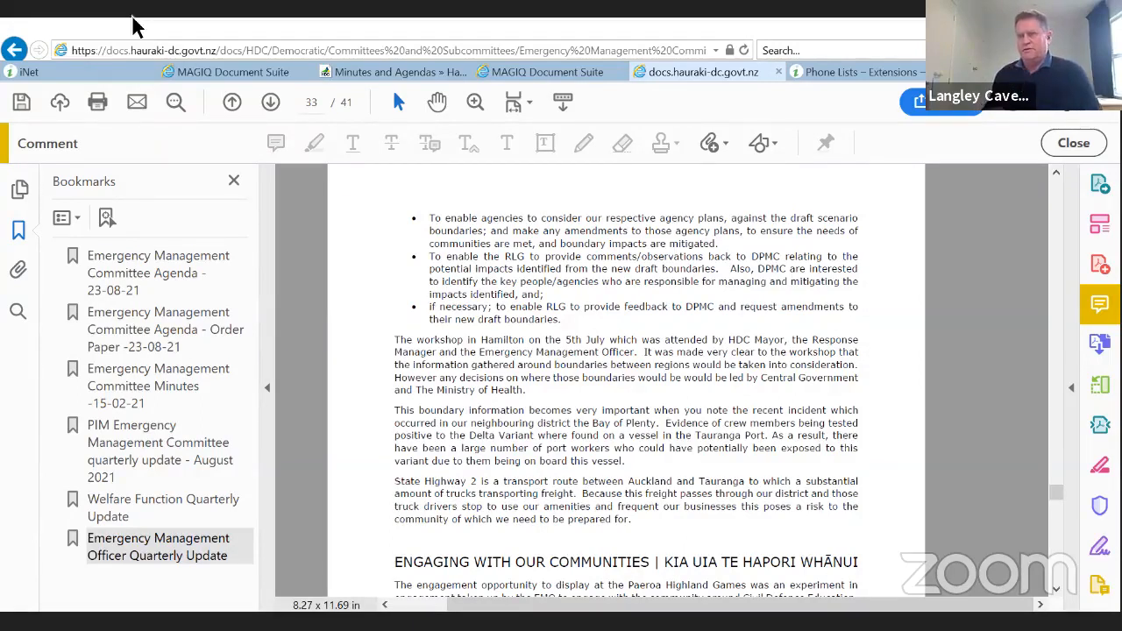
pyautogui.scroll(-3)
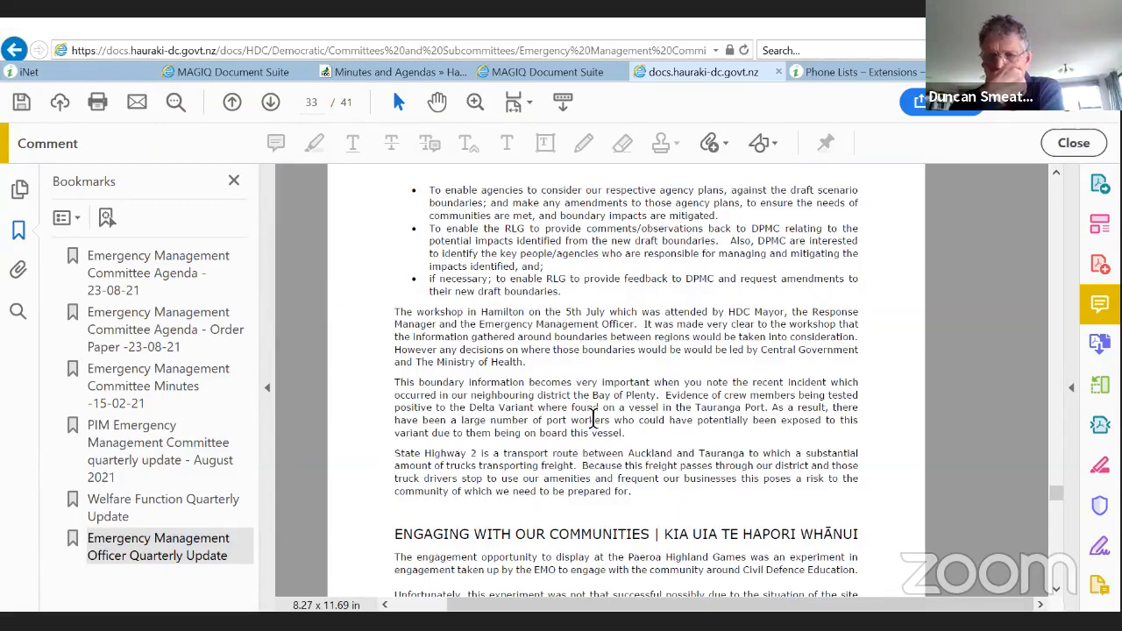
pyautogui.moveTo(610, 429)
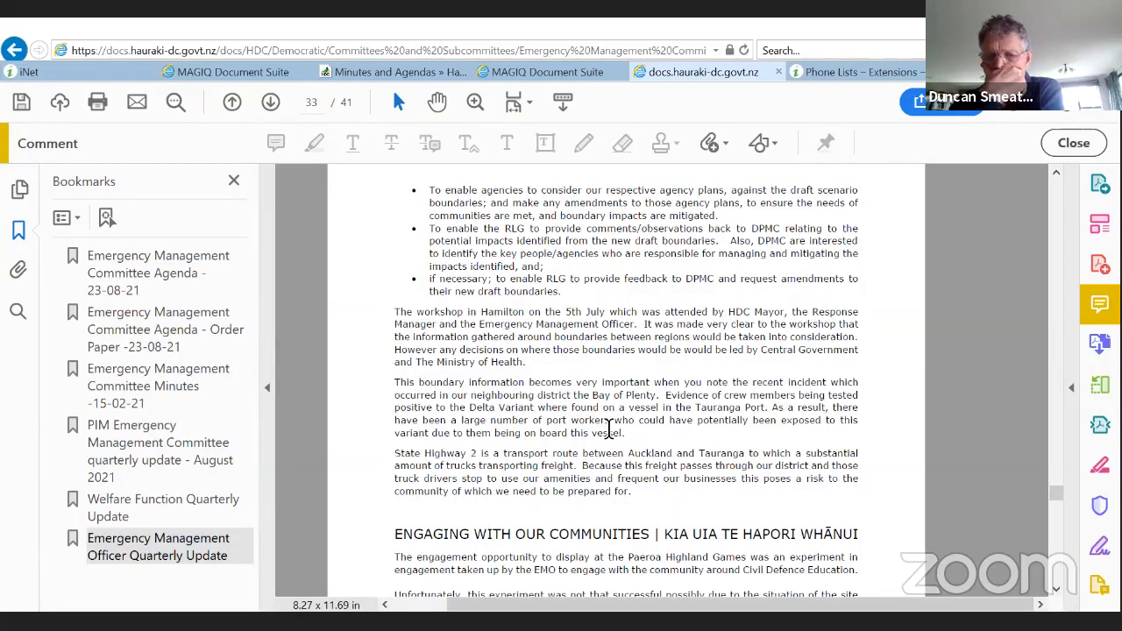
# Step: Scroll down through the Shake Out and Community Response Plans sections on pages 33–36
pyautogui.scroll(-3)
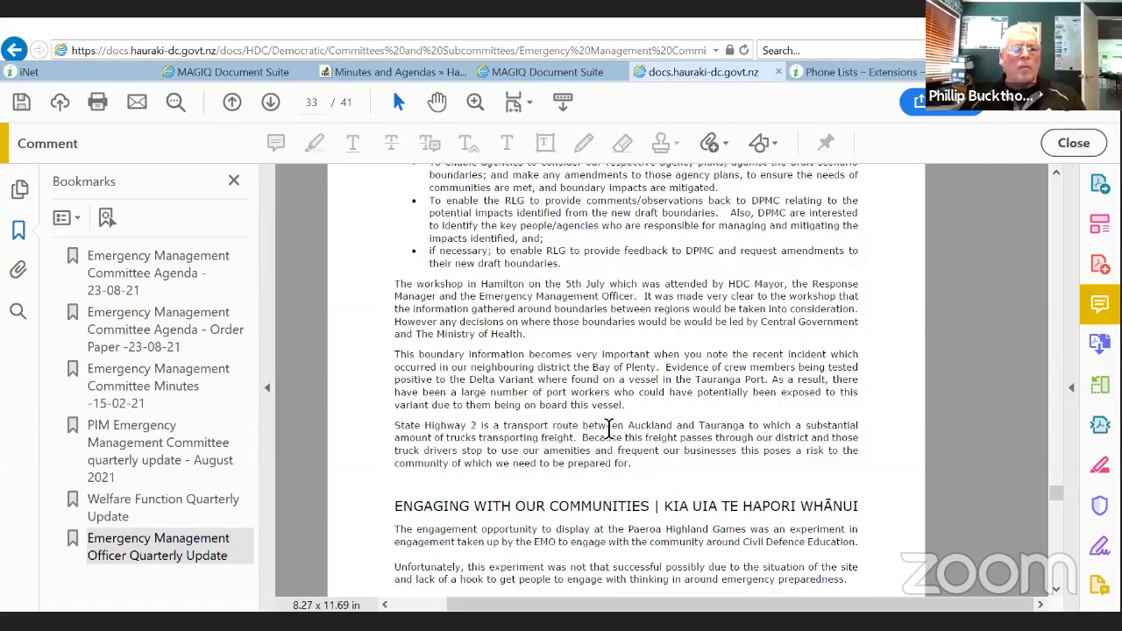
pyautogui.scroll(-3)
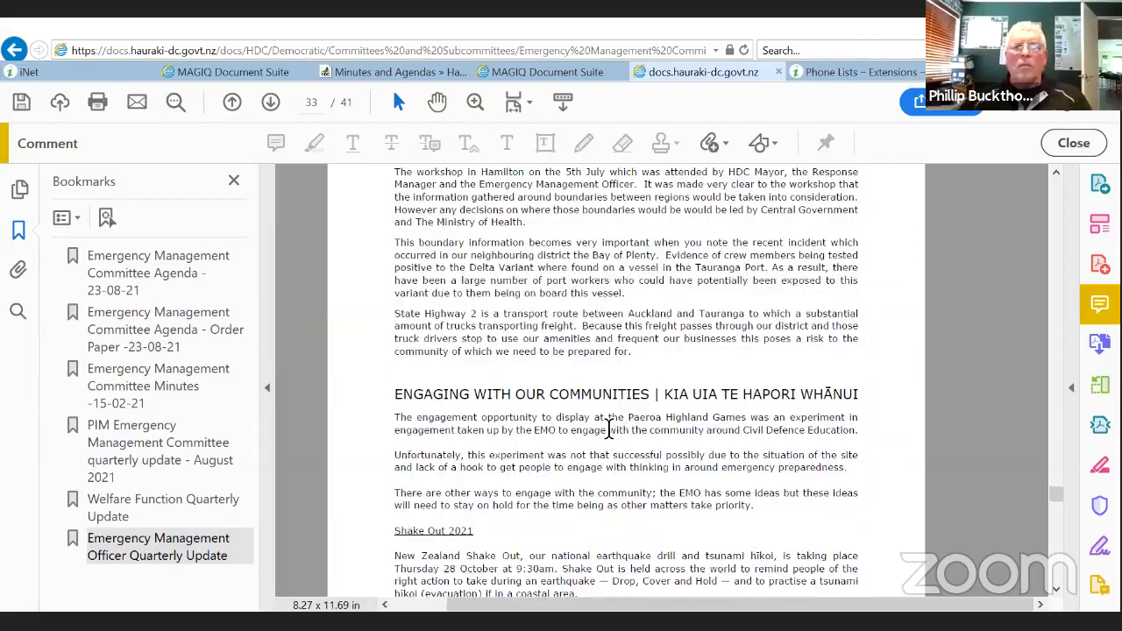
pyautogui.scroll(-3)
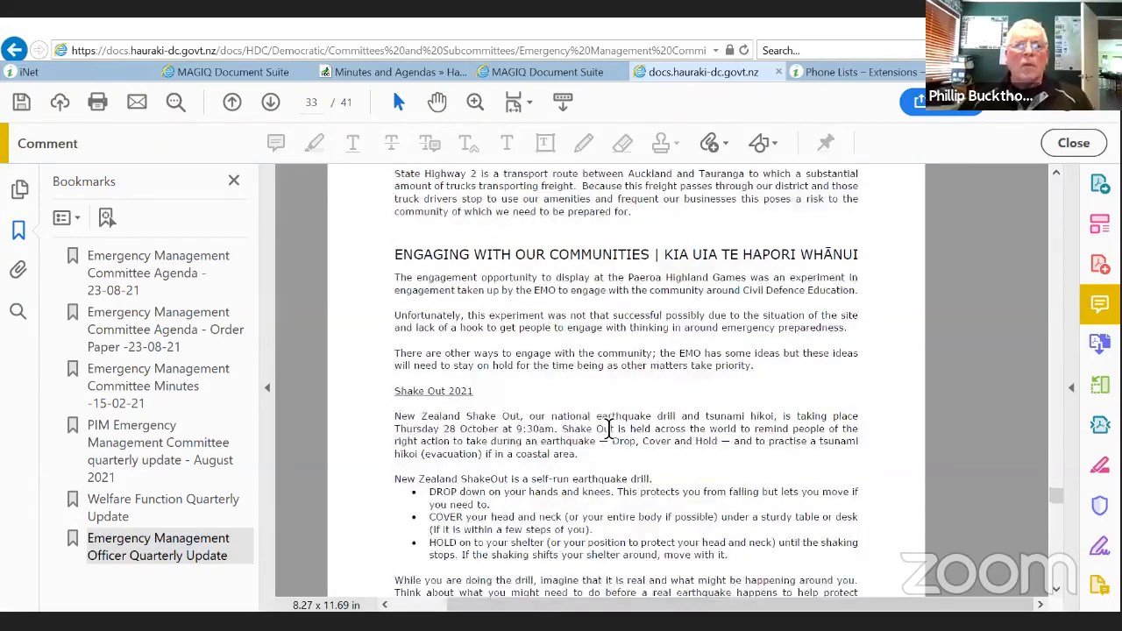
pyautogui.scroll(-3)
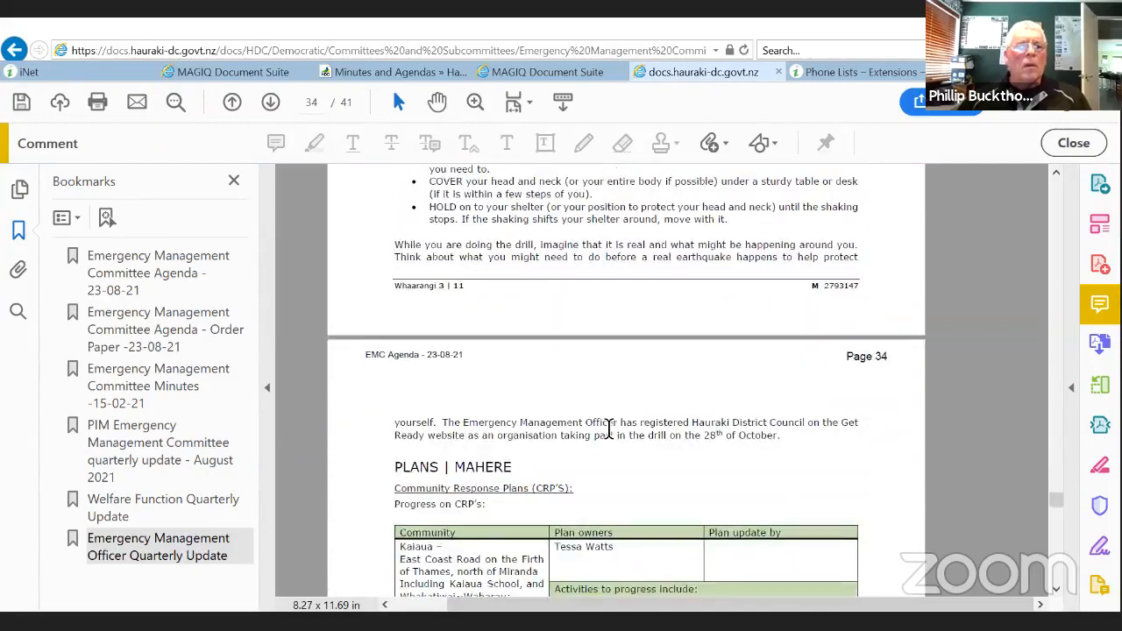
pyautogui.scroll(-3)
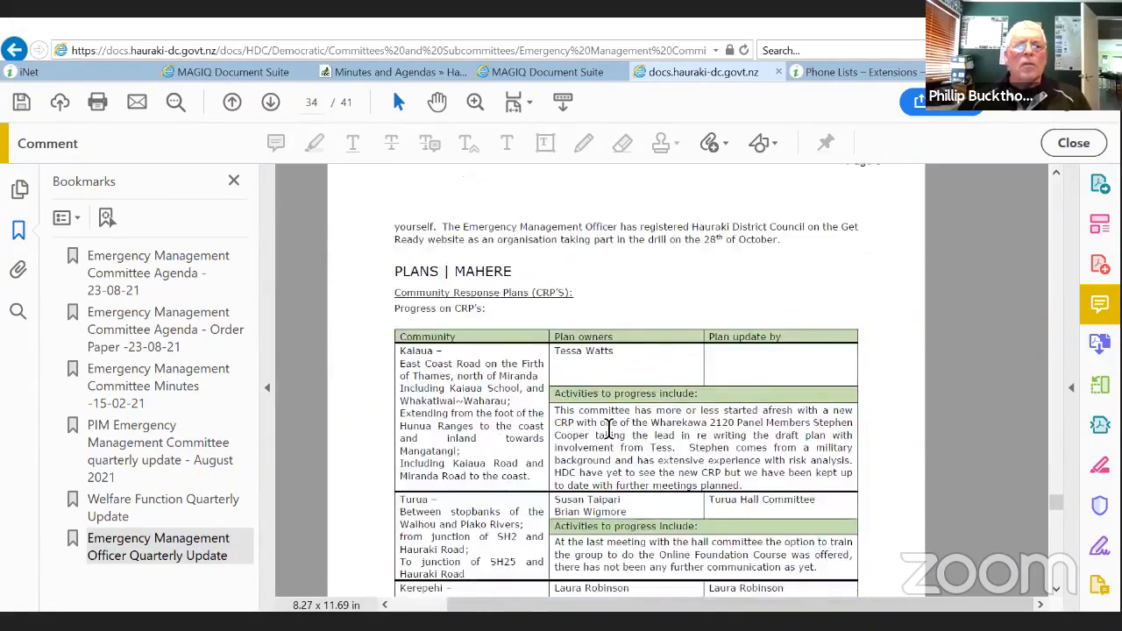
pyautogui.scroll(-3)
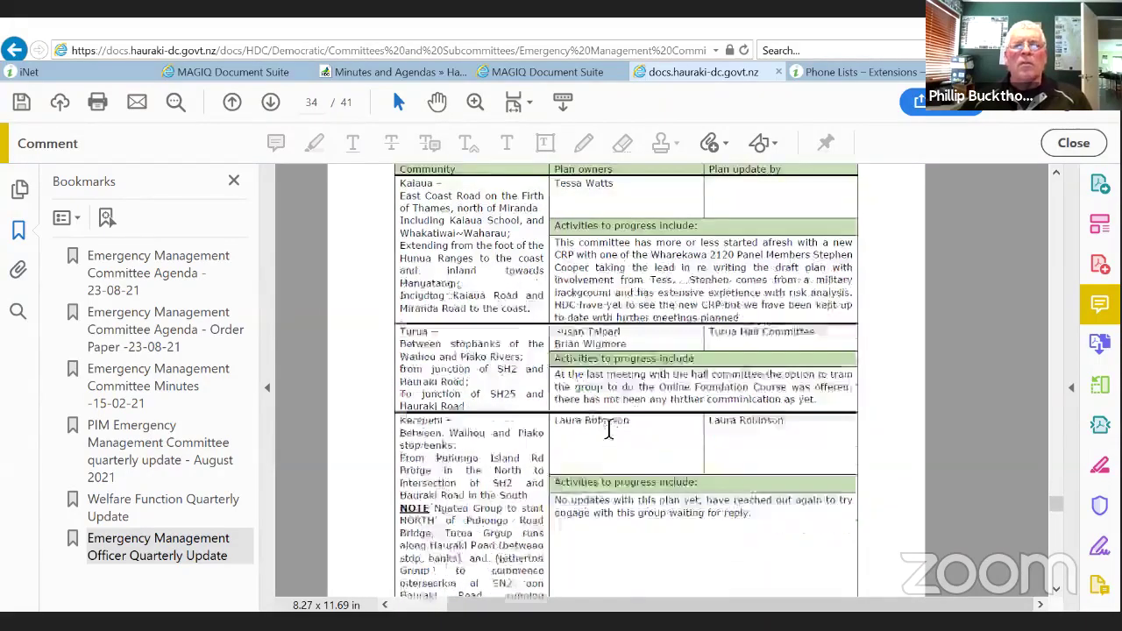
pyautogui.scroll(-3)
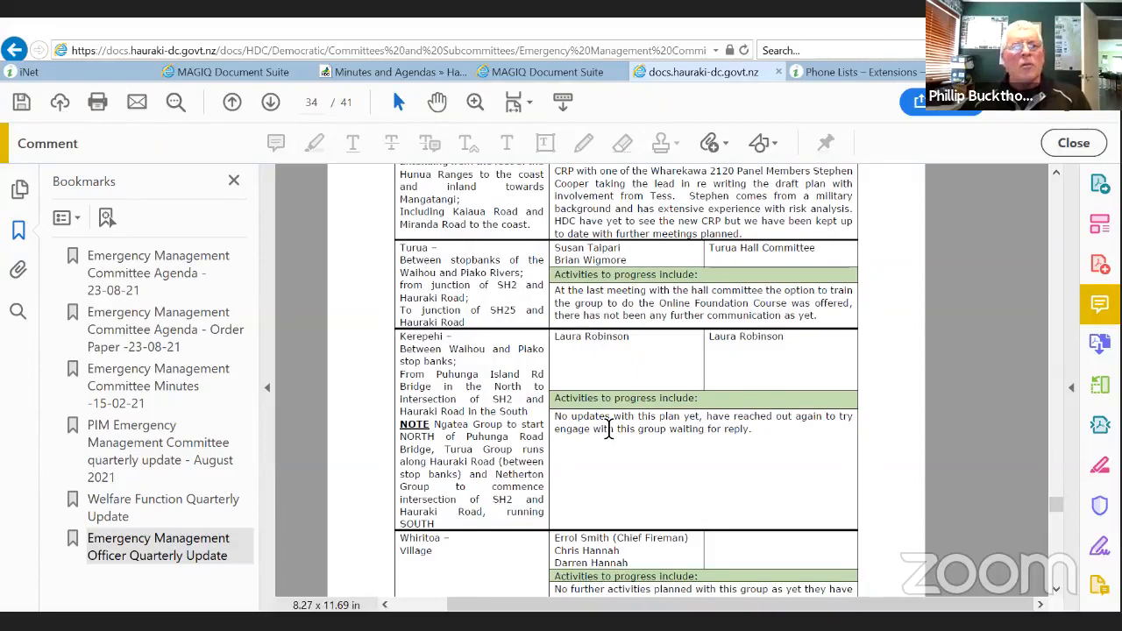
# Step: Page on through the training sections to the IMT training staff numbers table on page 38
pyautogui.click(270, 102)
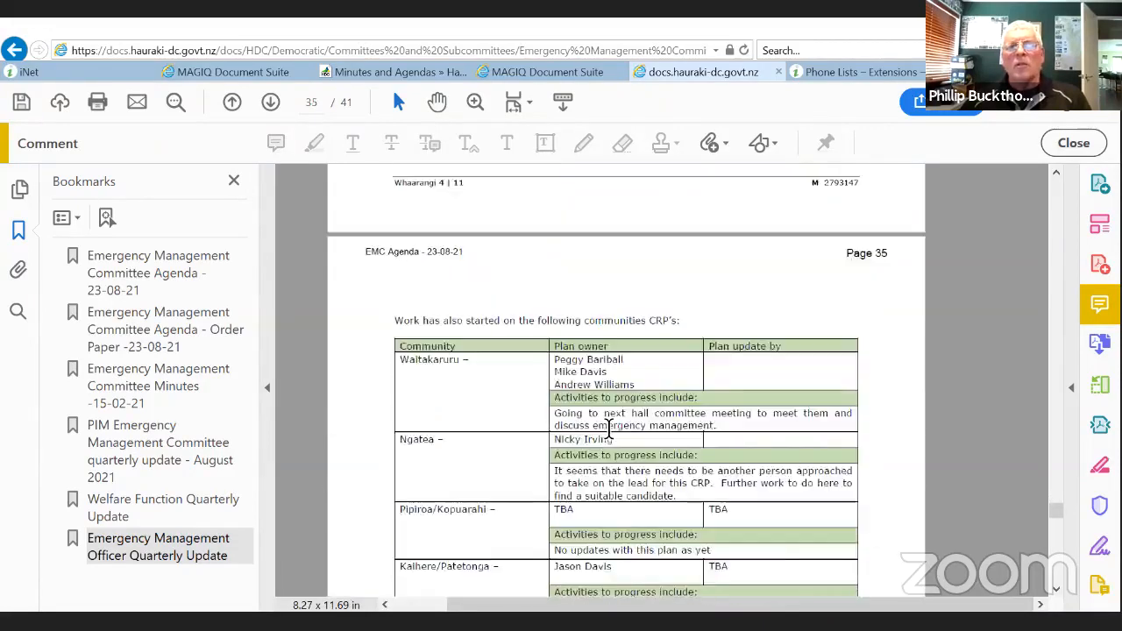
pyautogui.scroll(-3)
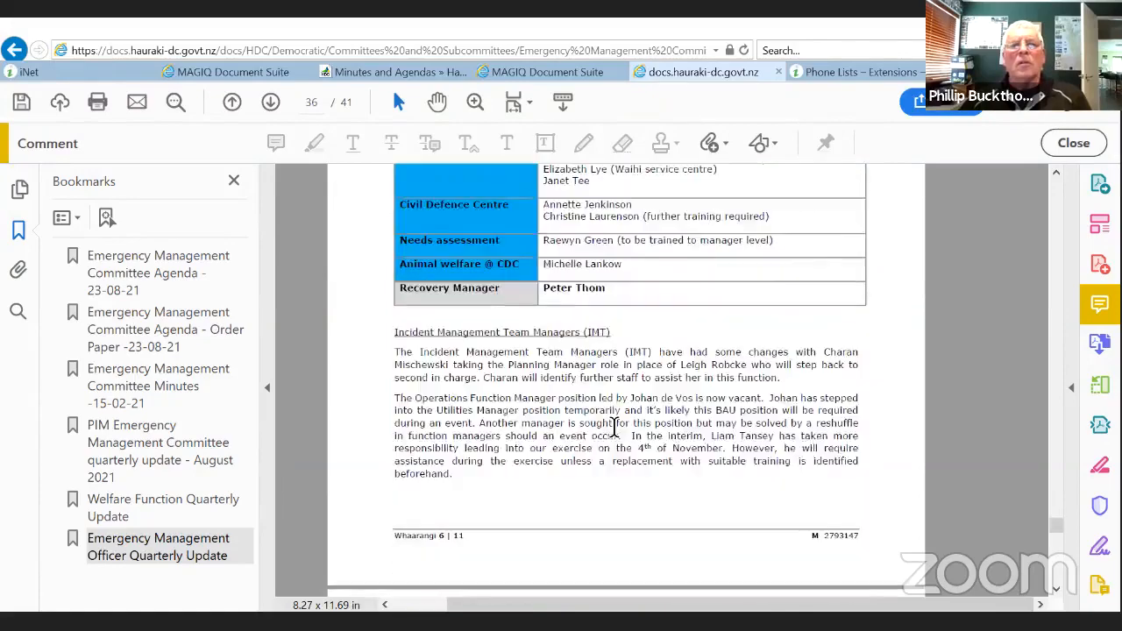
pyautogui.click(270, 101)
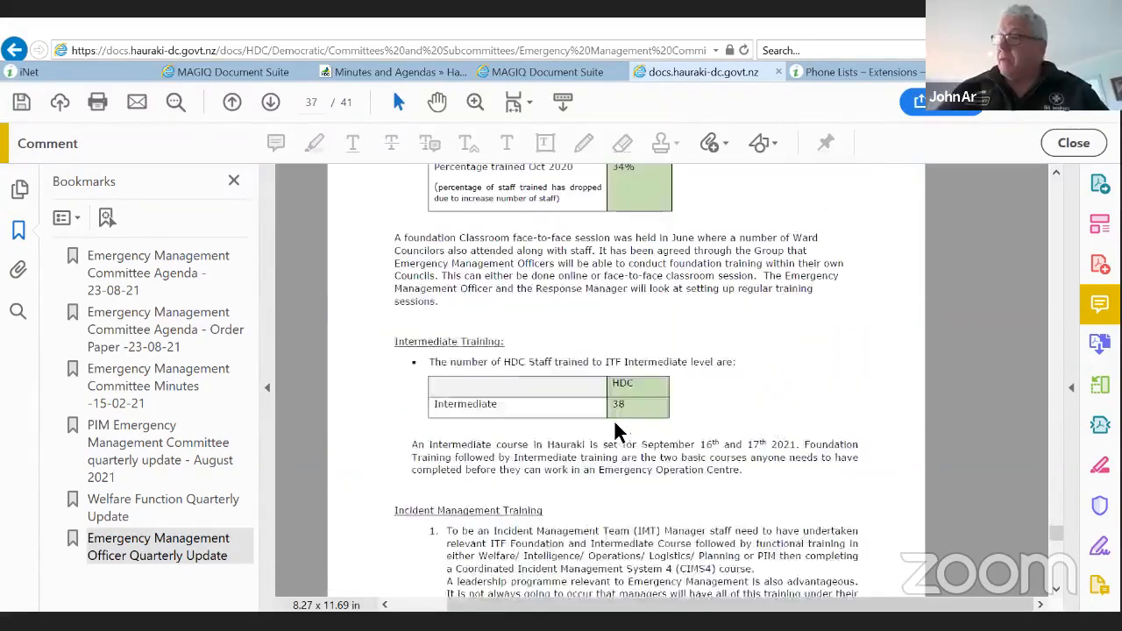
pyautogui.click(270, 102)
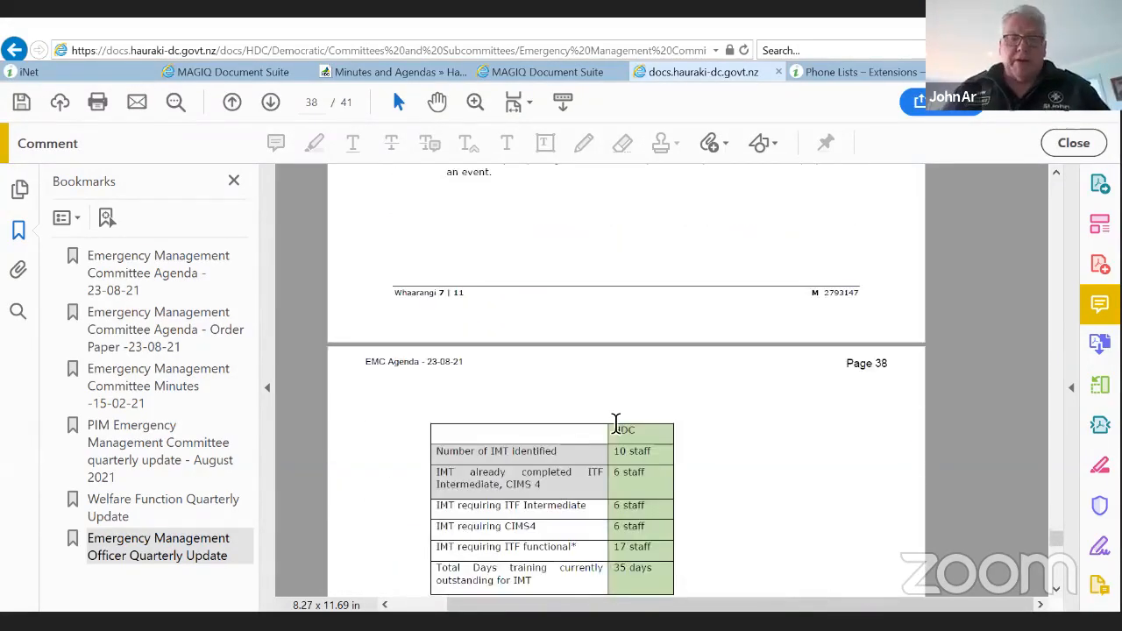
pyautogui.scroll(-3)
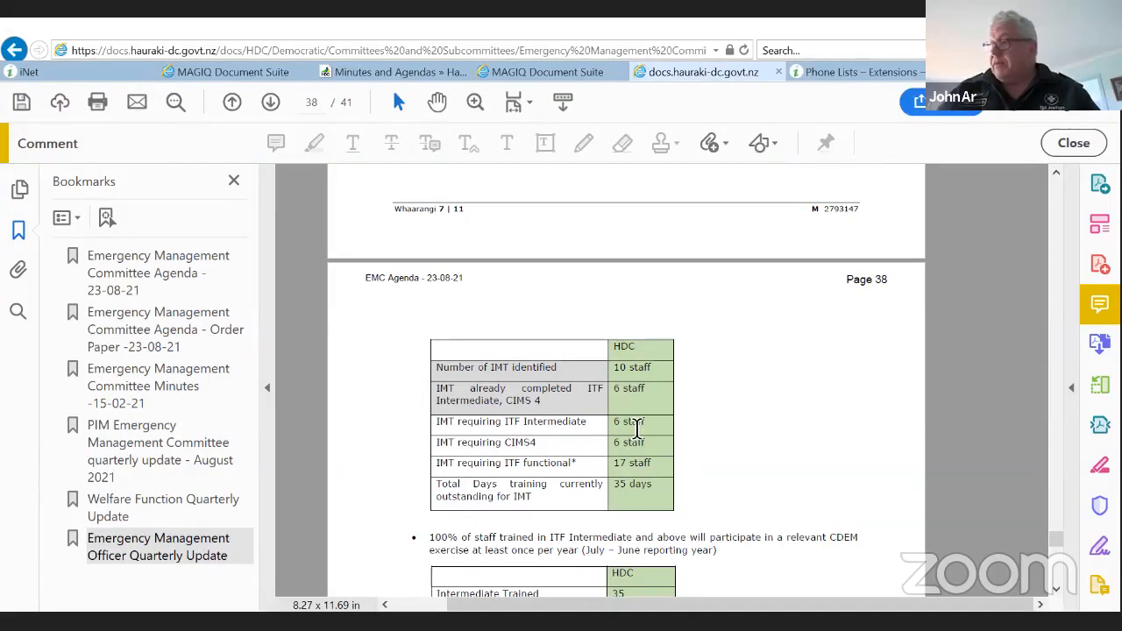
pyautogui.moveTo(640, 426)
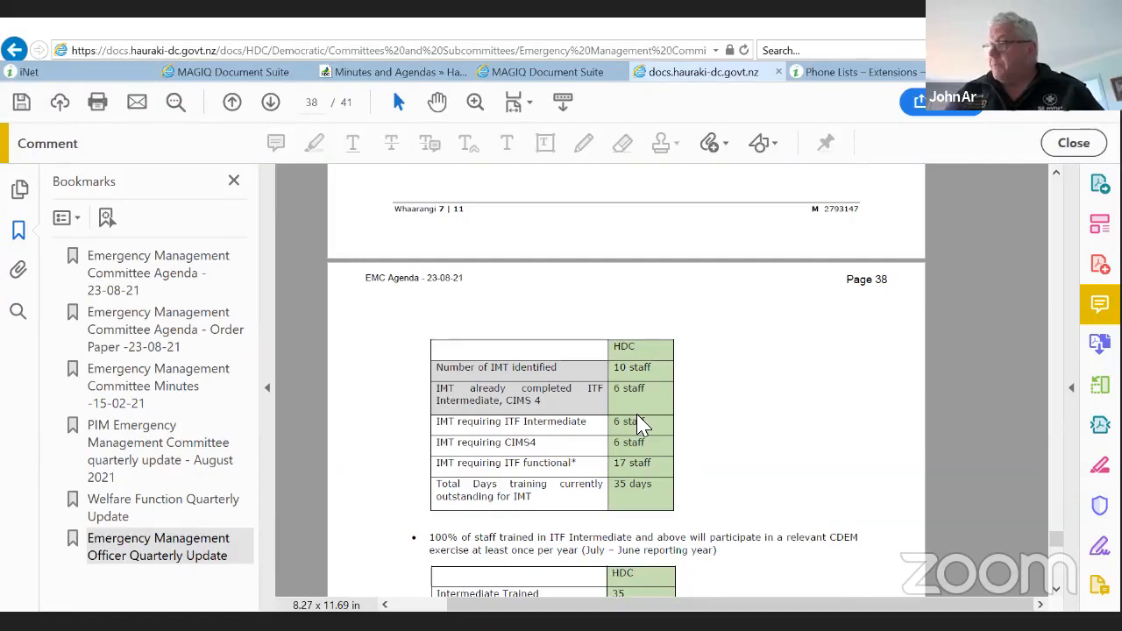
pyautogui.moveTo(7, 25)
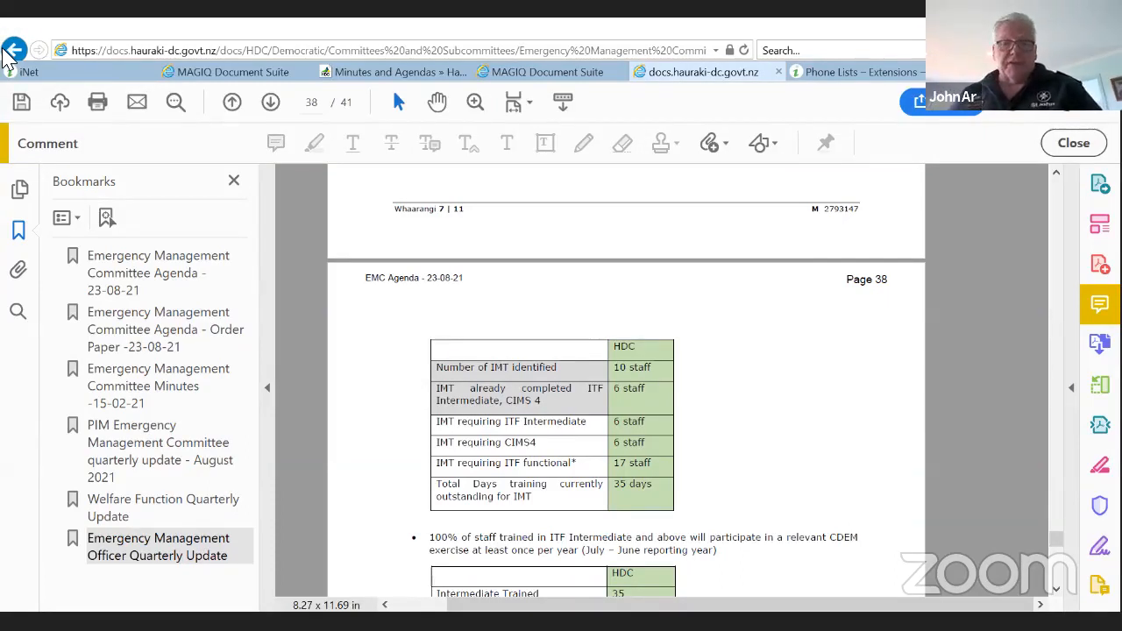
pyautogui.moveTo(498, 279)
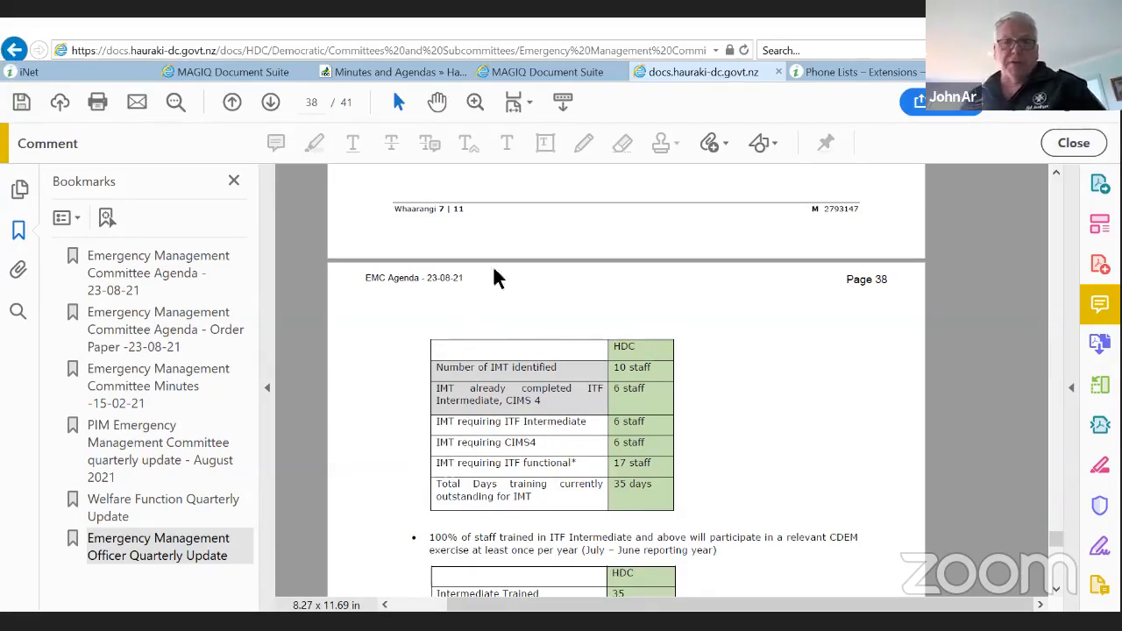
pyautogui.moveTo(516, 100)
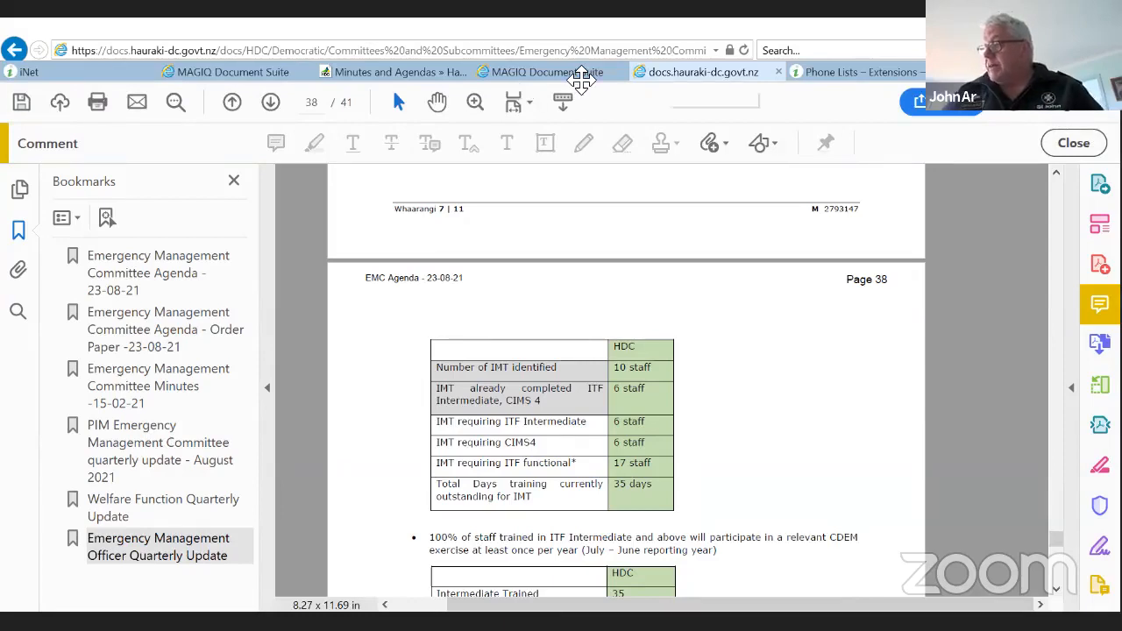
pyautogui.moveTo(117, 570)
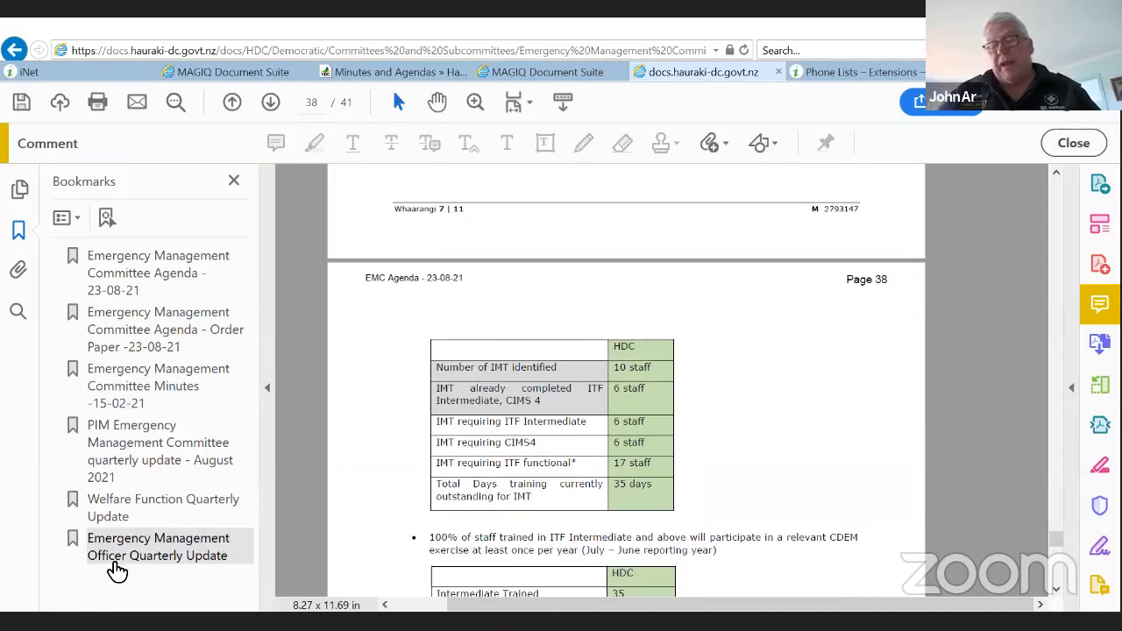
pyautogui.moveTo(144, 484)
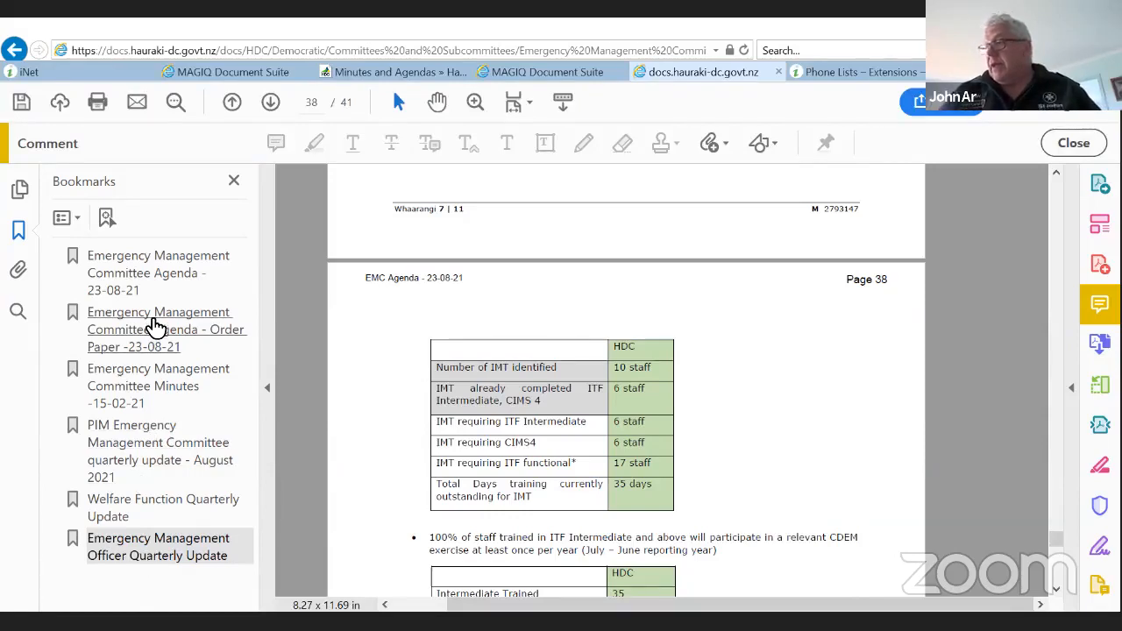
pyautogui.moveTo(407, 447)
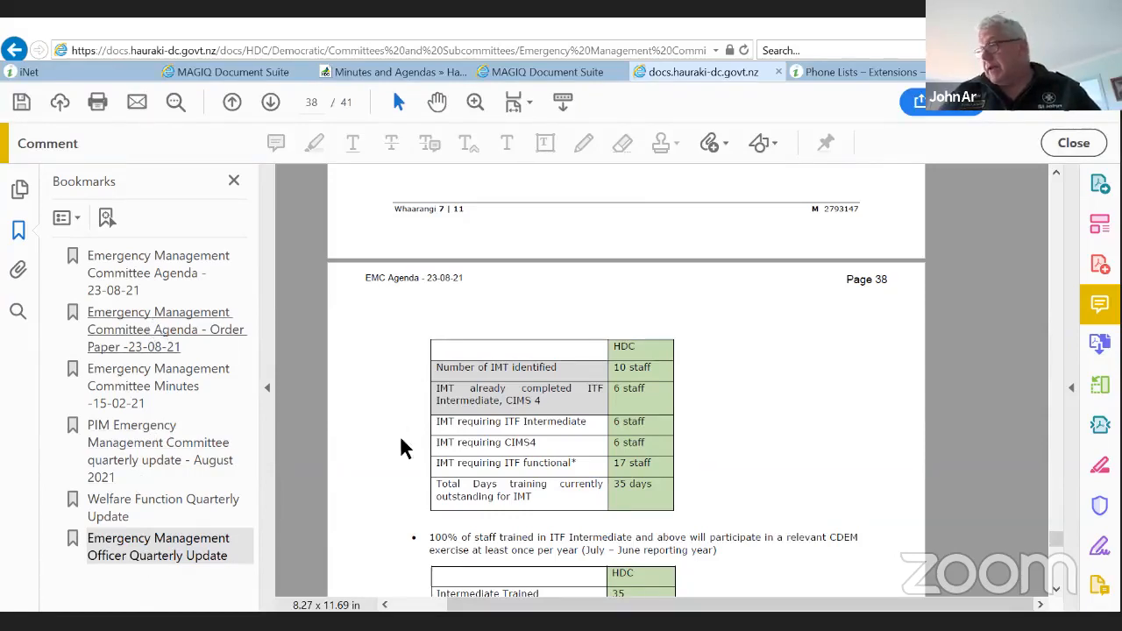
pyautogui.click(165, 330)
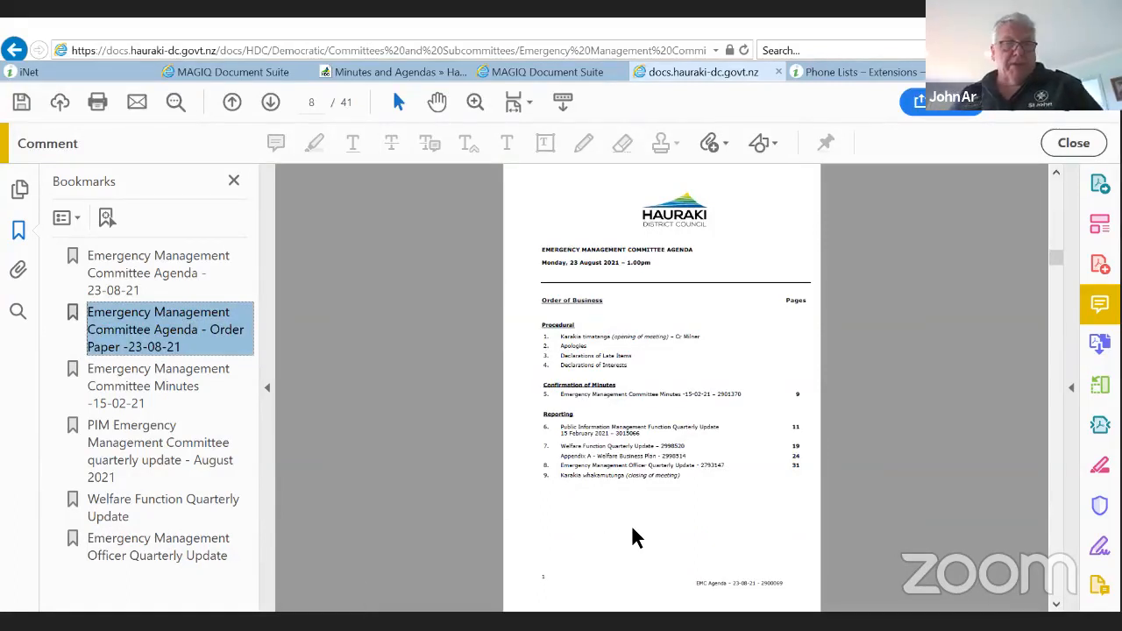
pyautogui.moveTo(682, 530)
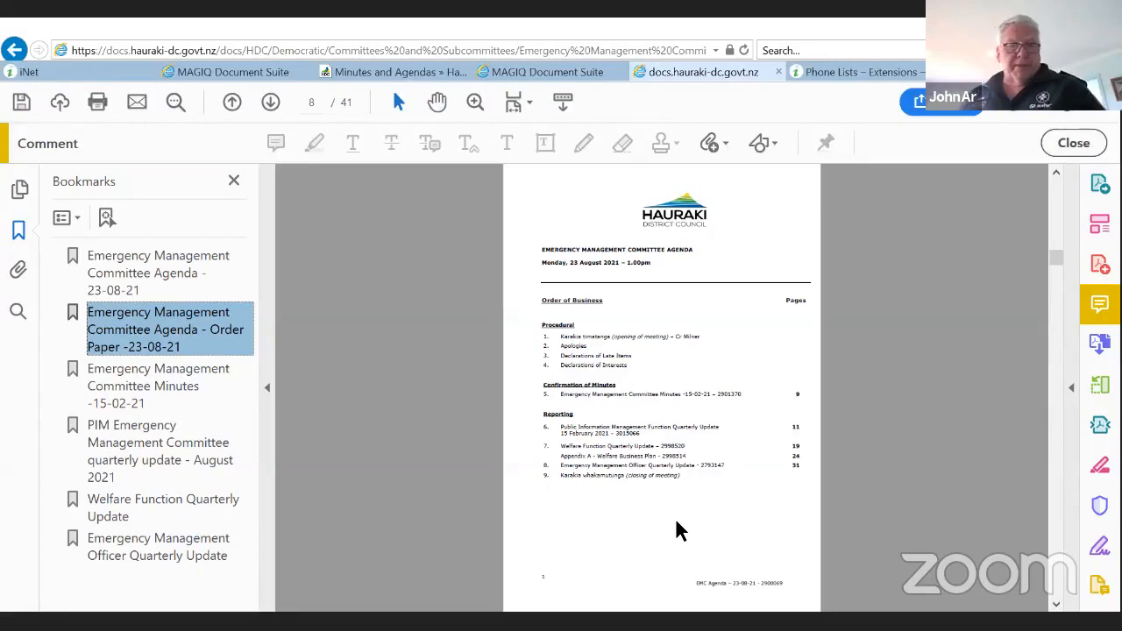
pyautogui.moveTo(684, 449)
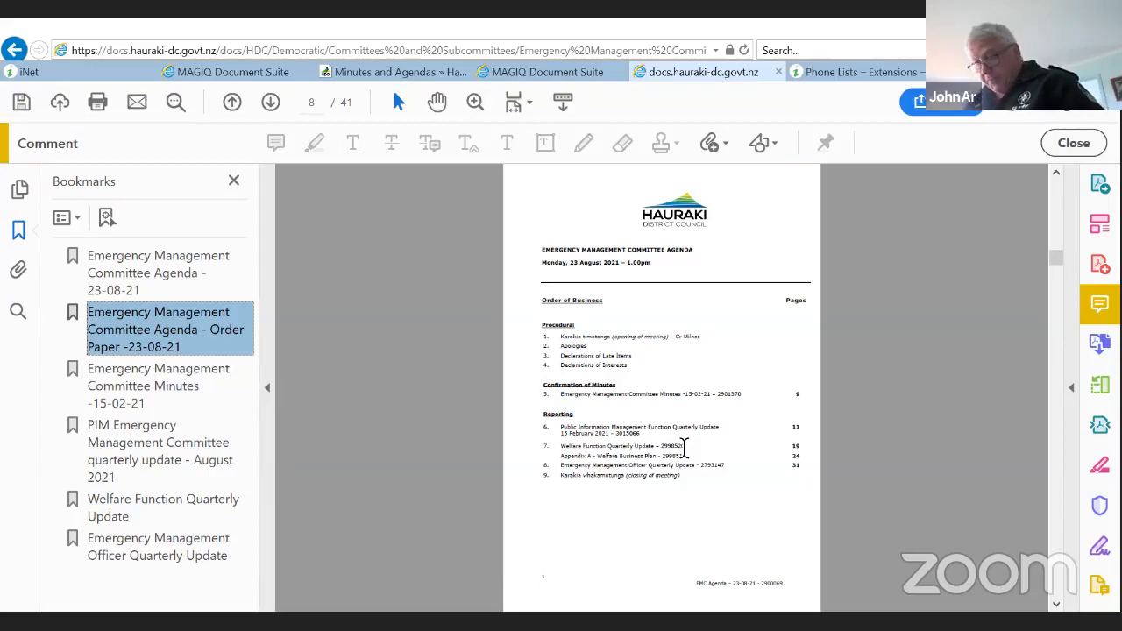
pyautogui.moveTo(686, 439)
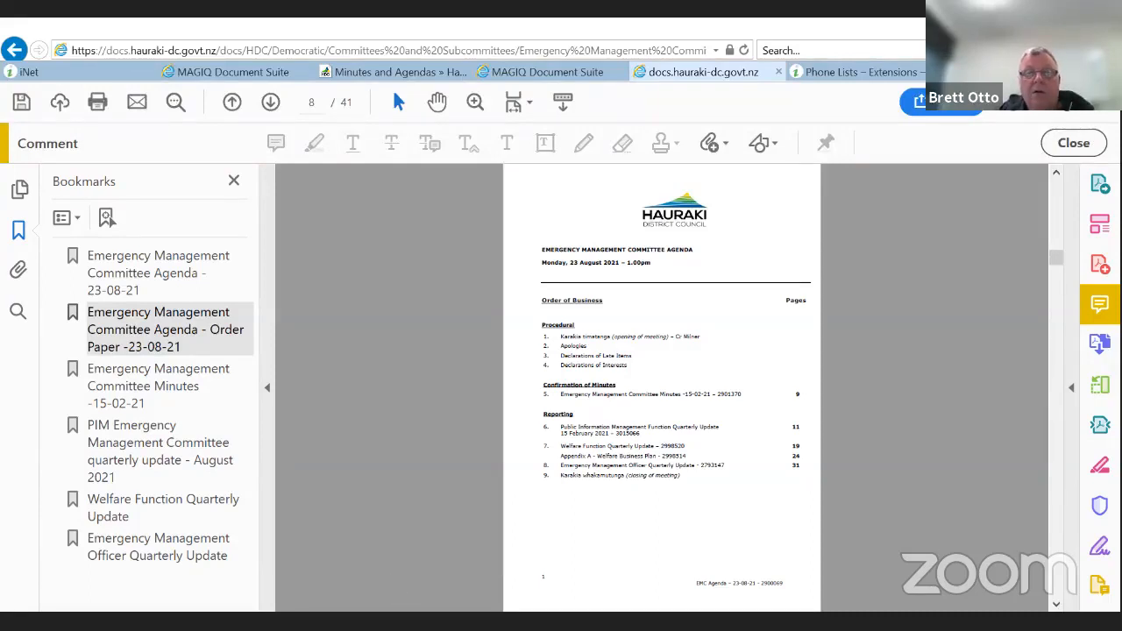
pyautogui.moveTo(684, 535)
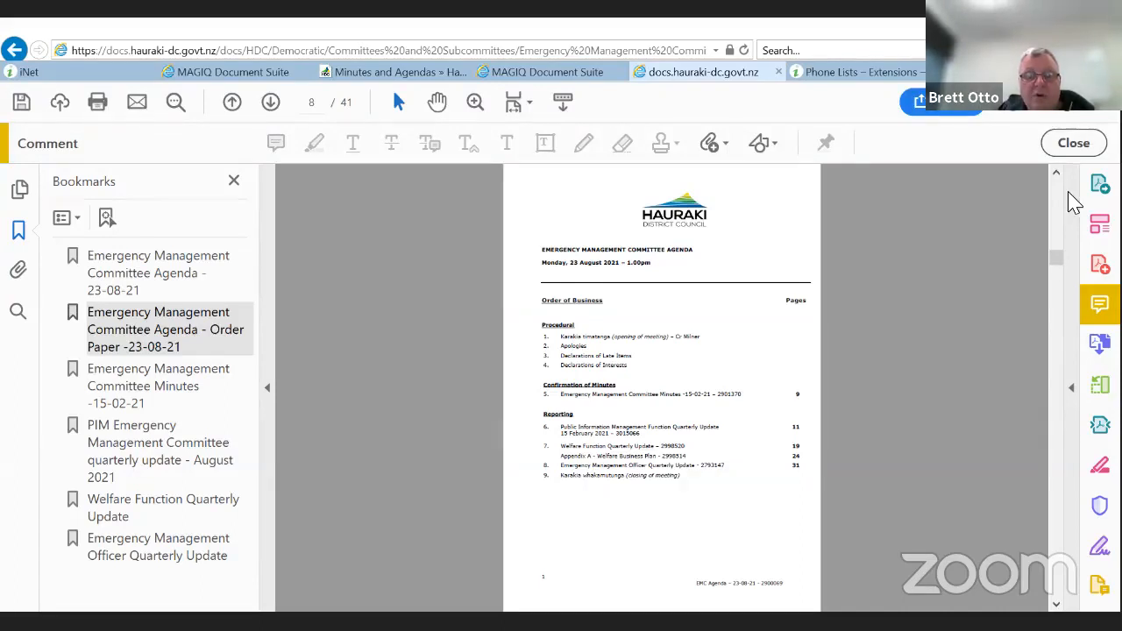
pyautogui.moveTo(940, 147)
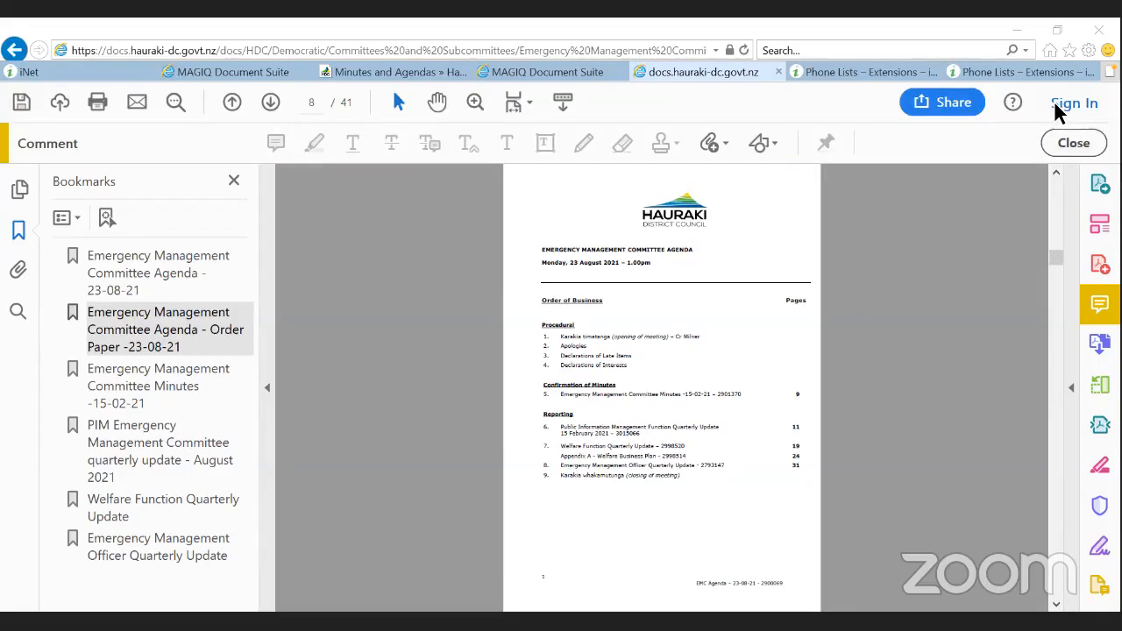
pyautogui.moveTo(1026, 149)
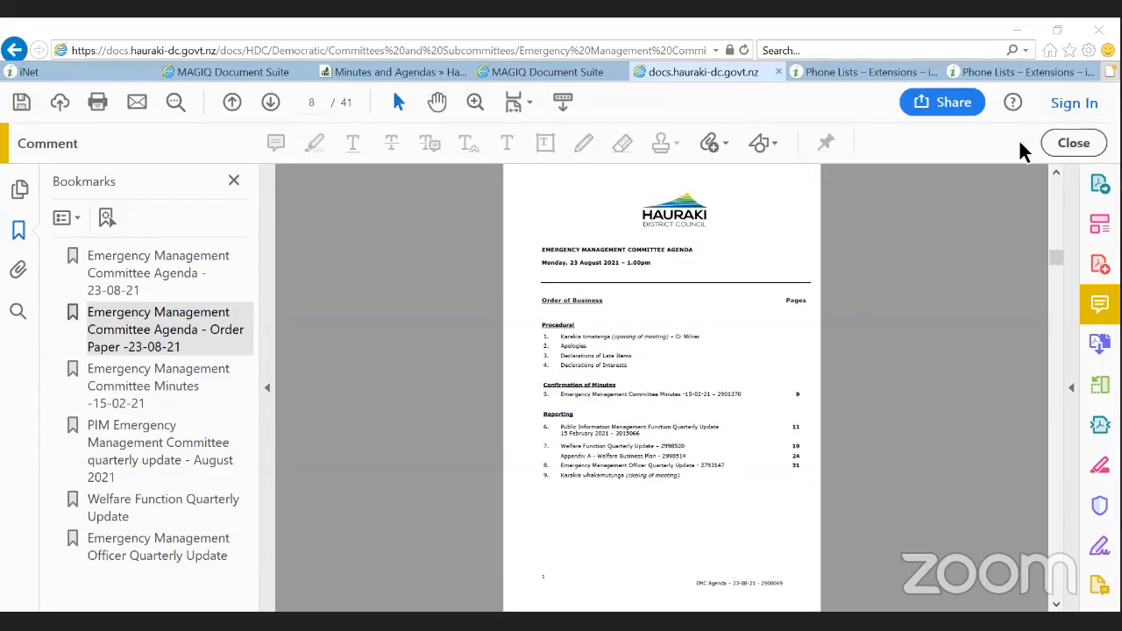
pyautogui.moveTo(751, 547)
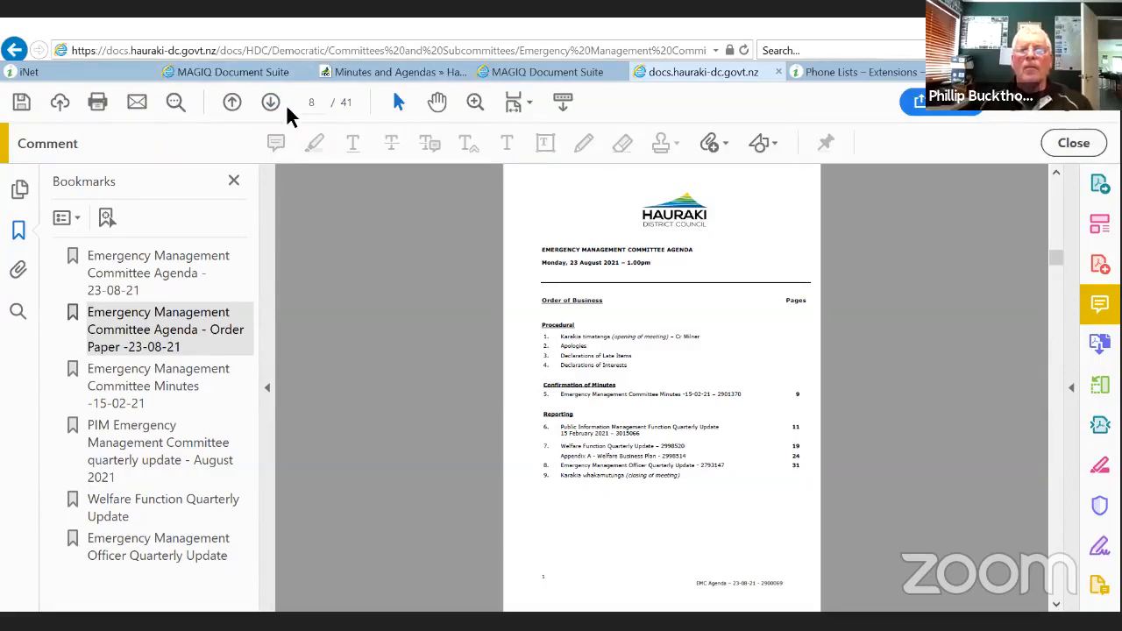
pyautogui.moveTo(267, 116)
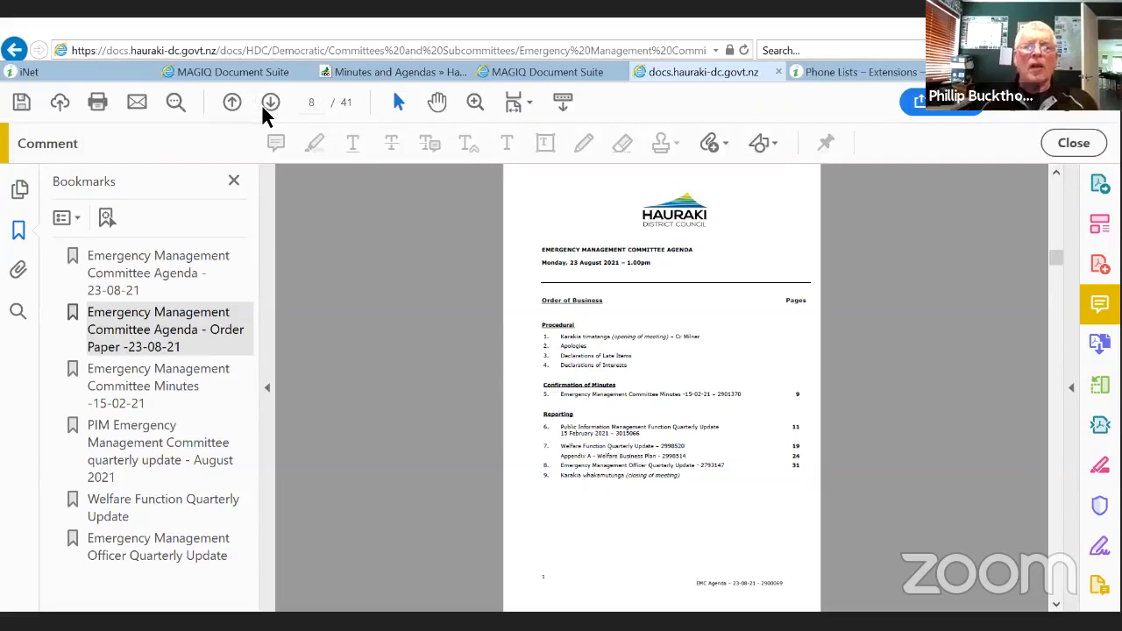
pyautogui.moveTo(407, 294)
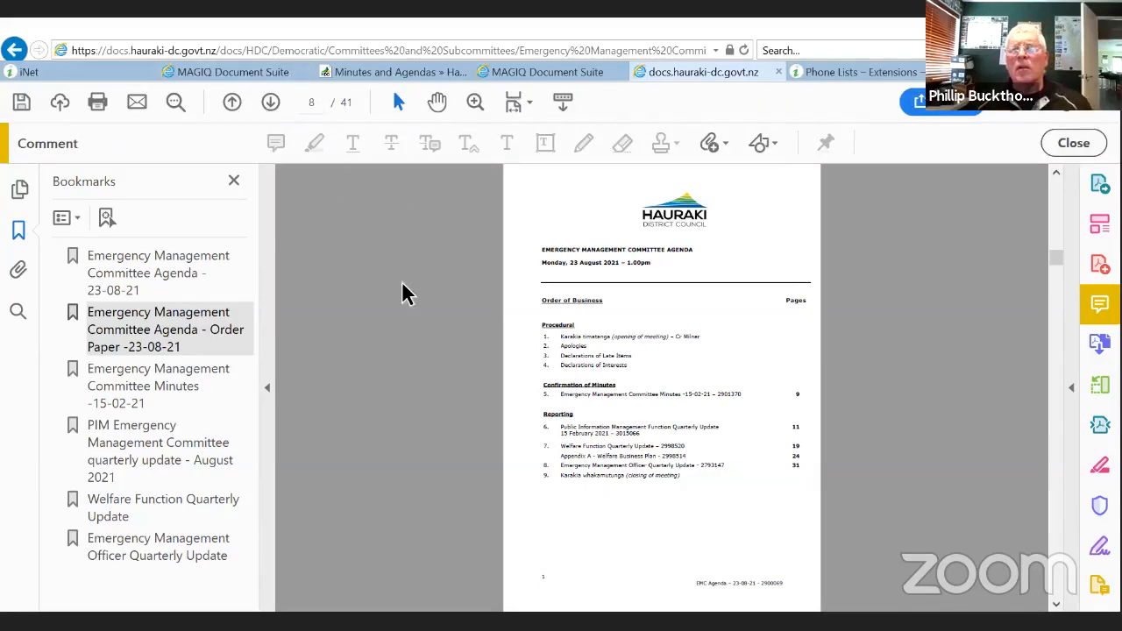
pyautogui.moveTo(800, 537)
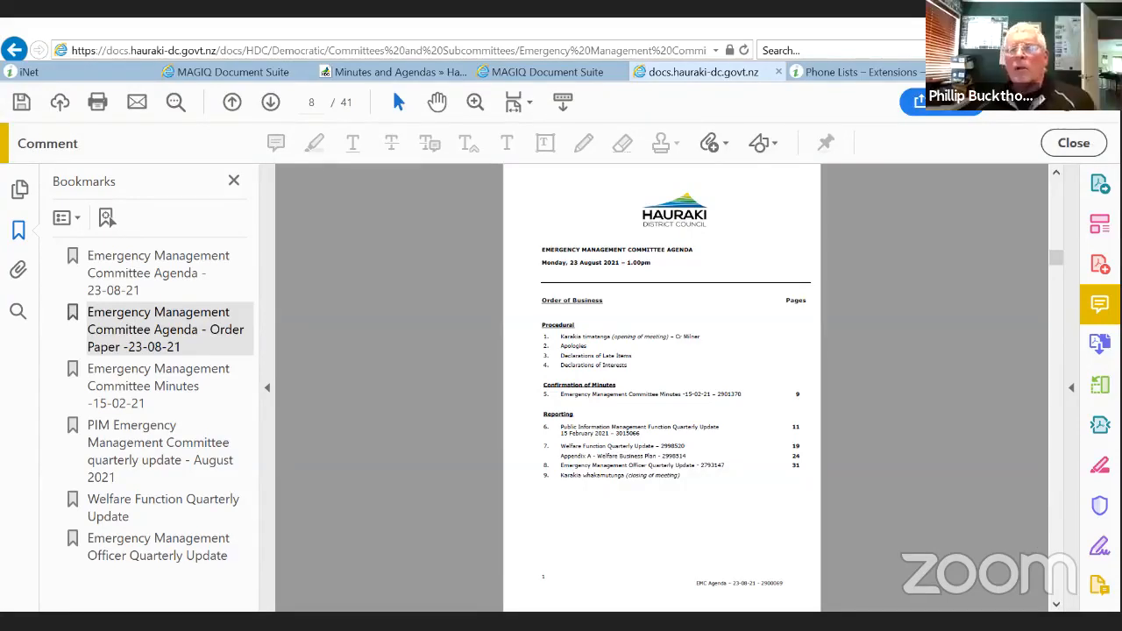
pyautogui.moveTo(824, 537)
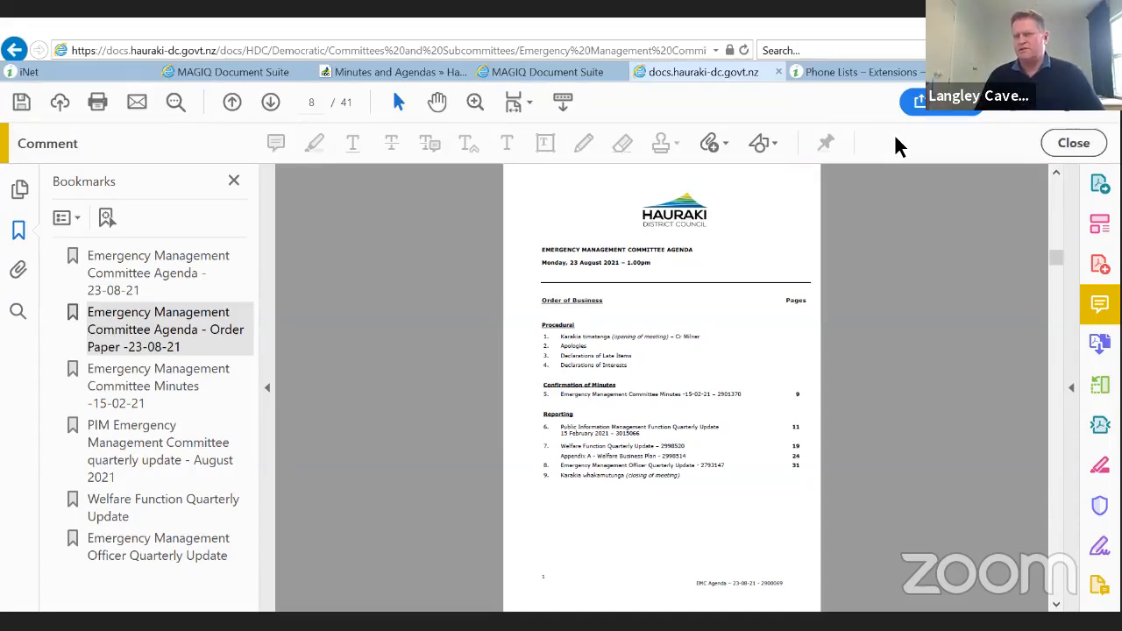
pyautogui.moveTo(885, 24)
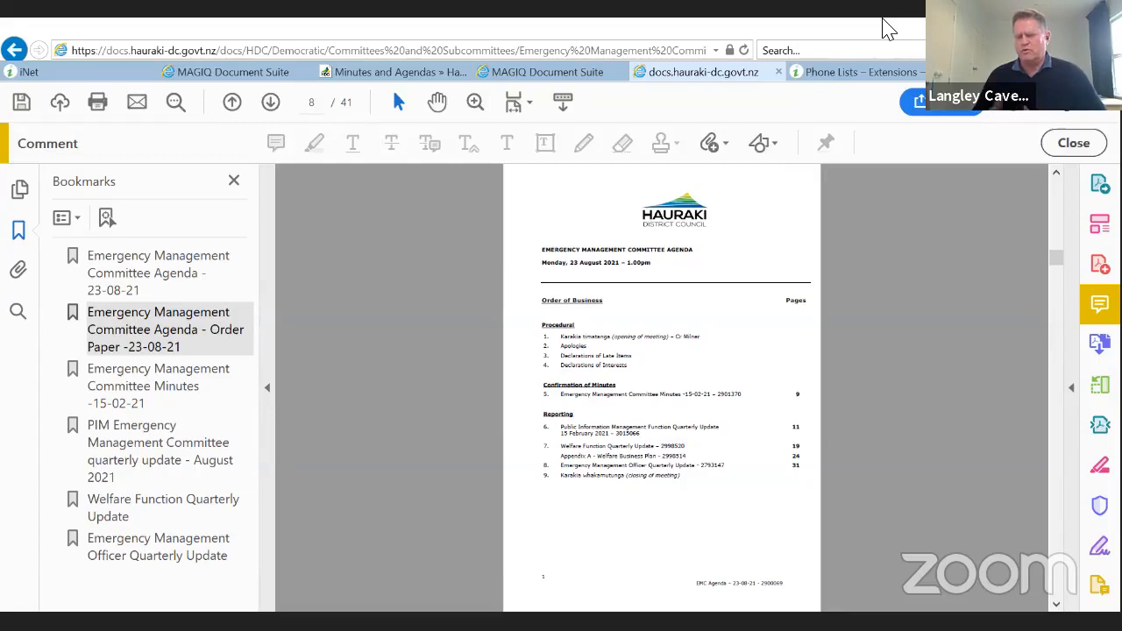
pyautogui.moveTo(737, 231)
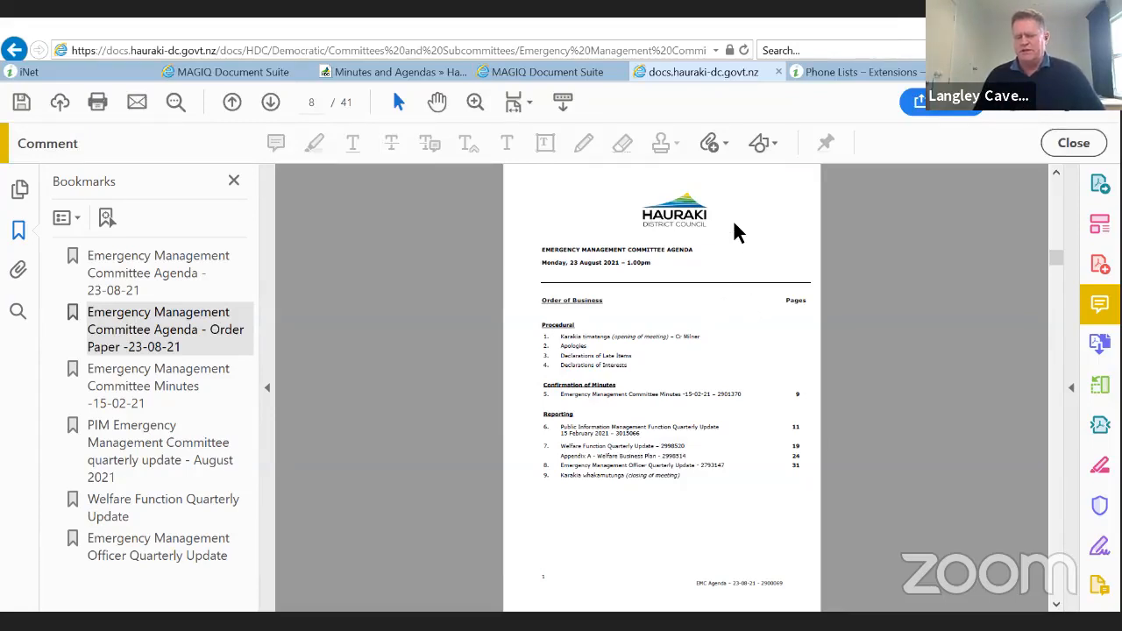
pyautogui.moveTo(807, 214)
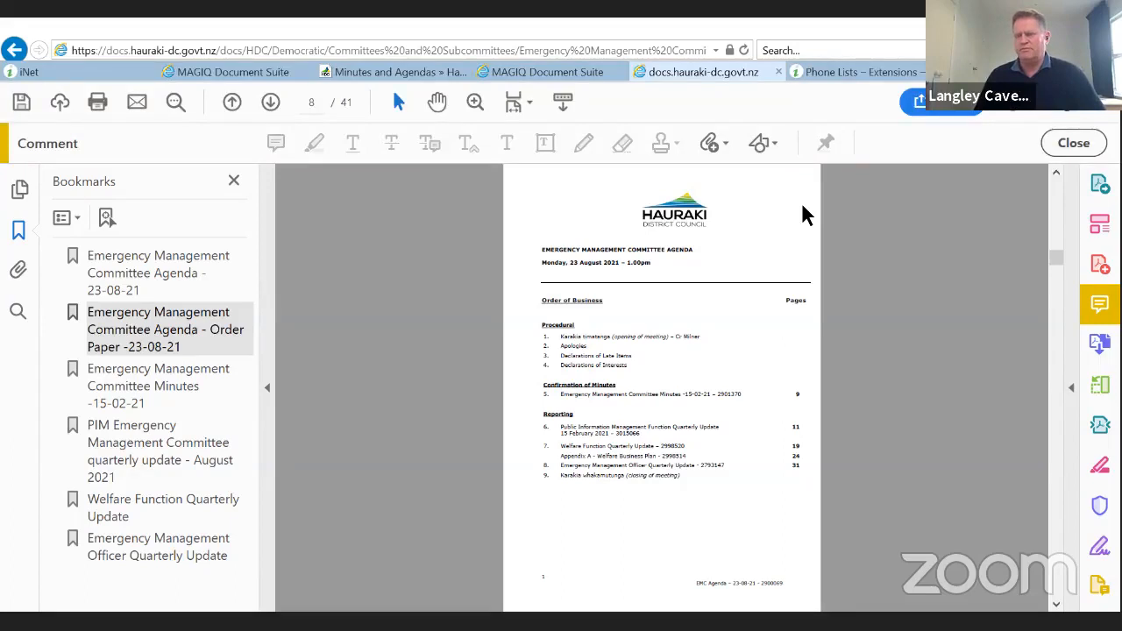
pyautogui.moveTo(1062, 218)
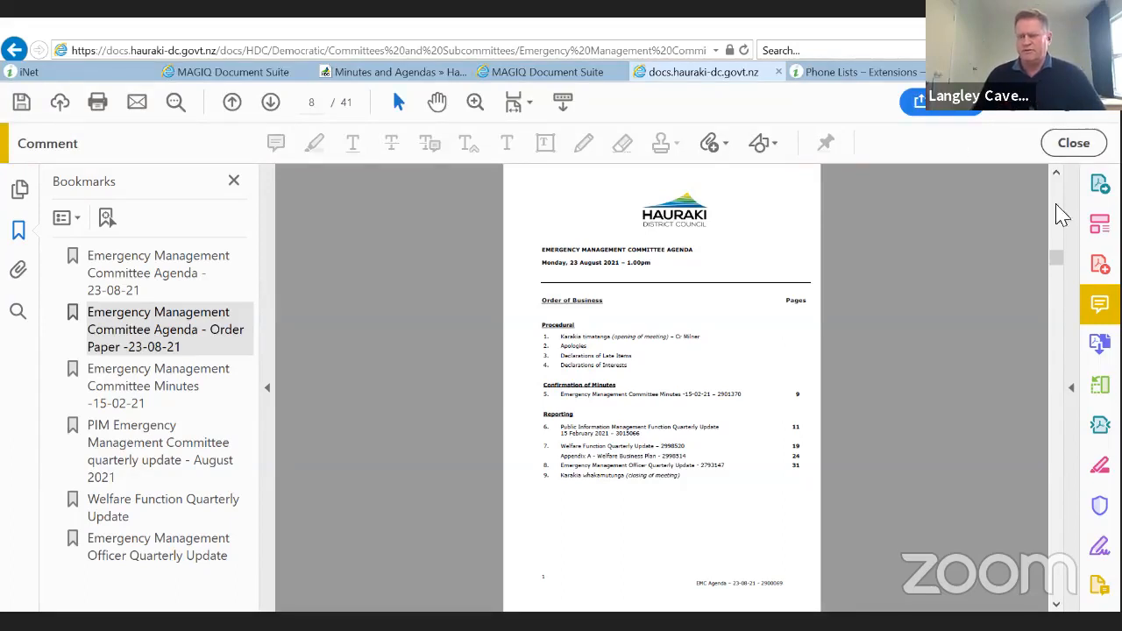
pyautogui.moveTo(1009, 197)
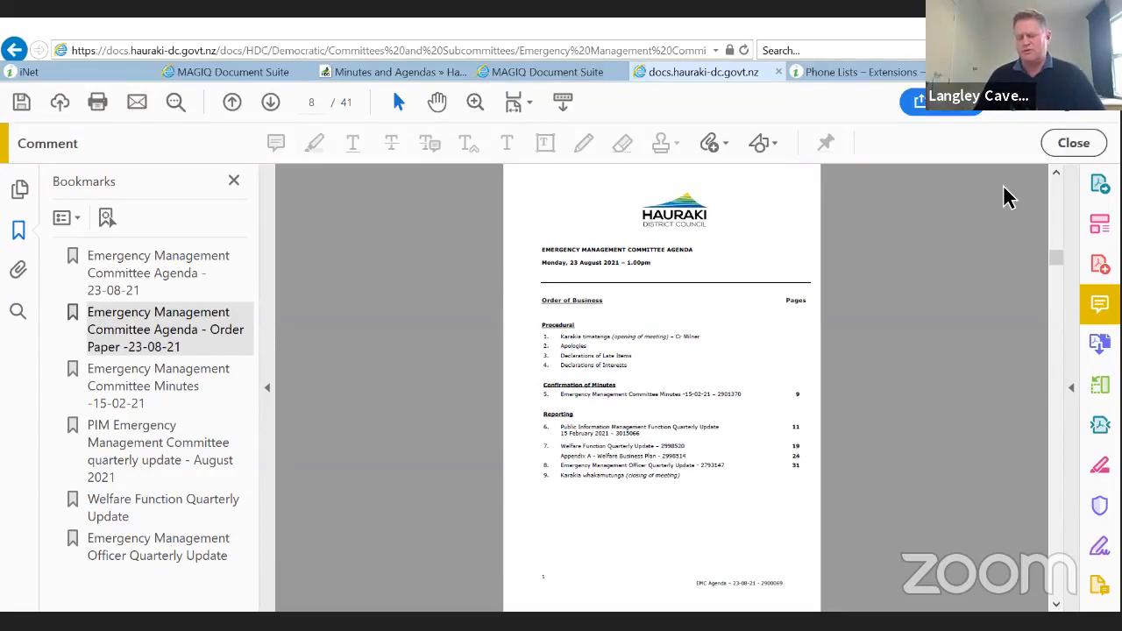
pyautogui.moveTo(1035, 172)
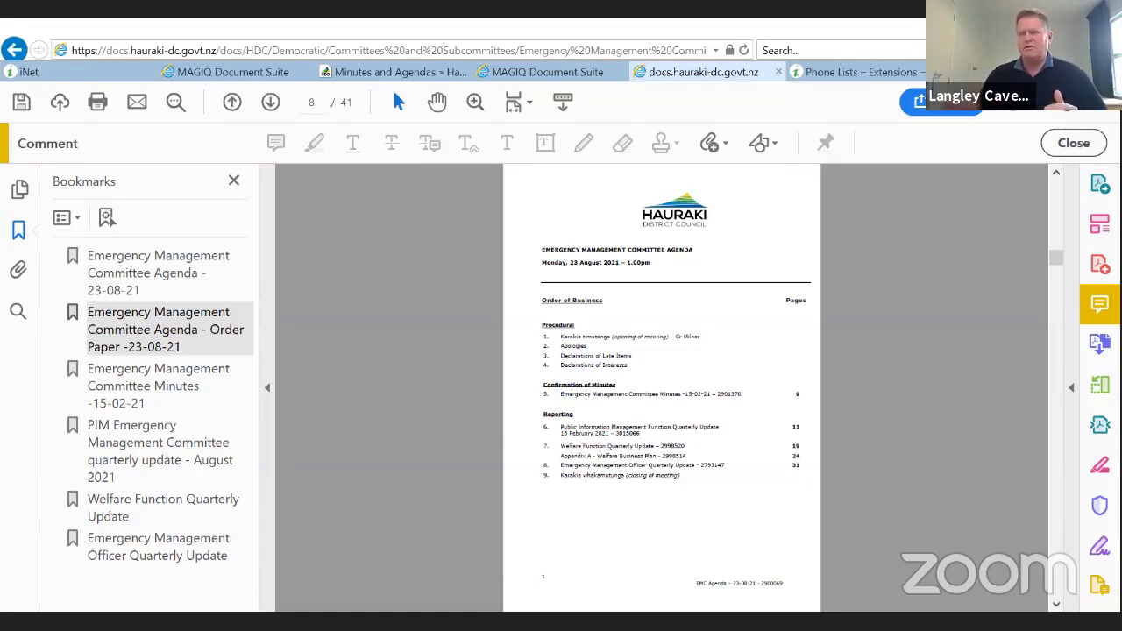
pyautogui.moveTo(926, 470)
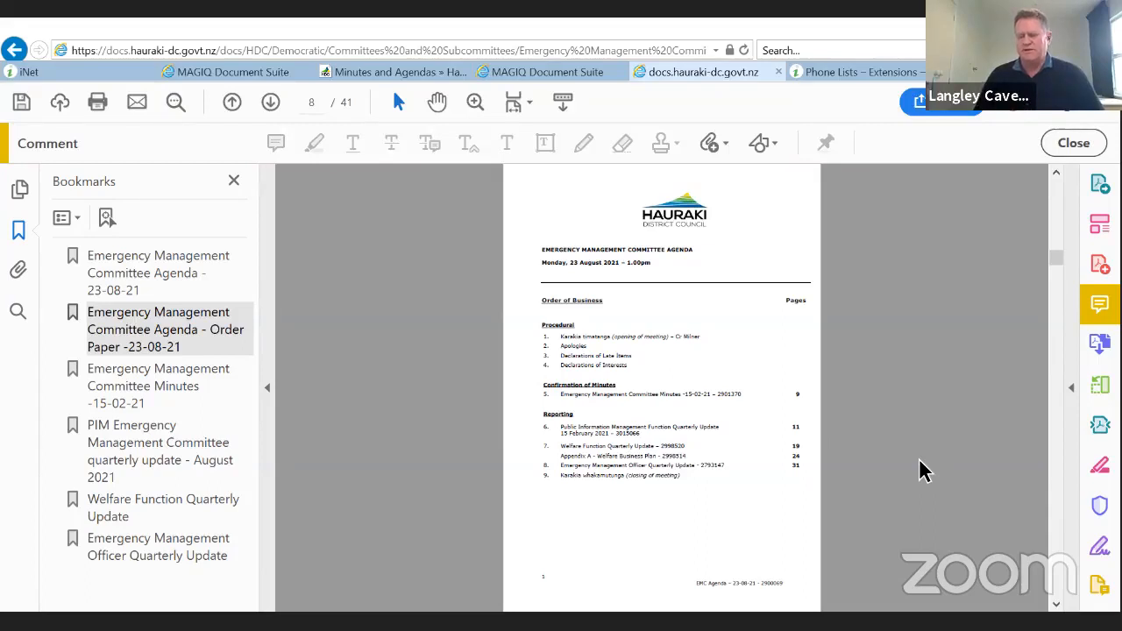
pyautogui.moveTo(909, 517)
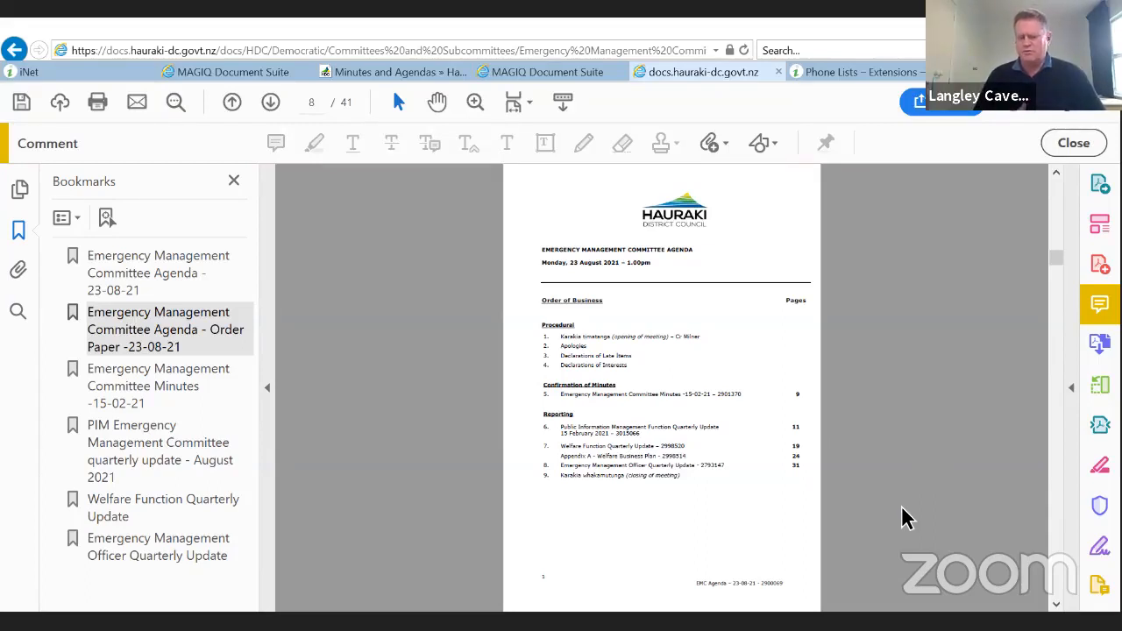
pyautogui.moveTo(792, 595)
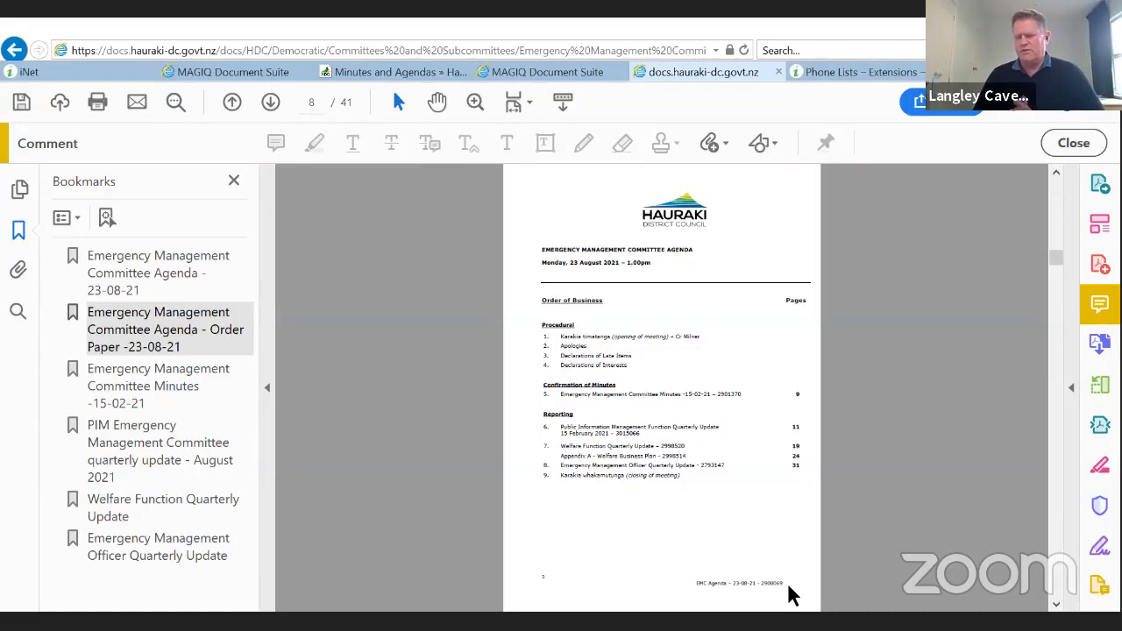
pyautogui.moveTo(805, 568)
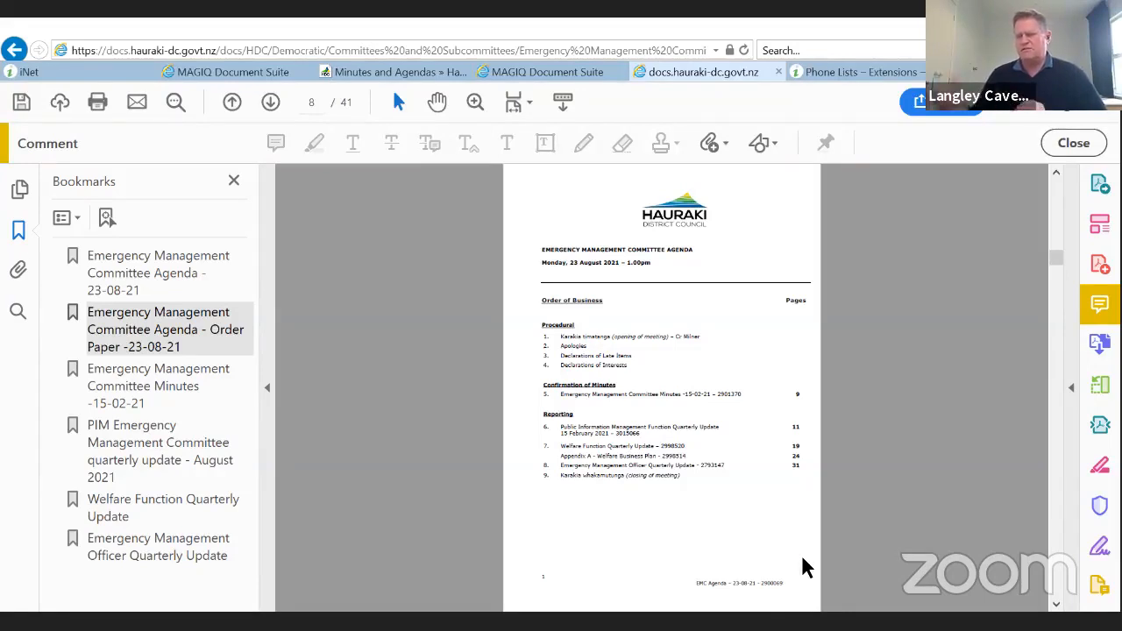
pyautogui.moveTo(332, 488)
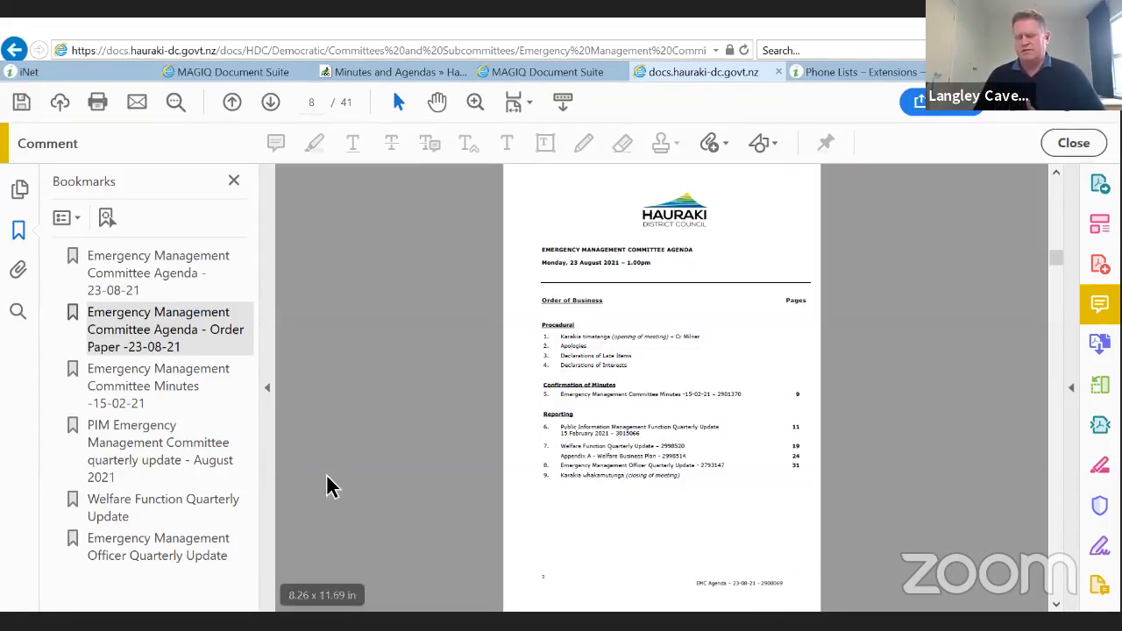
pyautogui.moveTo(340, 502)
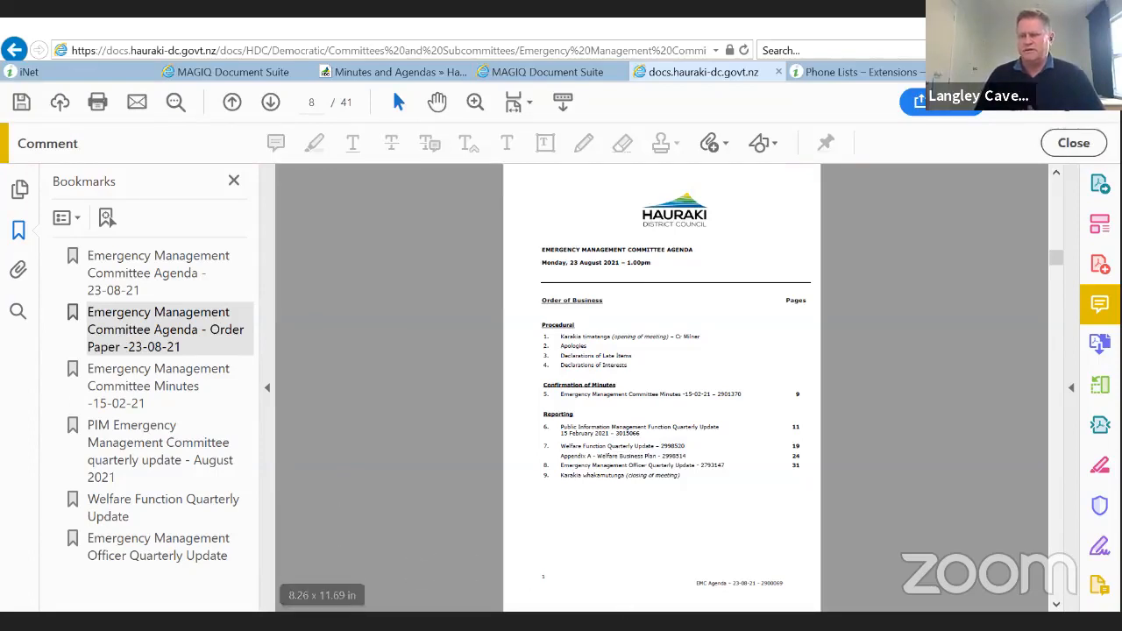
pyautogui.moveTo(896, 474)
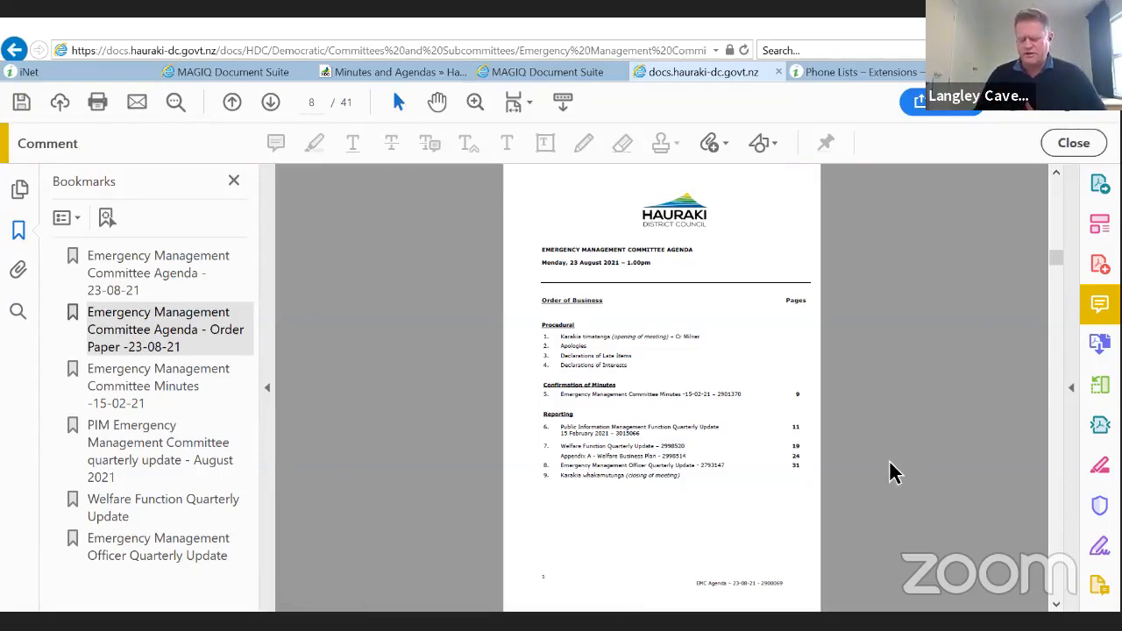
pyautogui.moveTo(856, 535)
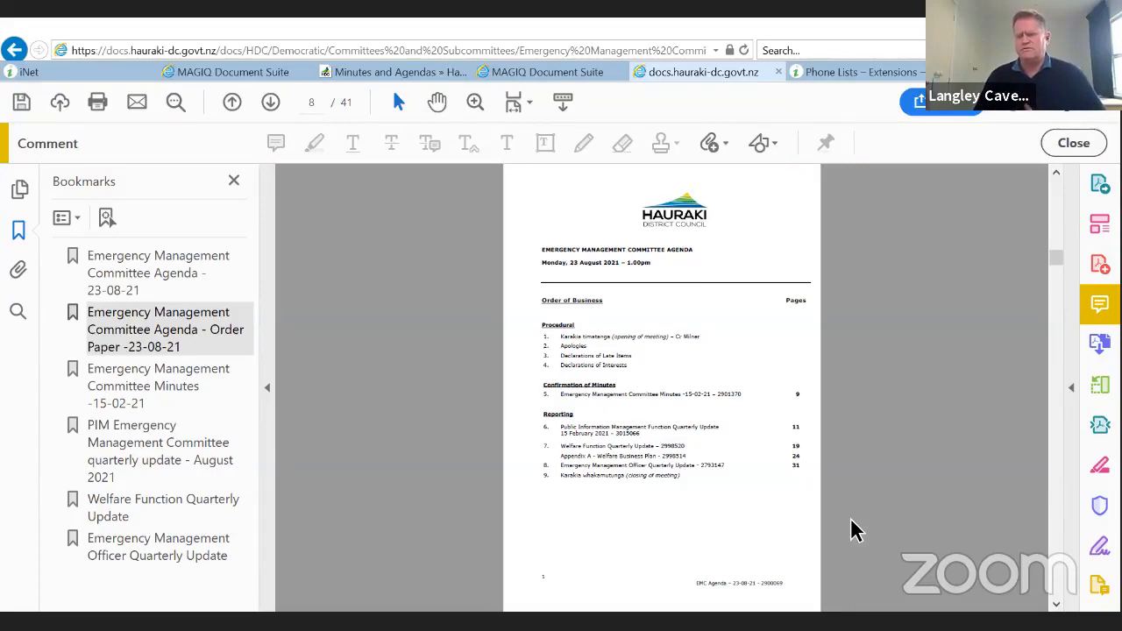
pyautogui.moveTo(1000, 342)
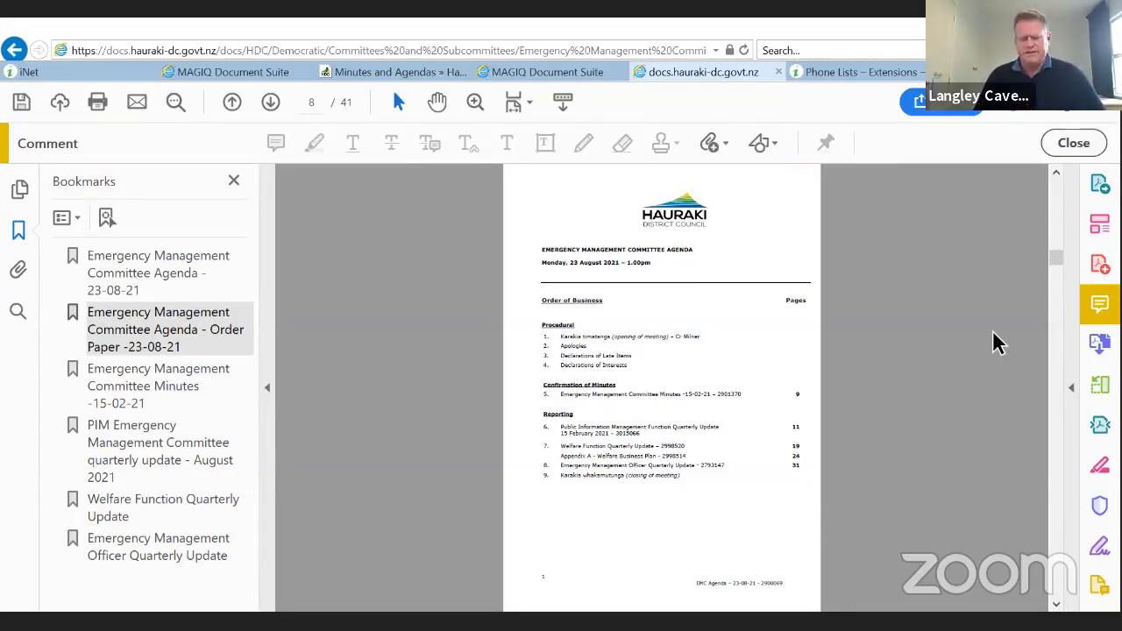
pyautogui.moveTo(1031, 219)
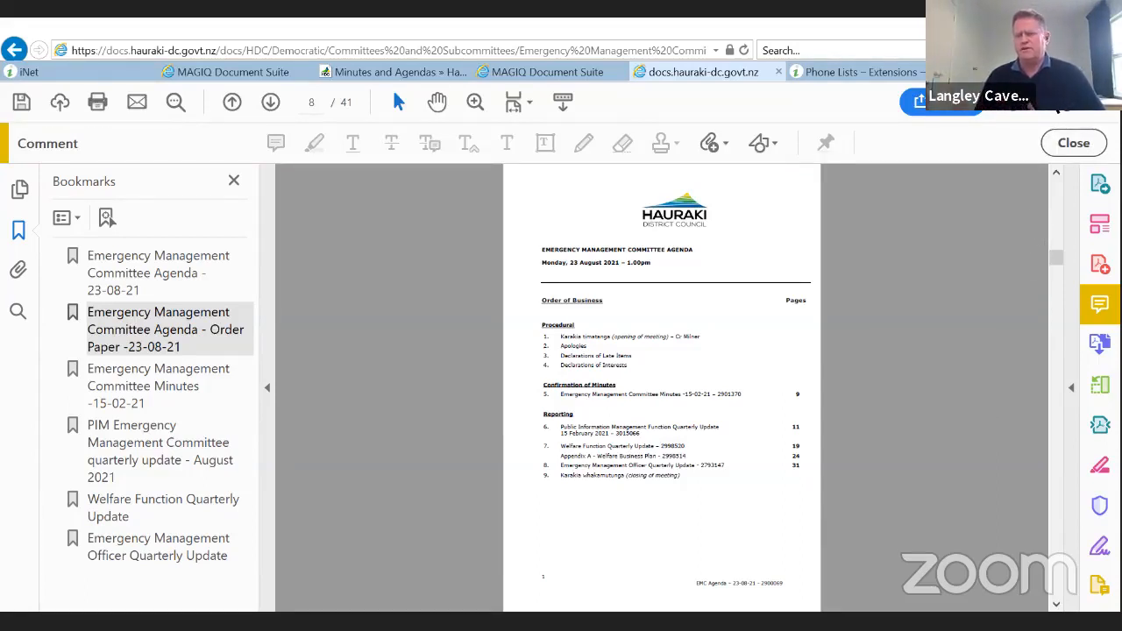
pyautogui.moveTo(894, 123)
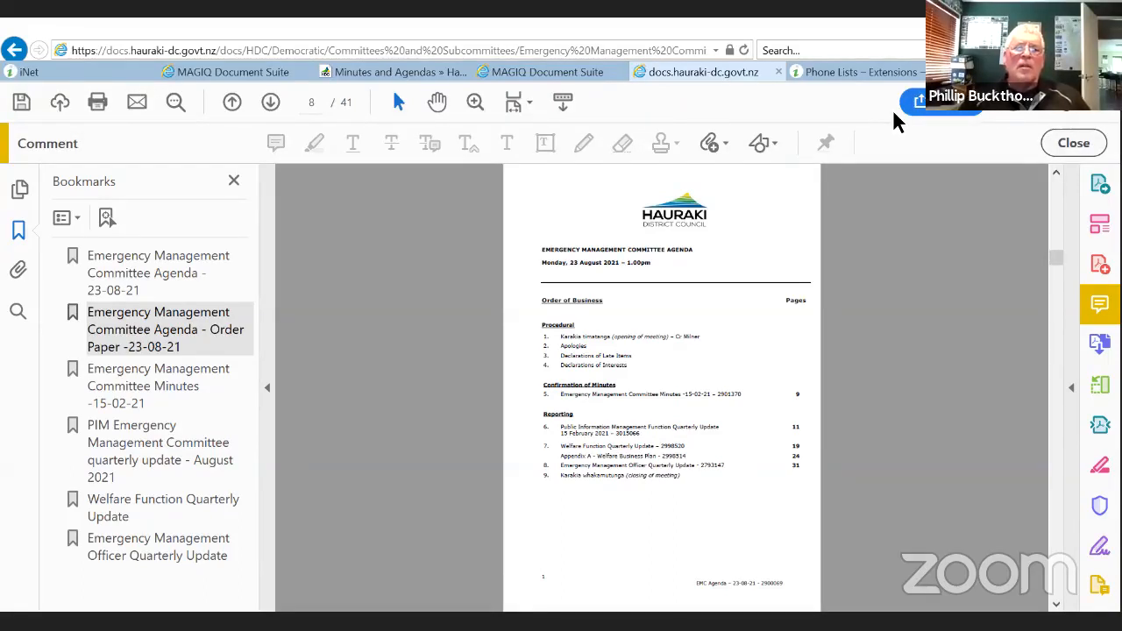
pyautogui.moveTo(758, 414)
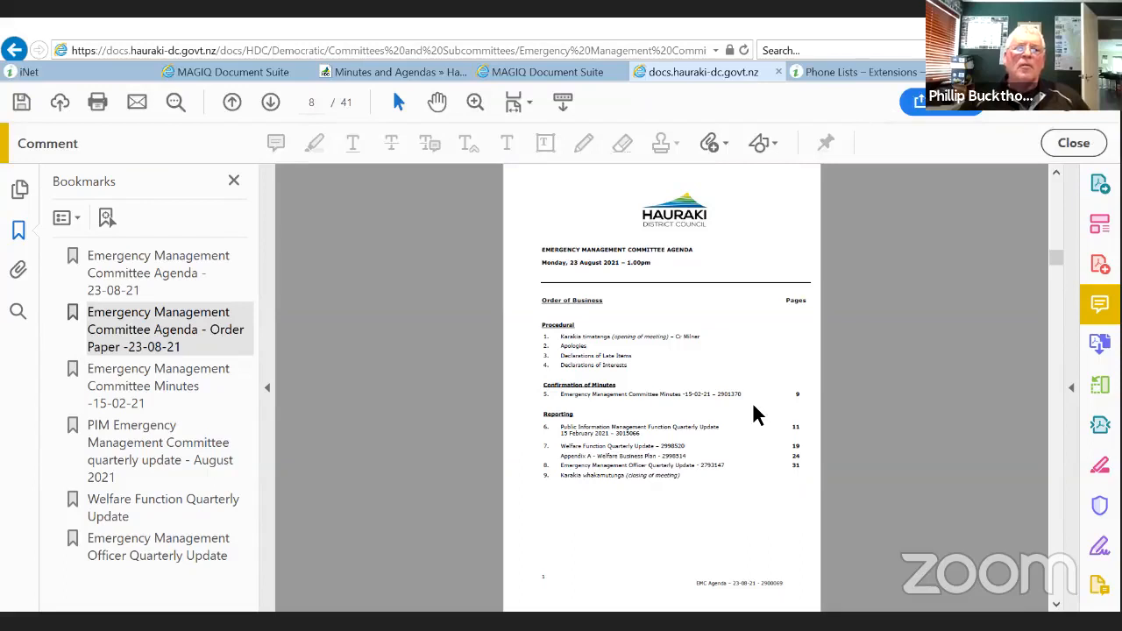
pyautogui.moveTo(684, 104)
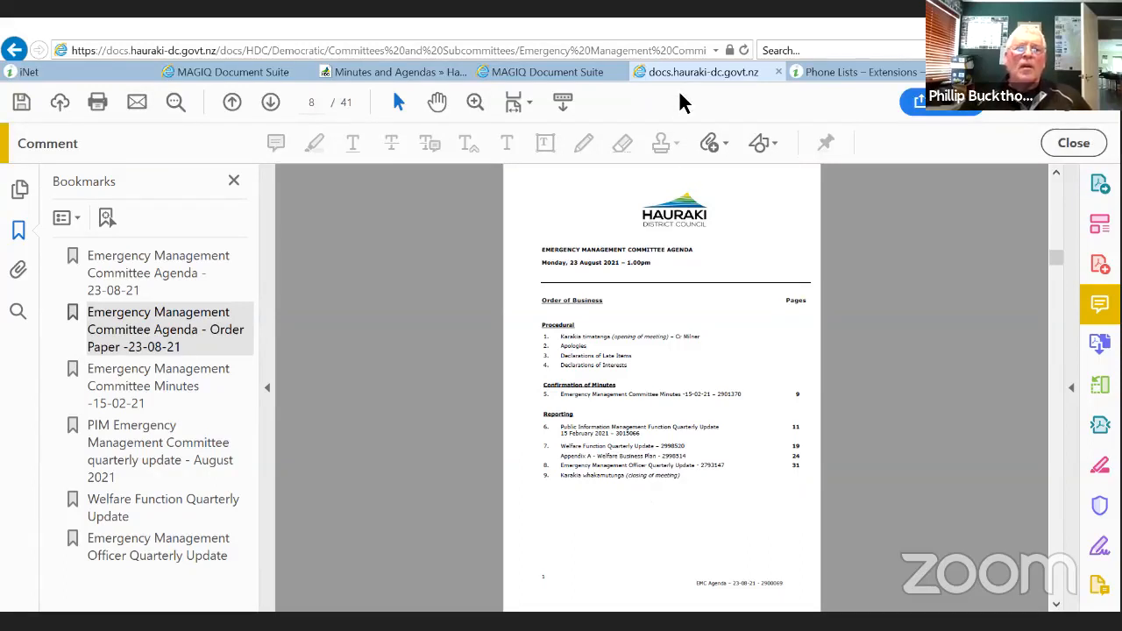